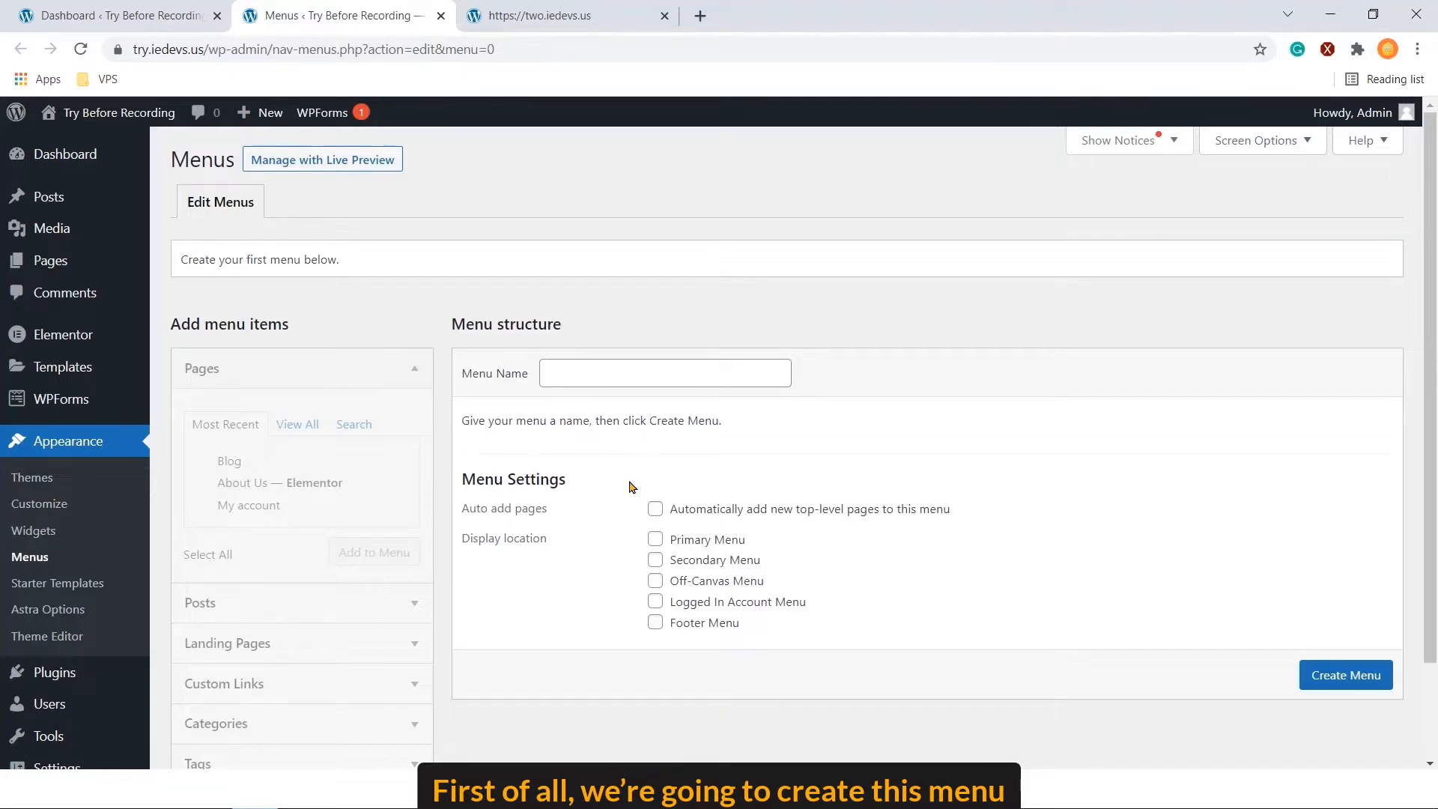
View the live site's header menu, then return to the admin Dashboard
{"action": "left_click", "coordinate": [558, 15]}
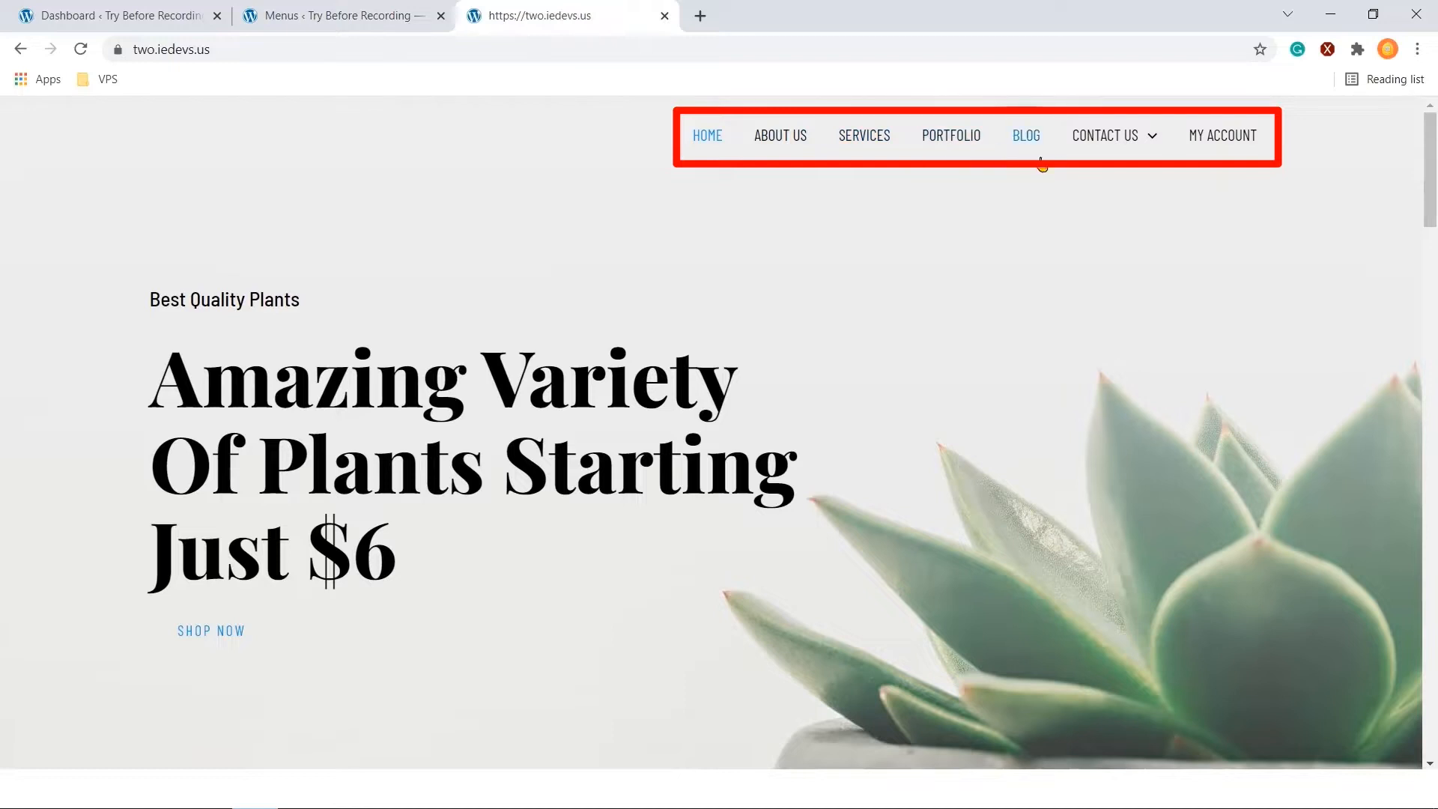
{"action": "mouse_move", "coordinate": [1283, 148]}
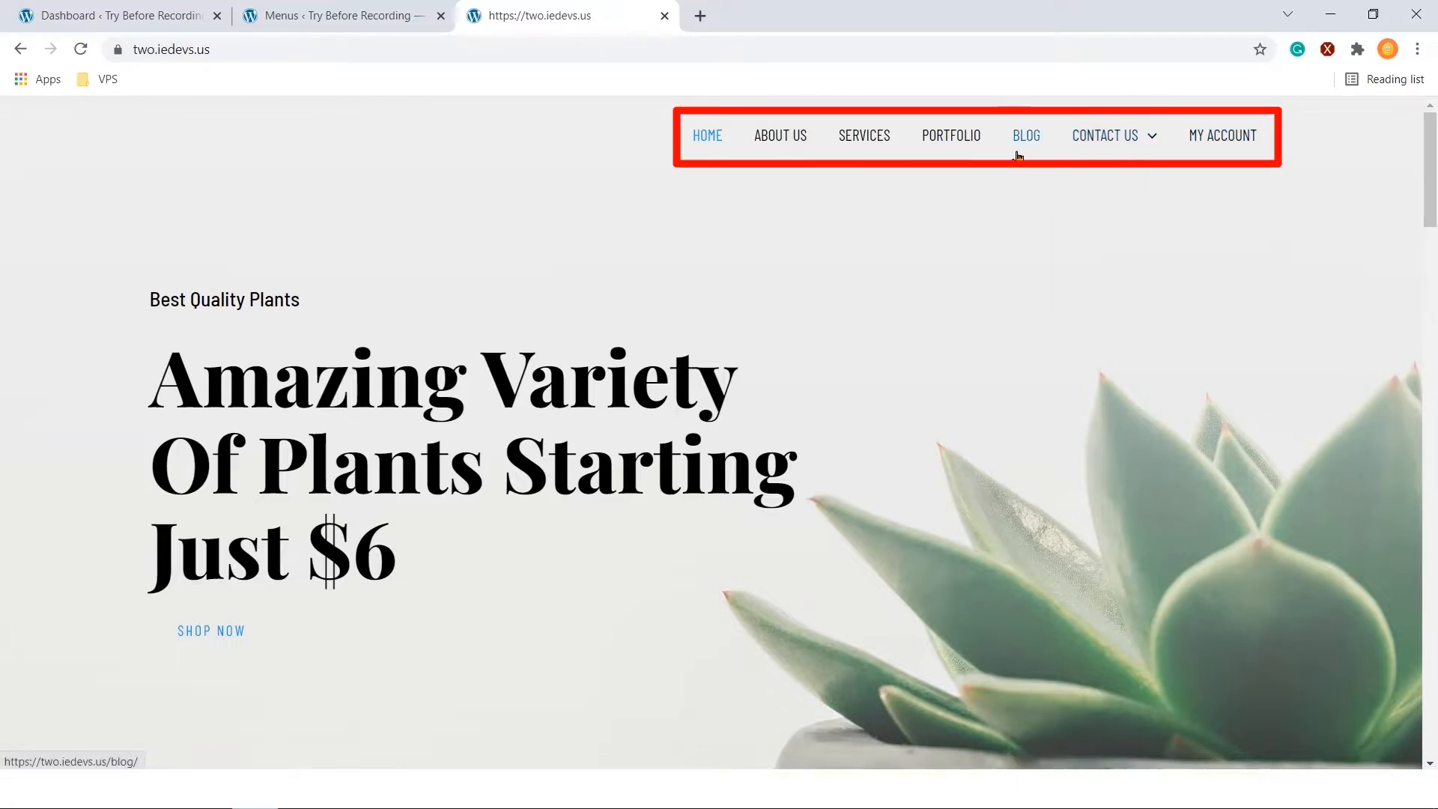
{"action": "mouse_move", "coordinate": [912, 155]}
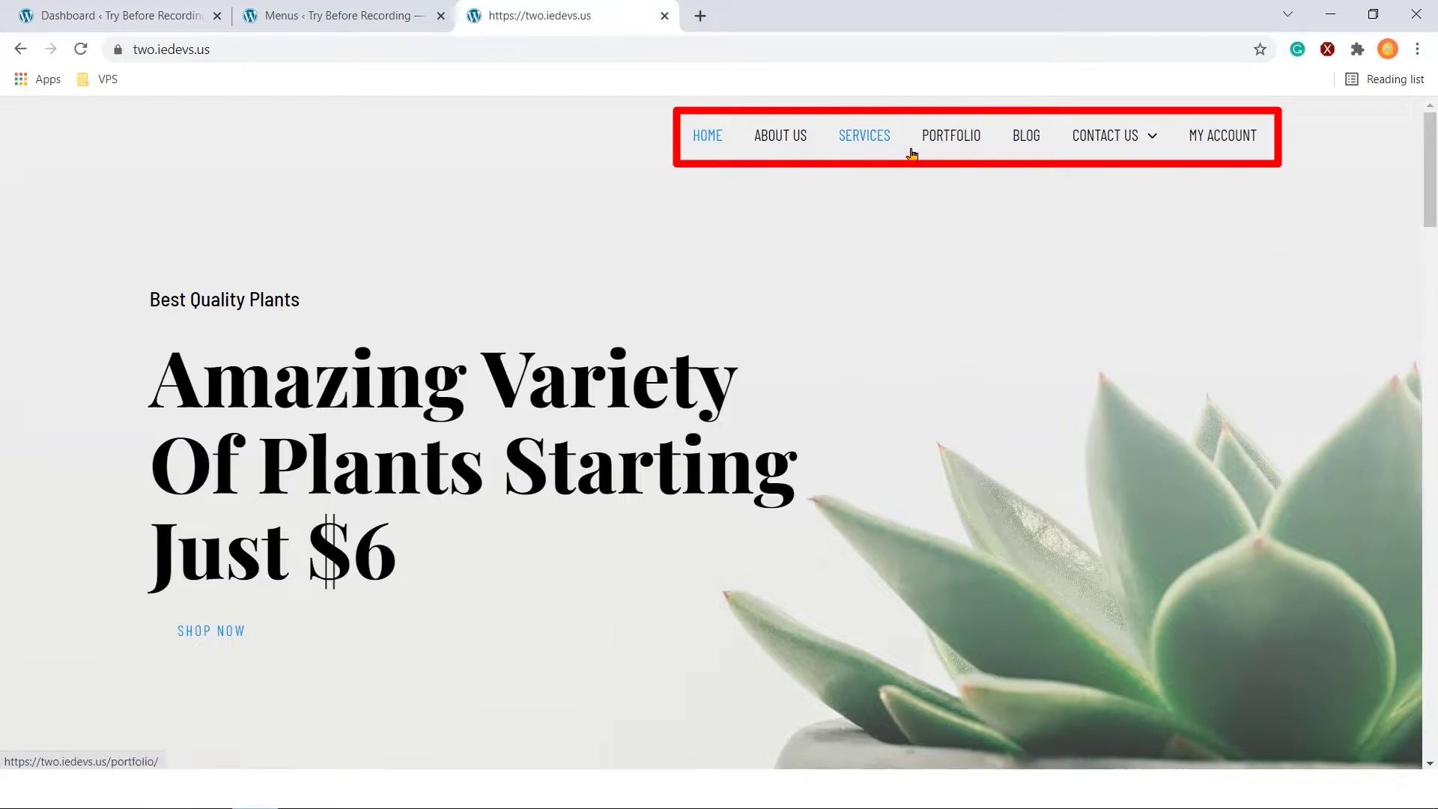
{"action": "left_click", "coordinate": [1105, 136]}
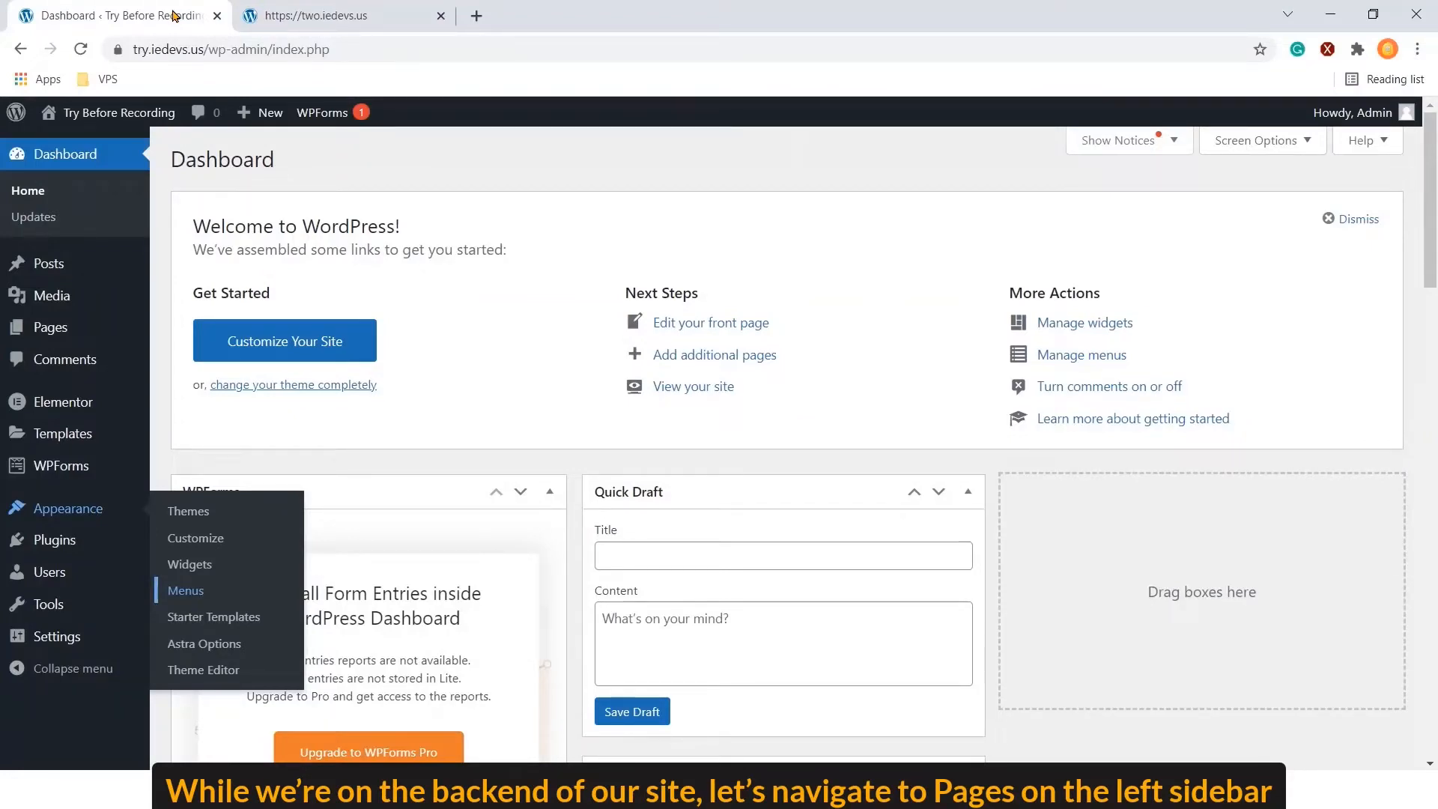
Show the All Pages list with About Us, Blog, Dashboard, Home and My account
{"action": "left_click", "coordinate": [49, 327]}
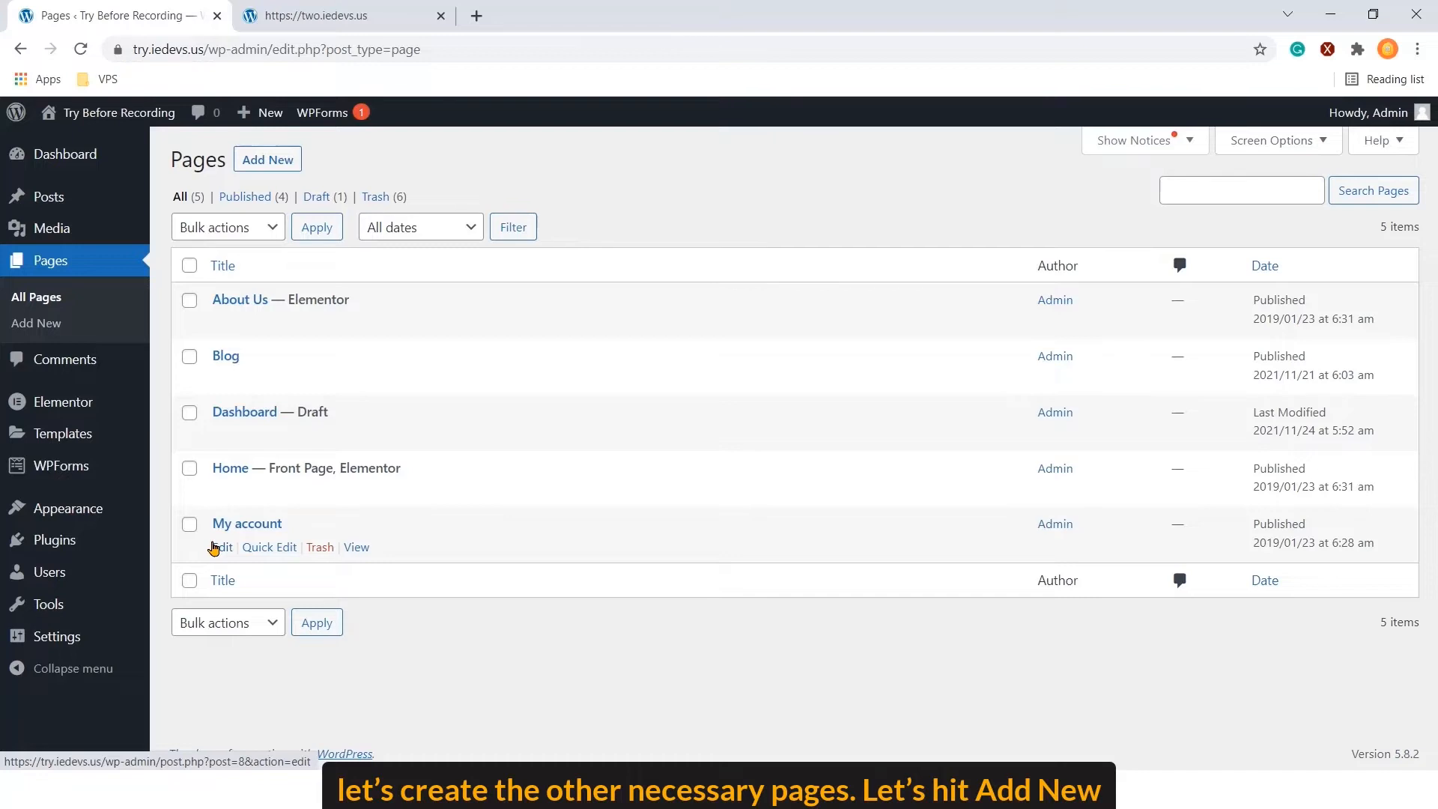
Create and publish a new page titled Services
{"action": "left_click", "coordinate": [267, 159]}
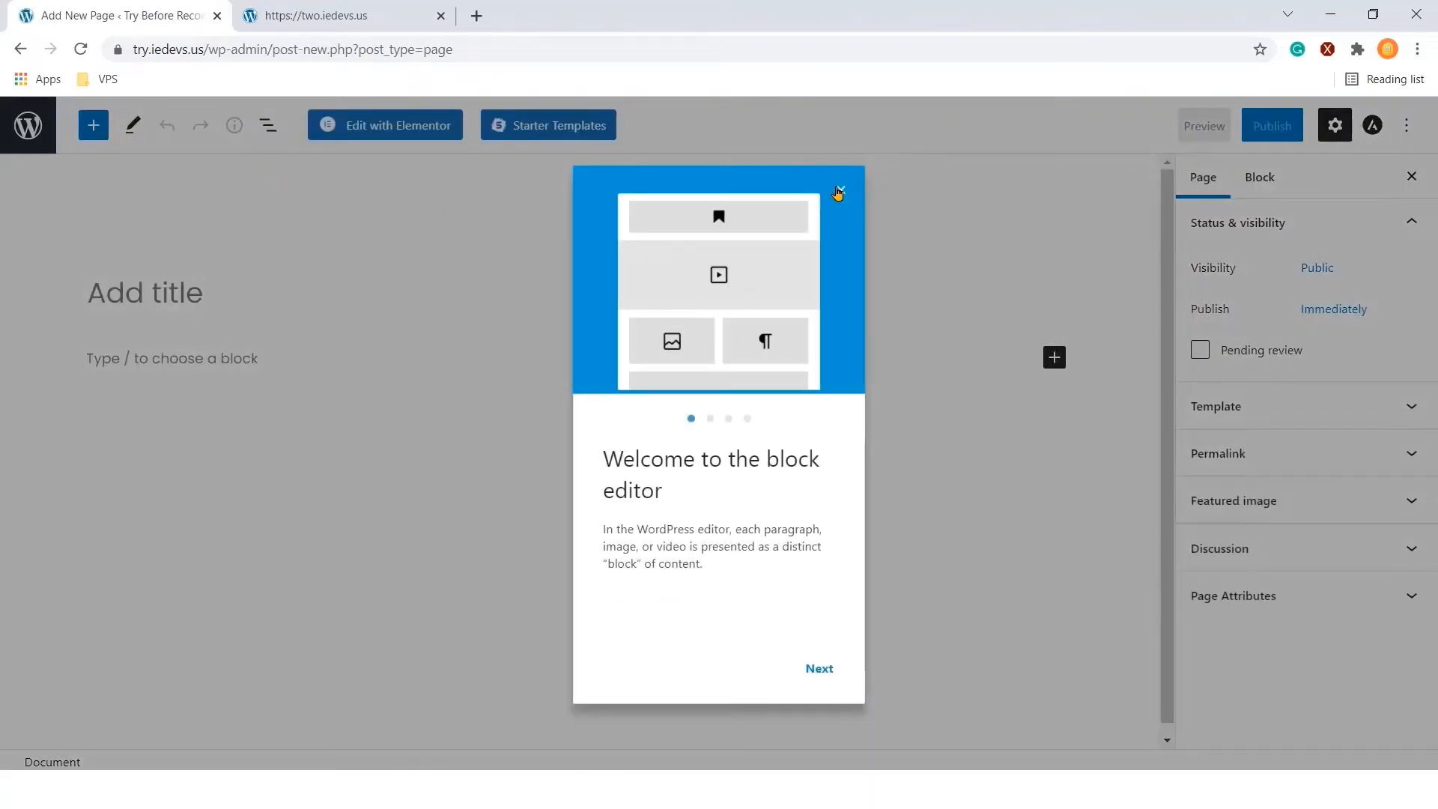
{"action": "left_click", "coordinate": [838, 193]}
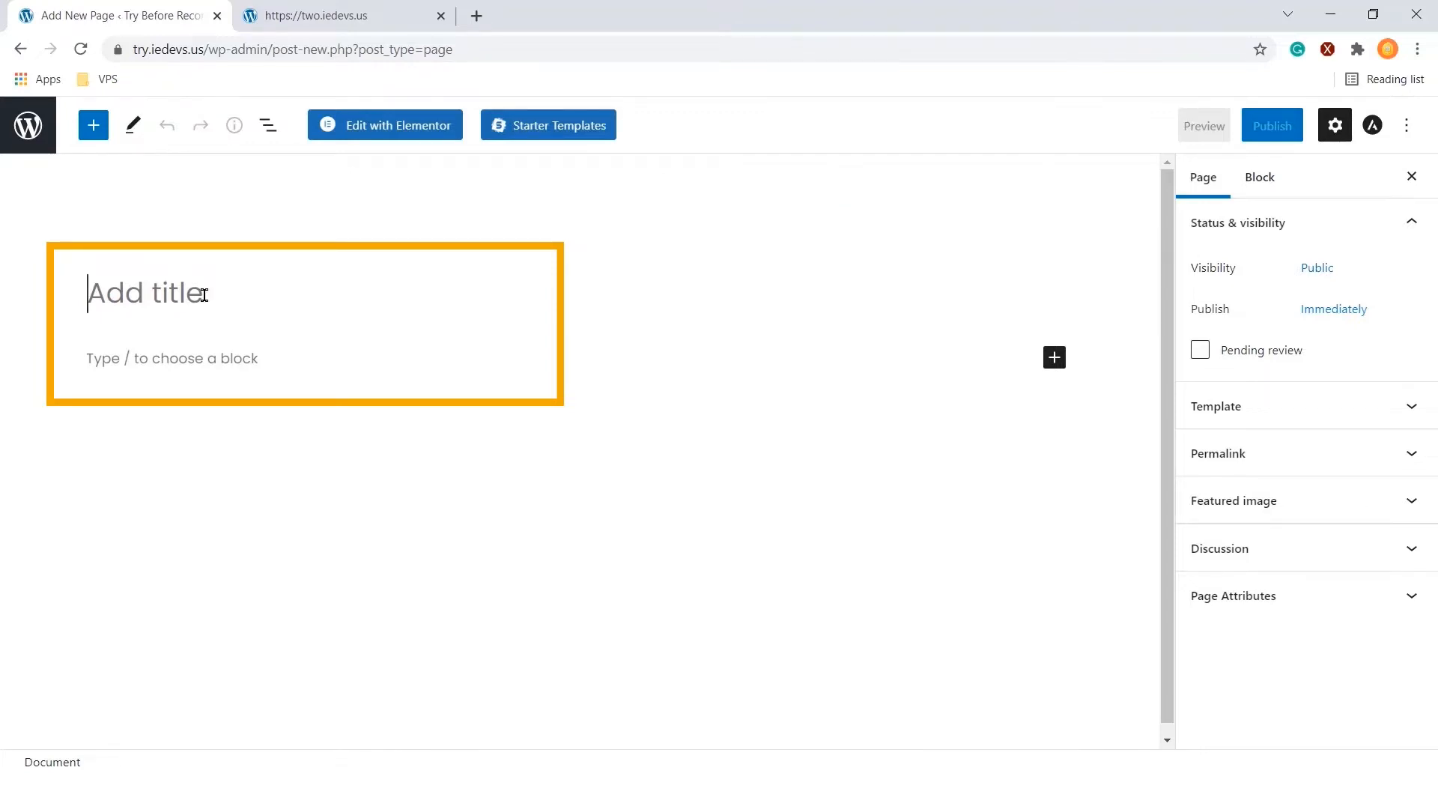
{"action": "type", "text": "Service"}
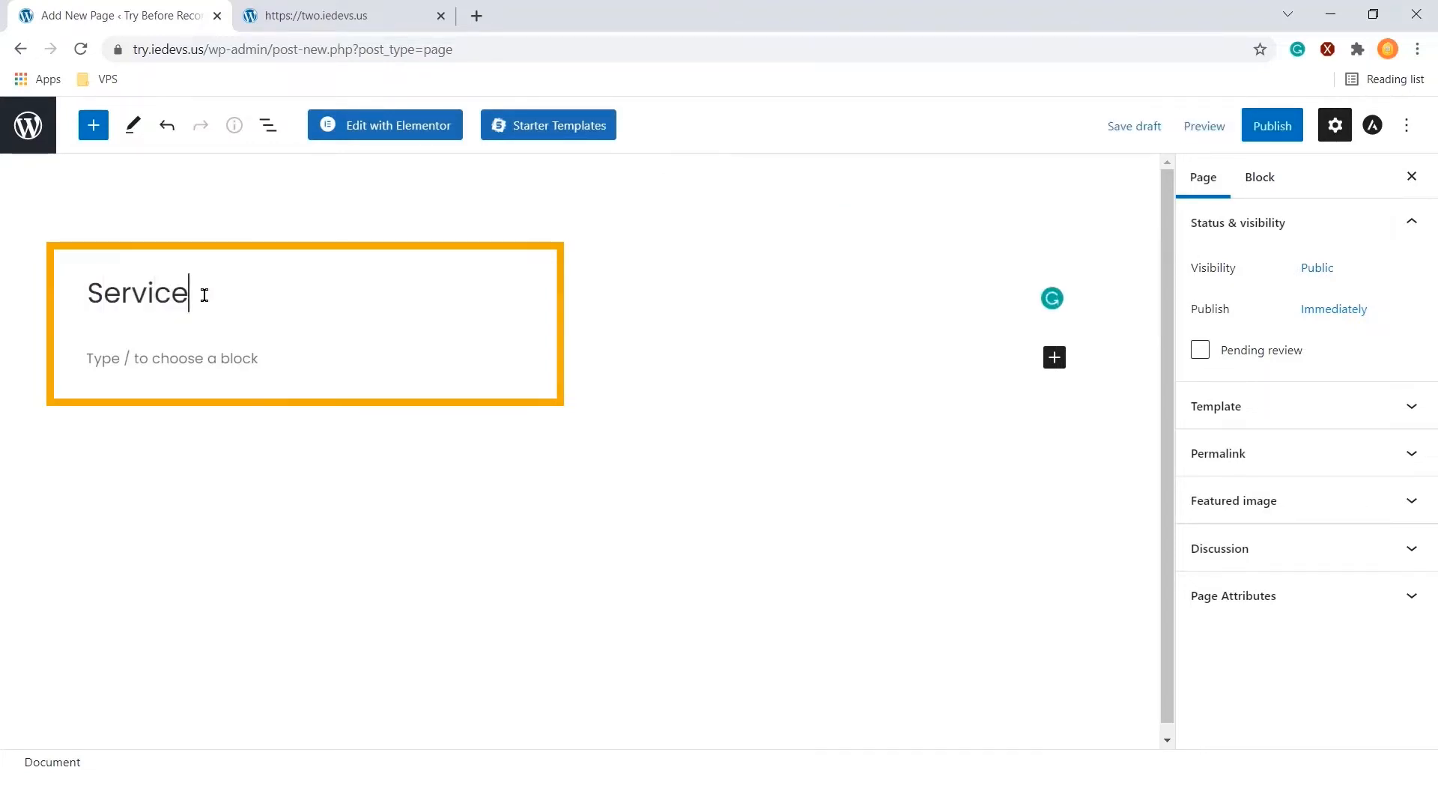
{"action": "type", "text": "s"}
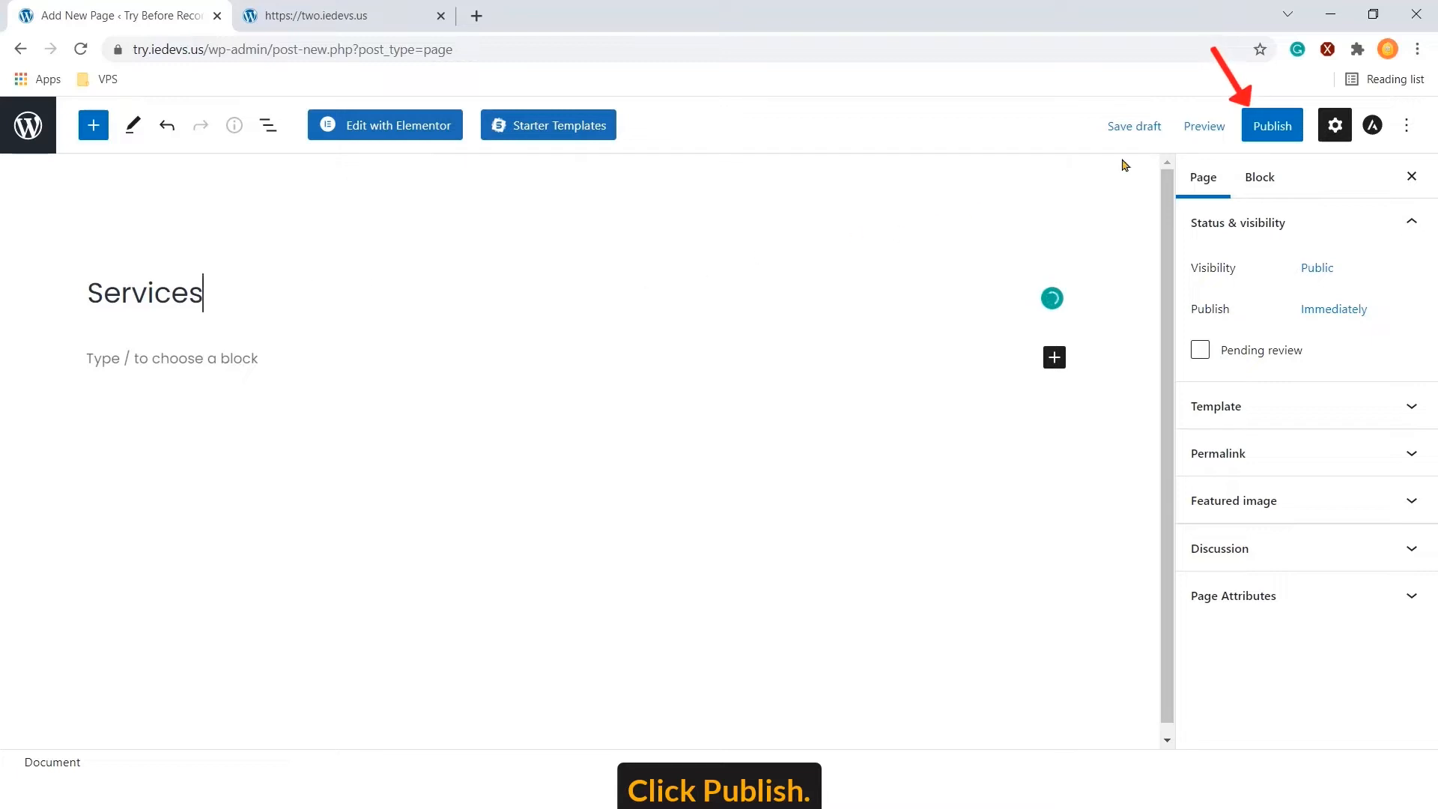
{"action": "left_click", "coordinate": [1272, 125]}
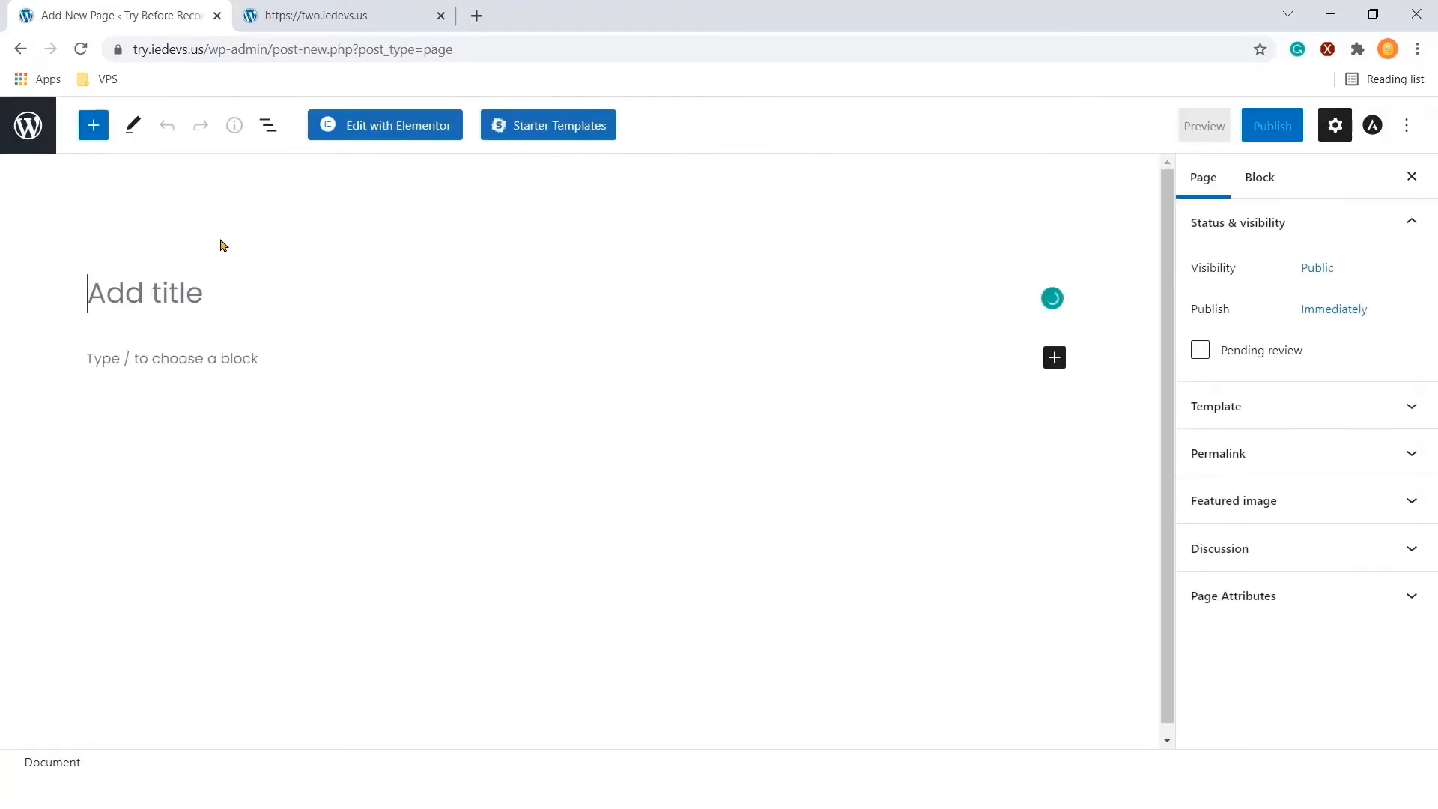
Publish further new pages, including Contact and Live Chat
{"action": "left_click", "coordinate": [1272, 125]}
{"action": "type", "text": "Contact"}
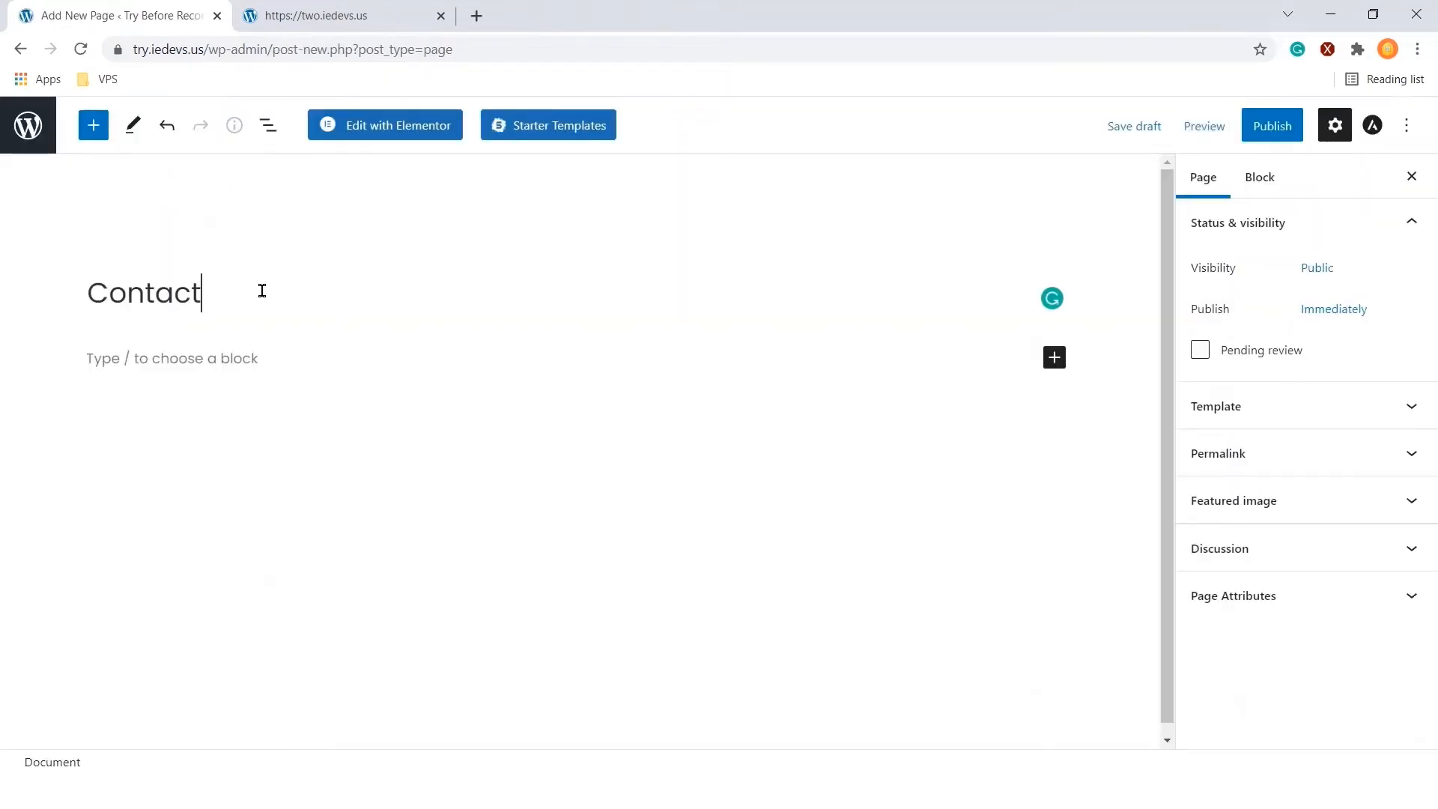
{"action": "left_click", "coordinate": [1272, 125]}
{"action": "type", "text": "Hotline"}
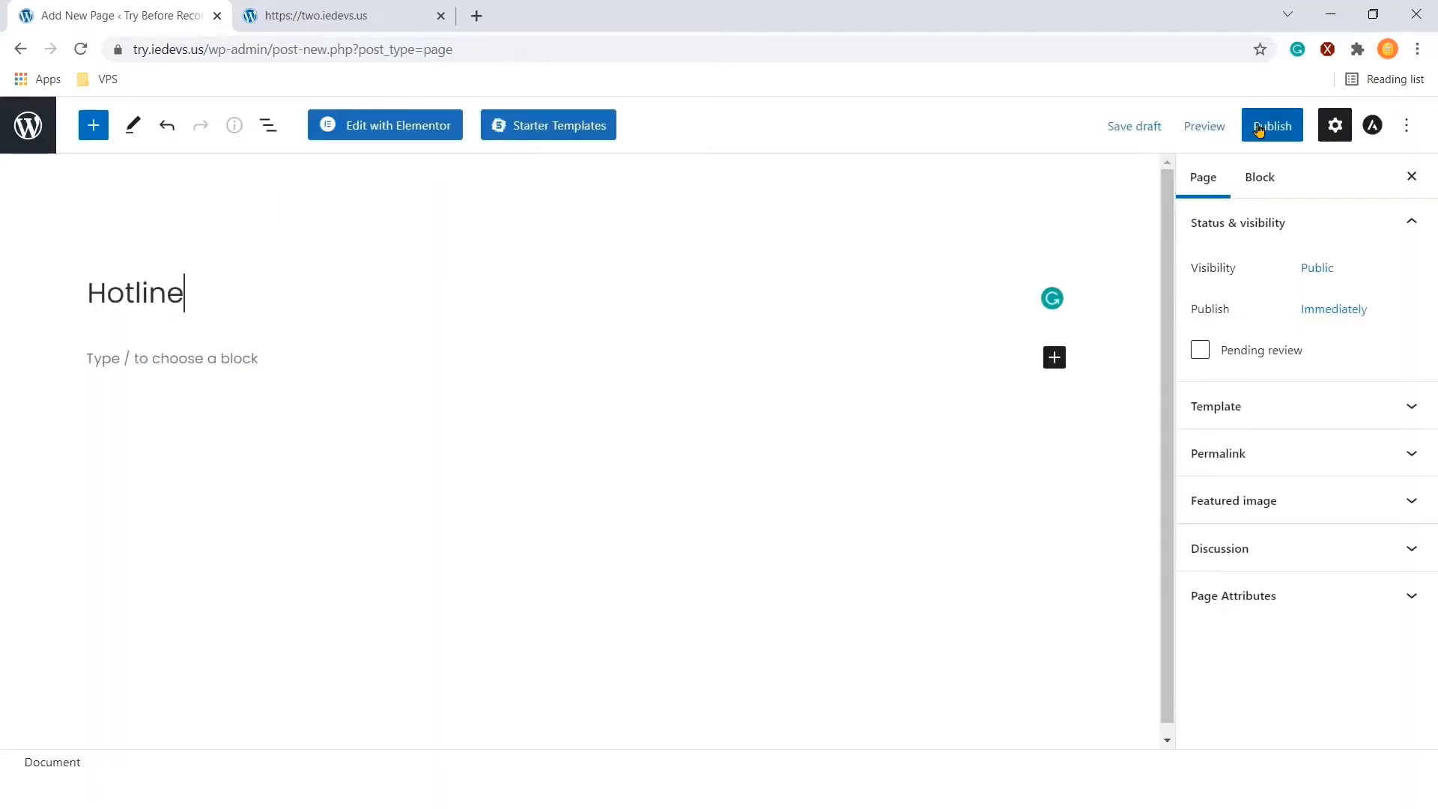
{"action": "type", "text": "Live Chat"}
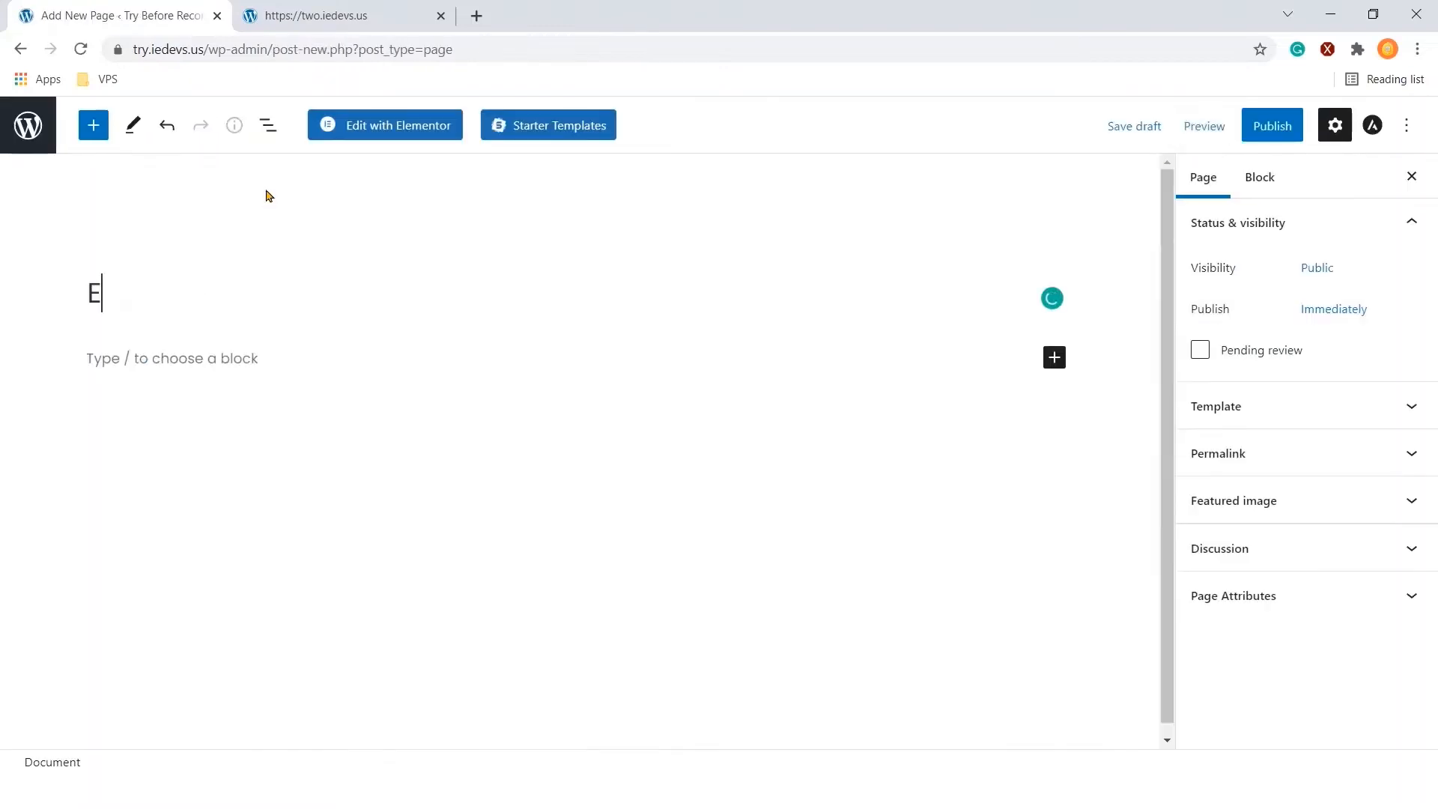
{"action": "left_click", "coordinate": [1272, 125]}
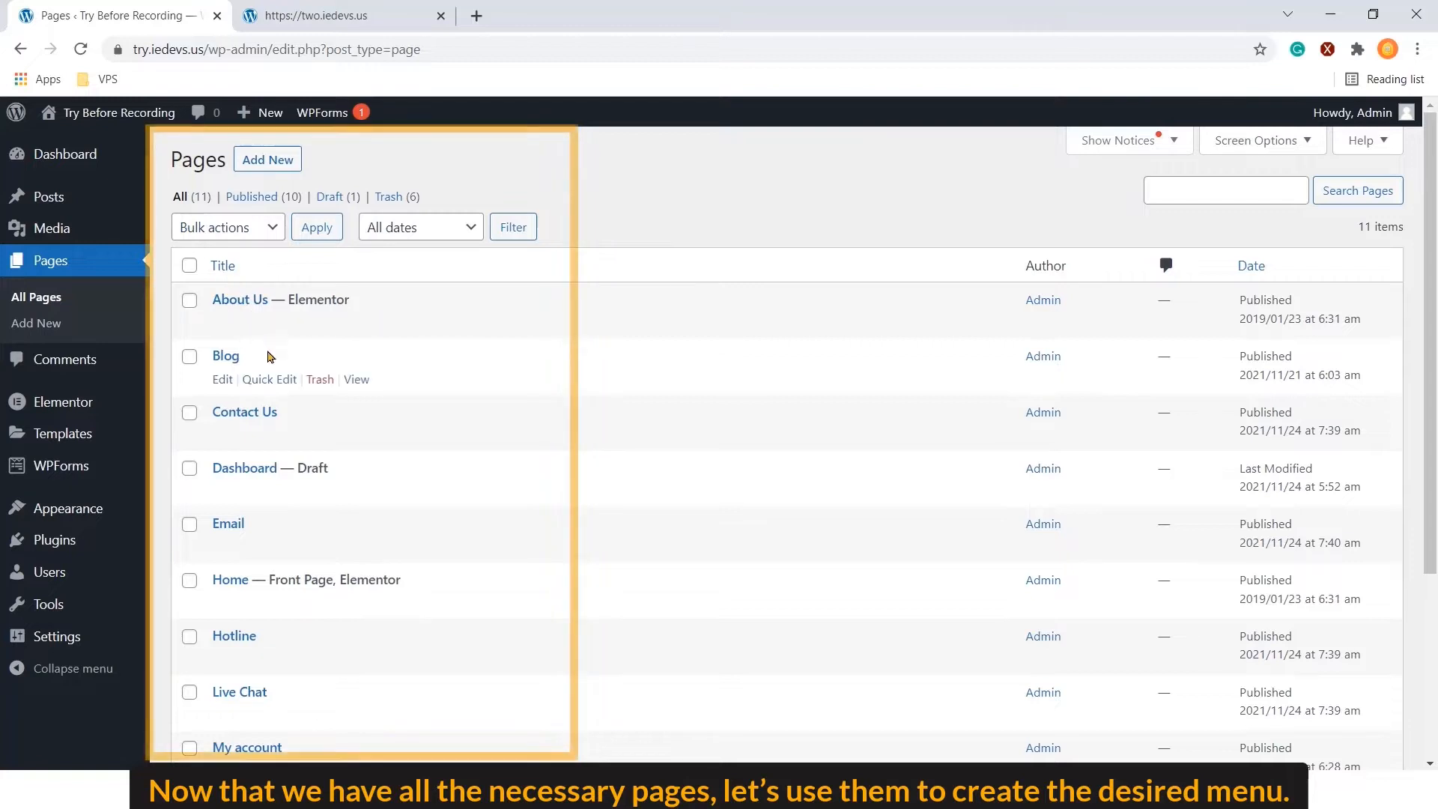
{"action": "scroll", "scroll_direction": "down", "scroll_amount": 3}
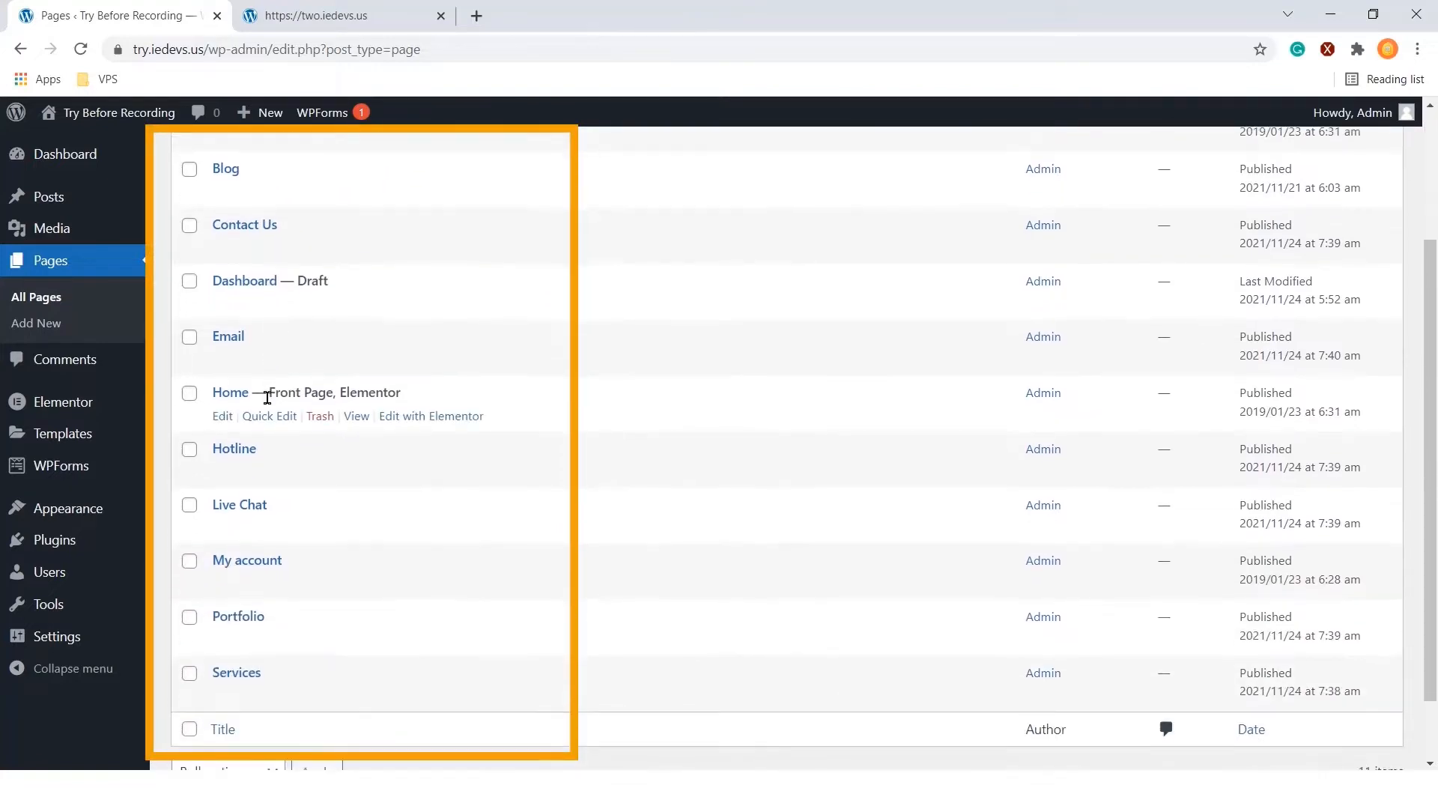
{"action": "mouse_move", "coordinate": [242, 687]}
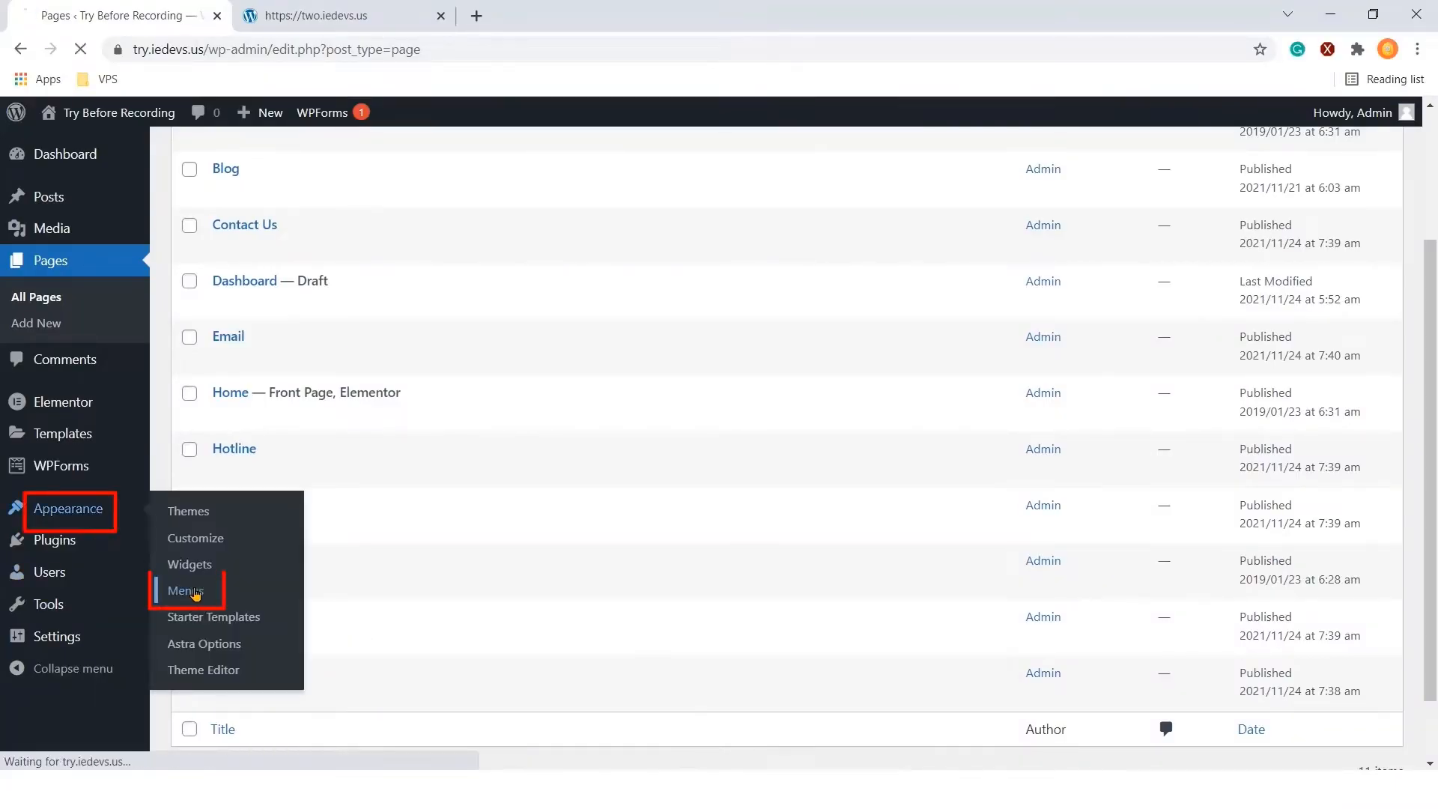
Create a menu named Main Menu assigned to the Primary Menu display location
{"action": "left_click", "coordinate": [182, 591]}
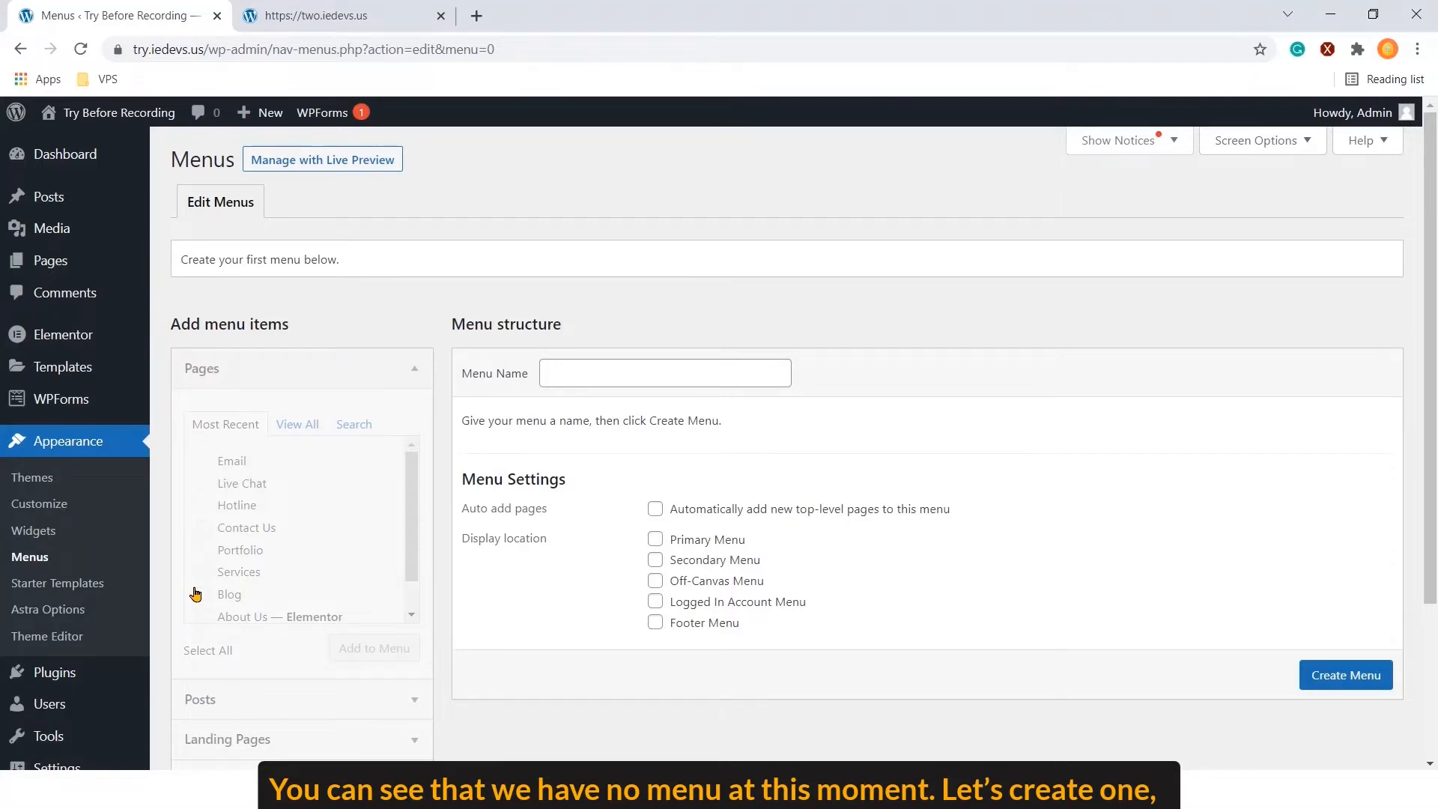
{"action": "mouse_move", "coordinate": [438, 301]}
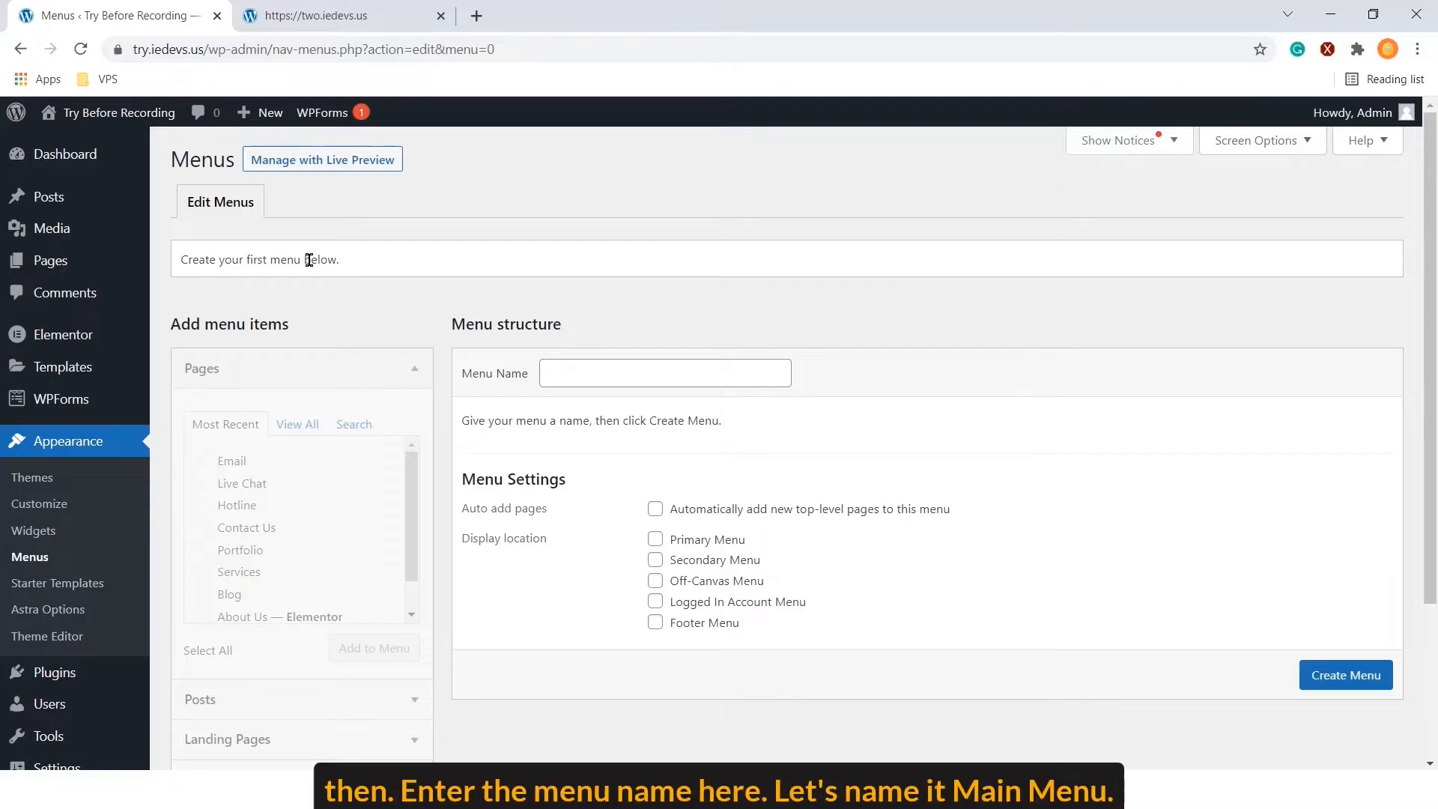
{"action": "mouse_move", "coordinate": [320, 266]}
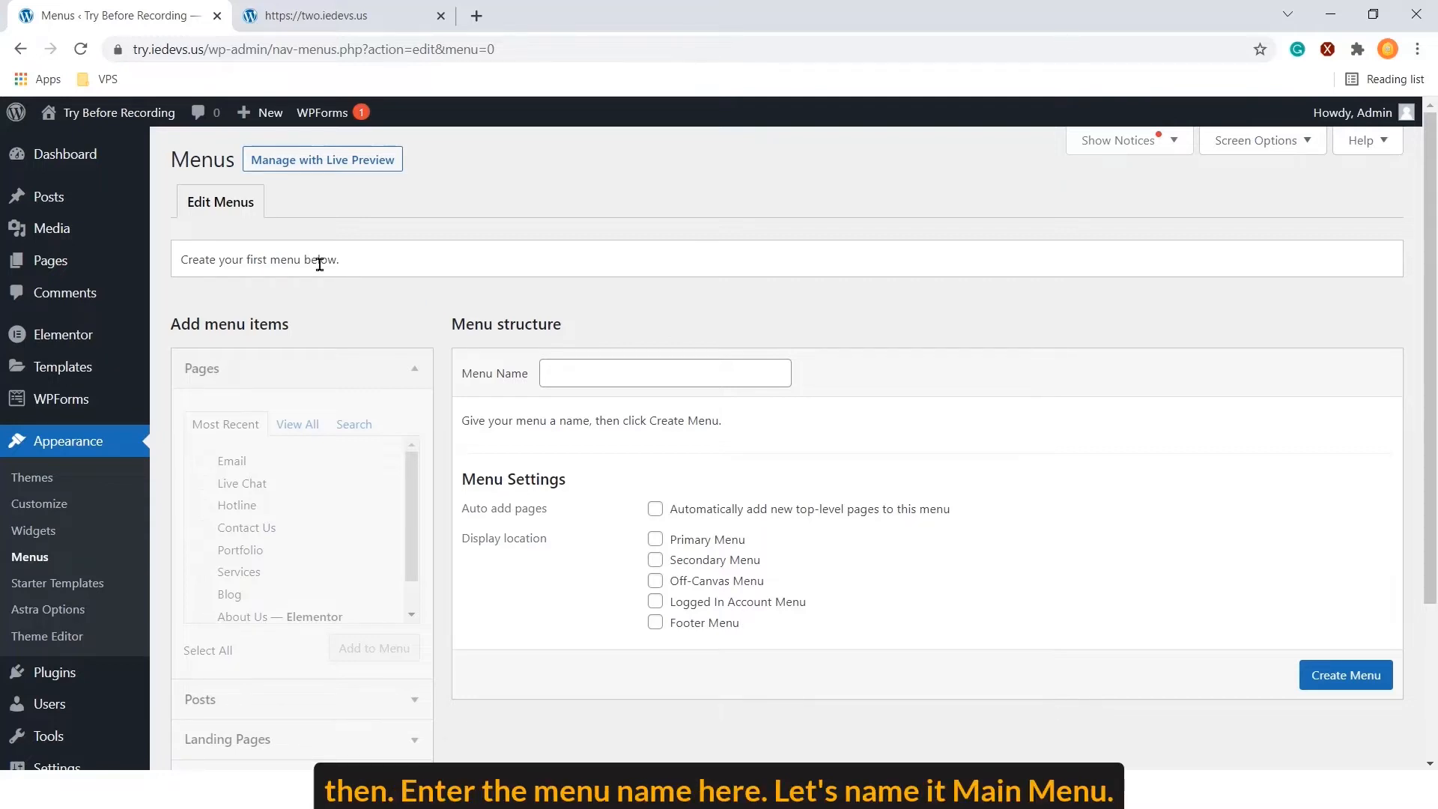
{"action": "left_click", "coordinate": [665, 373]}
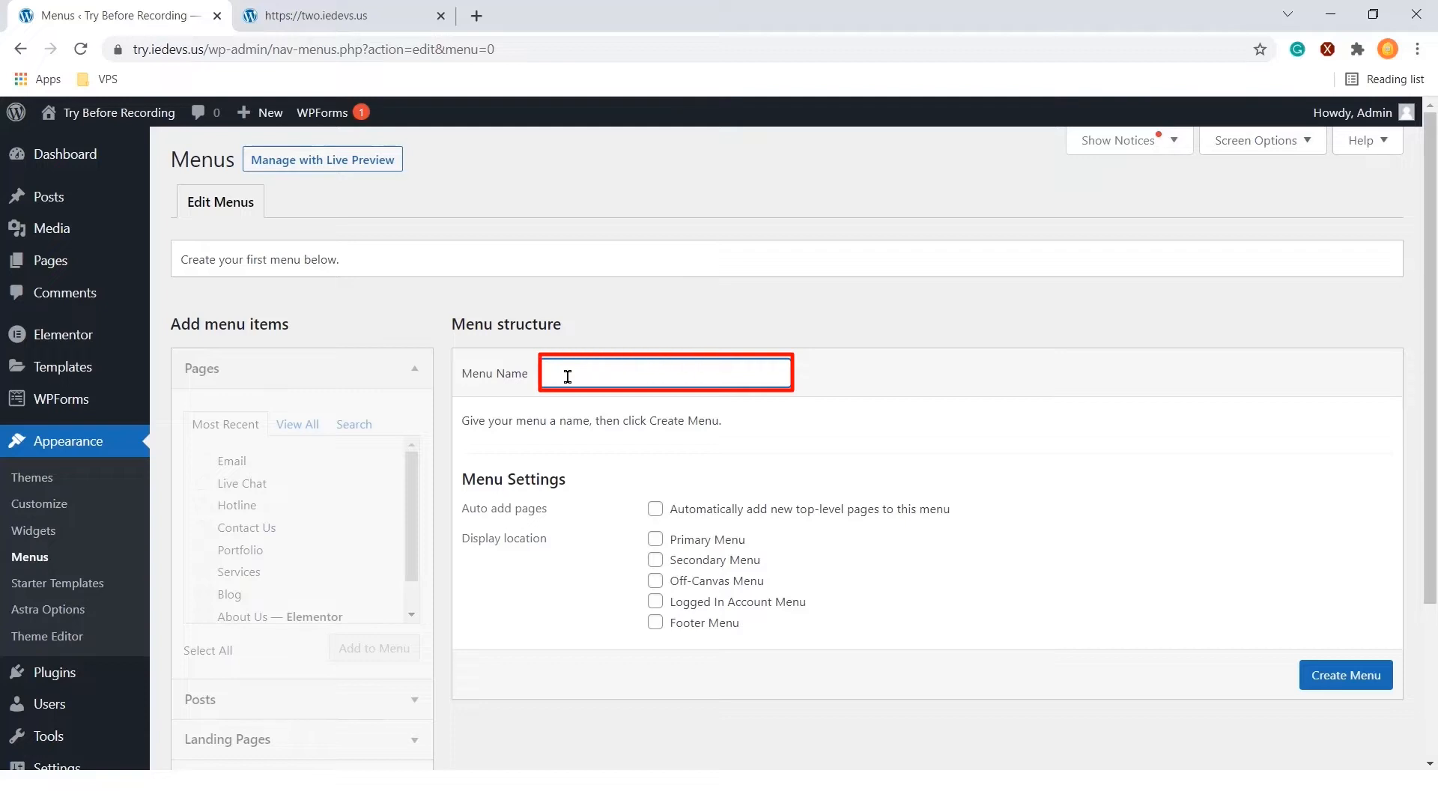
{"action": "type", "text": "Main Menu"}
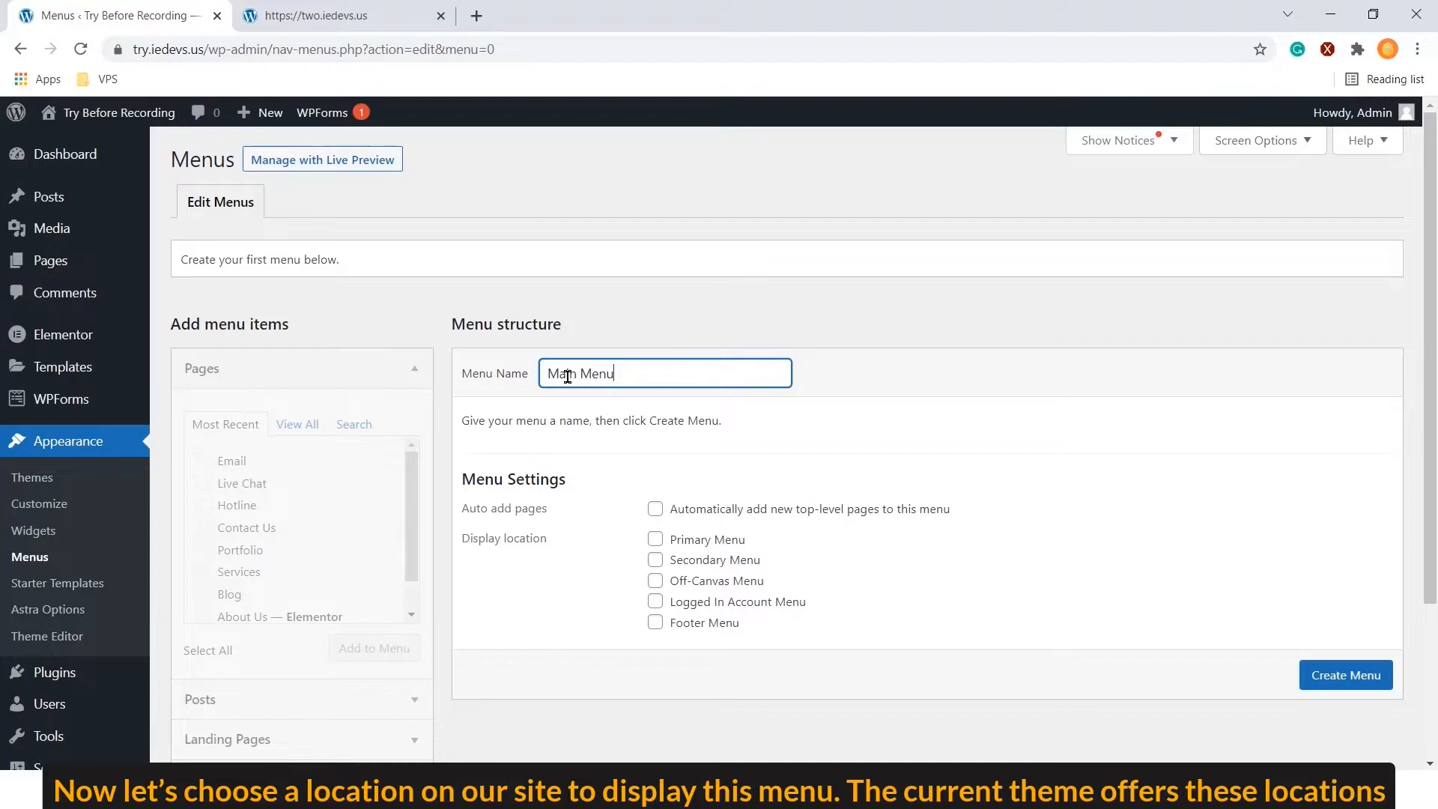
{"action": "mouse_move", "coordinate": [683, 636]}
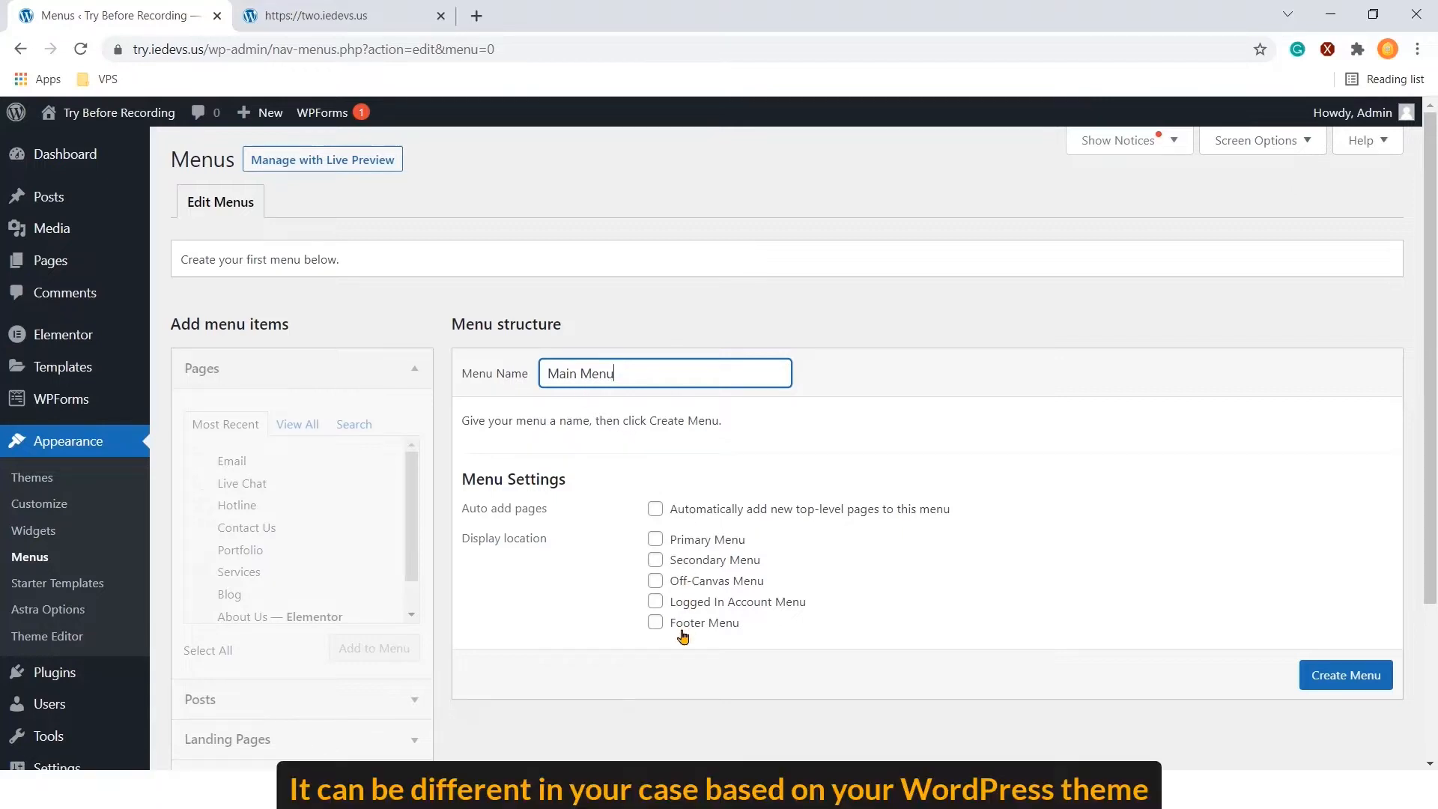
{"action": "mouse_move", "coordinate": [686, 648]}
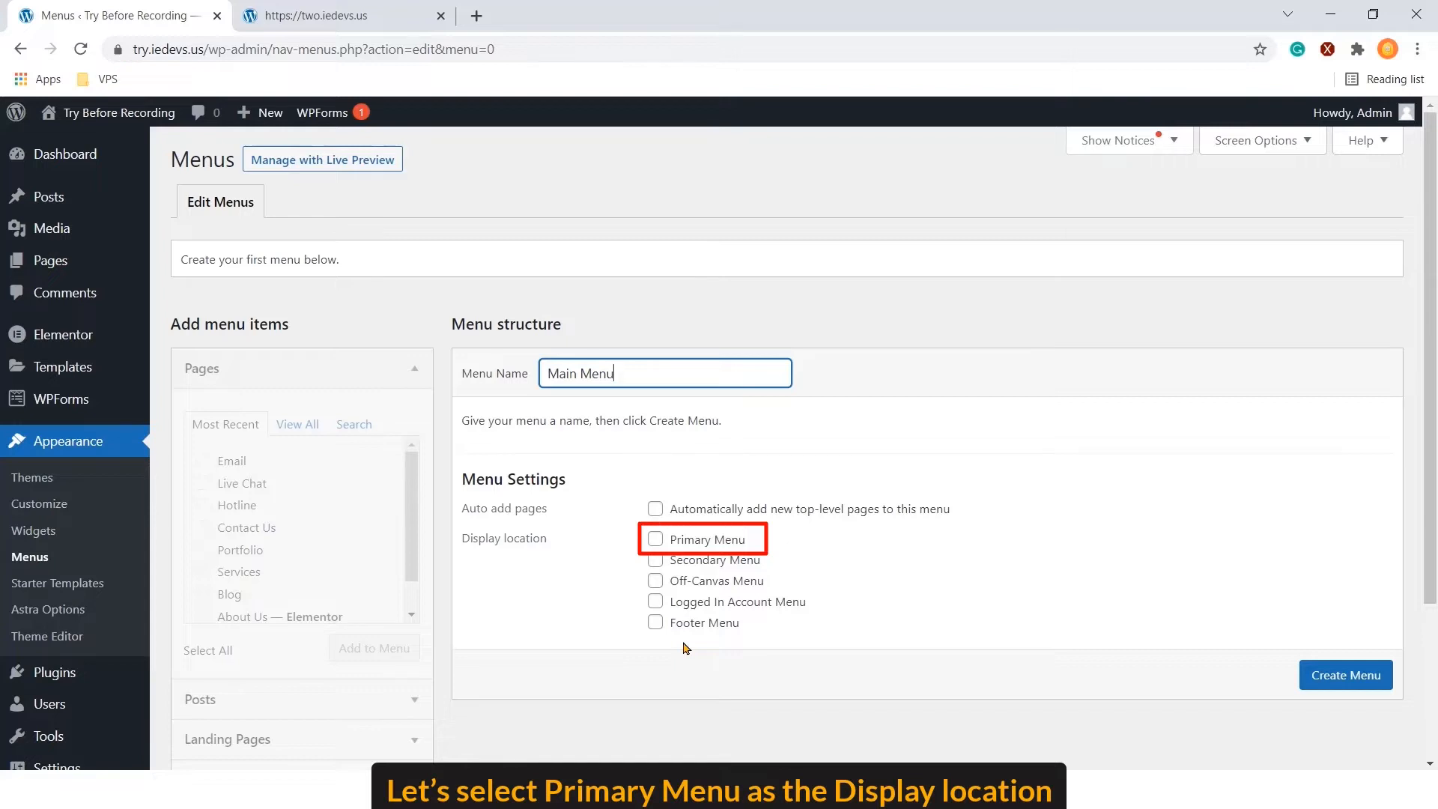
{"action": "left_click", "coordinate": [654, 539]}
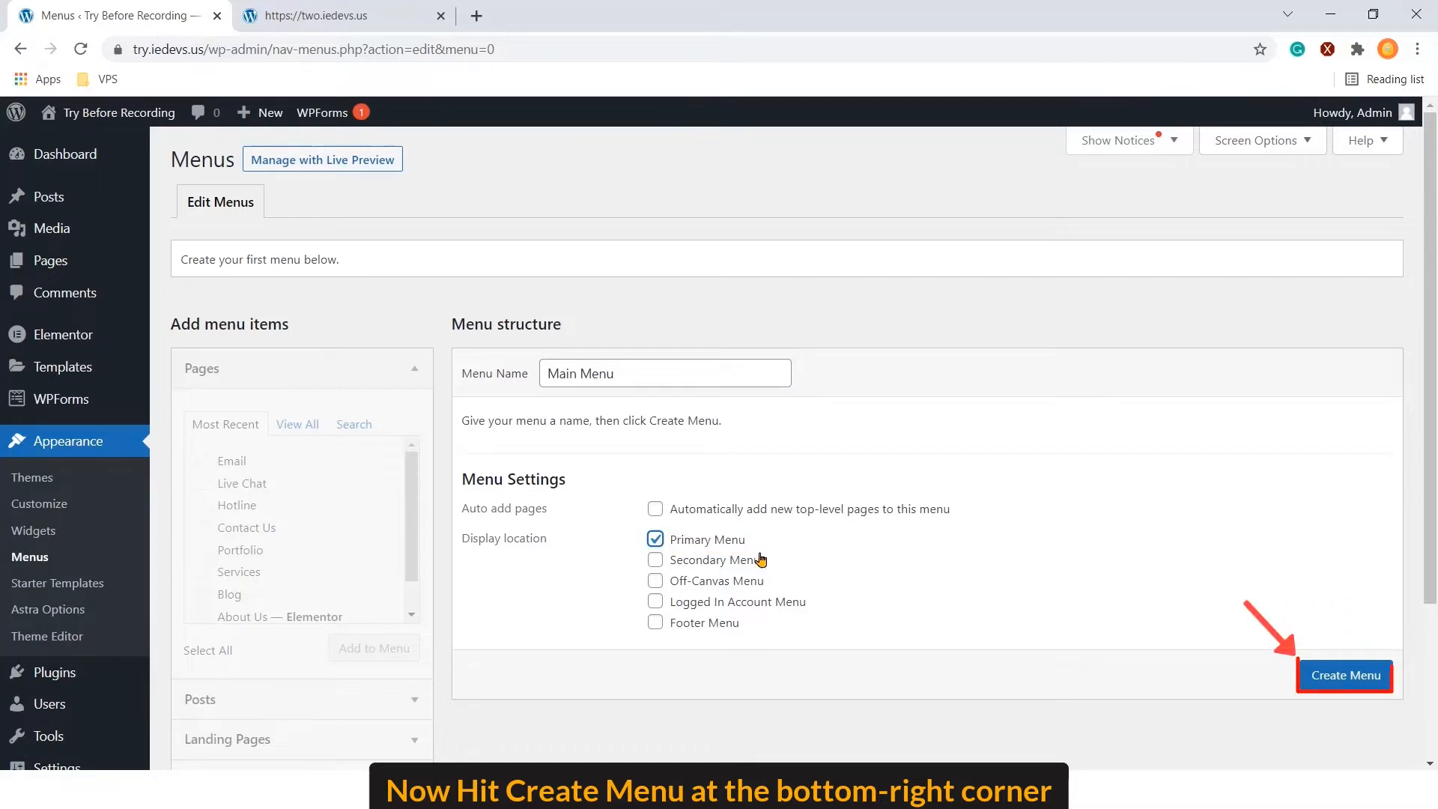
{"action": "left_click", "coordinate": [1346, 675]}
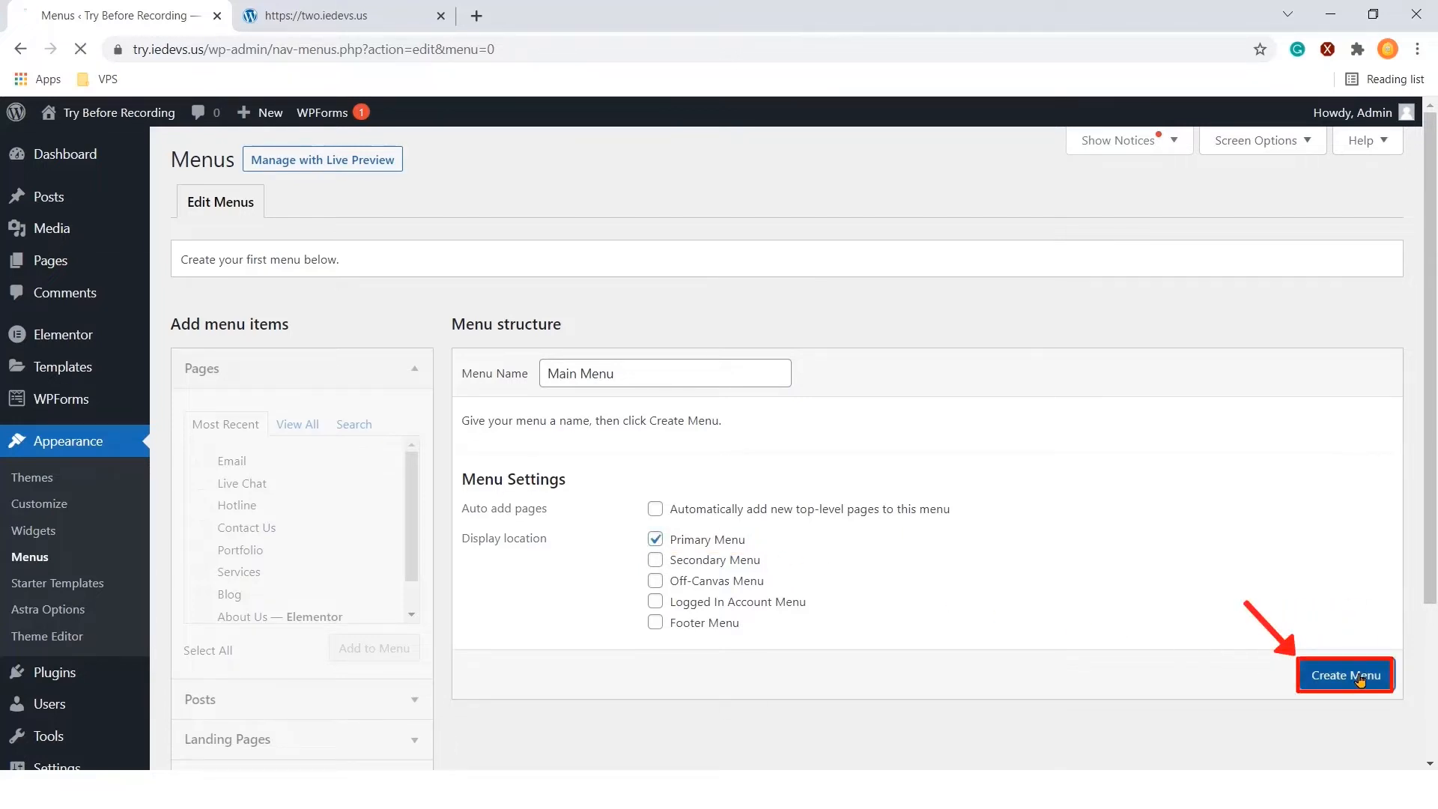
{"action": "left_click", "coordinate": [1346, 675]}
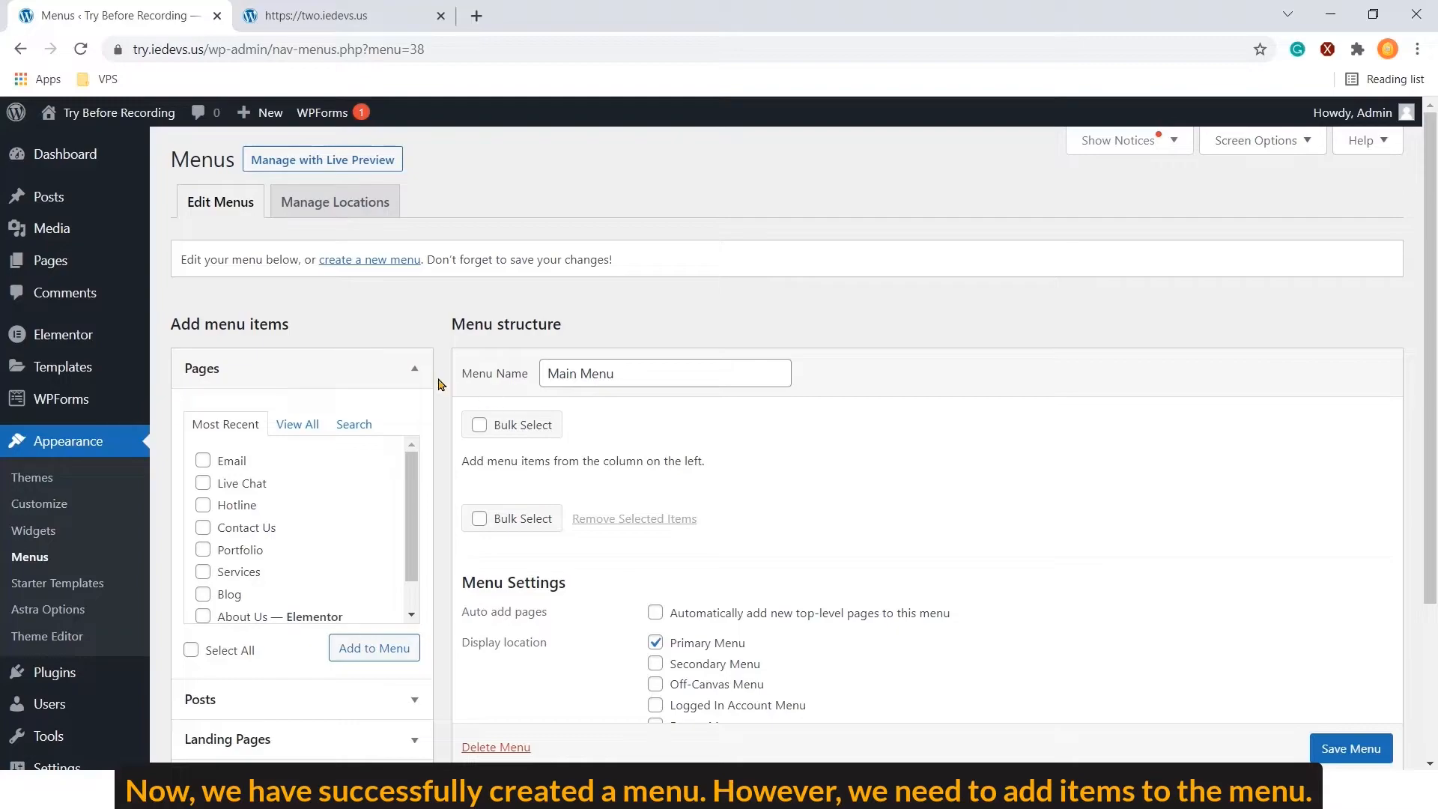
{"action": "mouse_move", "coordinate": [304, 335]}
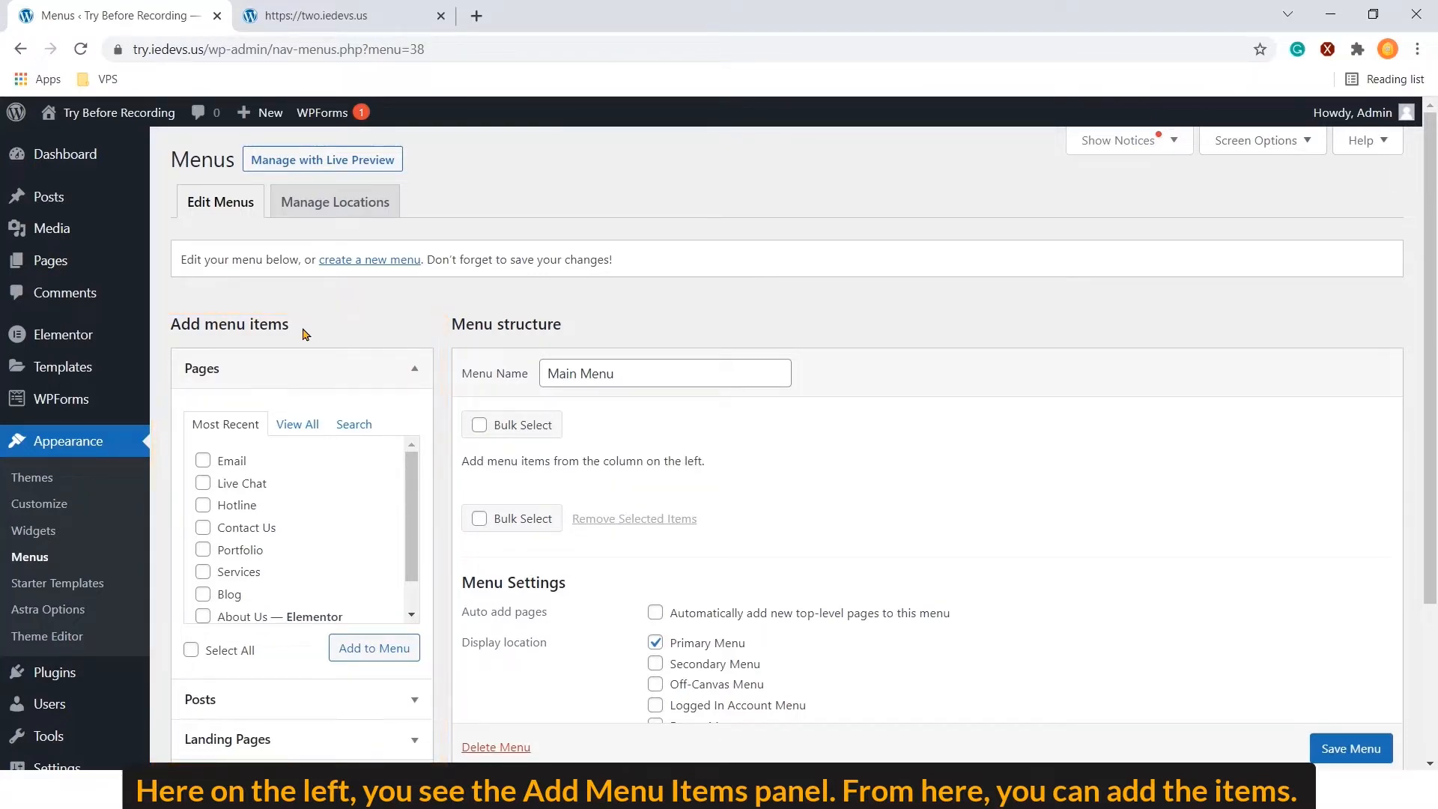
Collapse the Pages panel to reveal the other menu item sources
{"action": "left_click", "coordinate": [413, 368]}
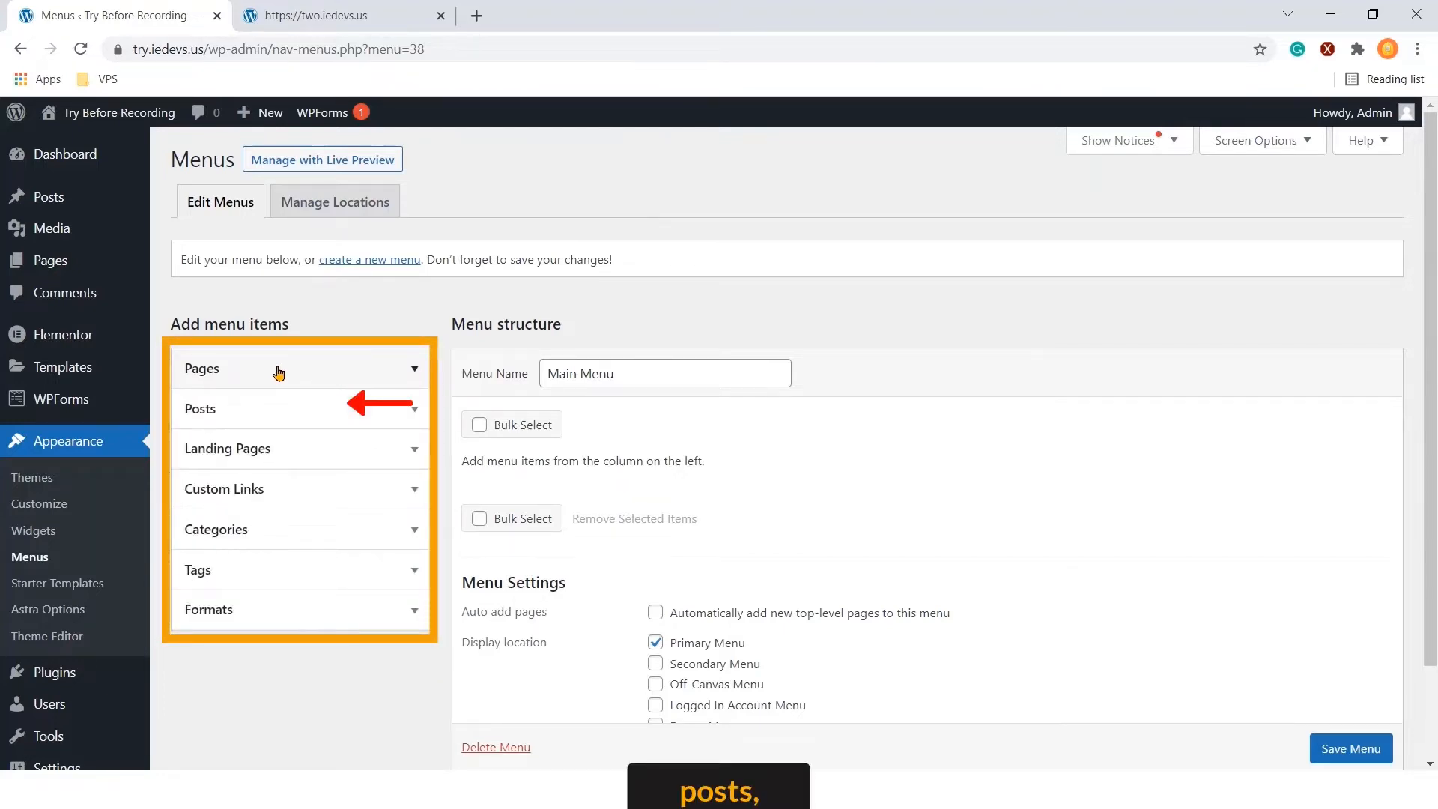
{"action": "mouse_move", "coordinate": [271, 417]}
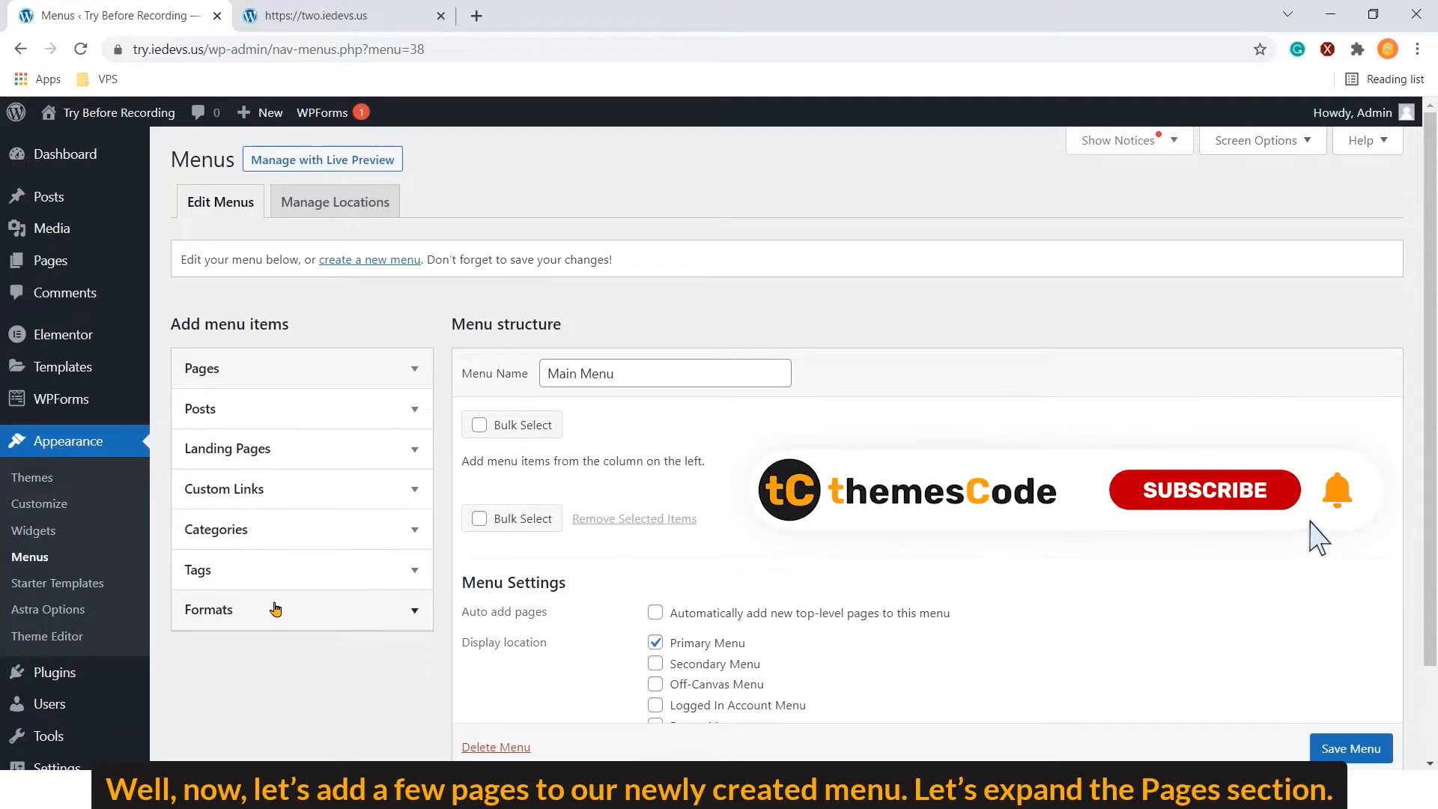
Add every site page (View All, Select All) as items in Main Menu
{"action": "left_click", "coordinate": [1204, 489]}
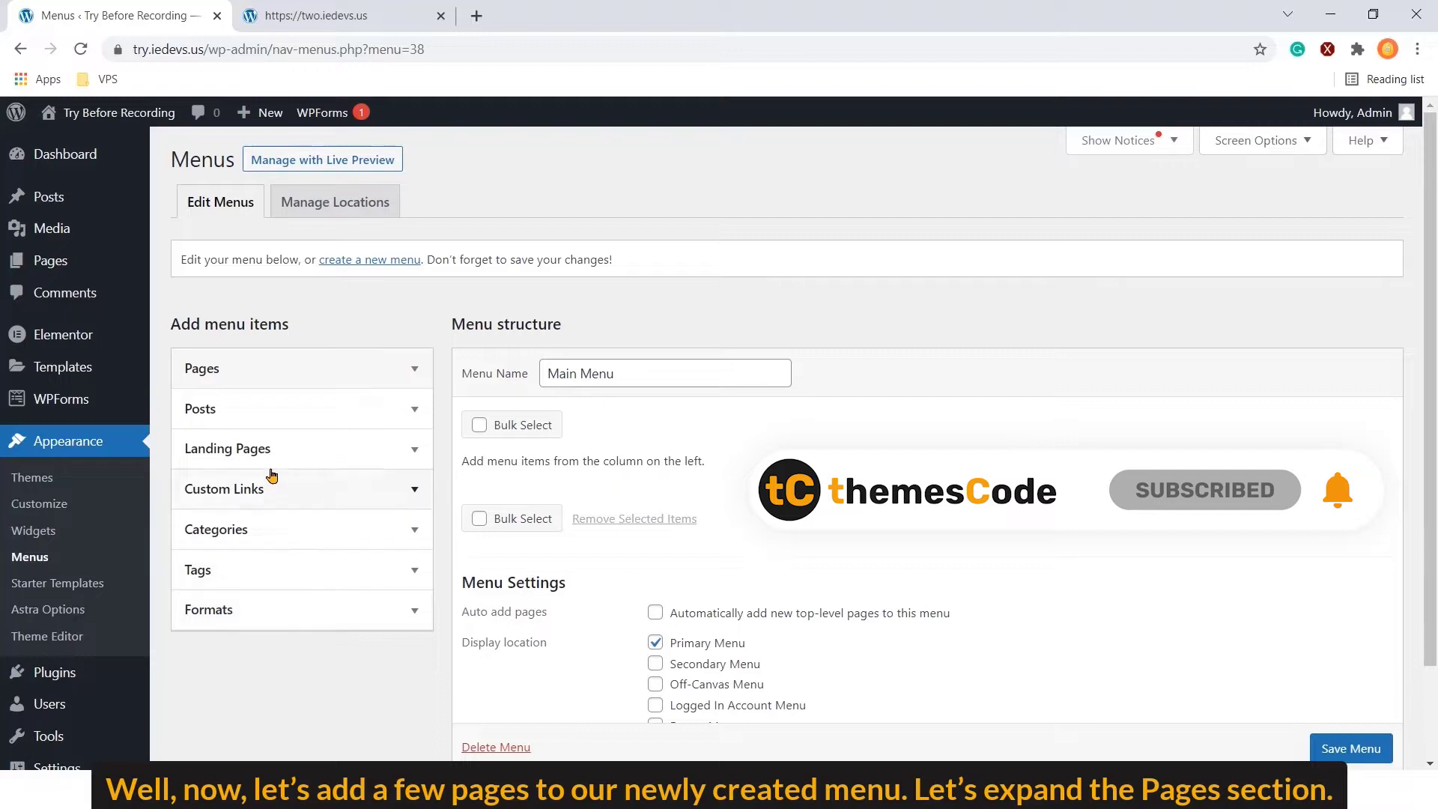
{"action": "left_click", "coordinate": [300, 369]}
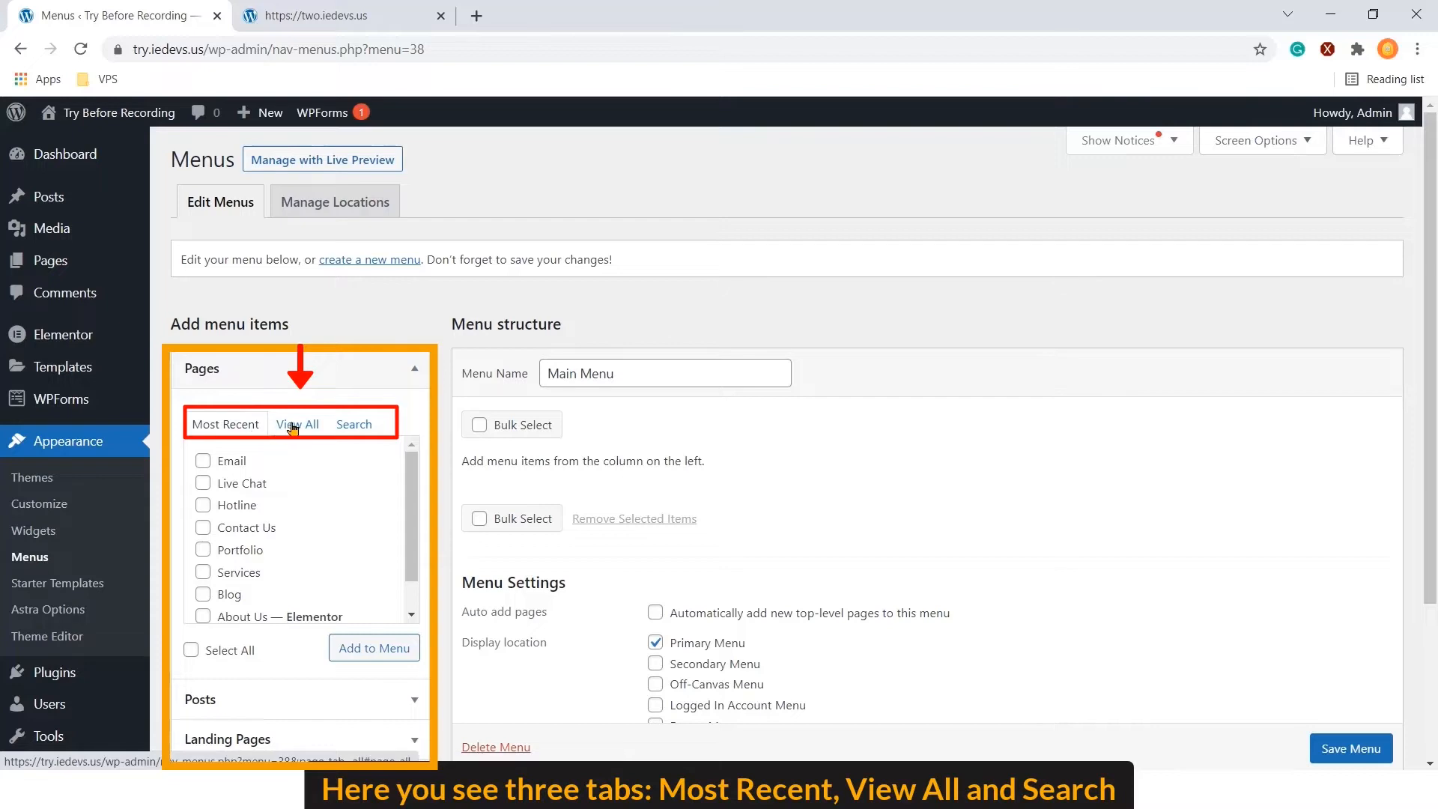
{"action": "left_click", "coordinate": [297, 424]}
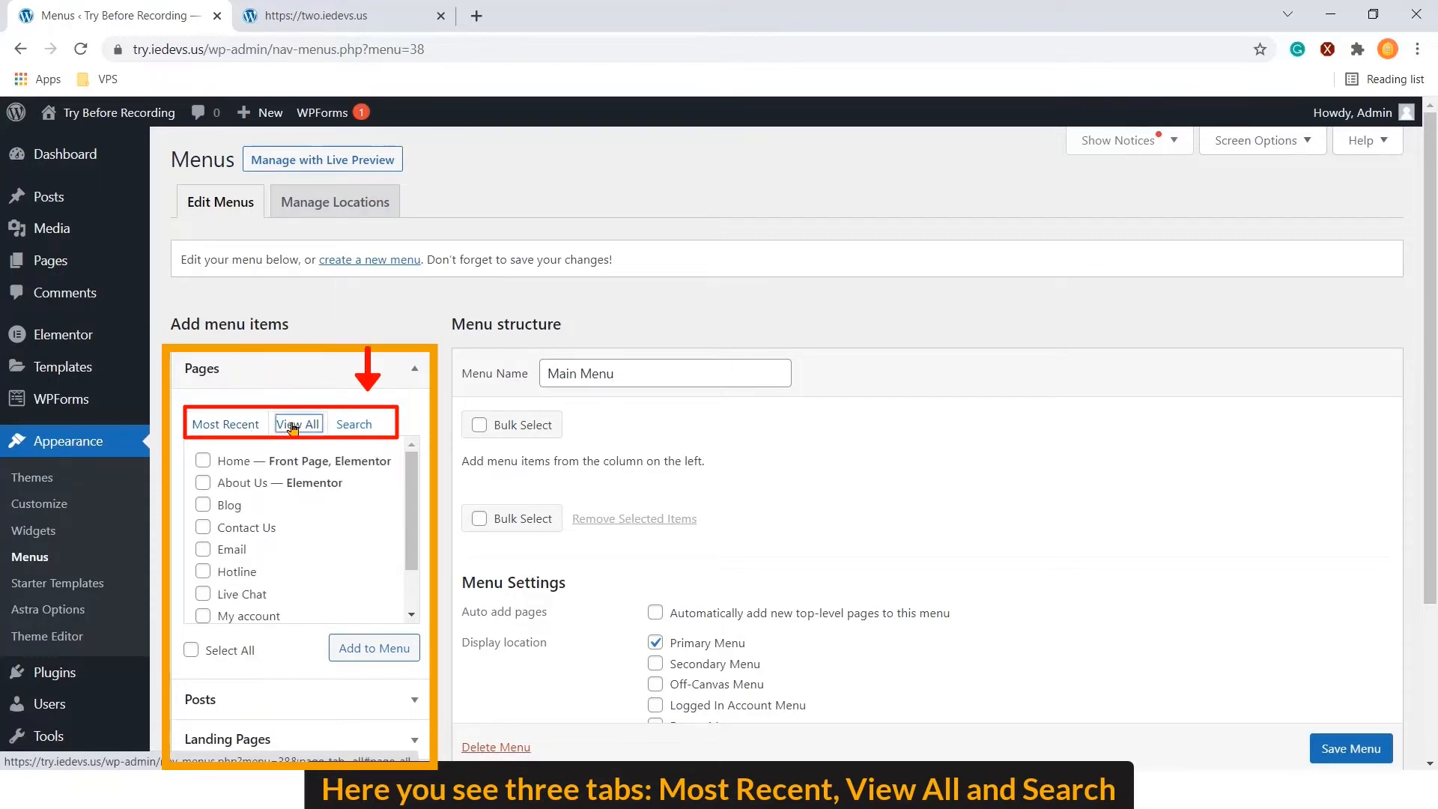
{"action": "left_click", "coordinate": [354, 424]}
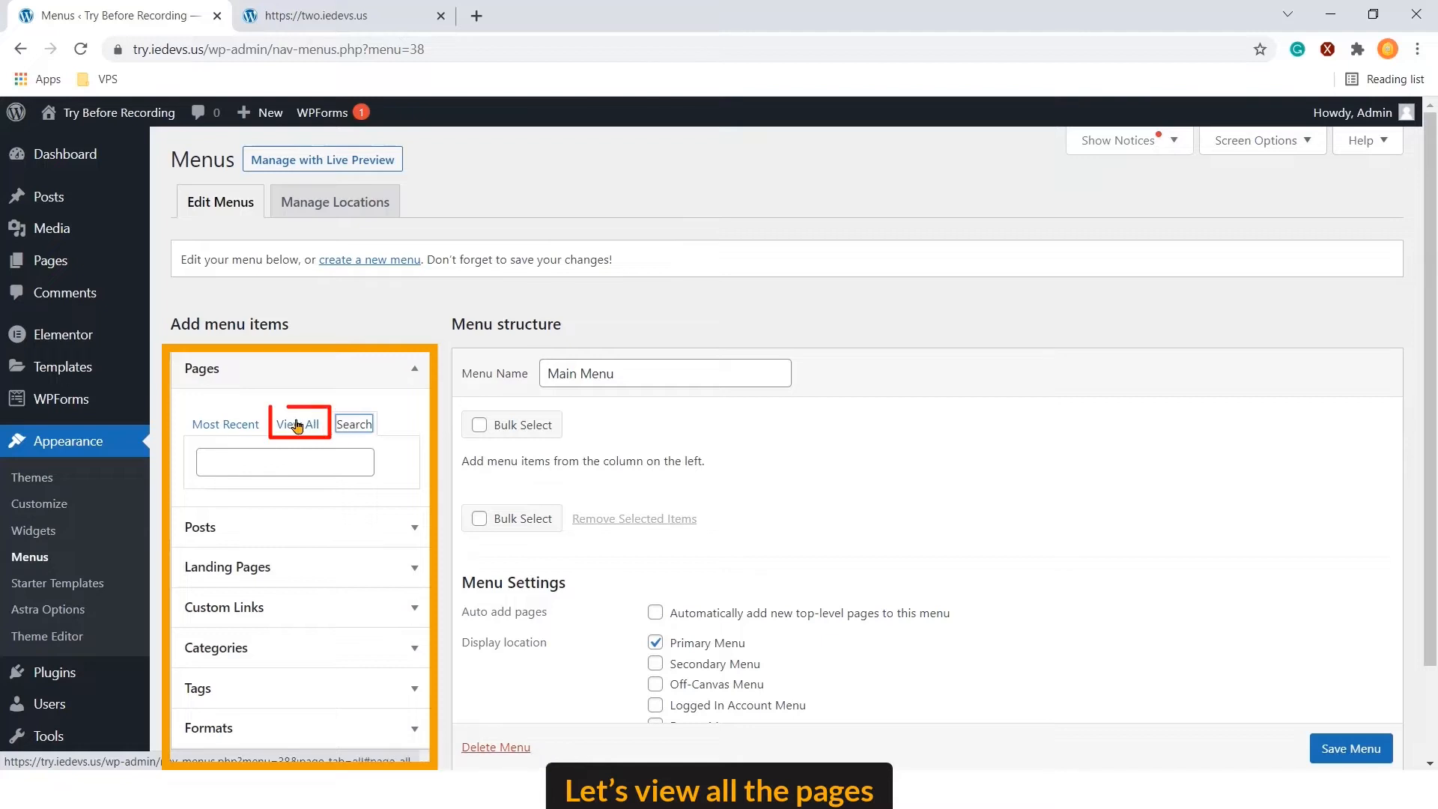
{"action": "left_click", "coordinate": [299, 424]}
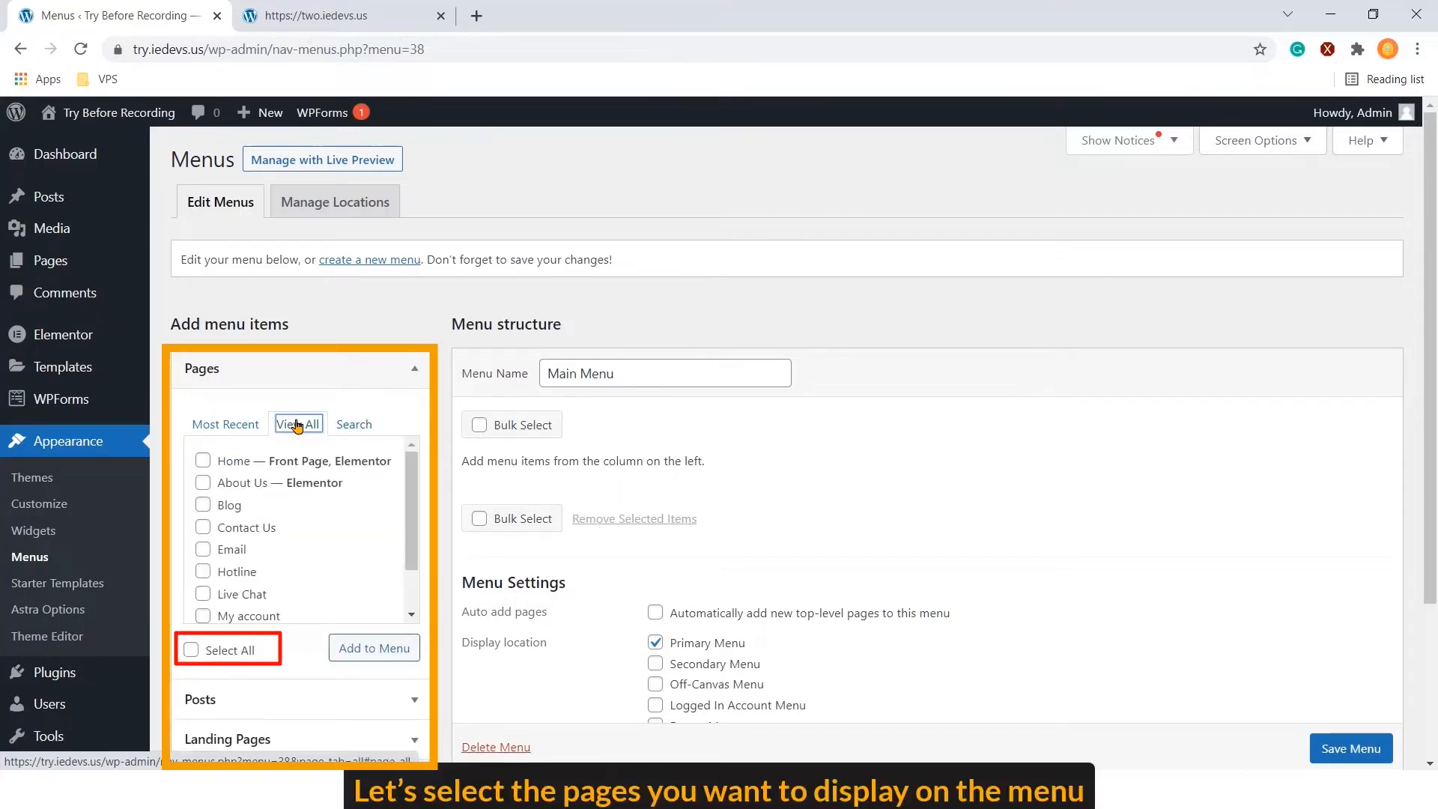
{"action": "left_click", "coordinate": [192, 649]}
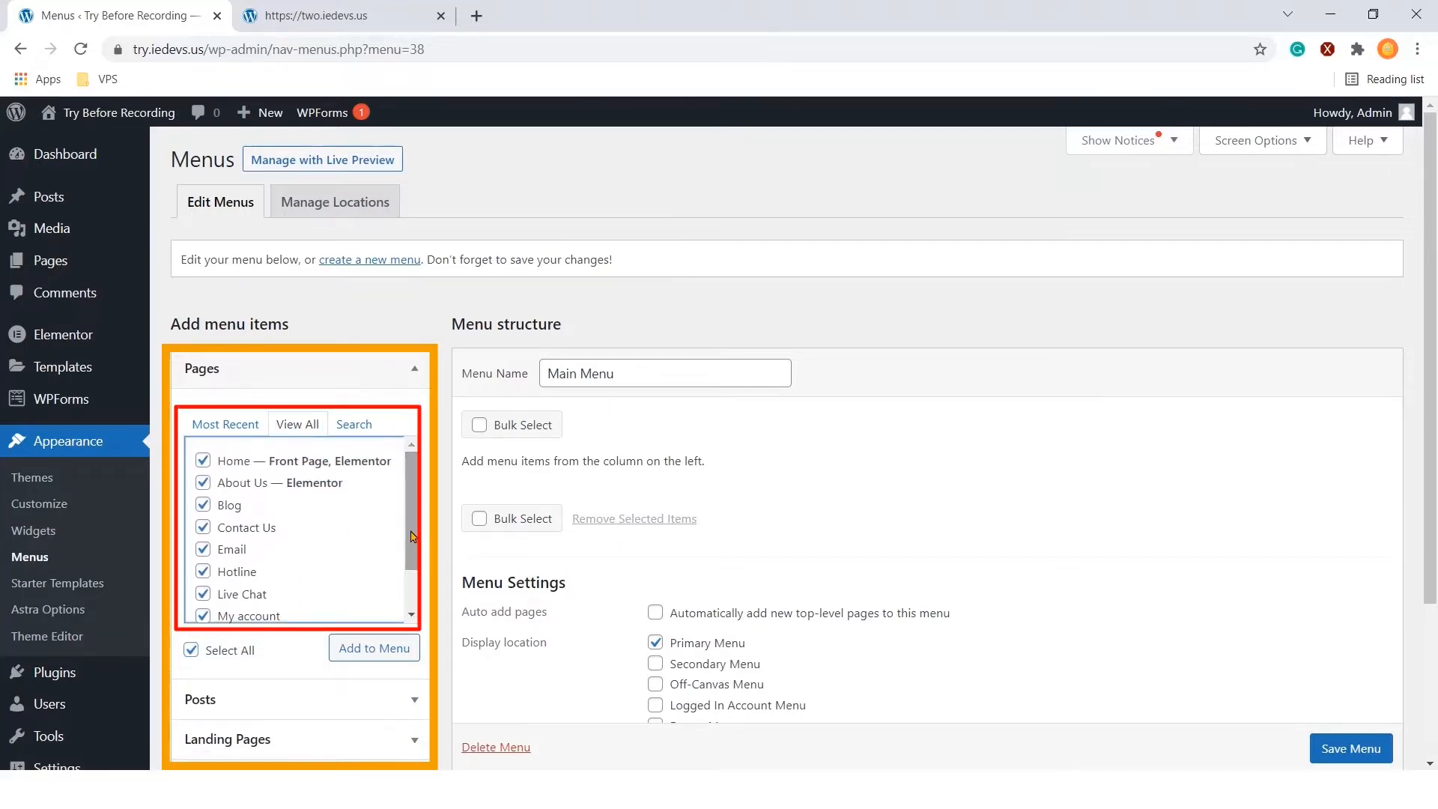
{"action": "scroll", "scroll_direction": "down", "scroll_amount": 3}
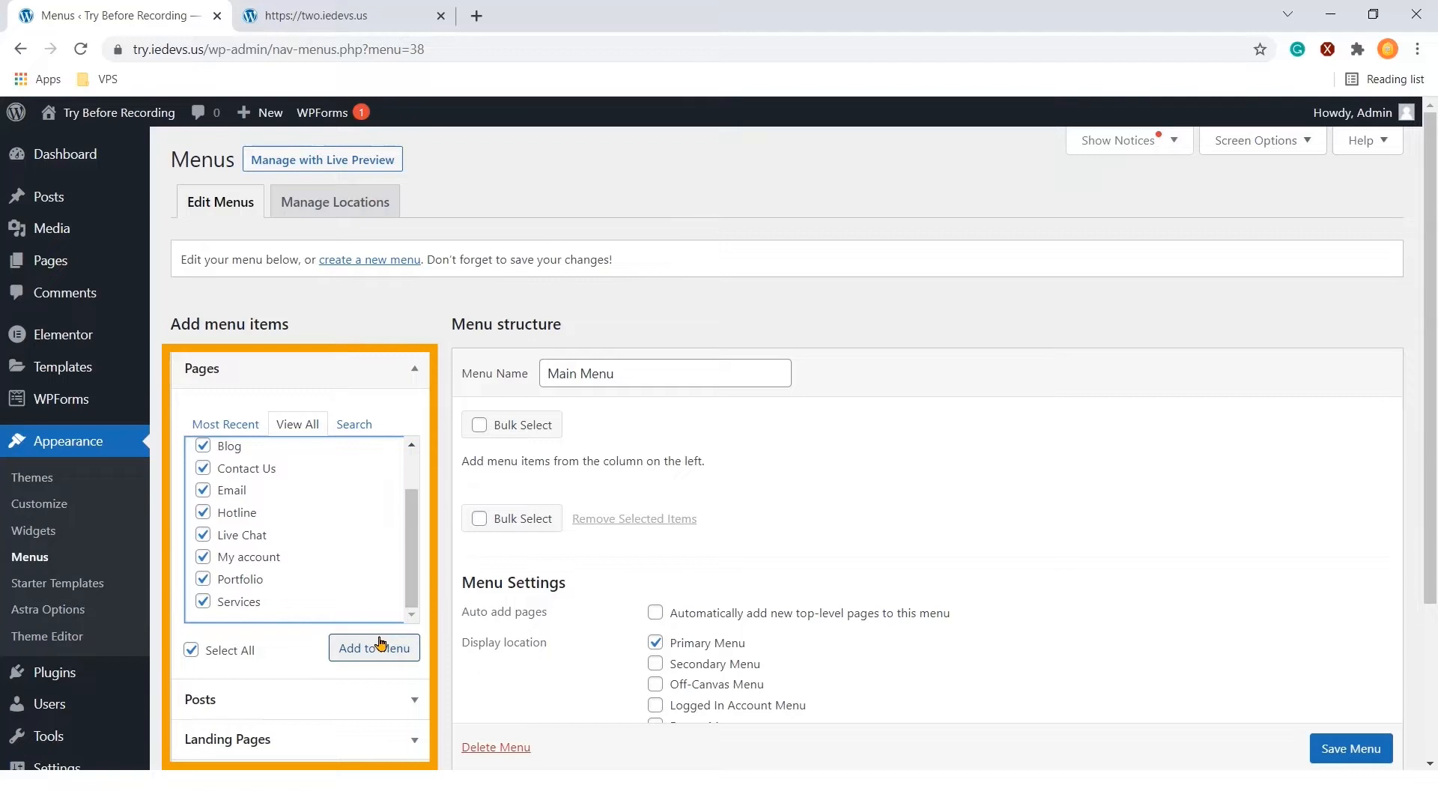
{"action": "mouse_move", "coordinate": [379, 648]}
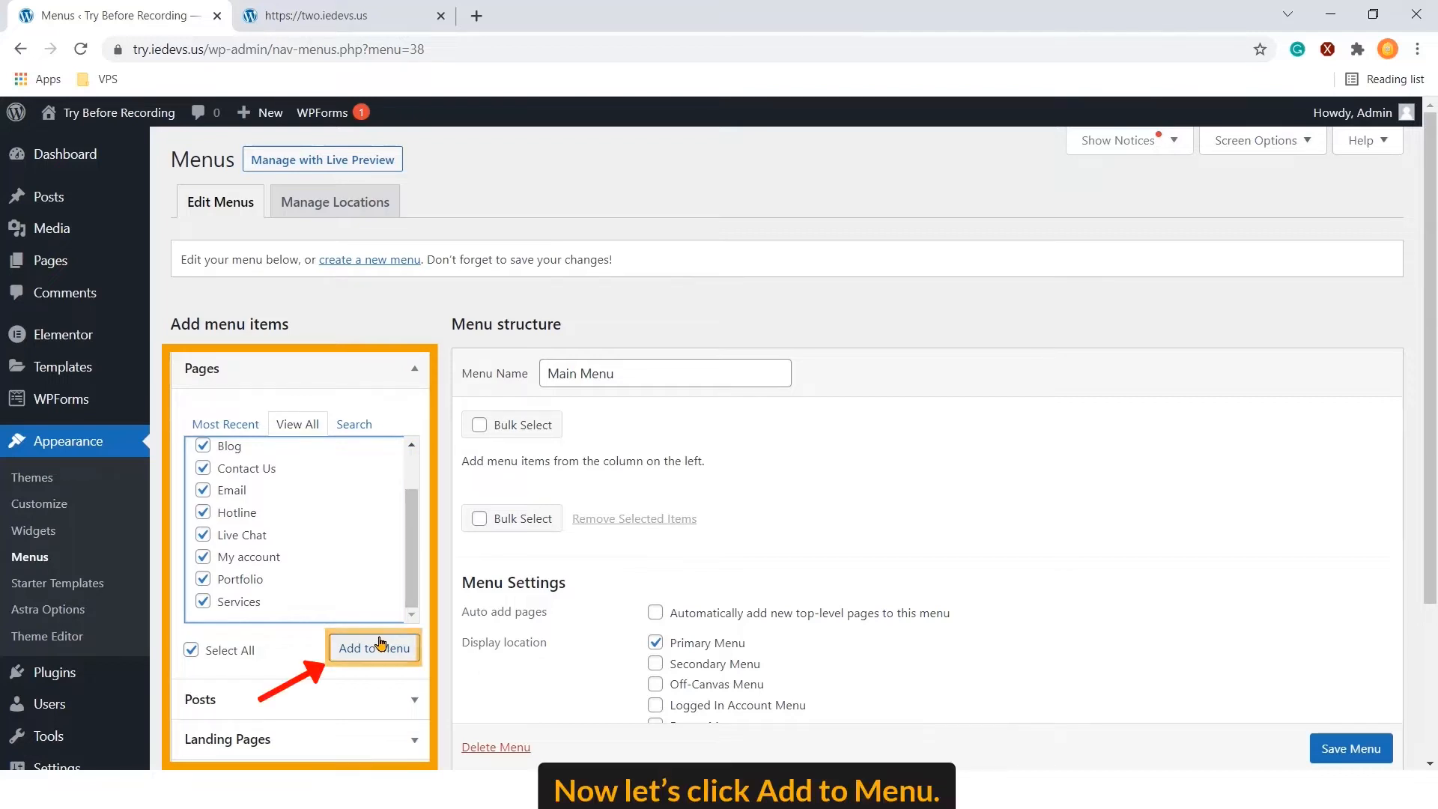
{"action": "left_click", "coordinate": [374, 648]}
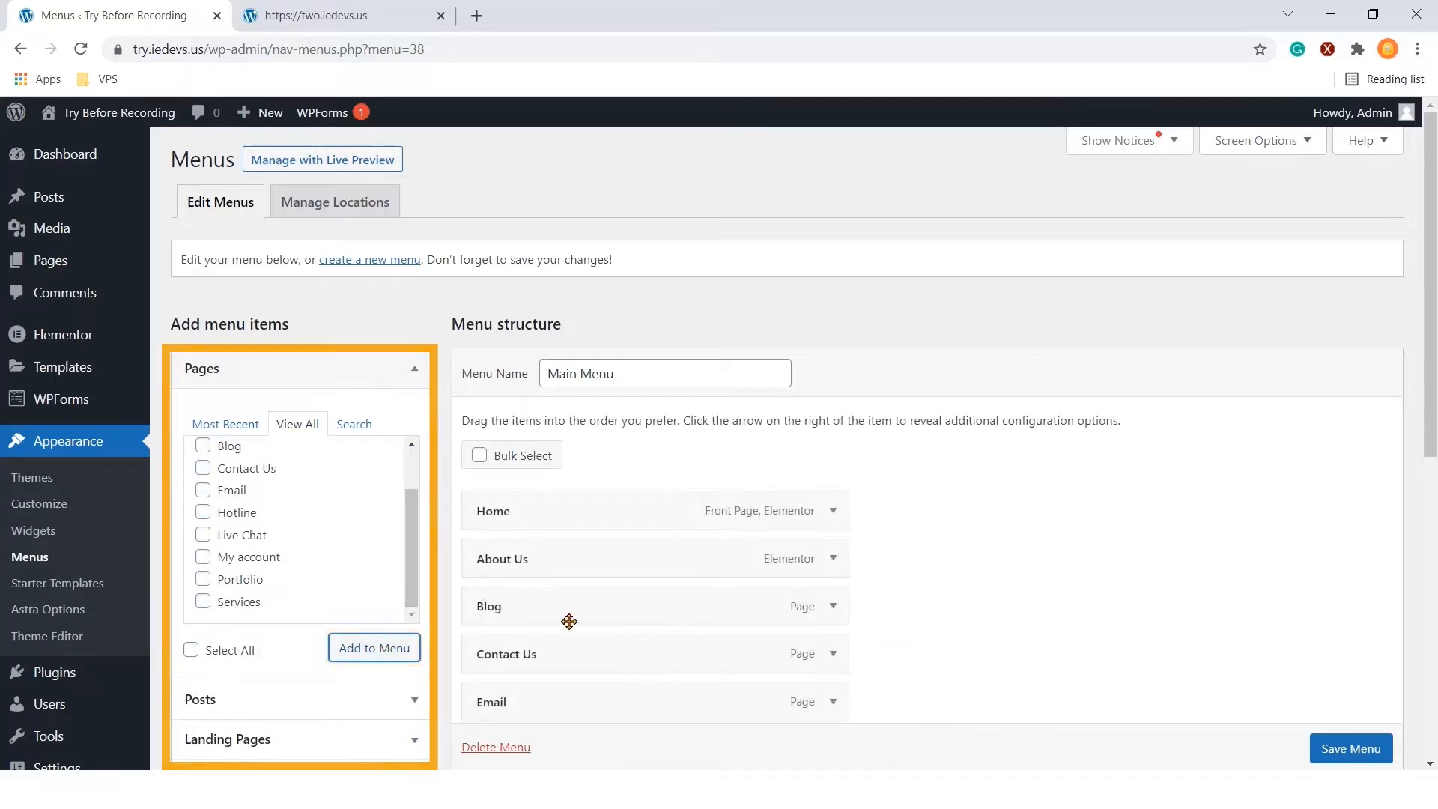
Save Main Menu and check that all pages appear in the live site header
{"action": "scroll", "scroll_direction": "down", "scroll_amount": 3}
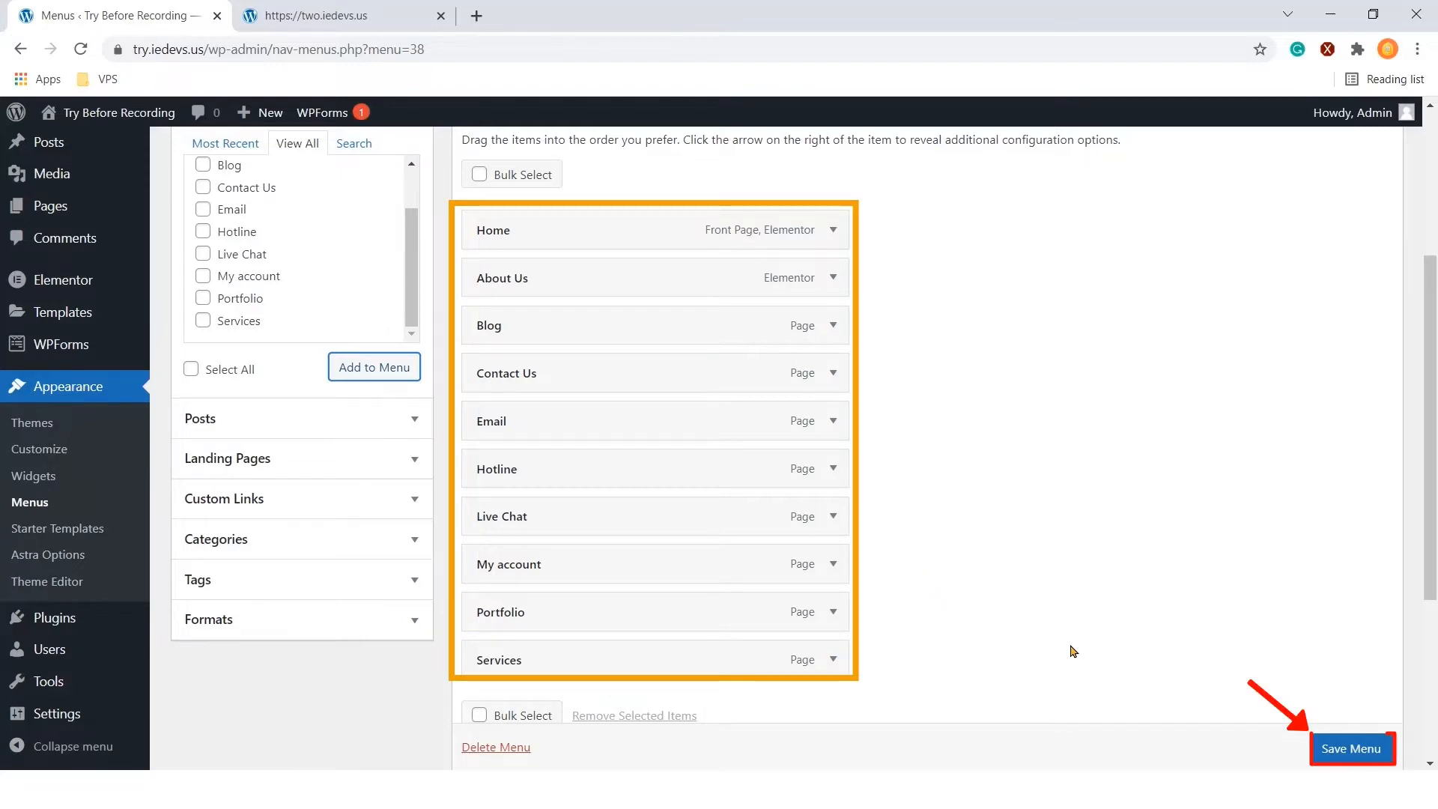
{"action": "left_click", "coordinate": [1351, 748]}
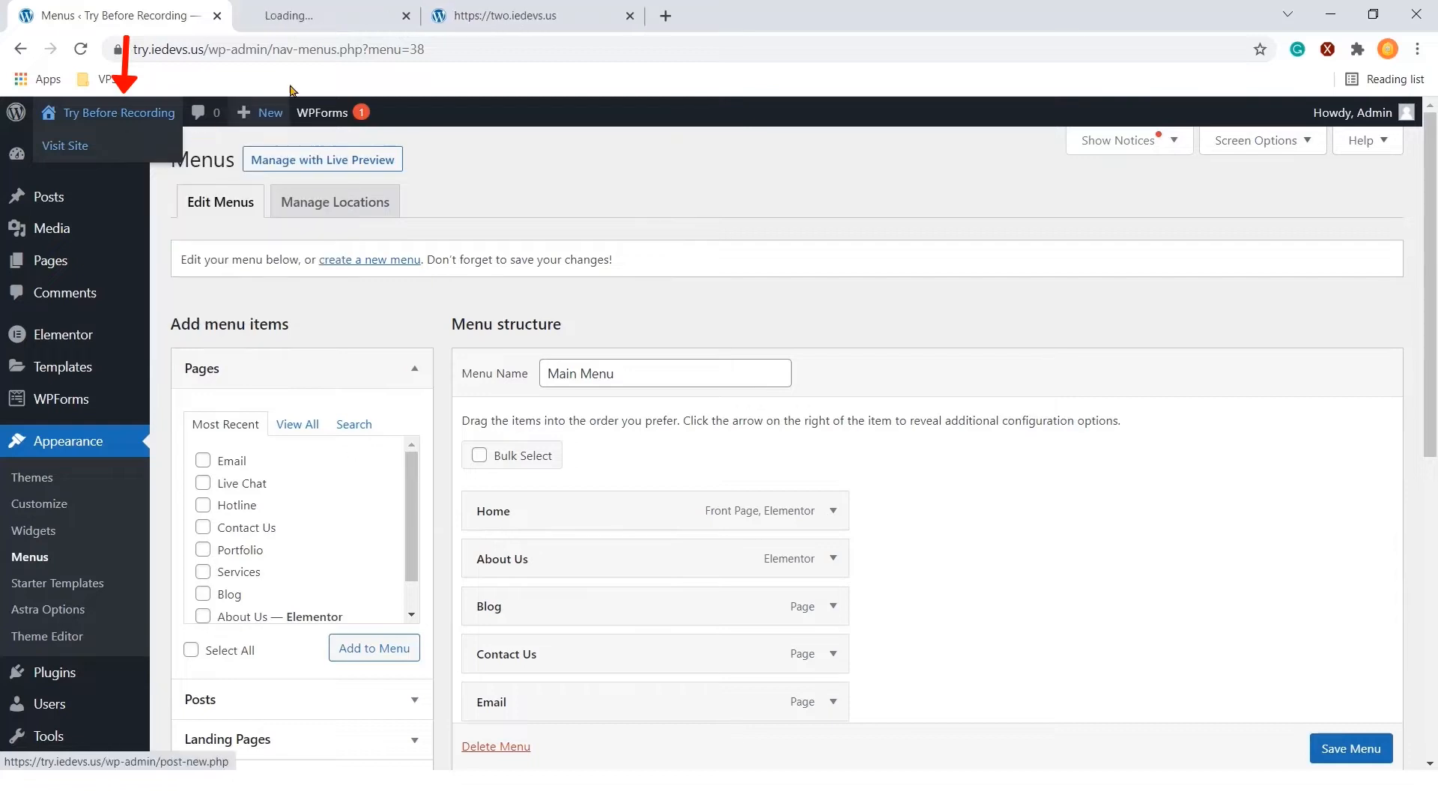
{"action": "left_click", "coordinate": [66, 146]}
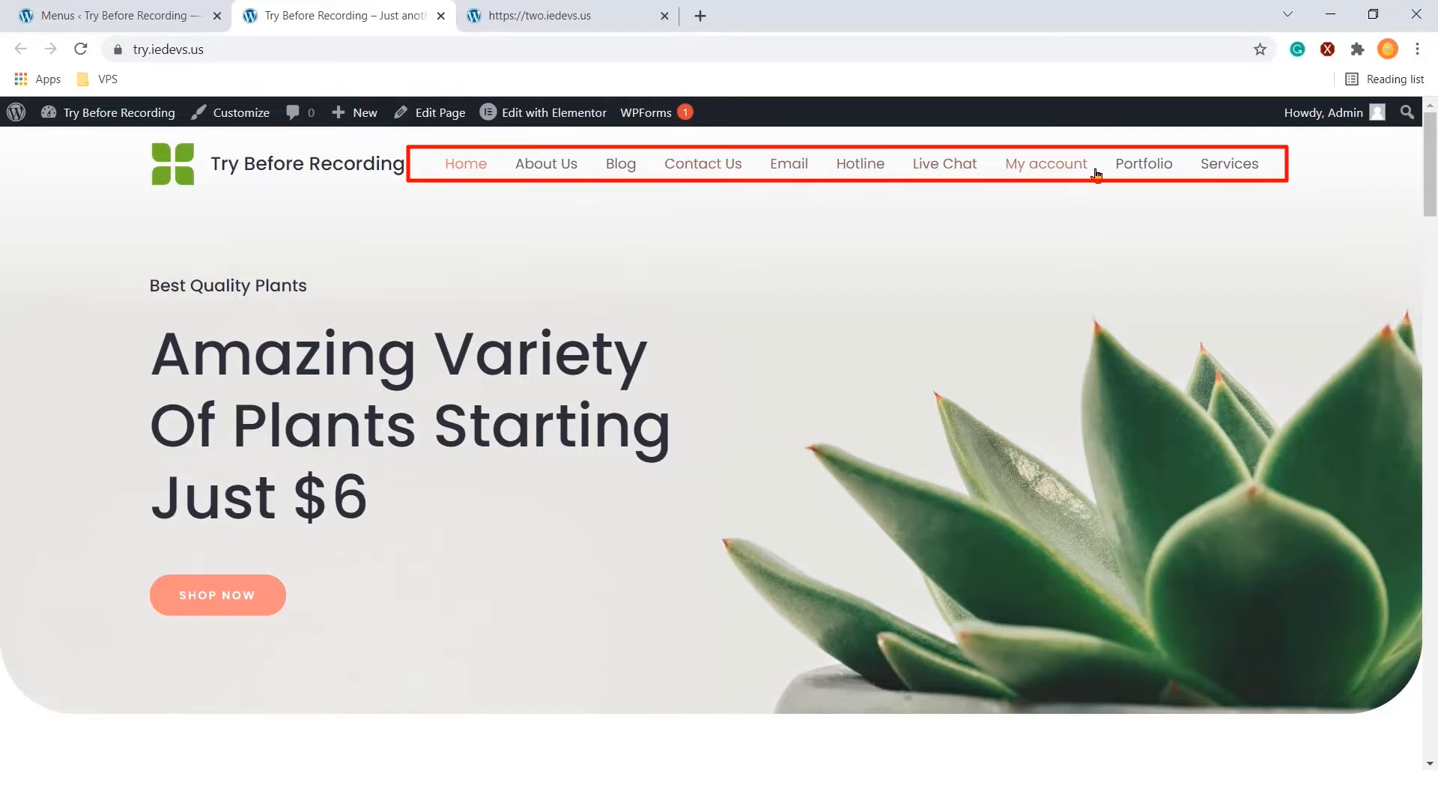
{"action": "mouse_move", "coordinate": [1137, 174]}
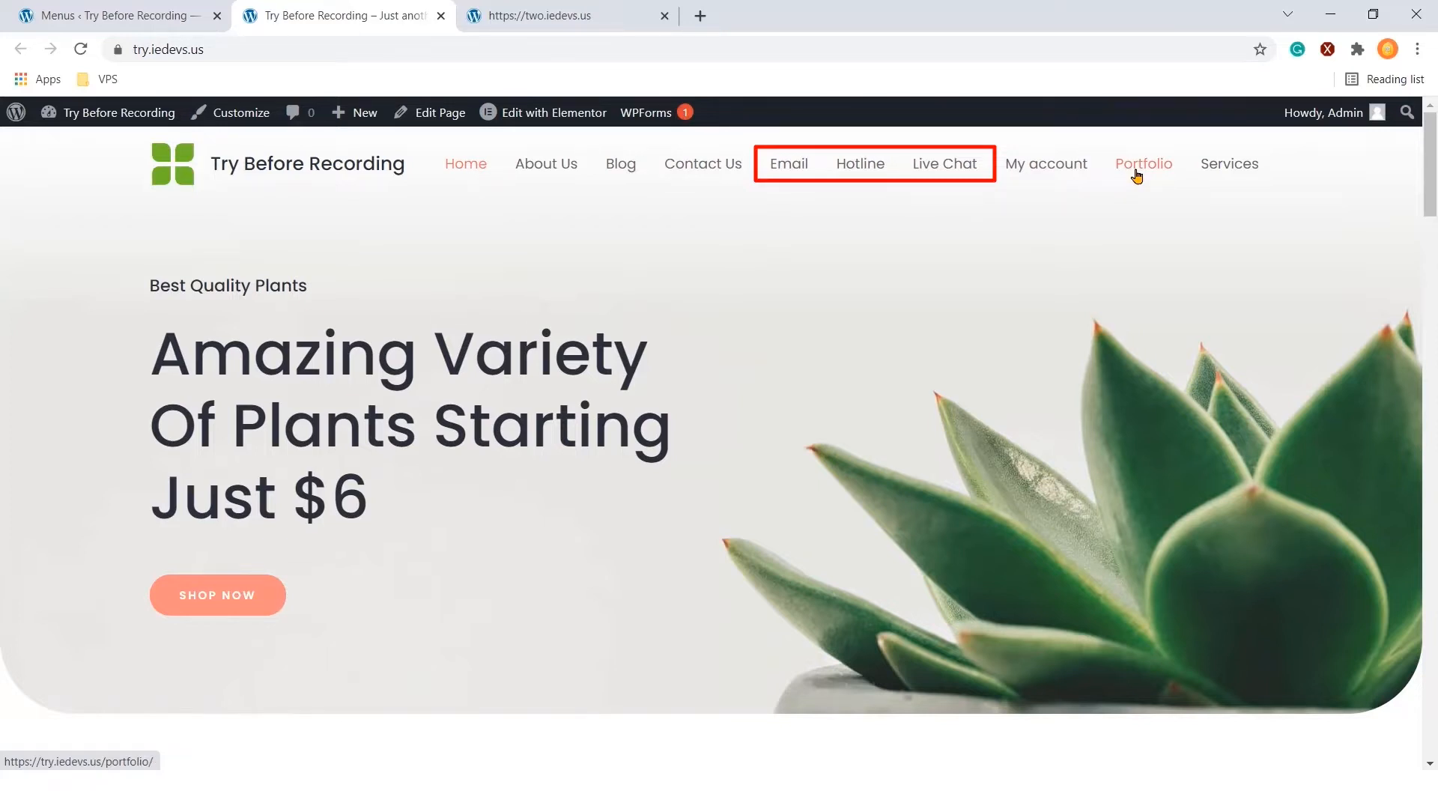
{"action": "mouse_move", "coordinate": [945, 166]}
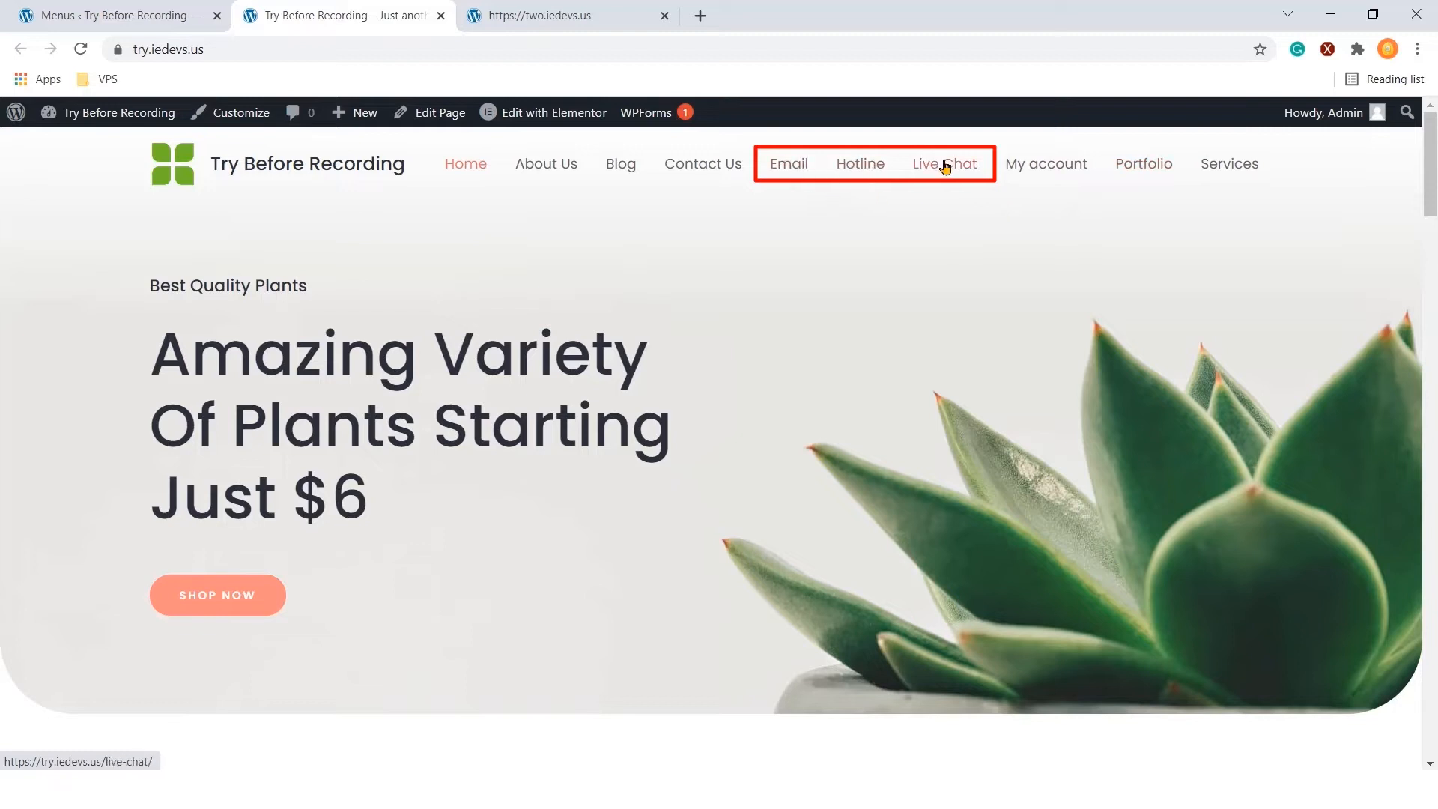
{"action": "mouse_move", "coordinate": [708, 186]}
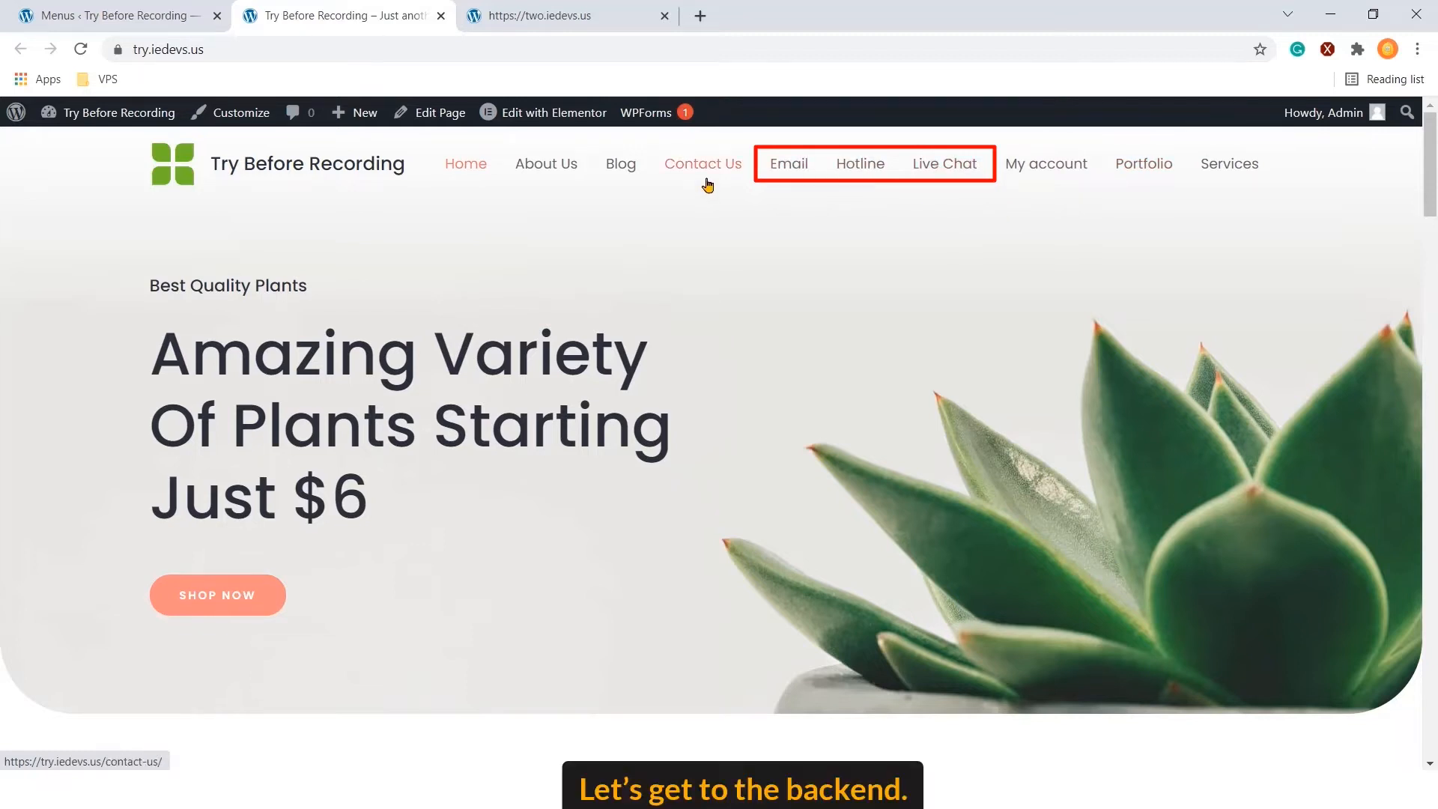
{"action": "left_click", "coordinate": [112, 15]}
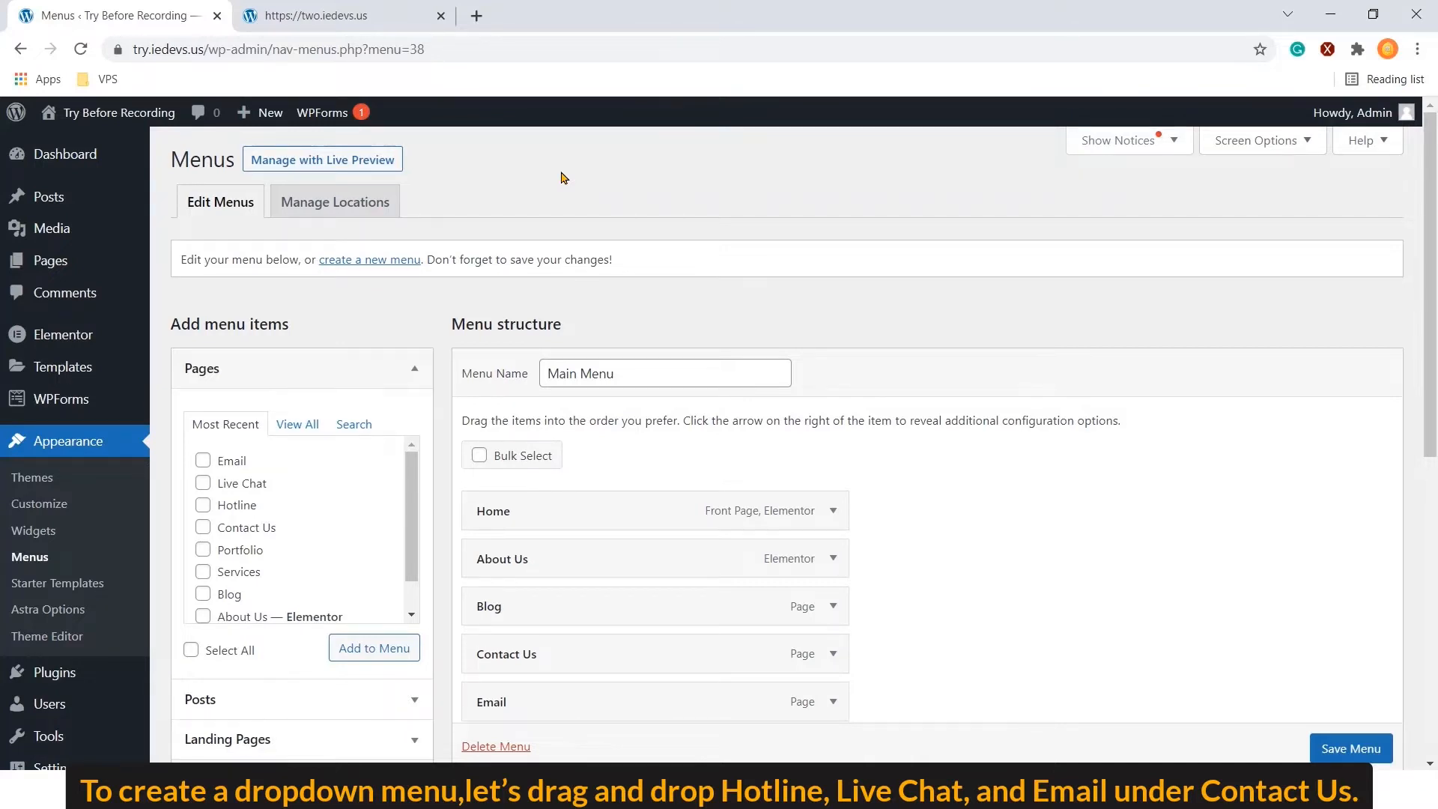
Nest Hotline, Live Chat and Email as sub items under Contact Us and save
{"action": "scroll", "scroll_direction": "down", "scroll_amount": 3}
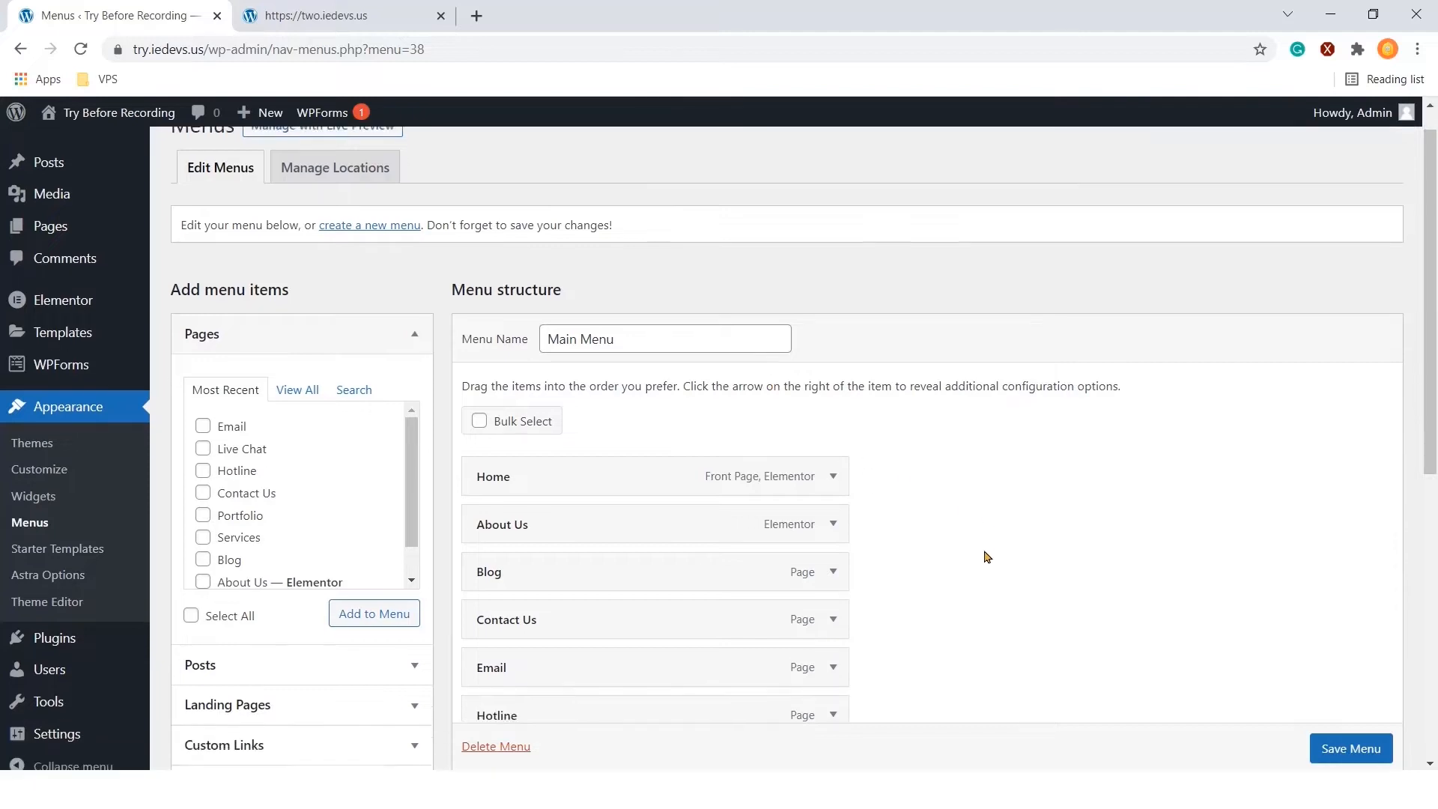
{"action": "scroll", "scroll_direction": "down", "scroll_amount": 3}
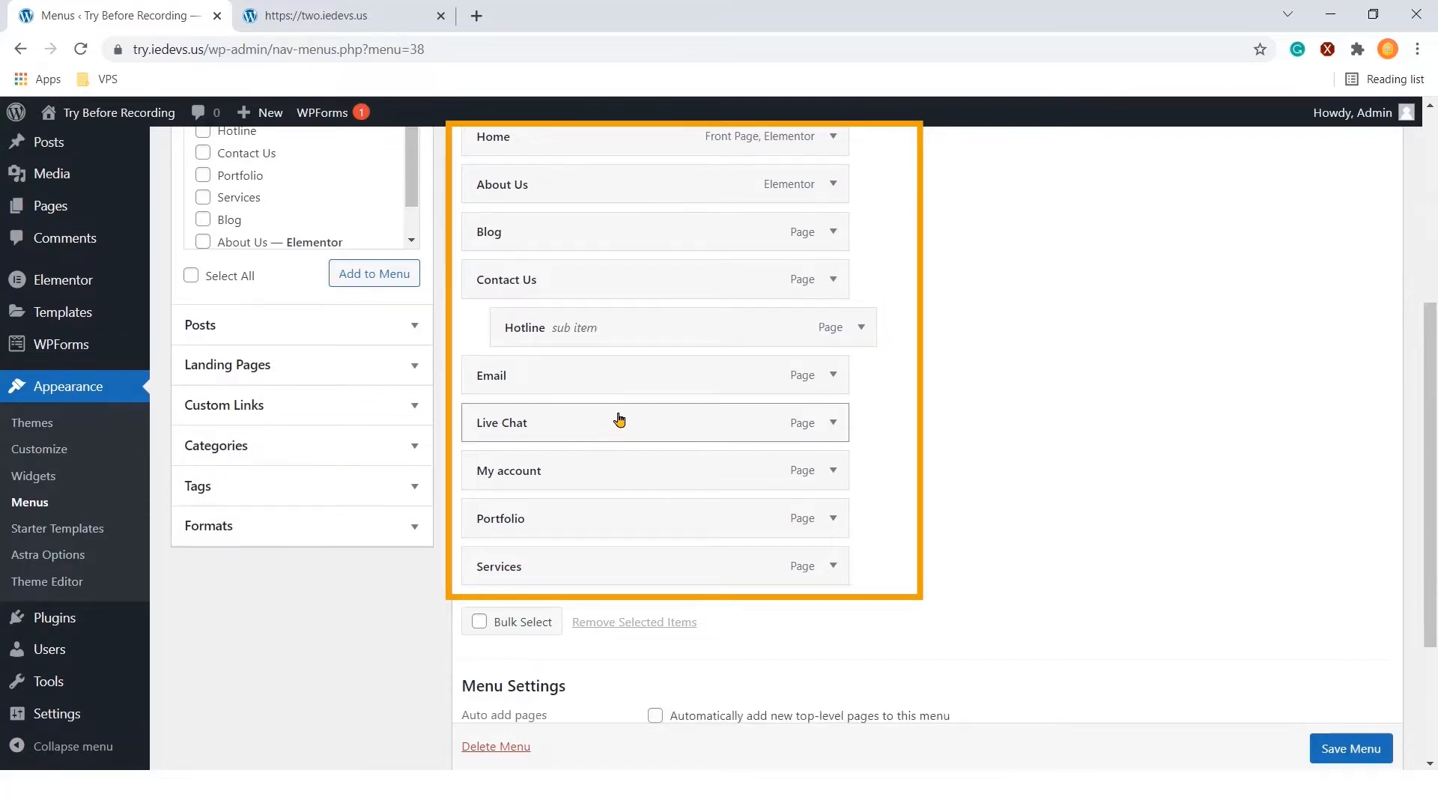
{"action": "left_click_drag", "start_coordinate": [619, 422], "coordinate": [624, 376]}
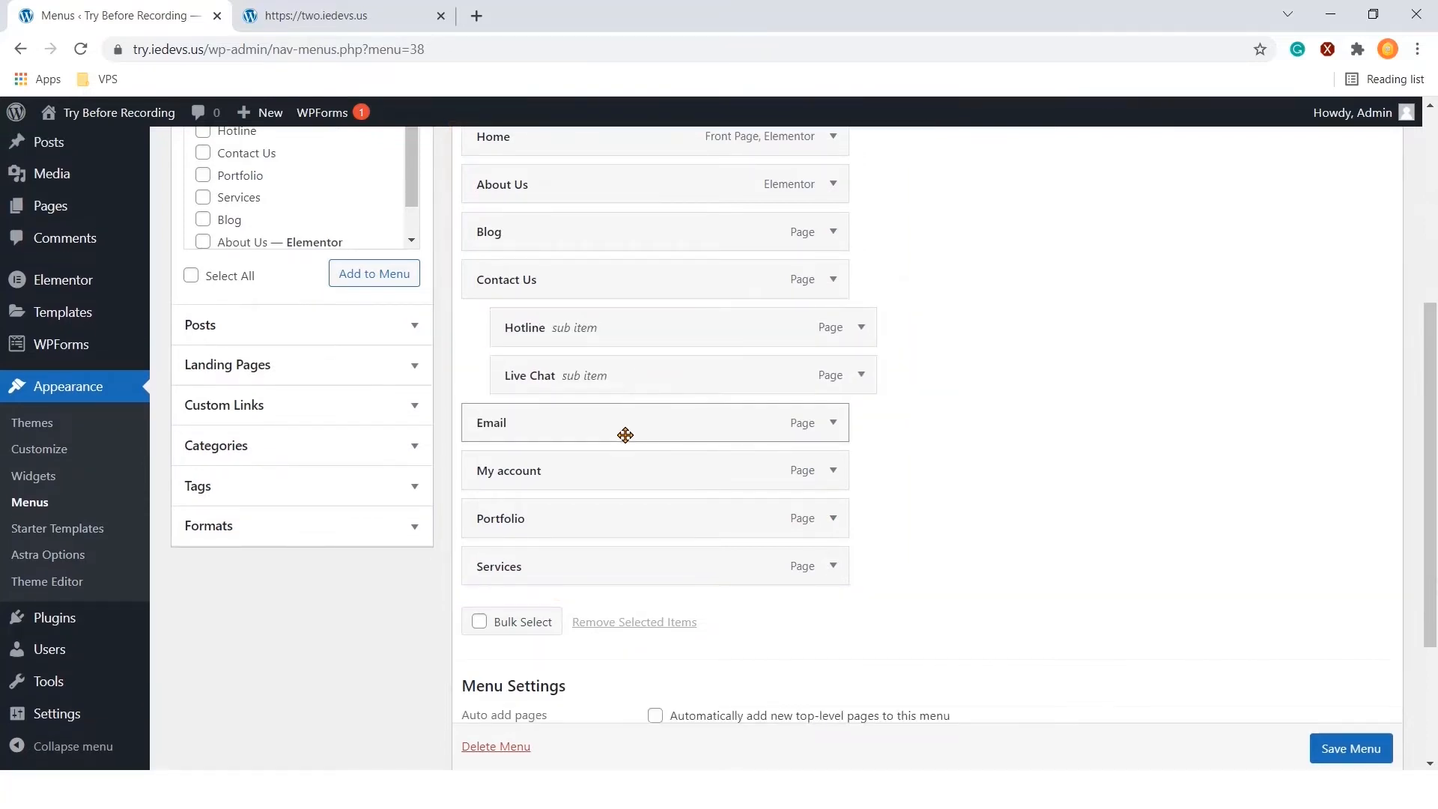
{"action": "left_click_drag", "start_coordinate": [625, 433], "coordinate": [663, 428]}
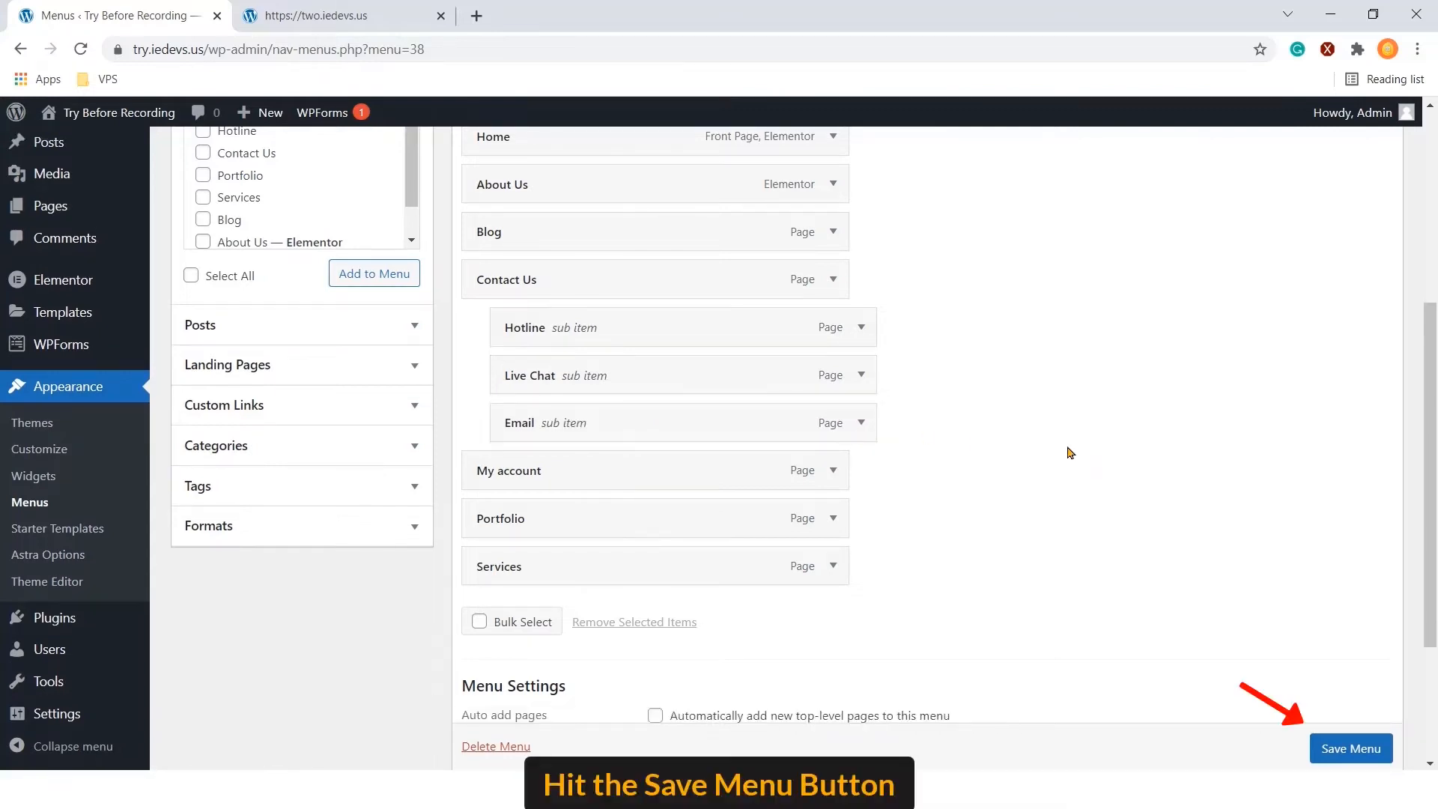
{"action": "left_click", "coordinate": [1351, 748]}
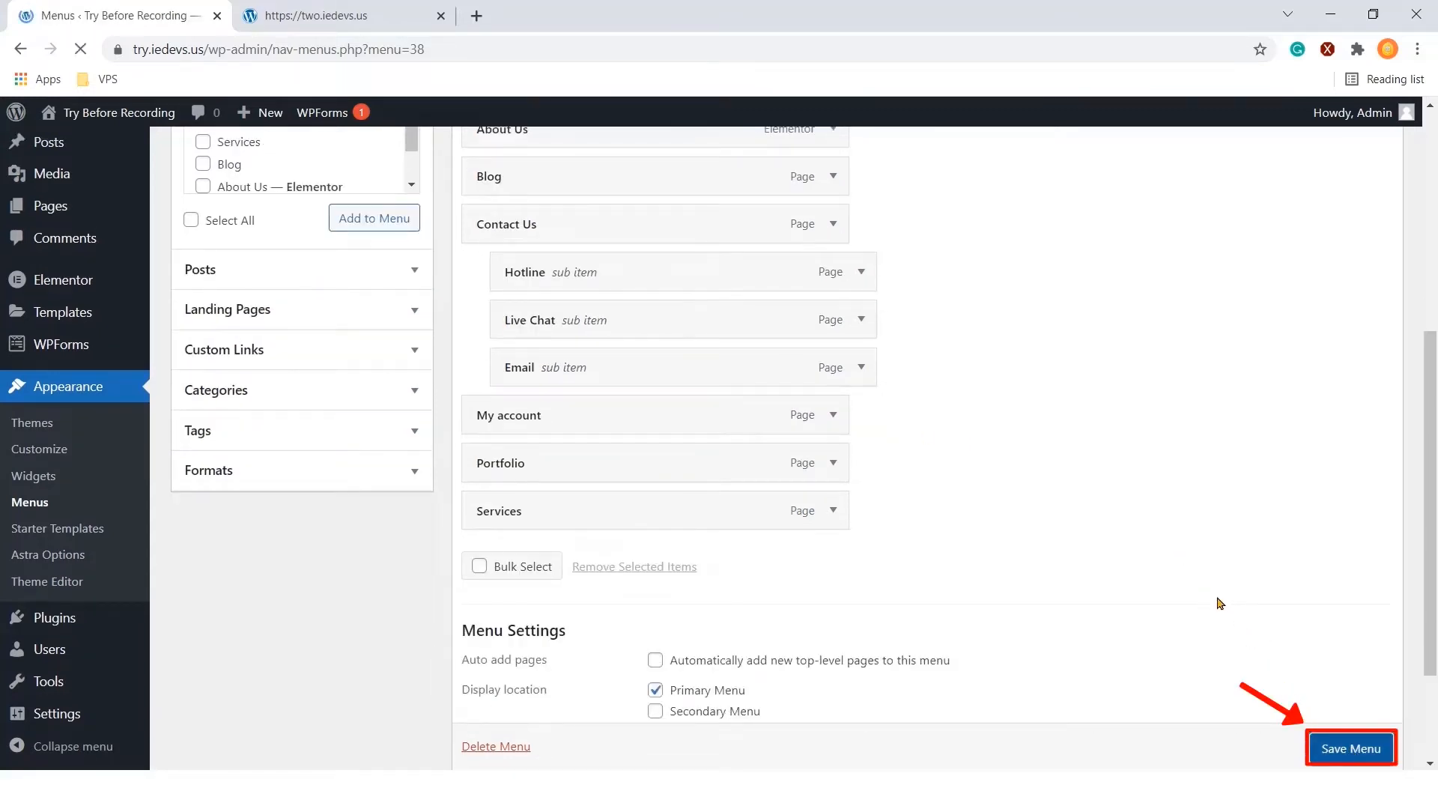
{"action": "left_click", "coordinate": [1351, 748]}
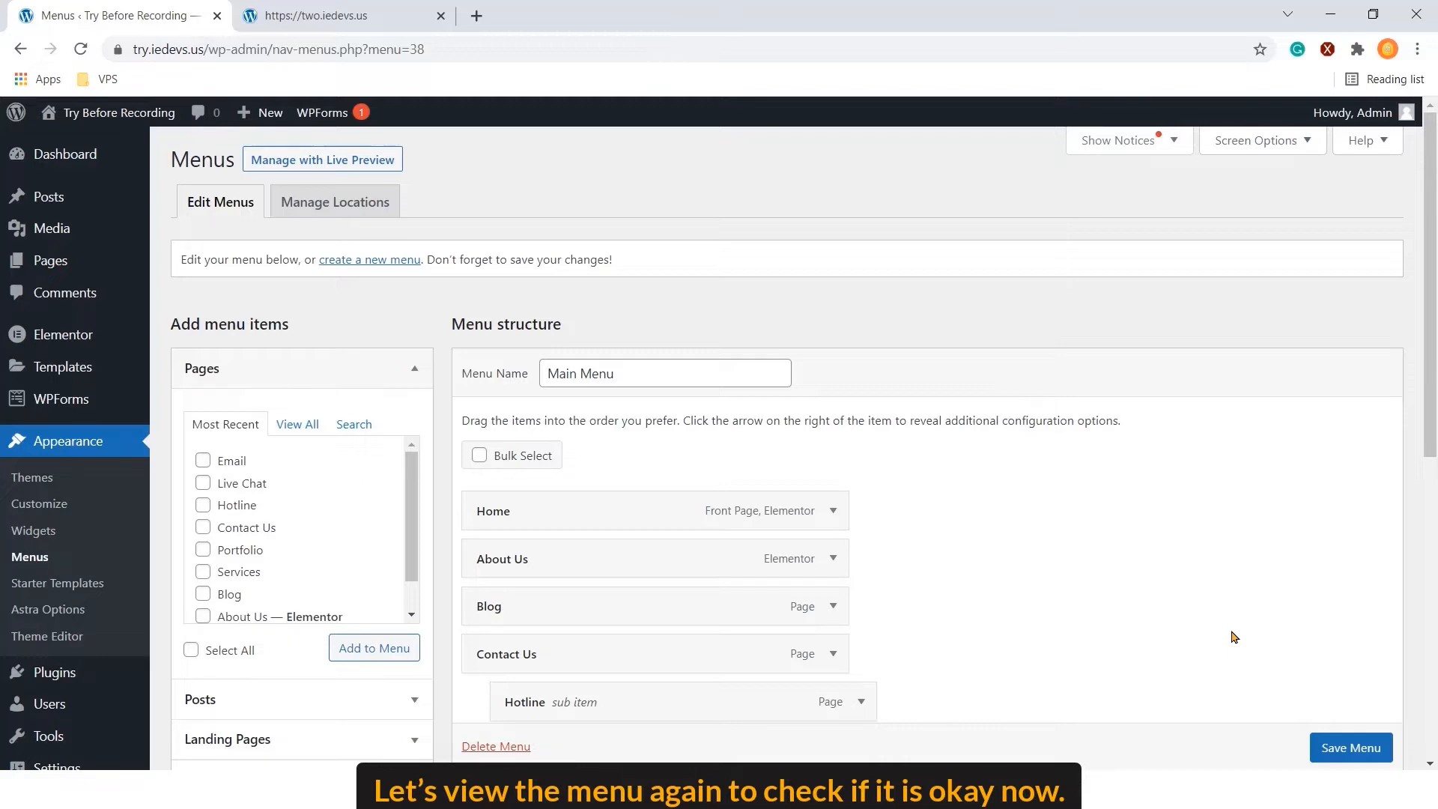
{"action": "mouse_move", "coordinate": [495, 321]}
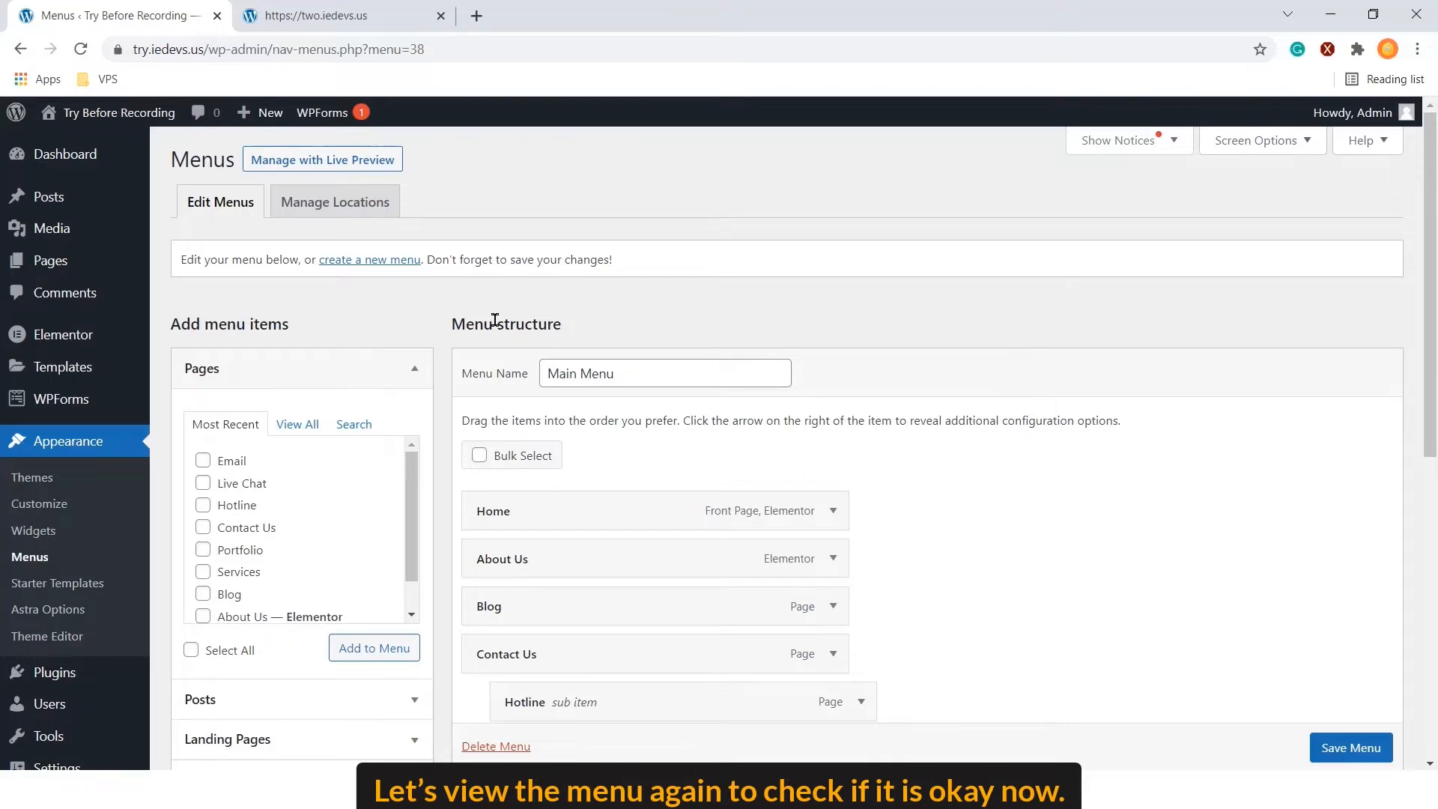
View the Contact Us dropdown on the live site, then the reference site's menu order
{"action": "right_click", "coordinate": [118, 113]}
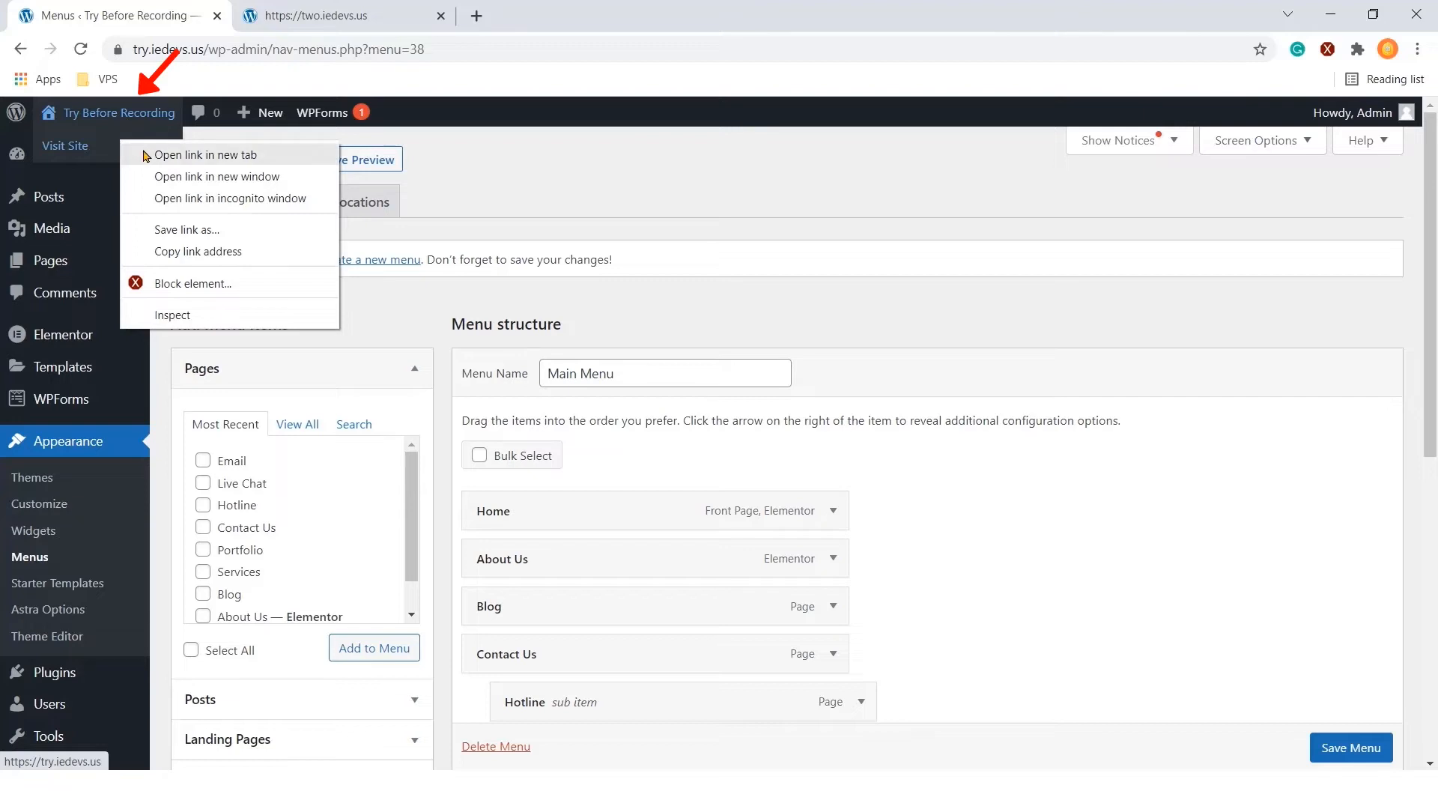
{"action": "left_click", "coordinate": [205, 155]}
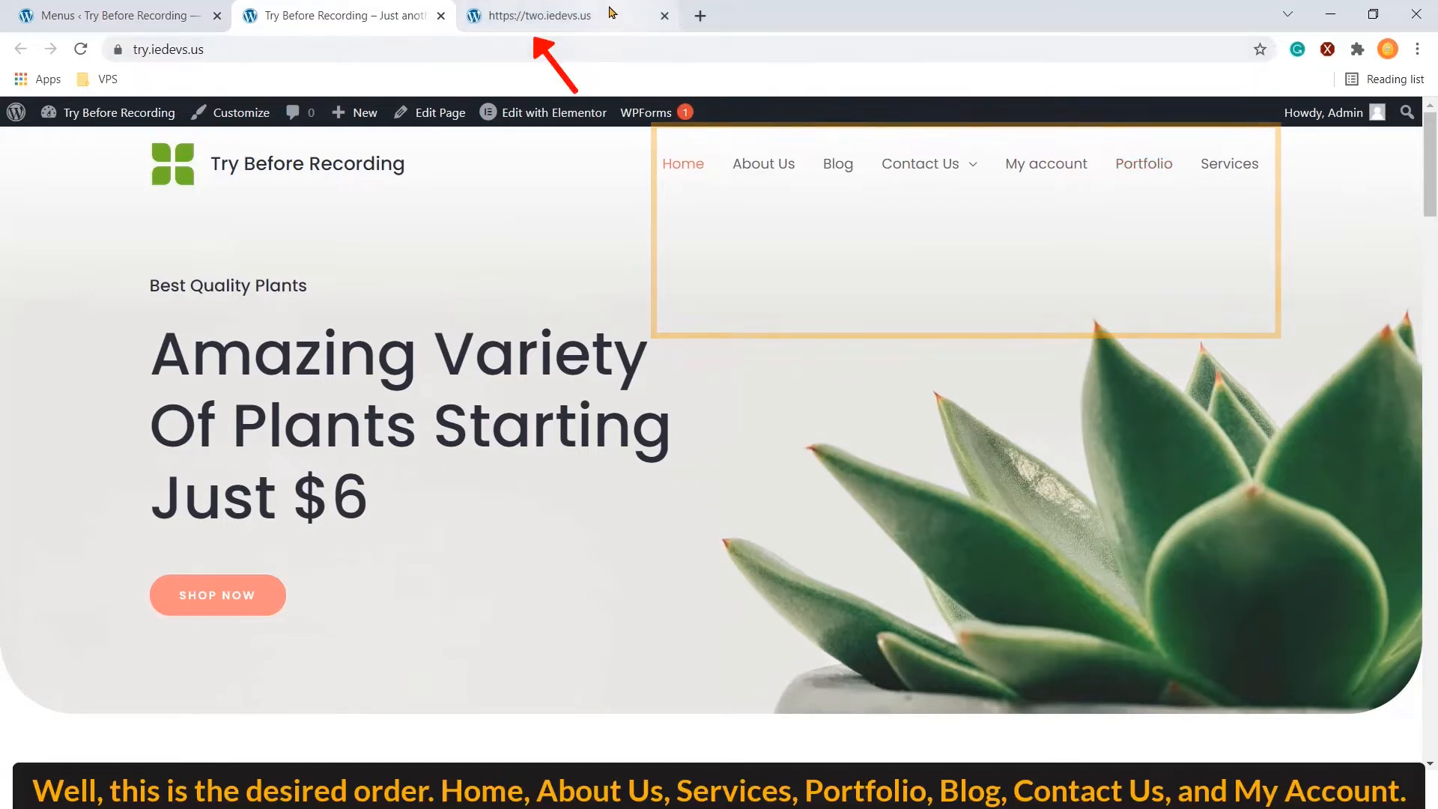
{"action": "left_click", "coordinate": [556, 15]}
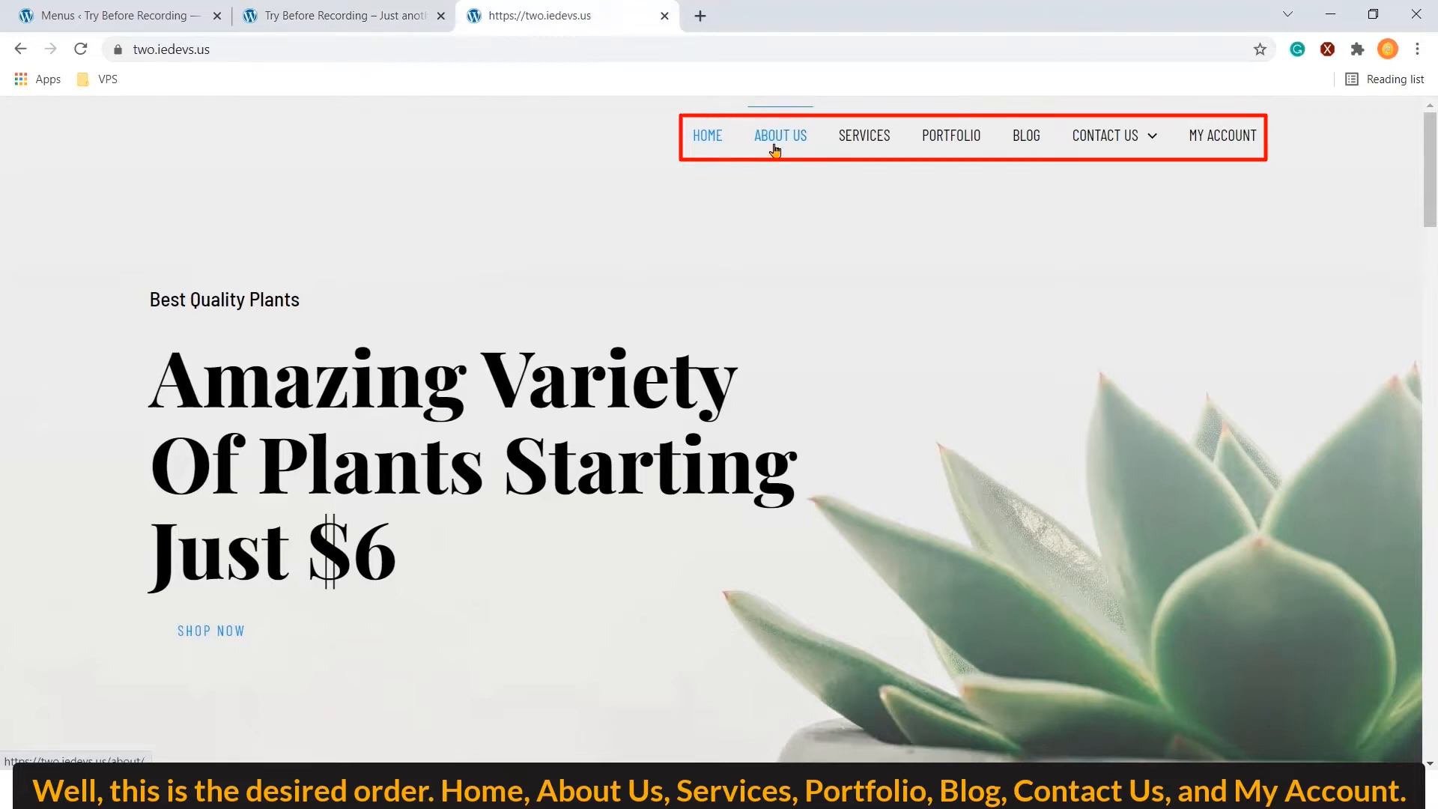
{"action": "mouse_move", "coordinate": [993, 149]}
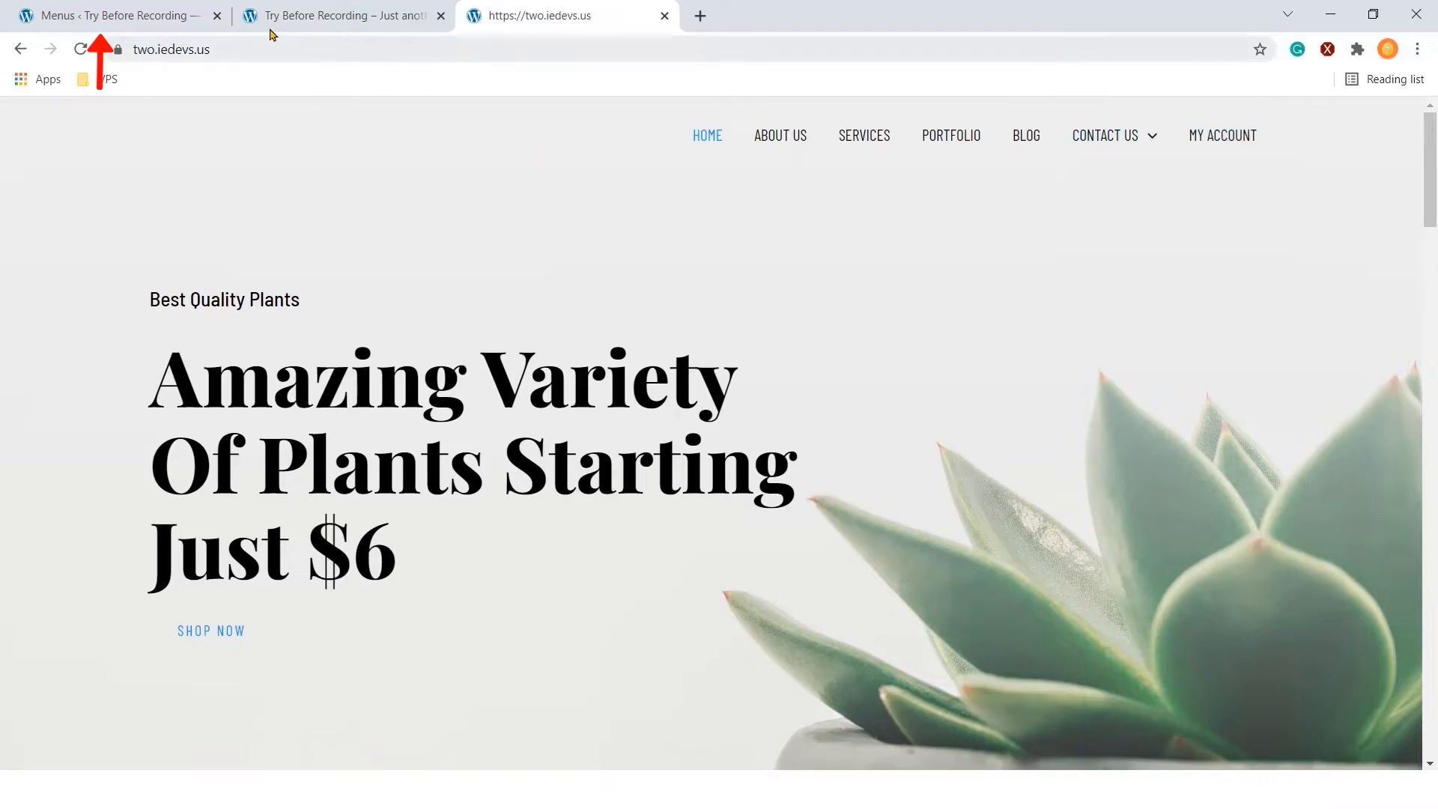
Reorder Main Menu so Services and Portfolio follow About Us at top level, and save
{"action": "left_click", "coordinate": [112, 15]}
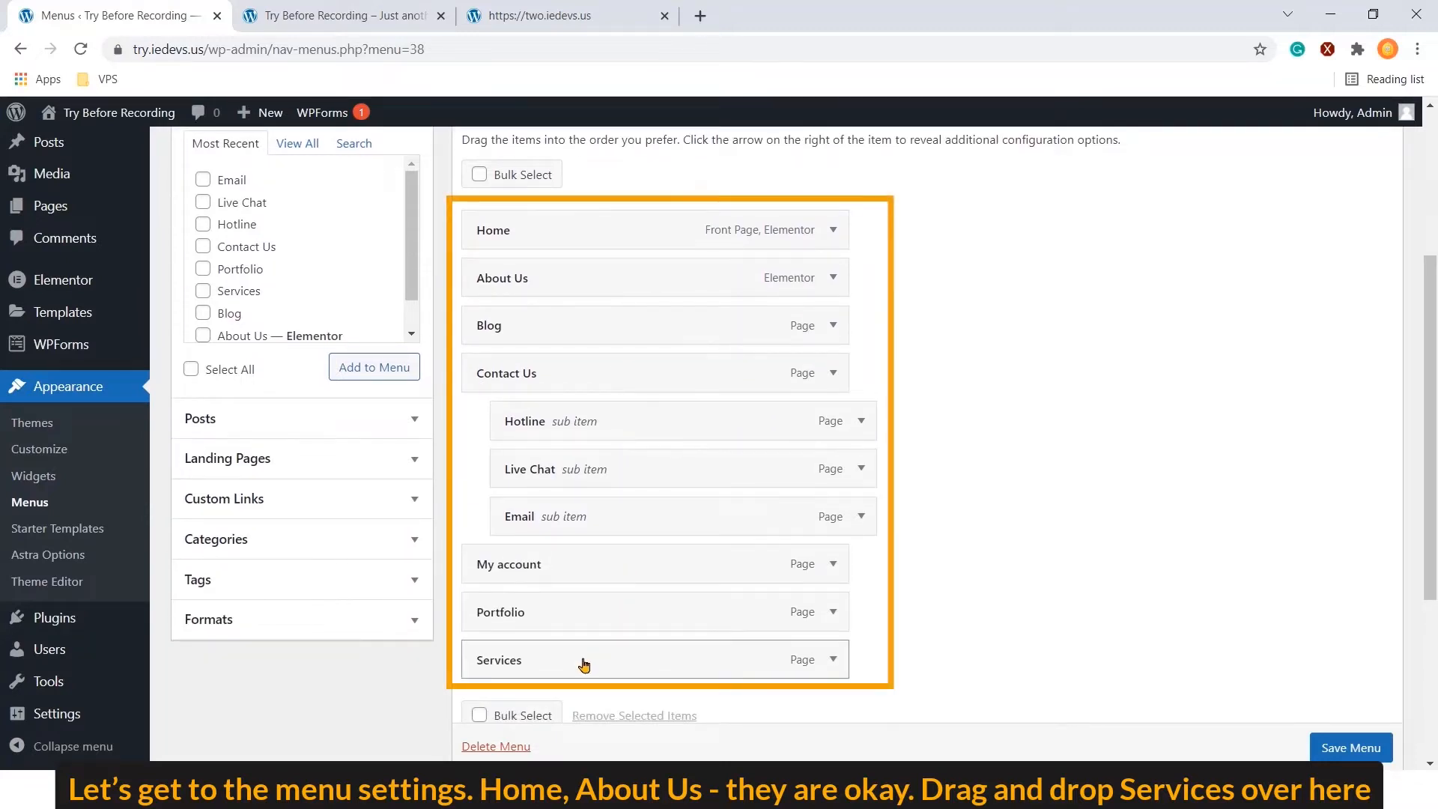
{"action": "left_click_drag", "start_coordinate": [498, 659], "coordinate": [605, 312]}
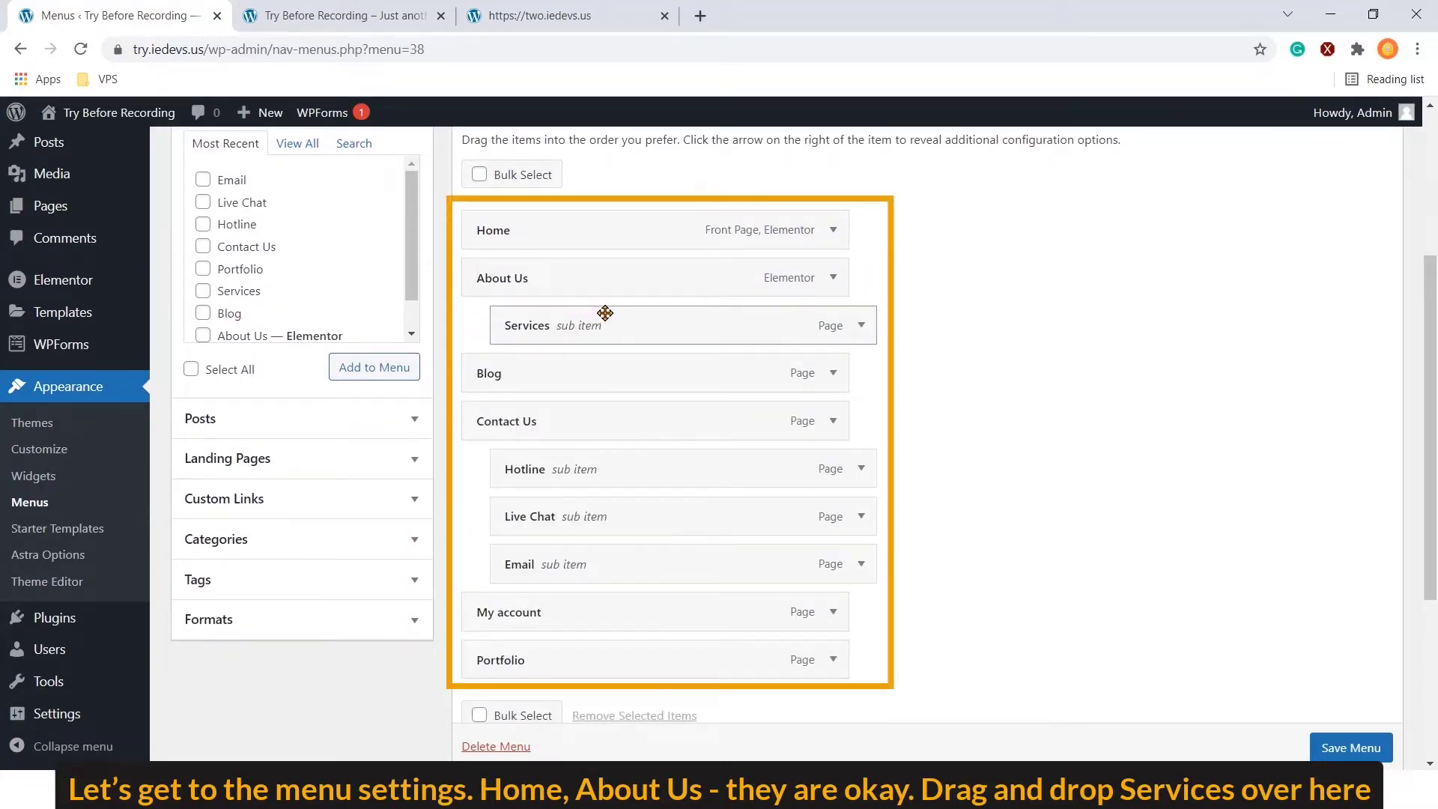
{"action": "left_click_drag", "start_coordinate": [605, 324], "coordinate": [604, 266]}
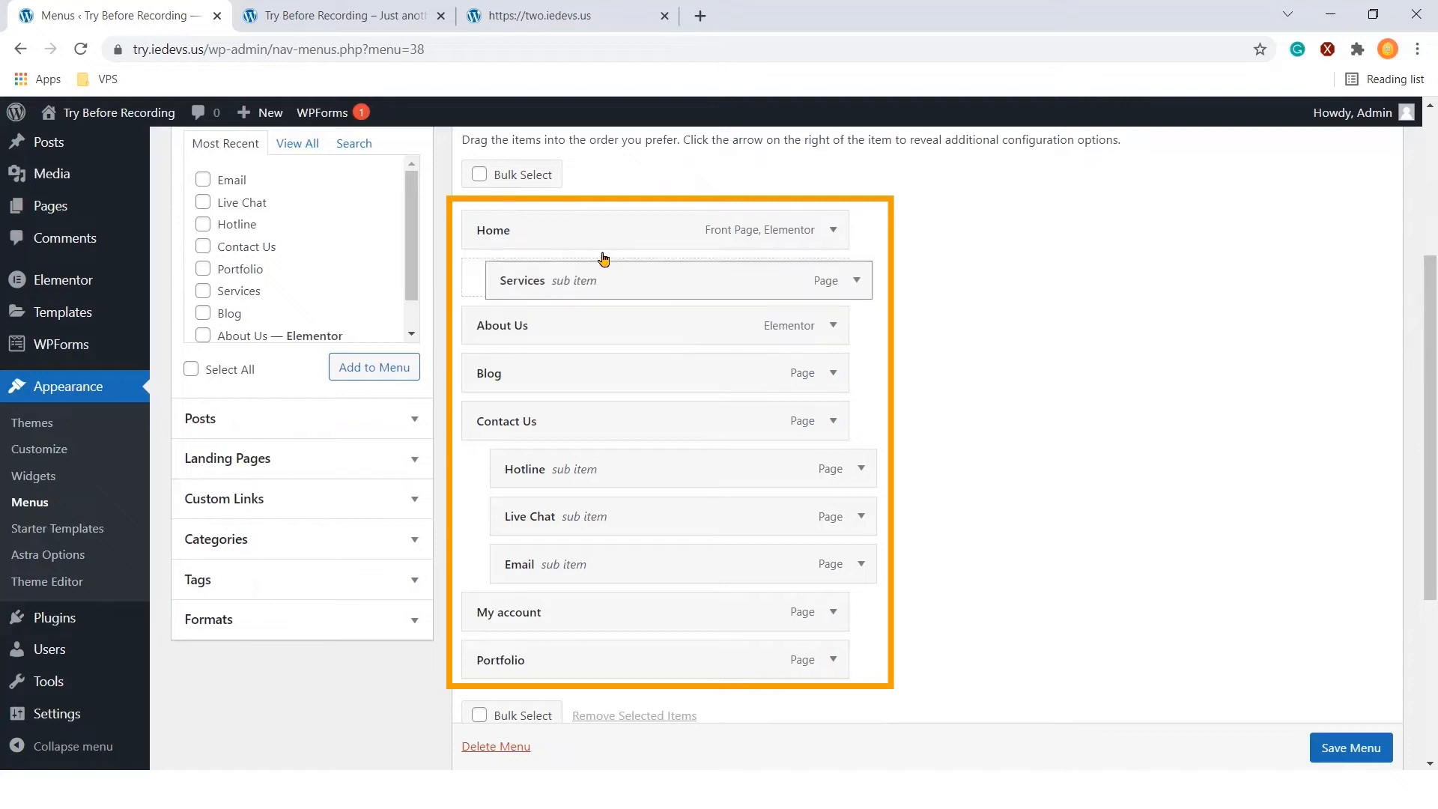
{"action": "left_click_drag", "start_coordinate": [606, 281], "coordinate": [575, 326]}
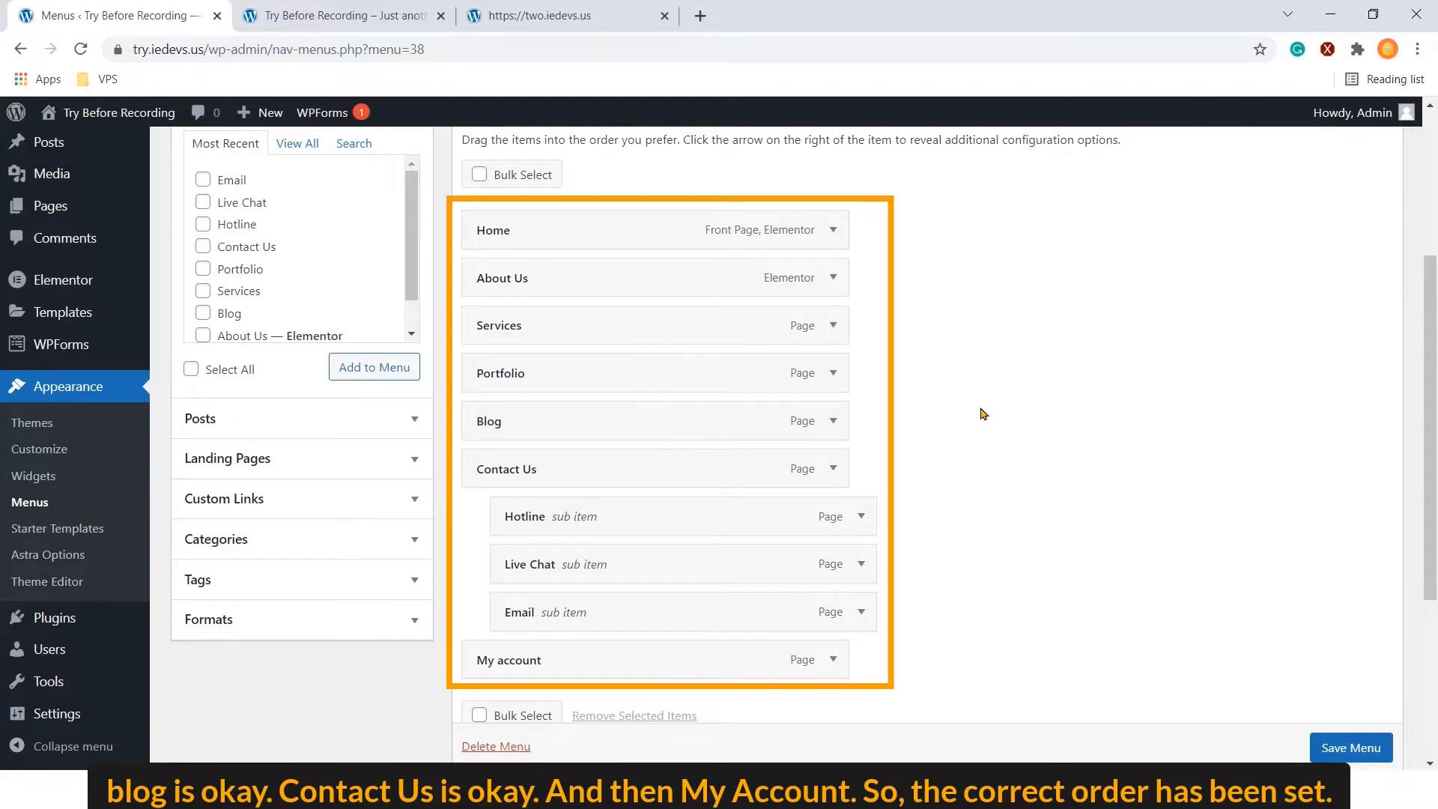
{"action": "mouse_move", "coordinate": [979, 418]}
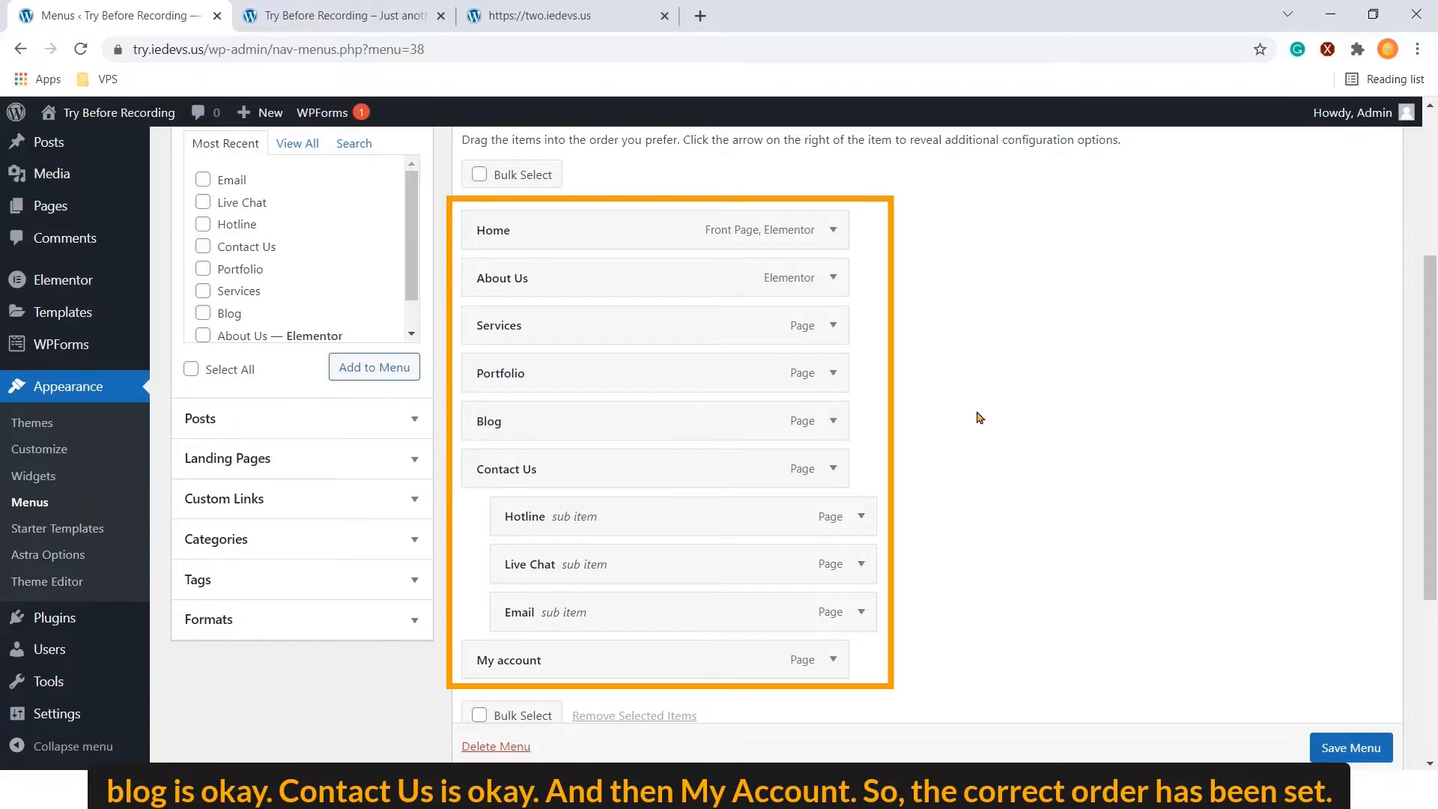
{"action": "mouse_move", "coordinate": [907, 680]}
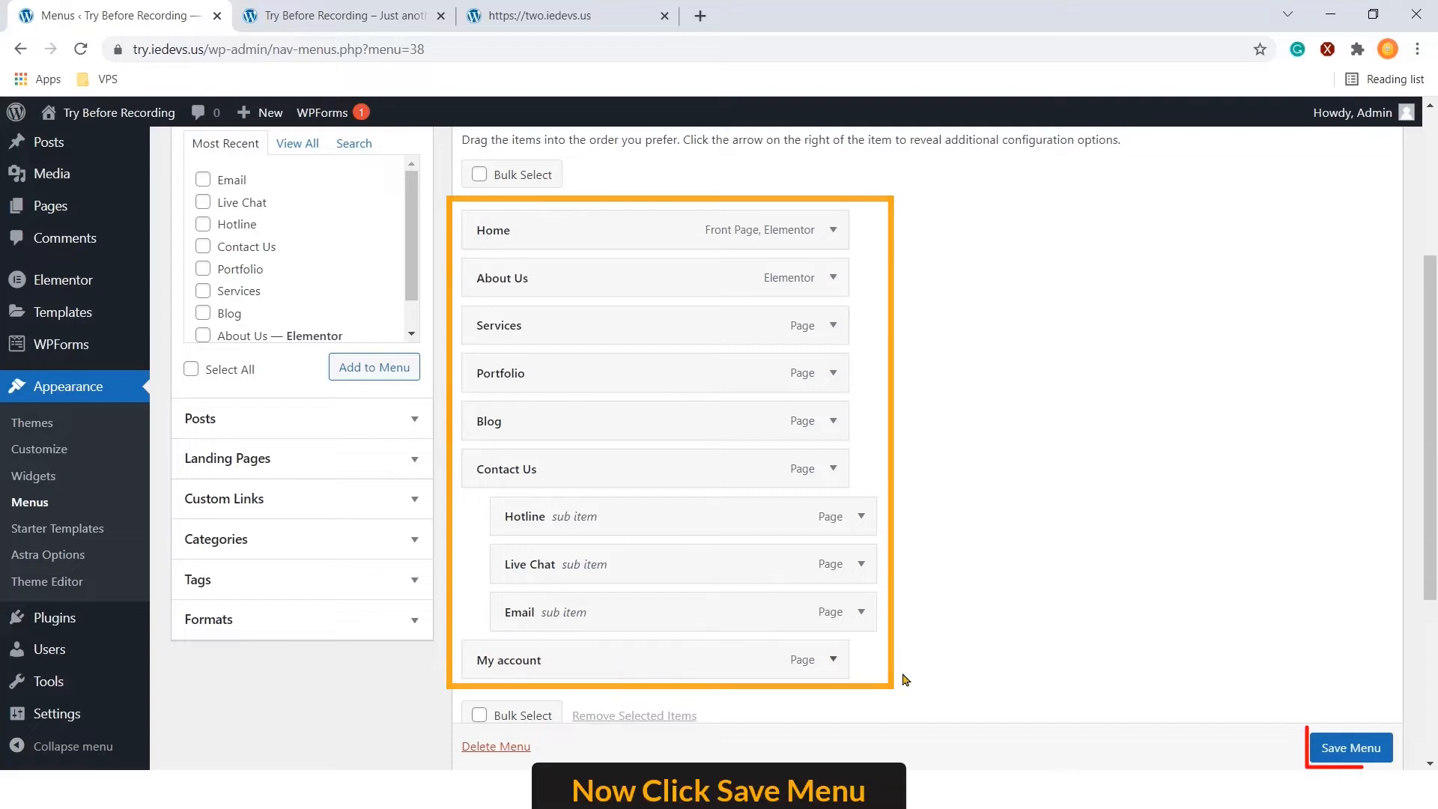
{"action": "left_click", "coordinate": [1351, 748]}
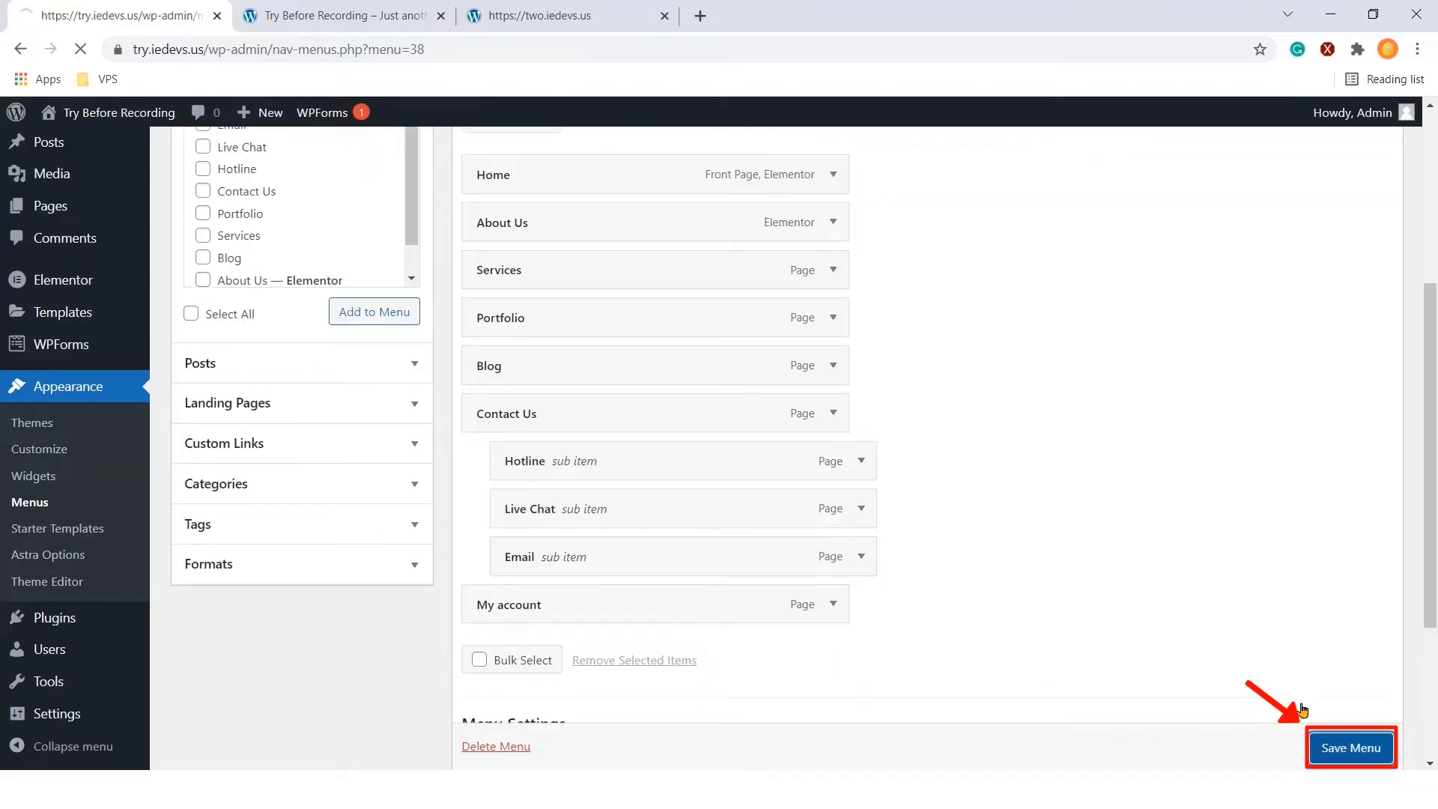
{"action": "left_click", "coordinate": [1351, 748]}
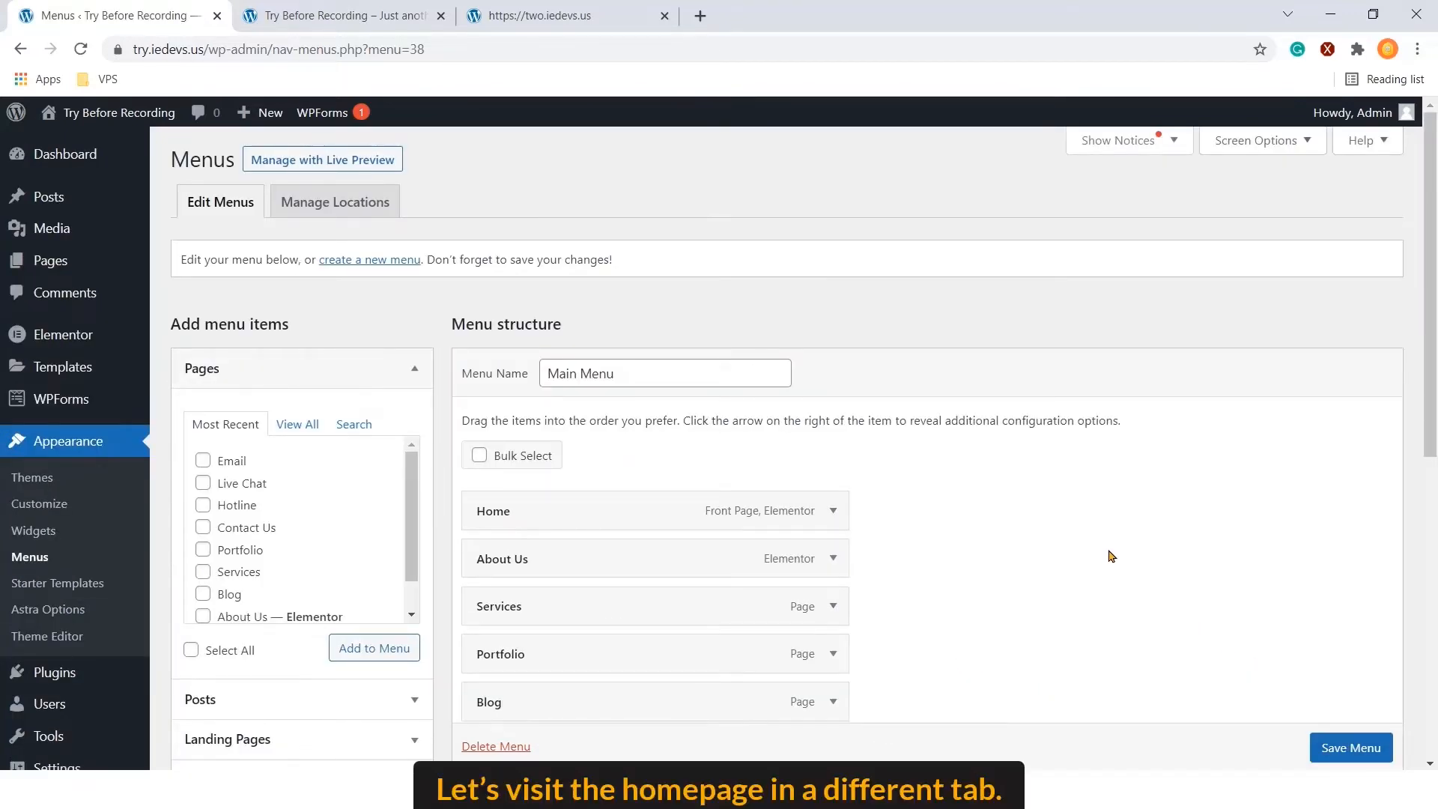
{"action": "mouse_move", "coordinate": [1102, 546]}
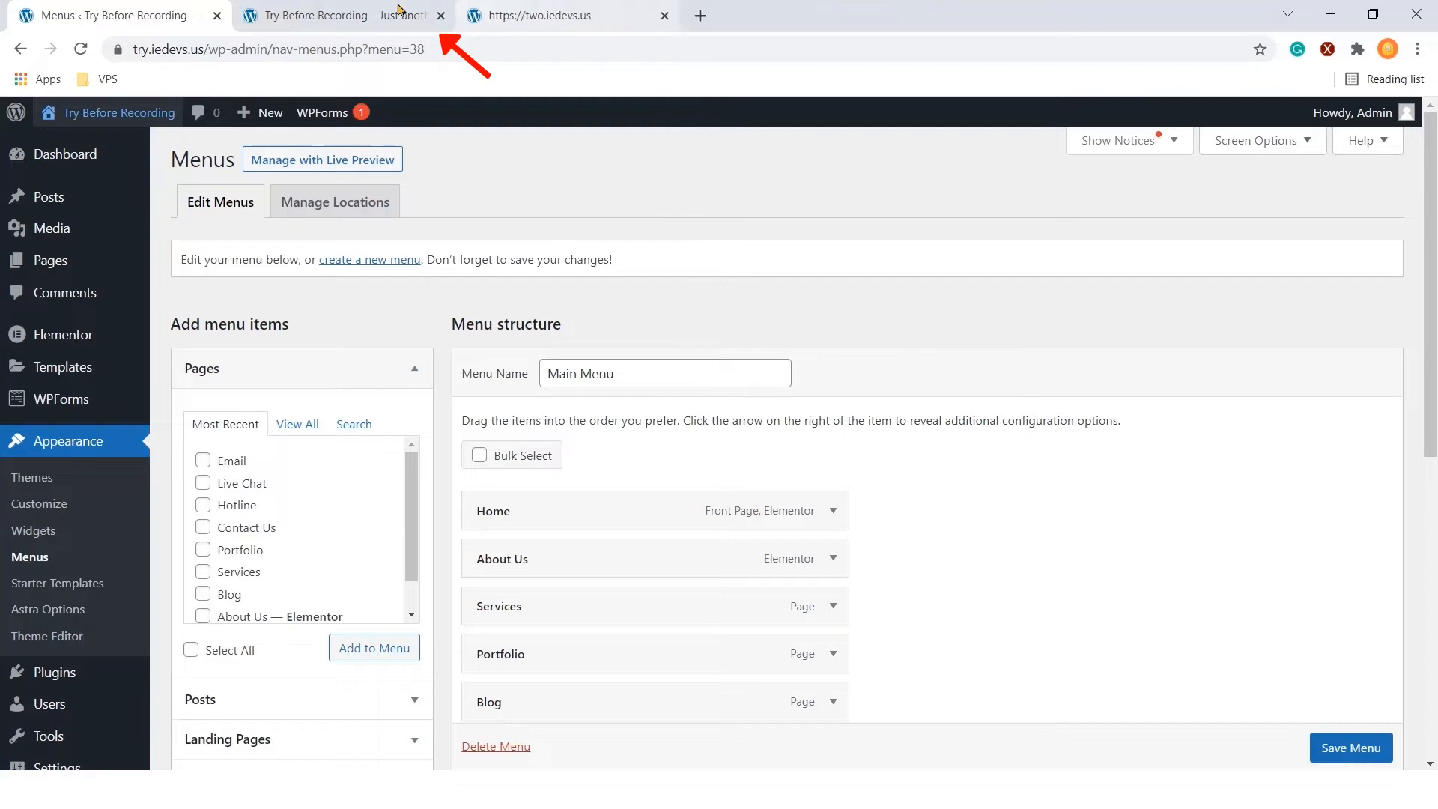
View the live homepage showing the reordered header menu starting Home, About Us, Services
{"action": "left_click", "coordinate": [347, 16]}
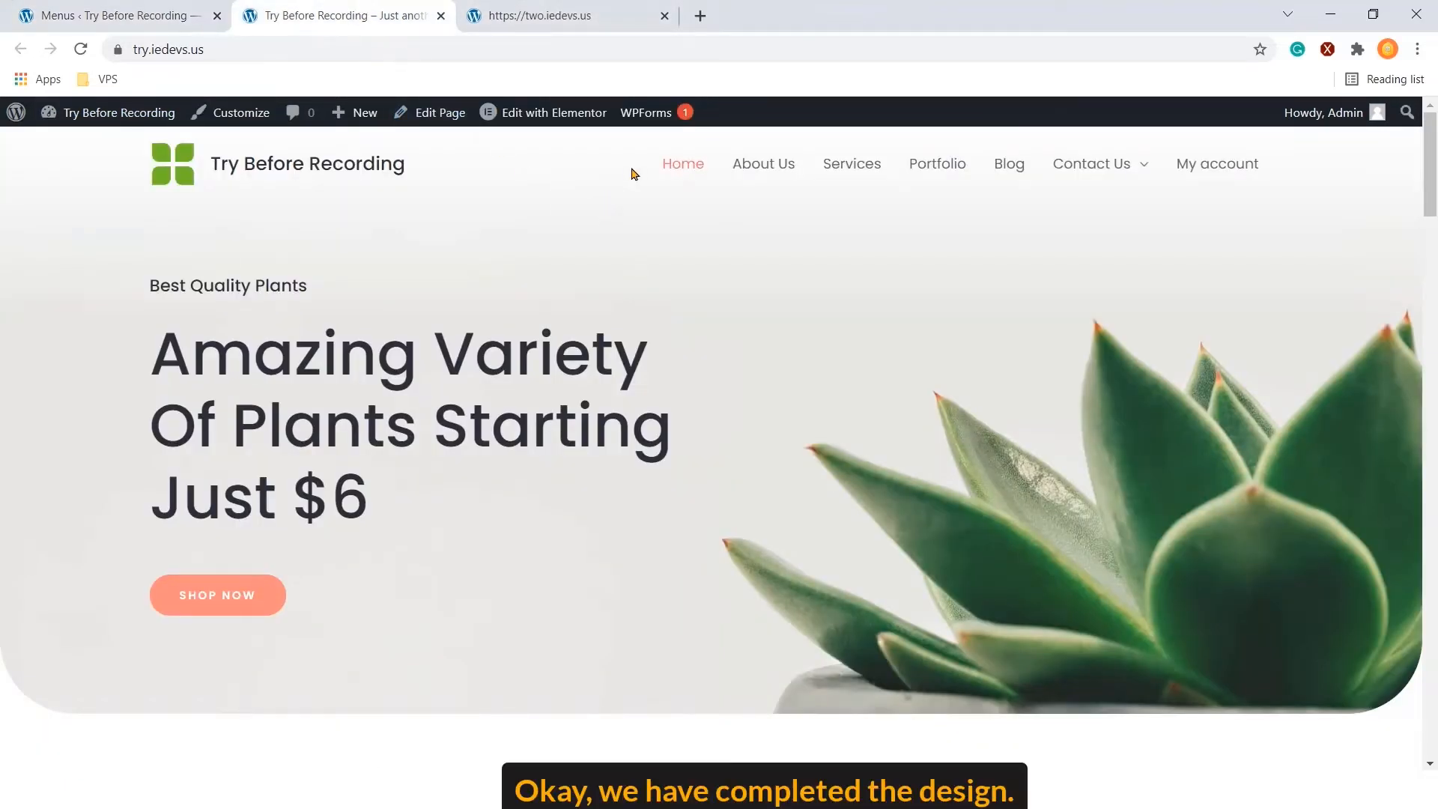
{"action": "mouse_move", "coordinate": [750, 180]}
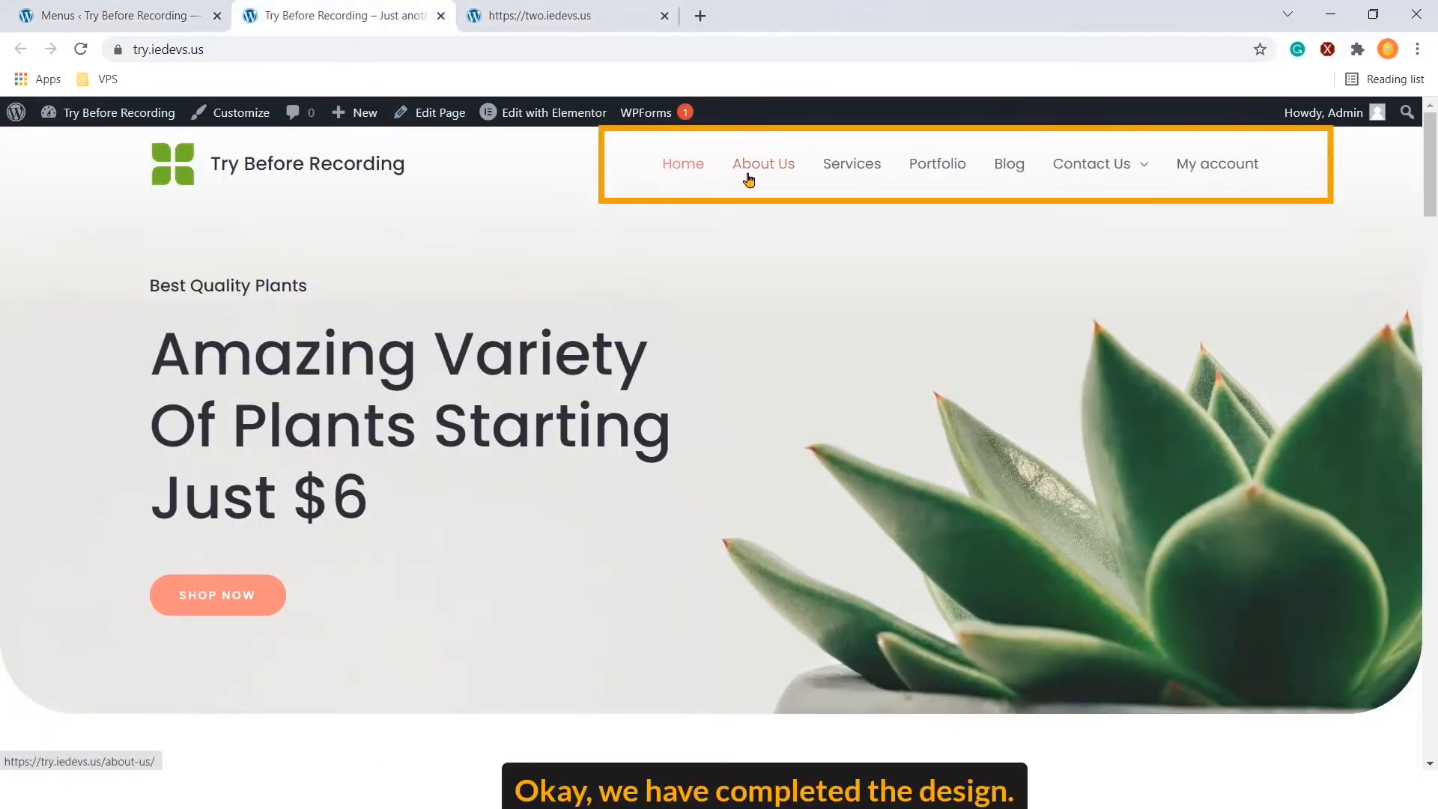
{"action": "mouse_move", "coordinate": [1016, 164]}
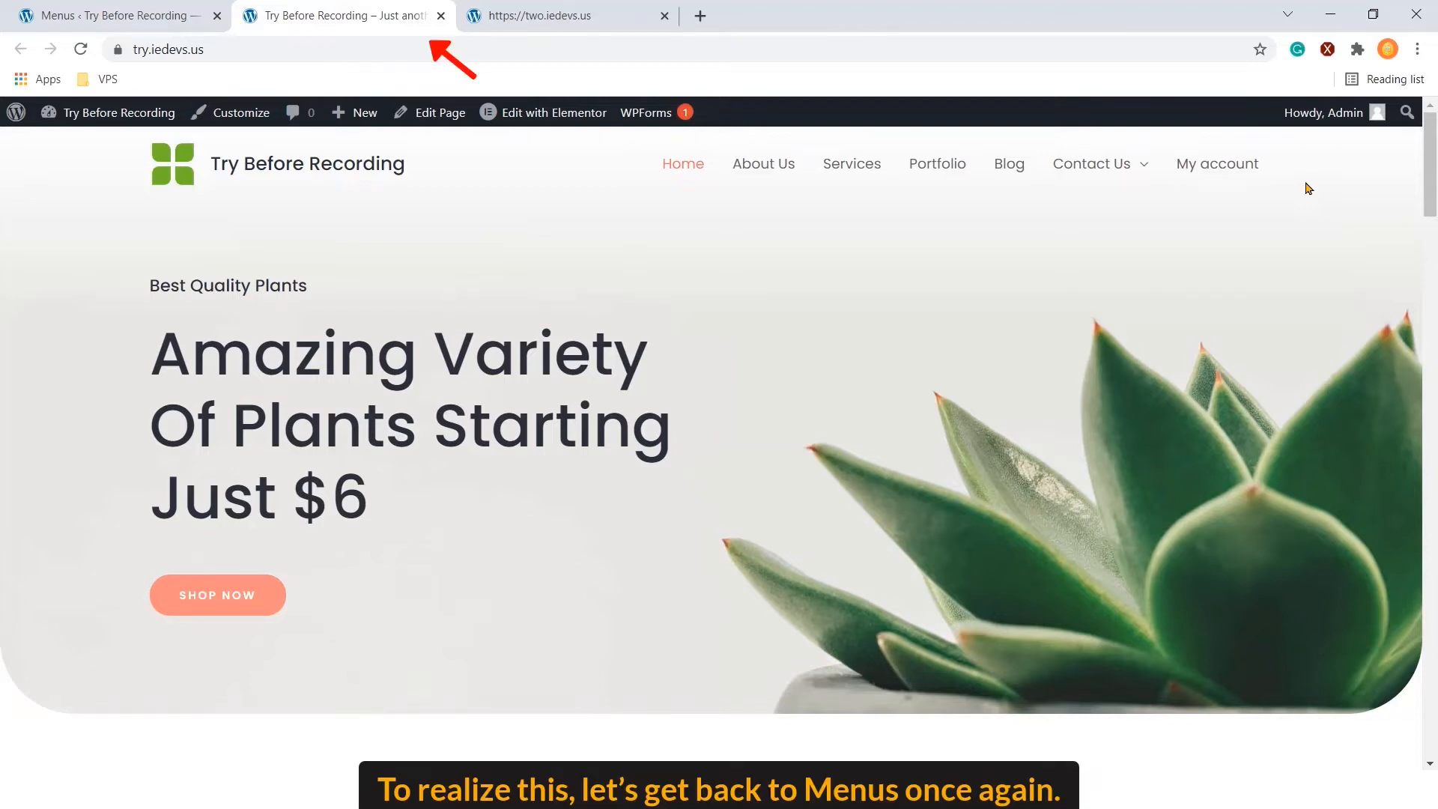
Return to the menu editor and expand the About Us and Services items' settings
{"action": "left_click", "coordinate": [105, 15]}
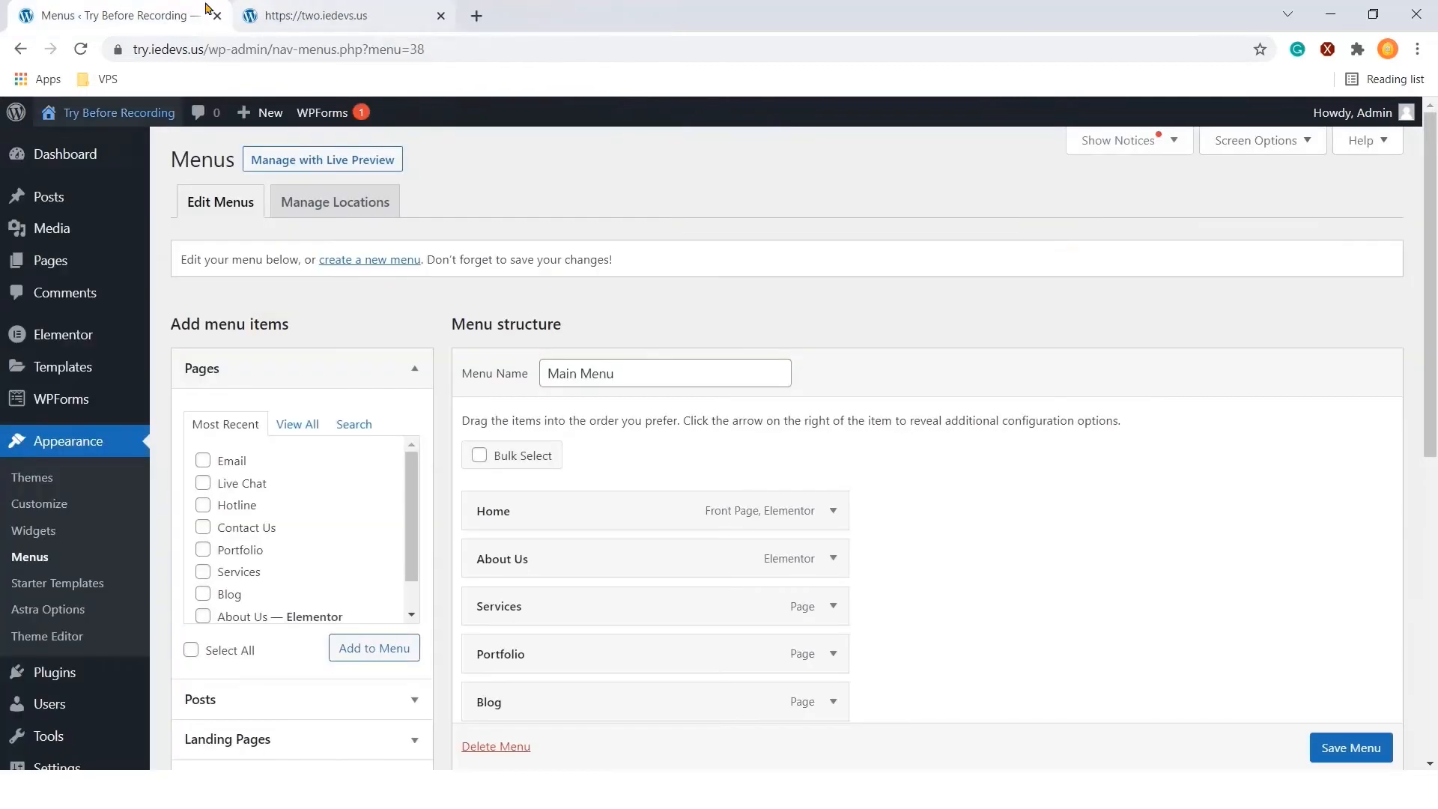
{"action": "mouse_move", "coordinate": [373, 299]}
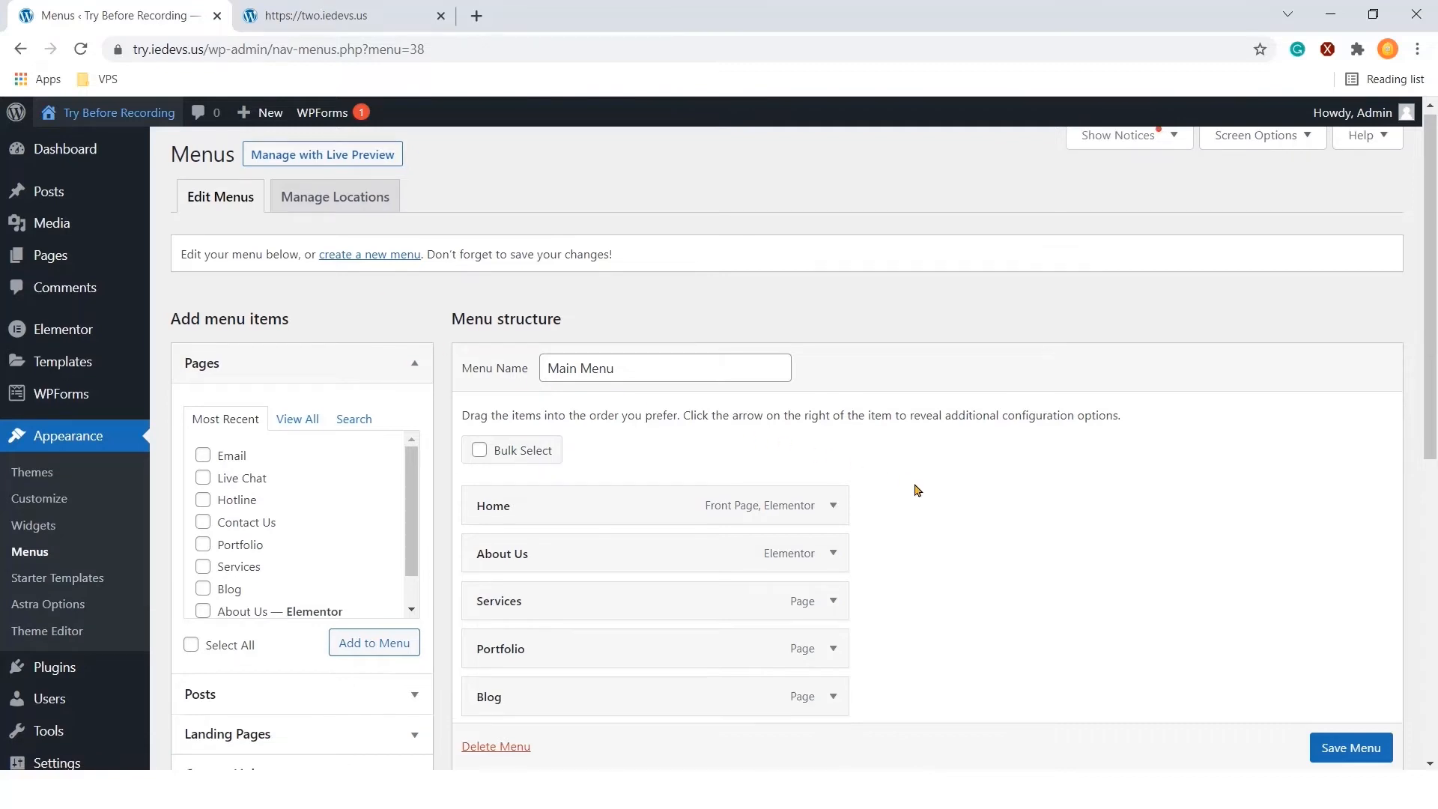
{"action": "scroll", "scroll_direction": "down", "scroll_amount": 3}
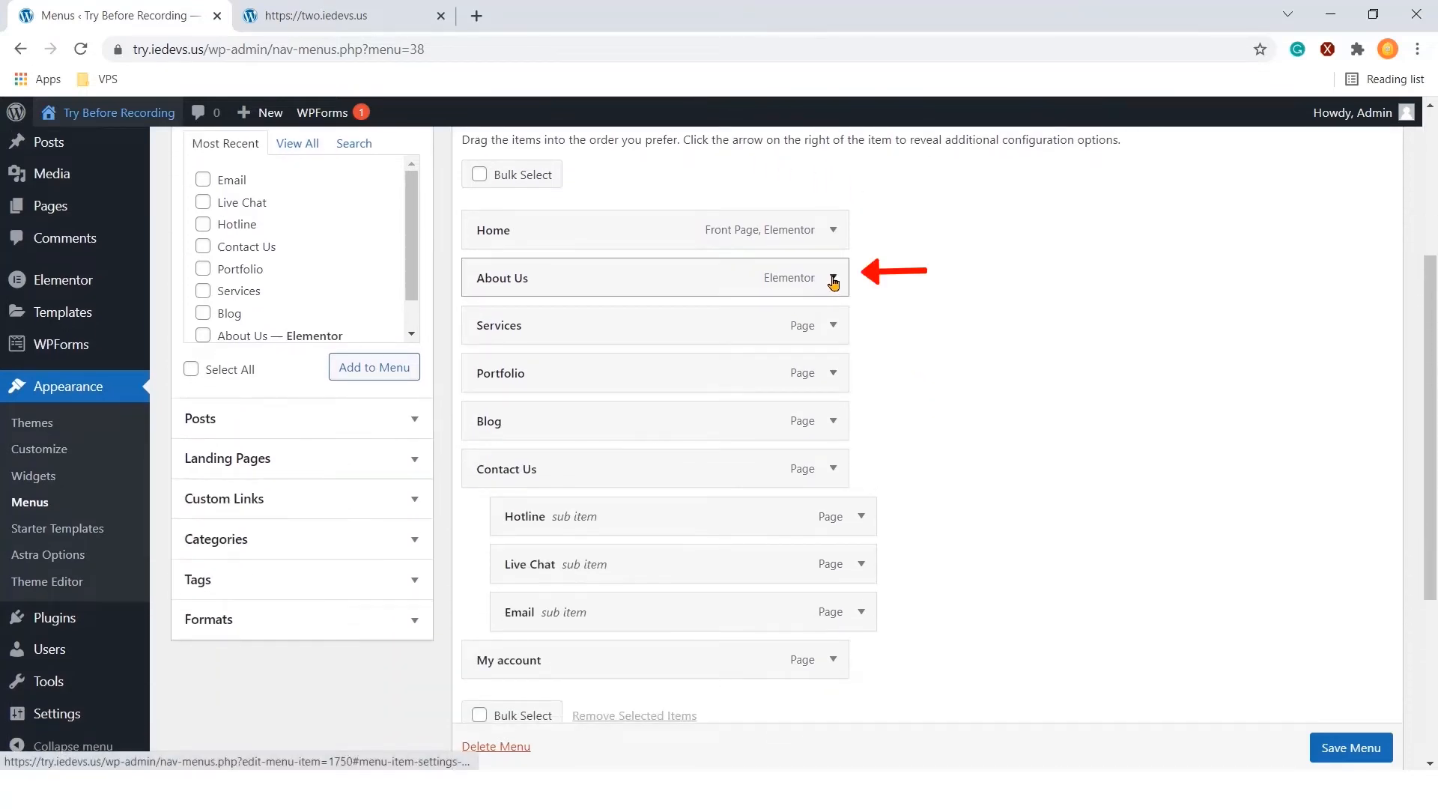
{"action": "left_click", "coordinate": [833, 277]}
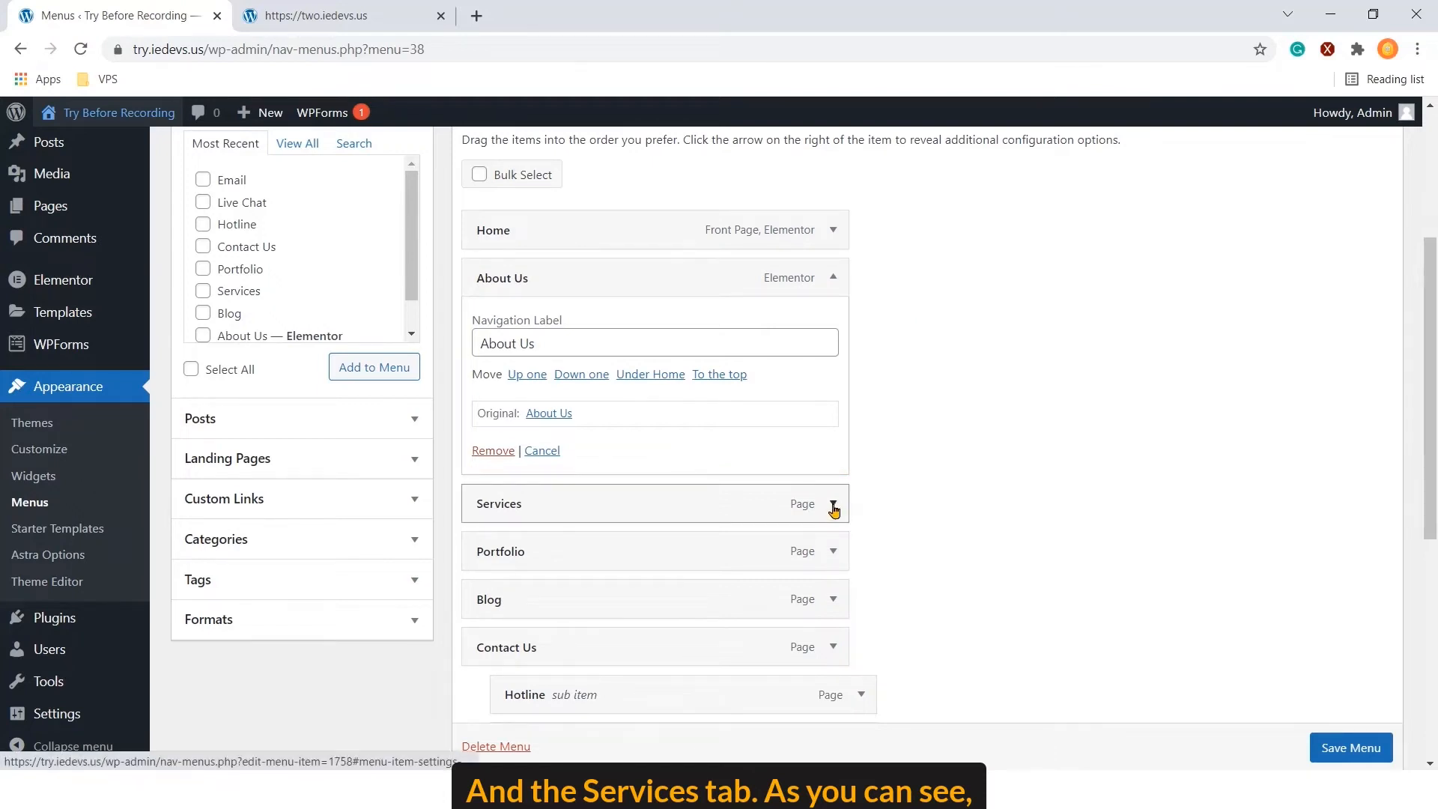
{"action": "left_click", "coordinate": [834, 504]}
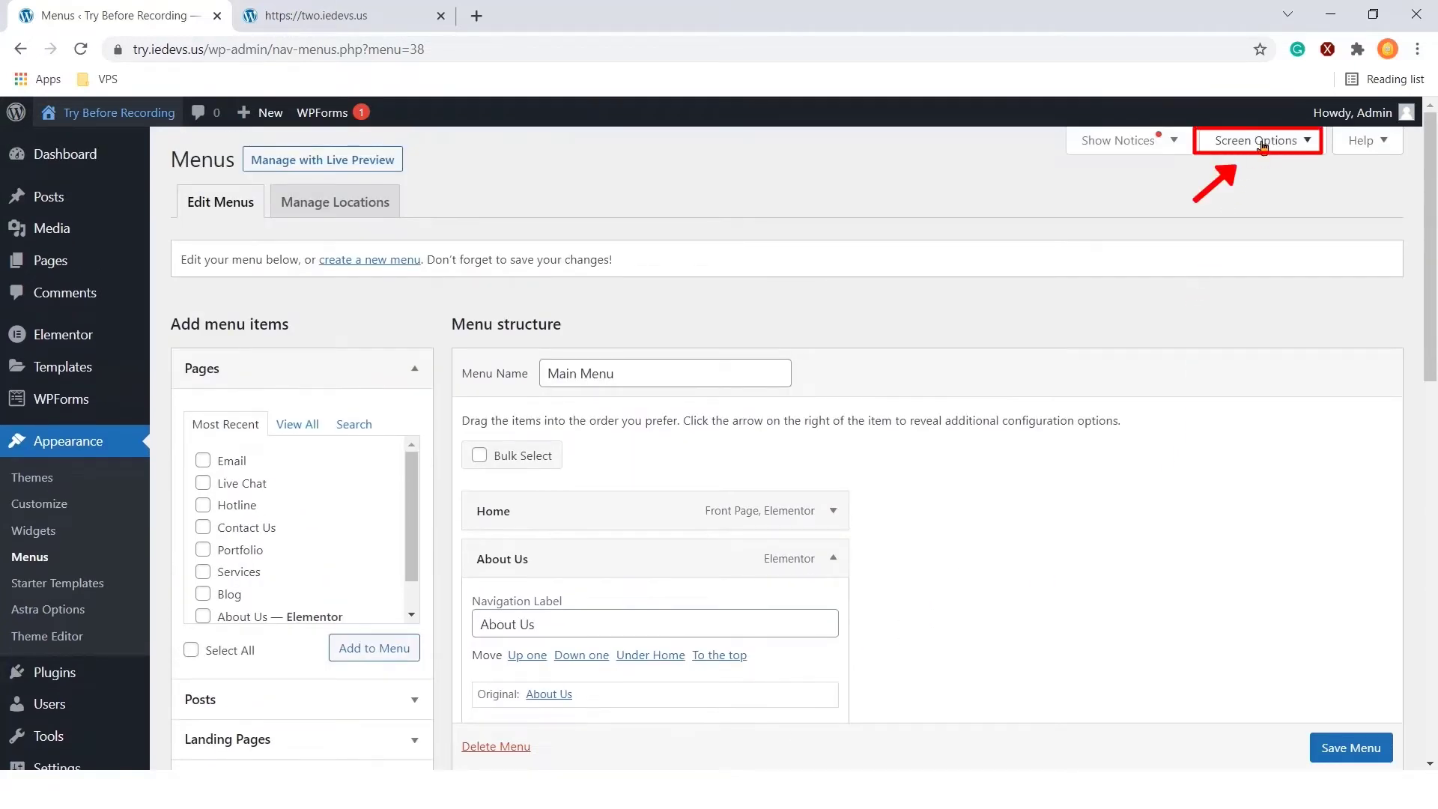
Enable the Link Target and Title Attribute menu properties via Screen Options
{"action": "left_click", "coordinate": [1260, 141]}
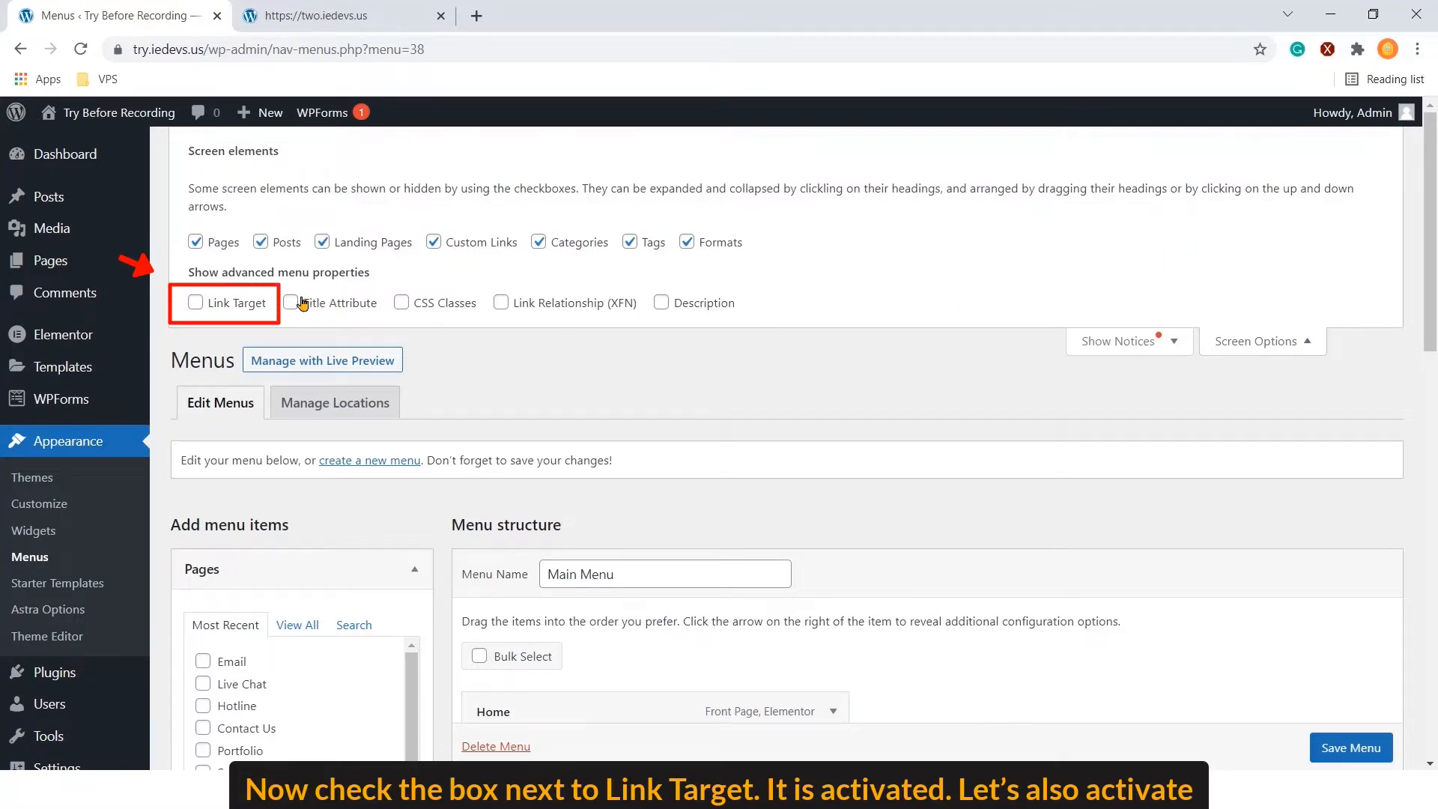
{"action": "left_click", "coordinate": [196, 303]}
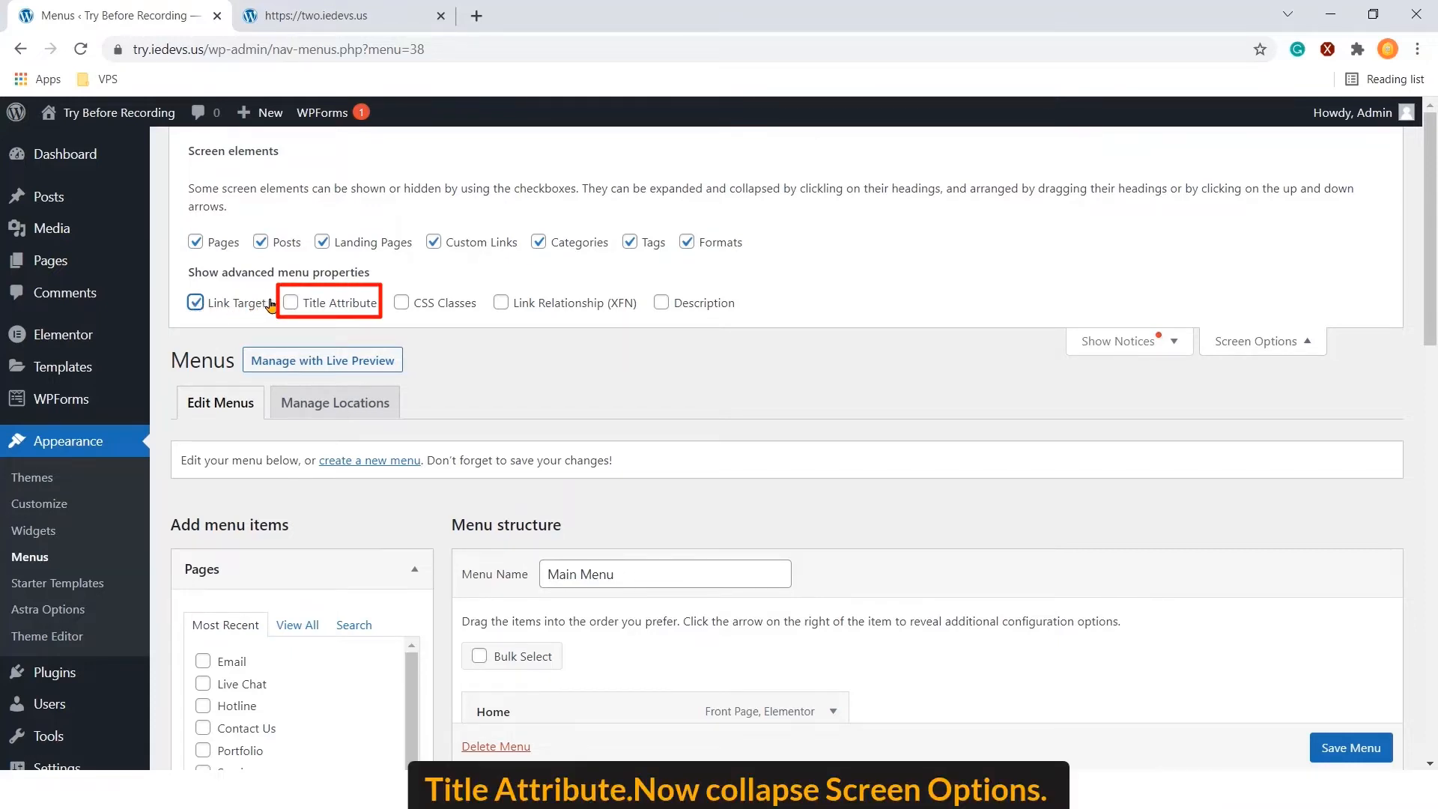
{"action": "left_click", "coordinate": [290, 303]}
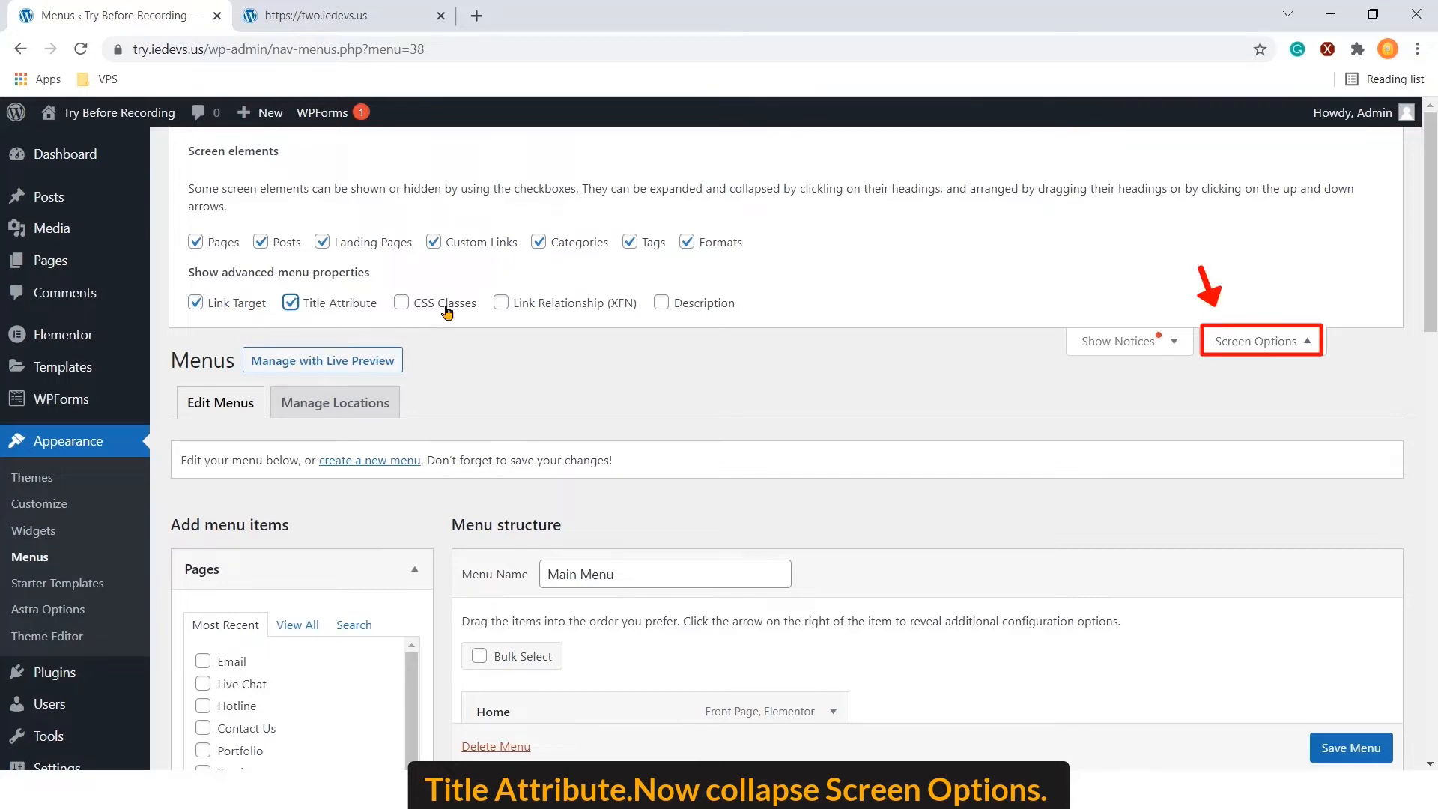
{"action": "left_click", "coordinate": [1260, 341]}
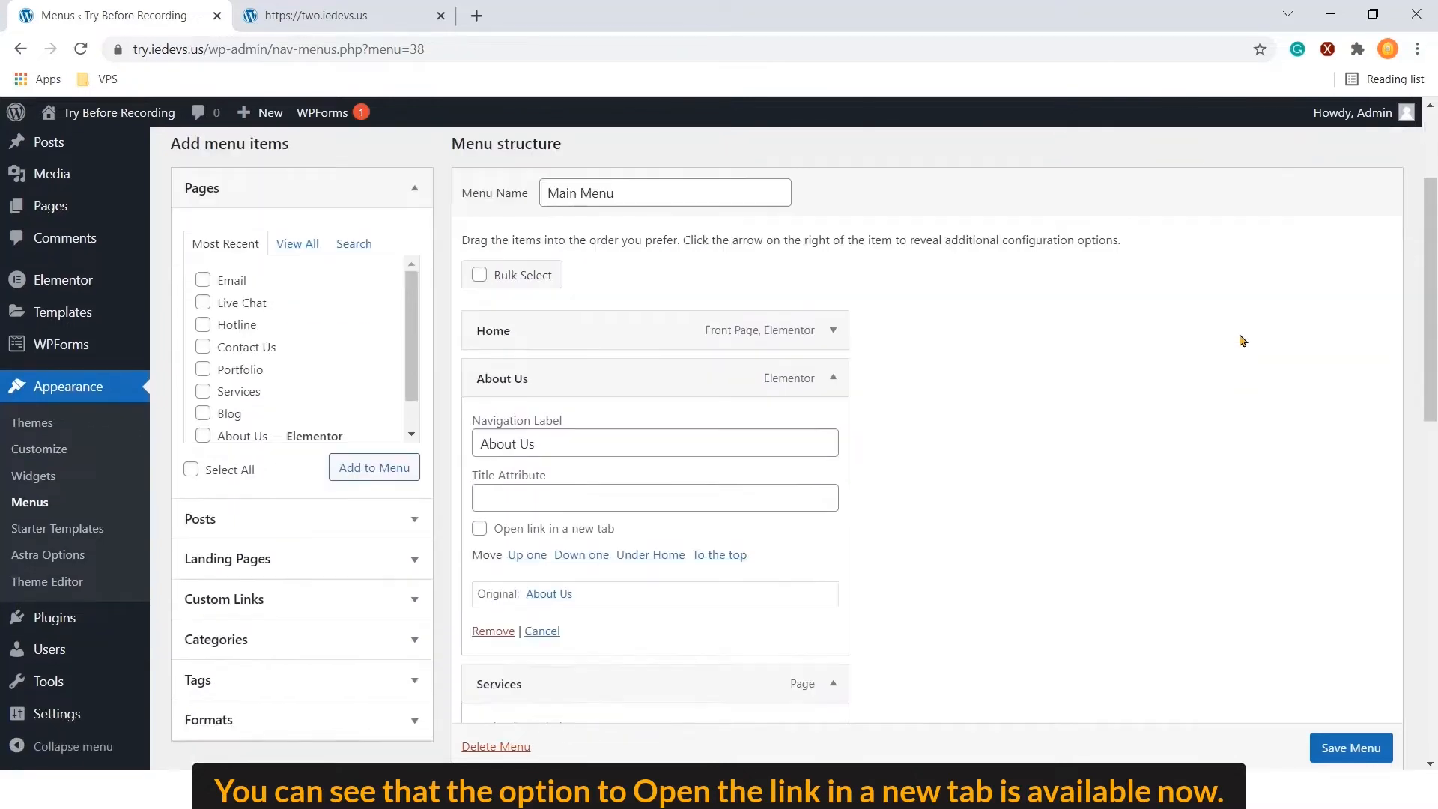
Tick 'Open link in a new tab' on the menu items down to Email and My account
{"action": "scroll", "scroll_direction": "down", "scroll_amount": 3}
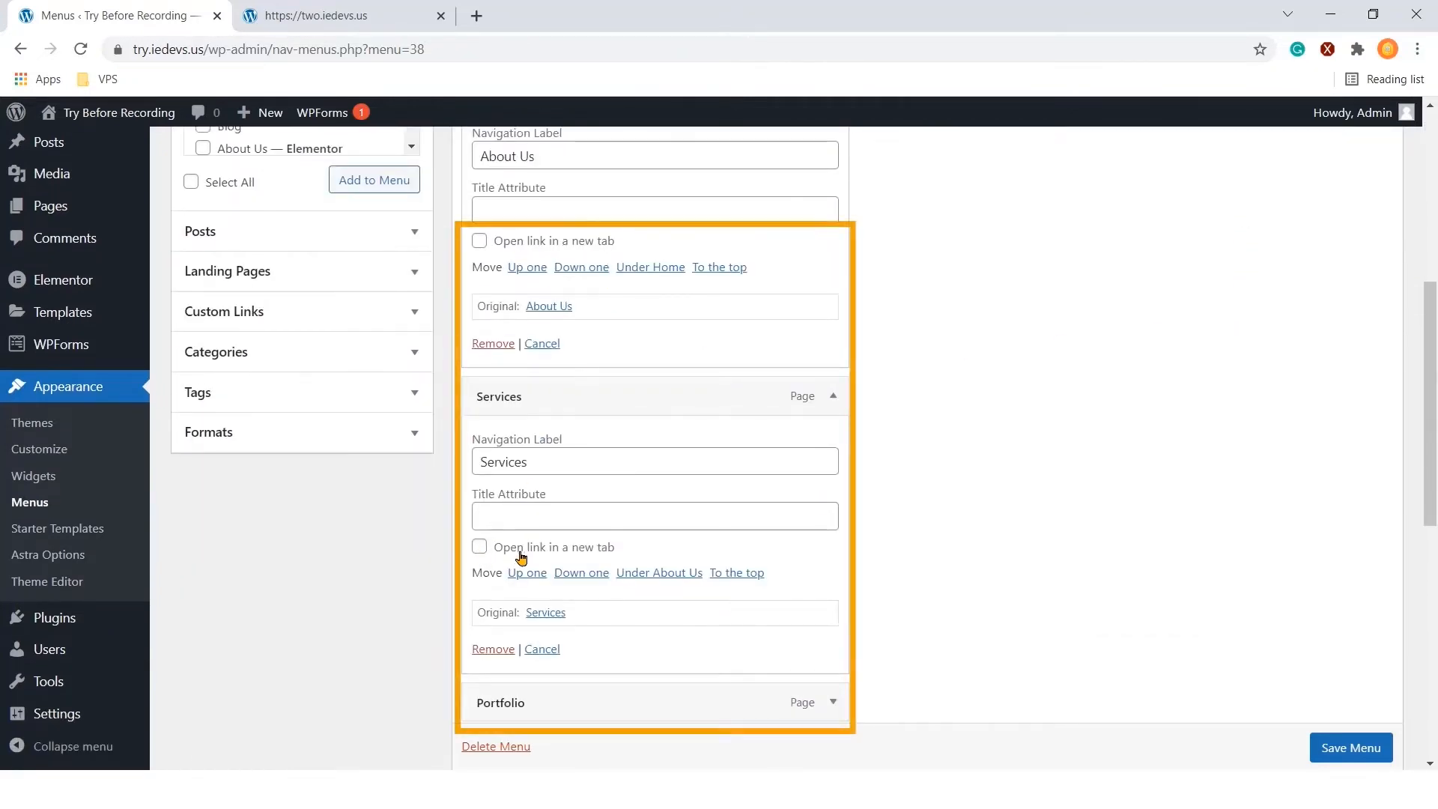
{"action": "mouse_move", "coordinate": [640, 555]}
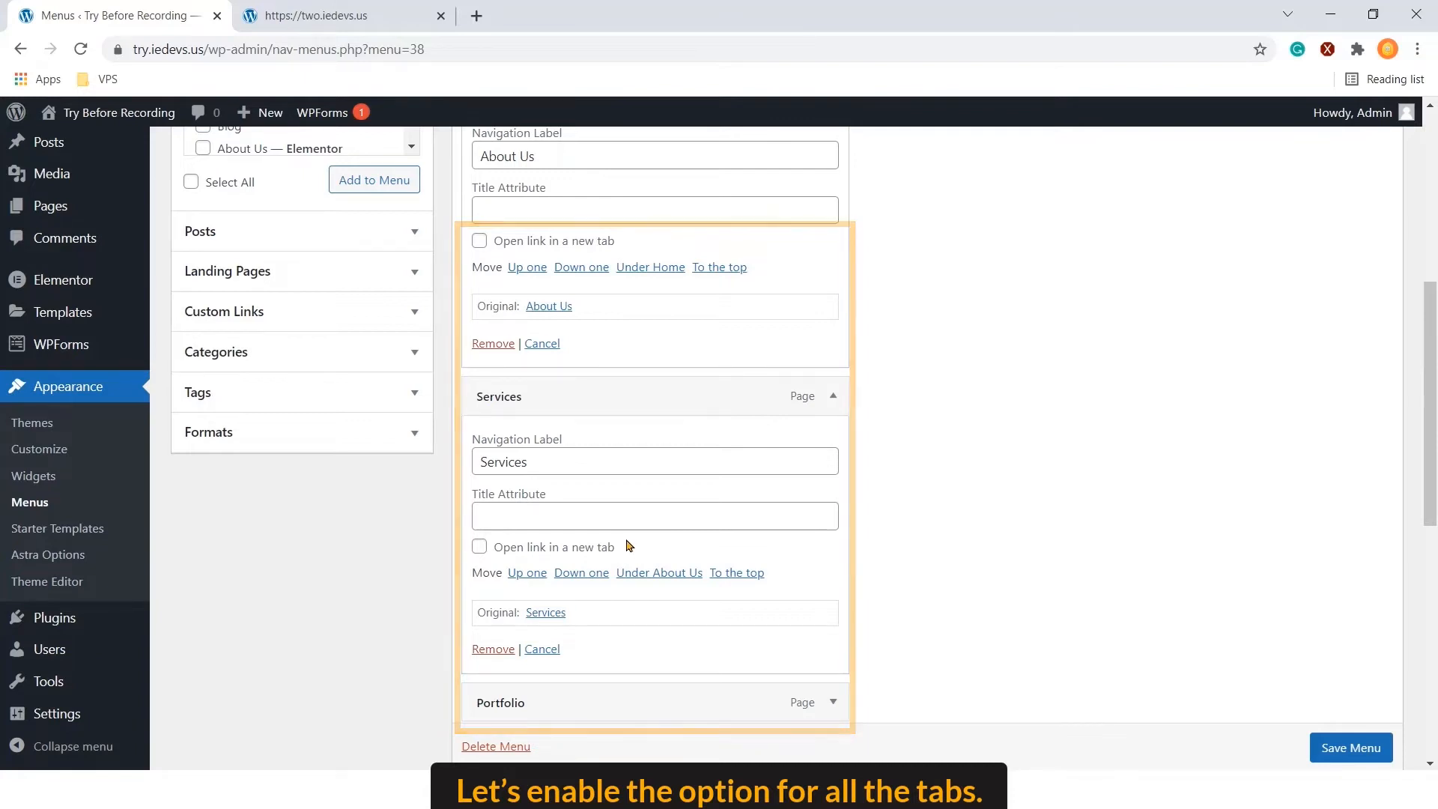
{"action": "left_click", "coordinate": [479, 241]}
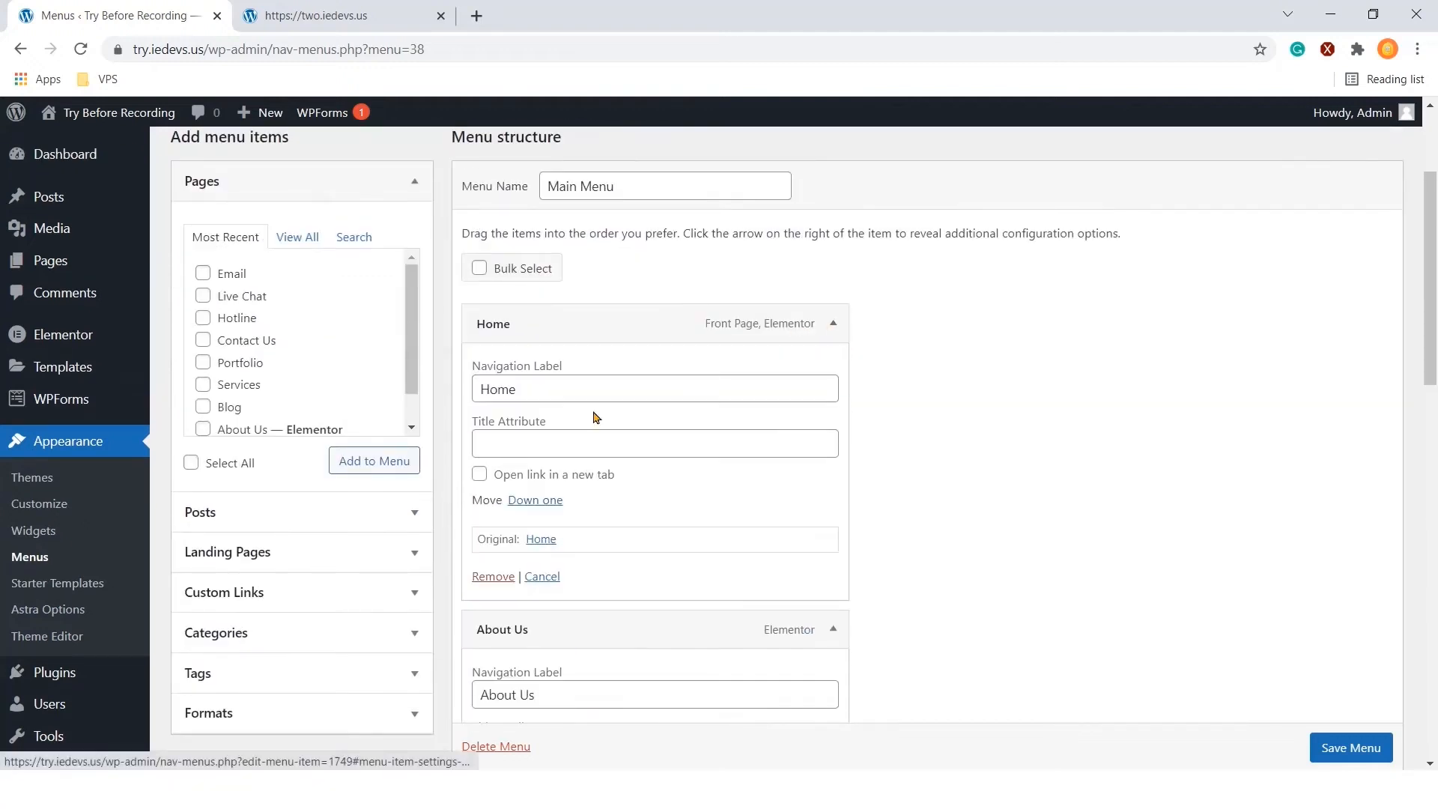
{"action": "scroll", "scroll_direction": "down", "scroll_amount": 3}
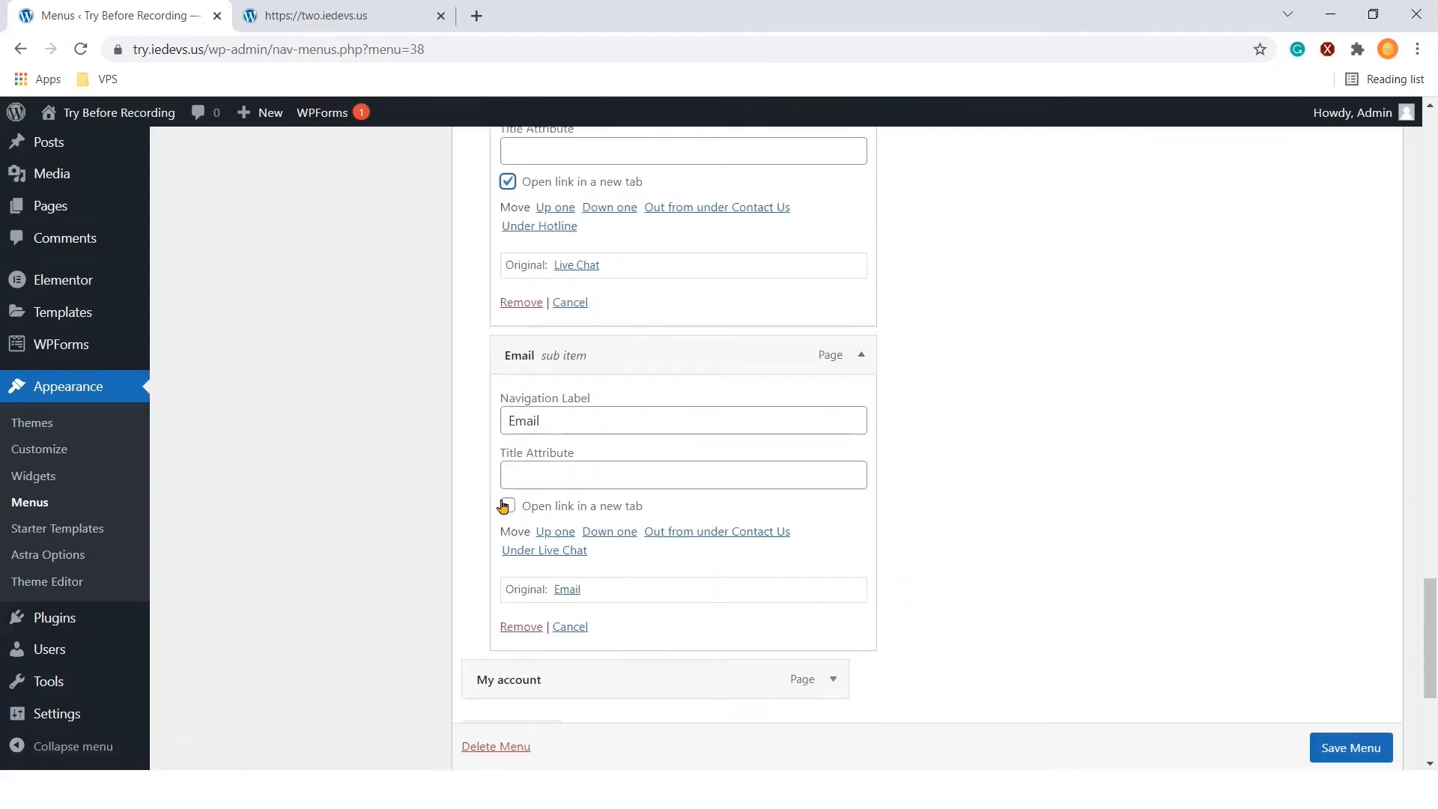
{"action": "left_click", "coordinate": [480, 503]}
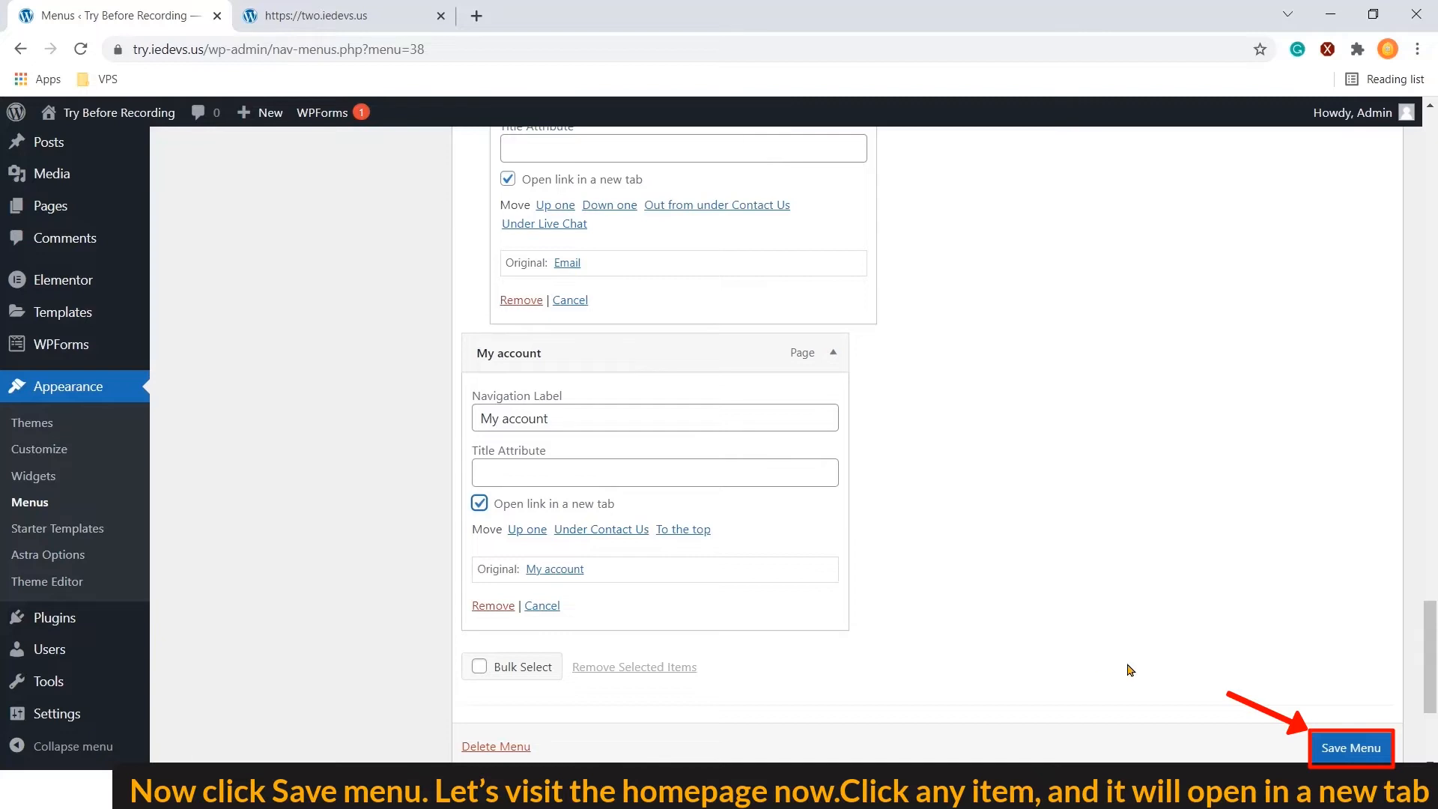
Save Main Menu, then test on the live homepage that About Us and Services open in new tabs
{"action": "left_click", "coordinate": [1352, 748]}
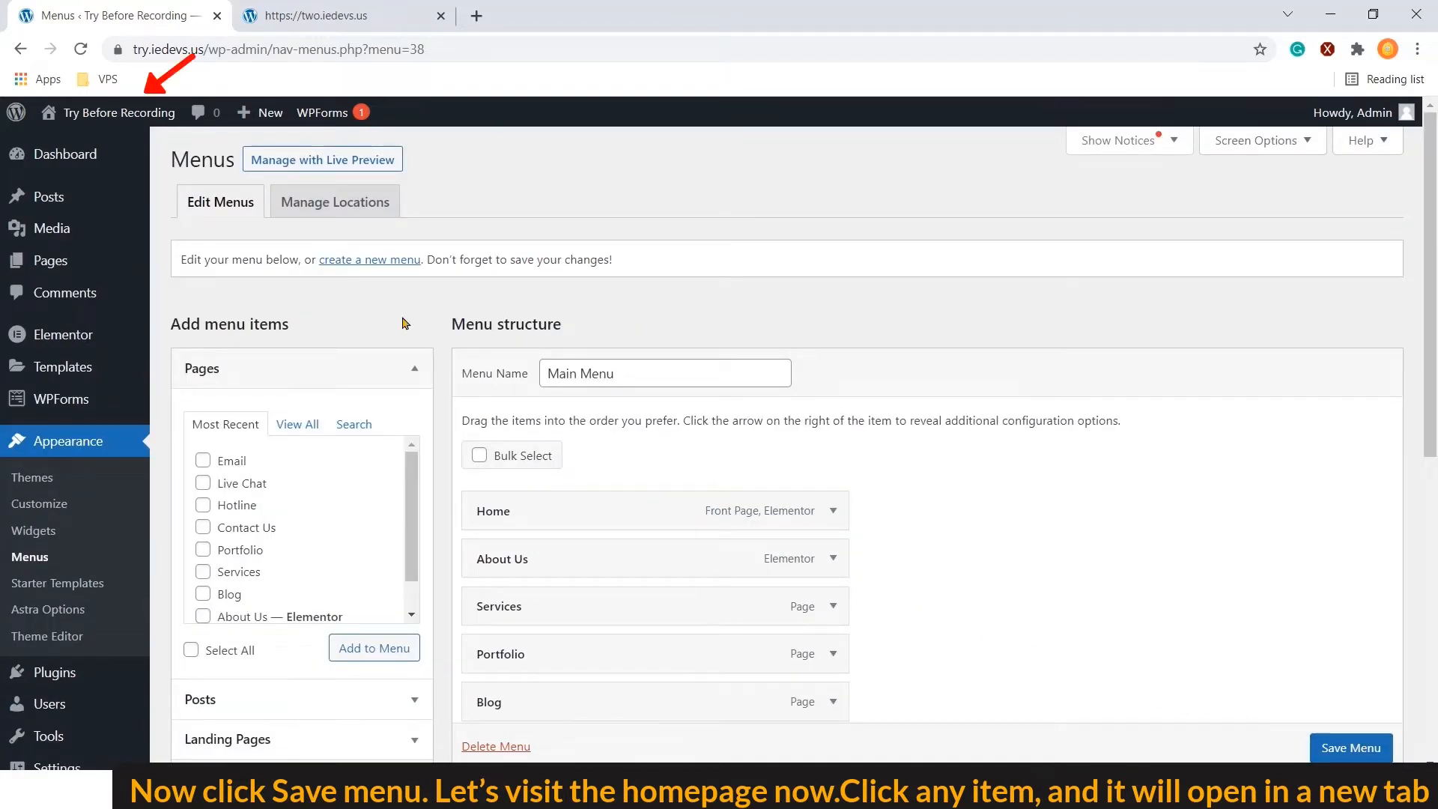
{"action": "right_click", "coordinate": [118, 113]}
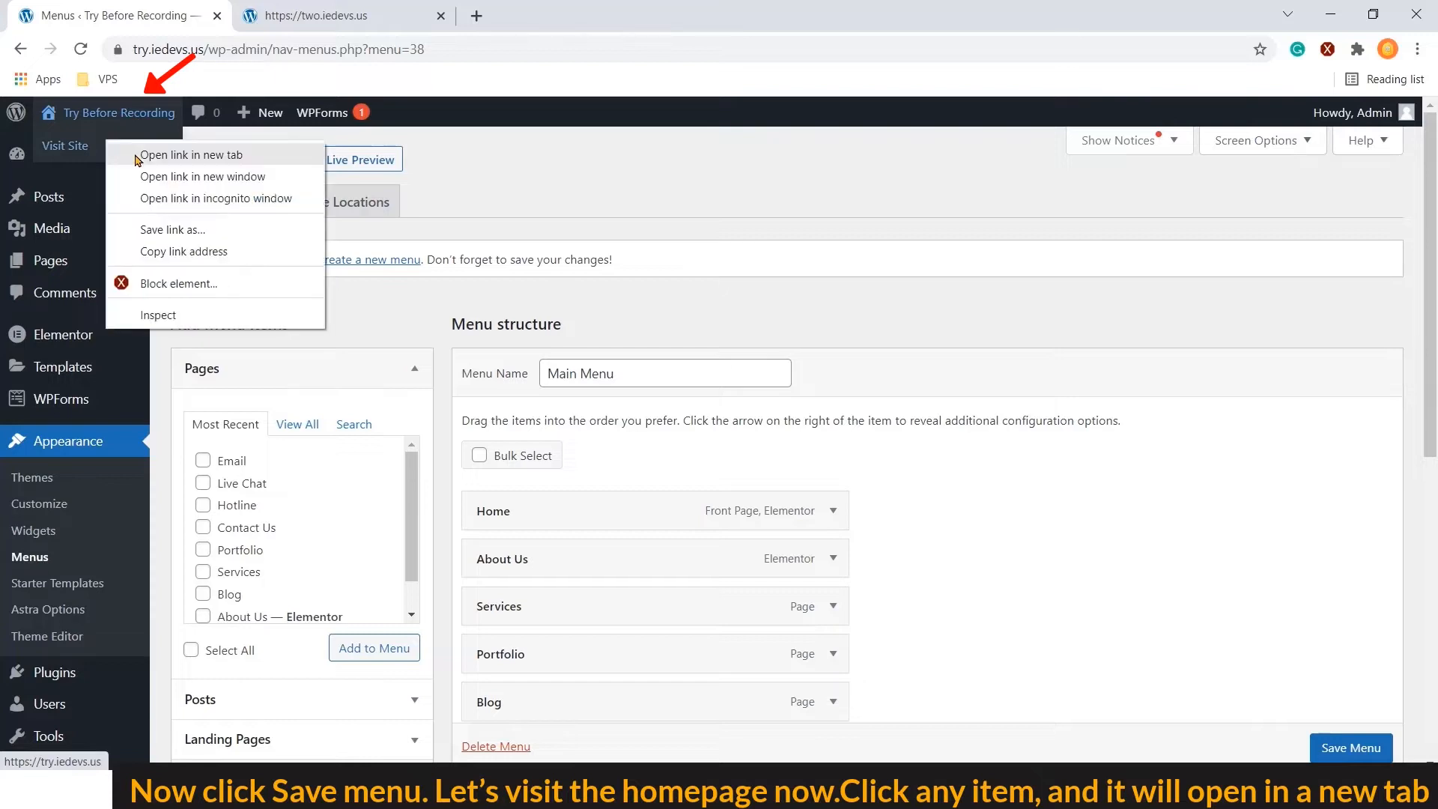
{"action": "left_click", "coordinate": [191, 155]}
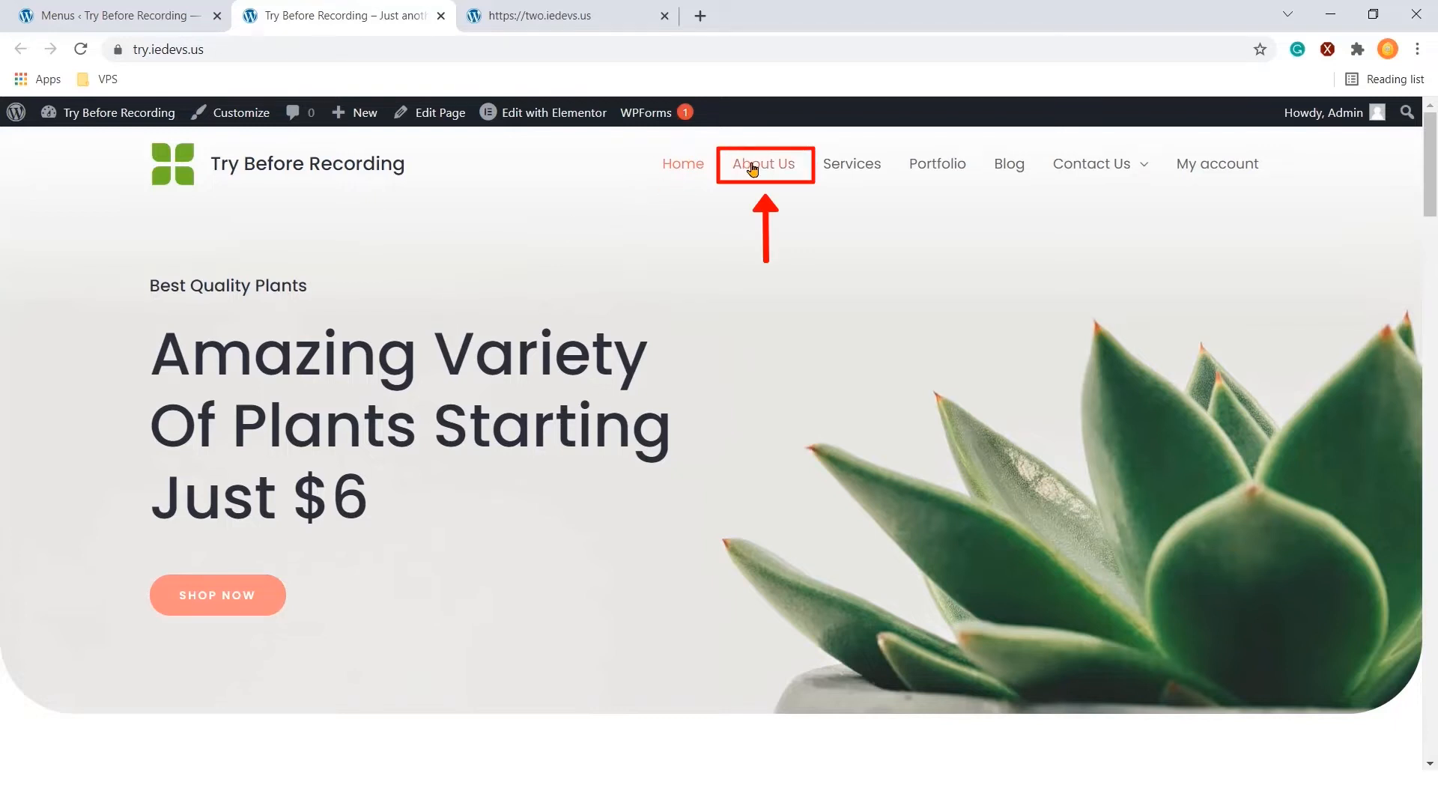
{"action": "left_click", "coordinate": [764, 164]}
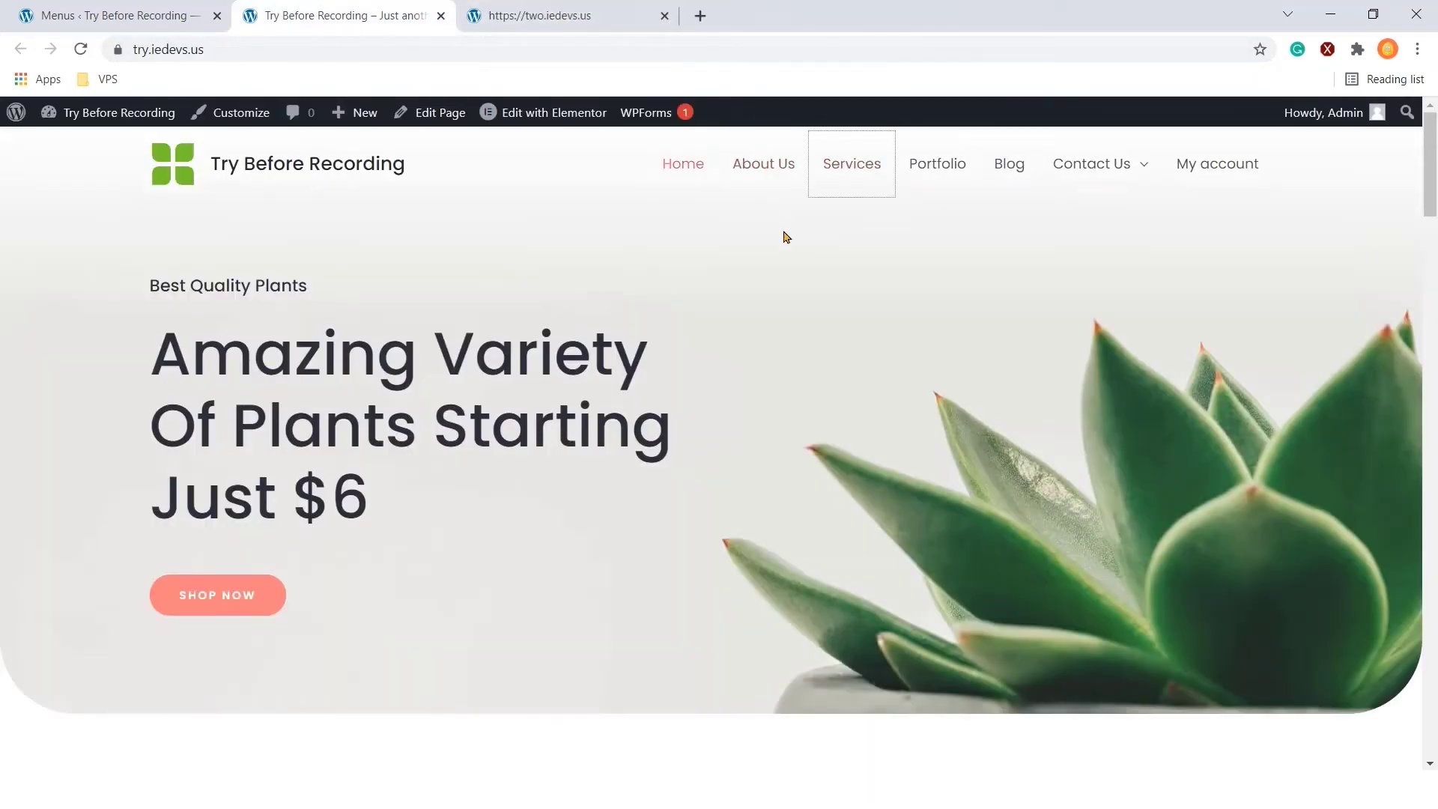
{"action": "left_click", "coordinate": [112, 15]}
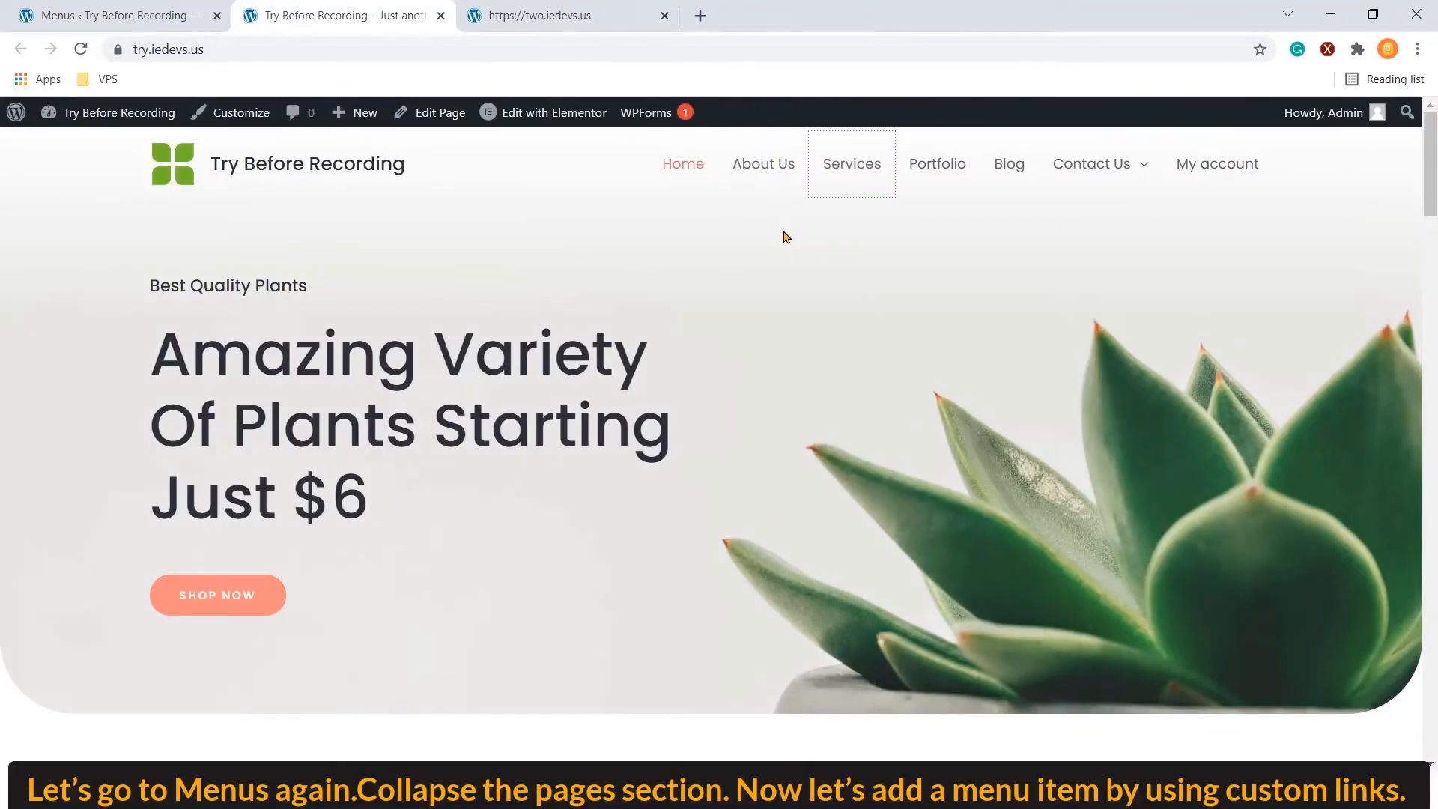
{"action": "mouse_move", "coordinate": [443, 18]}
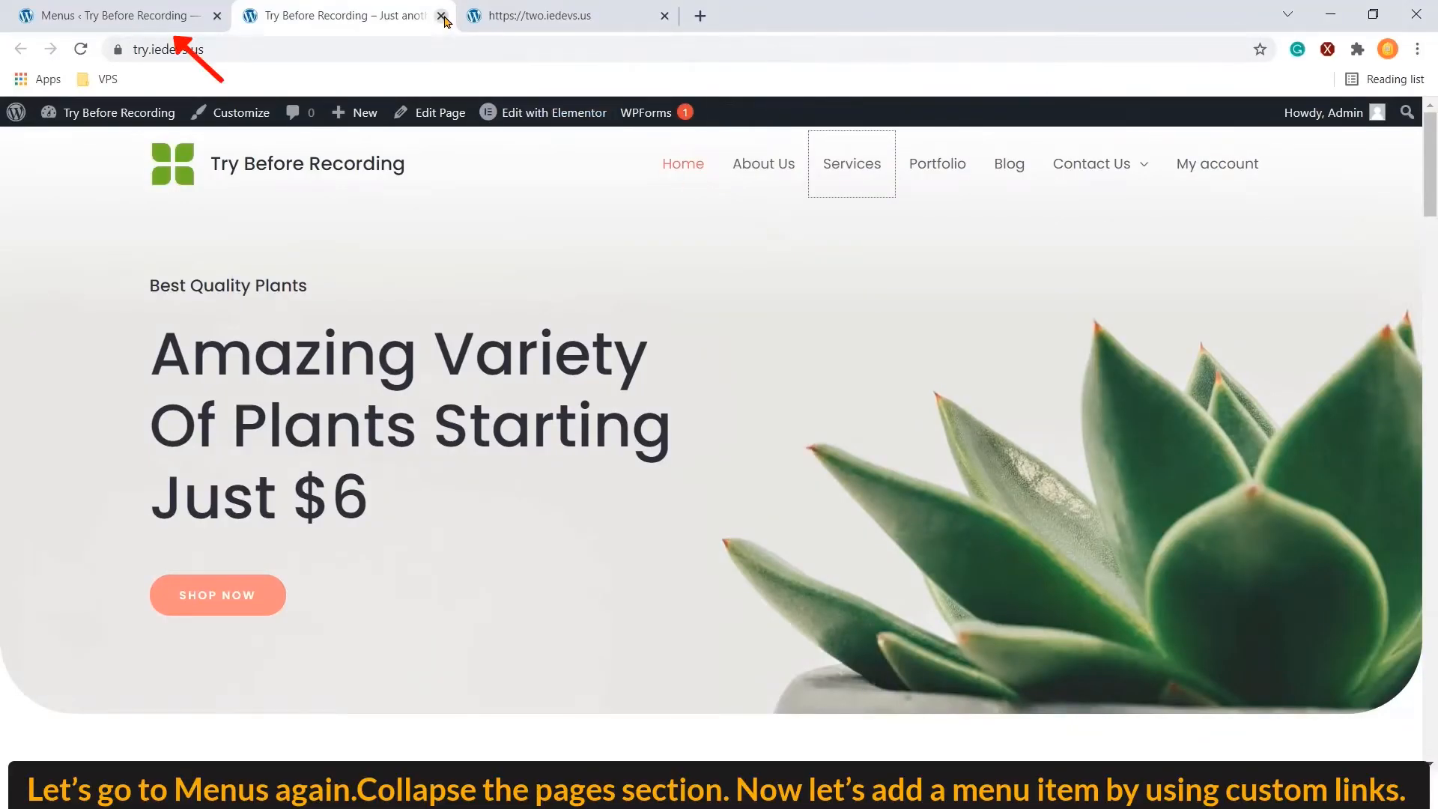
Add a custom link to youtube.com/c/themescodes labelled Tutorials to Main Menu
{"action": "left_click", "coordinate": [440, 16]}
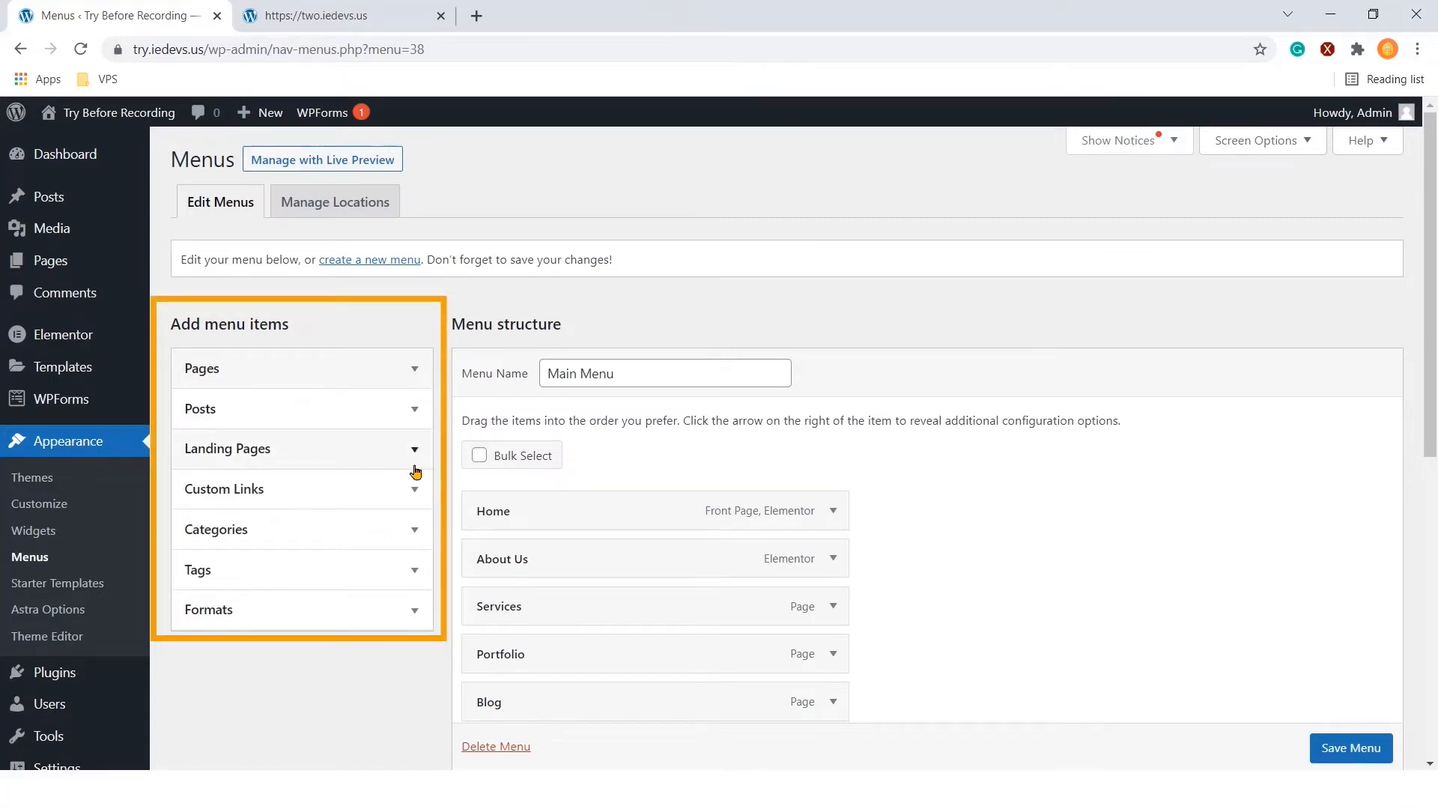
{"action": "left_click", "coordinate": [224, 489]}
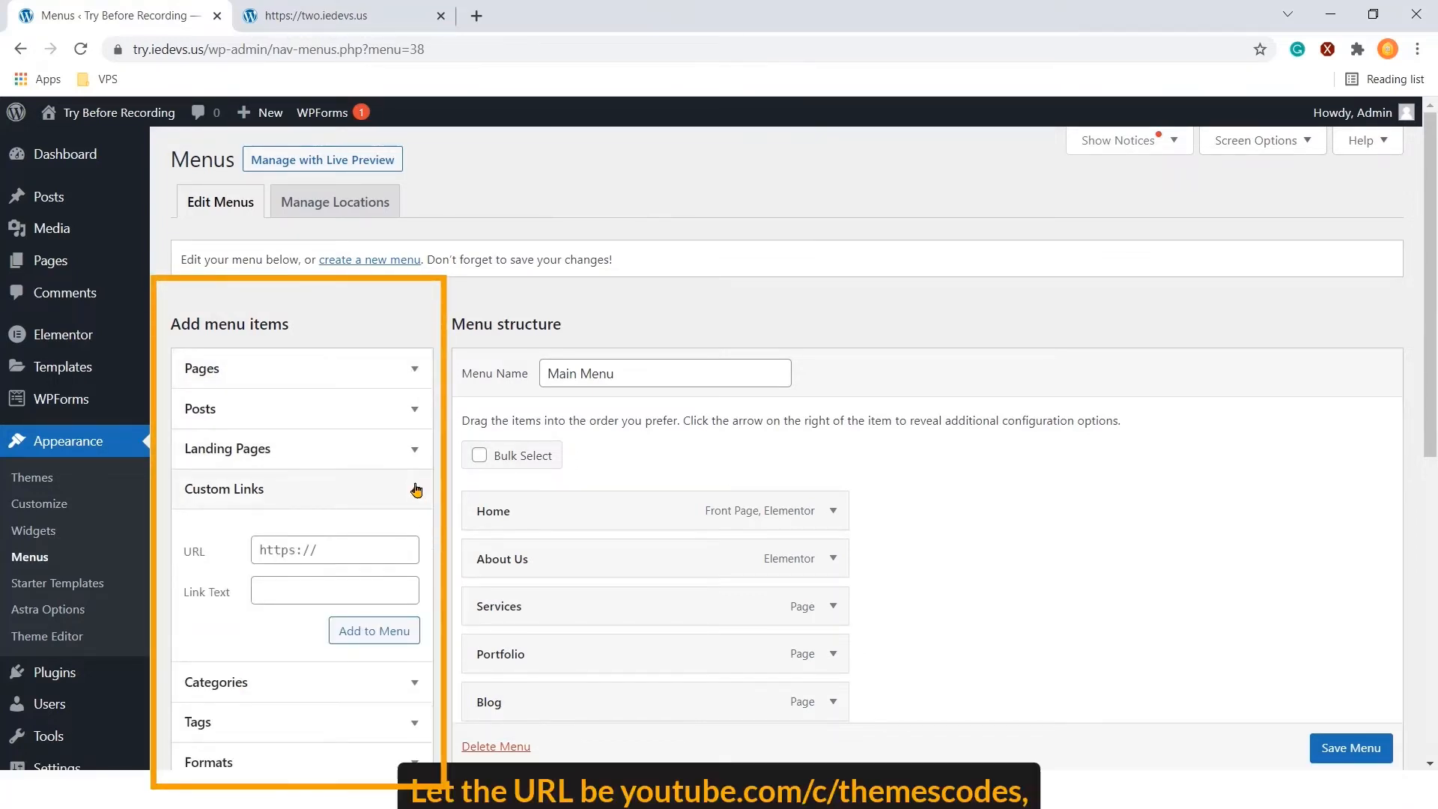
{"action": "left_click", "coordinate": [335, 549]}
{"action": "type", "text": "y"}
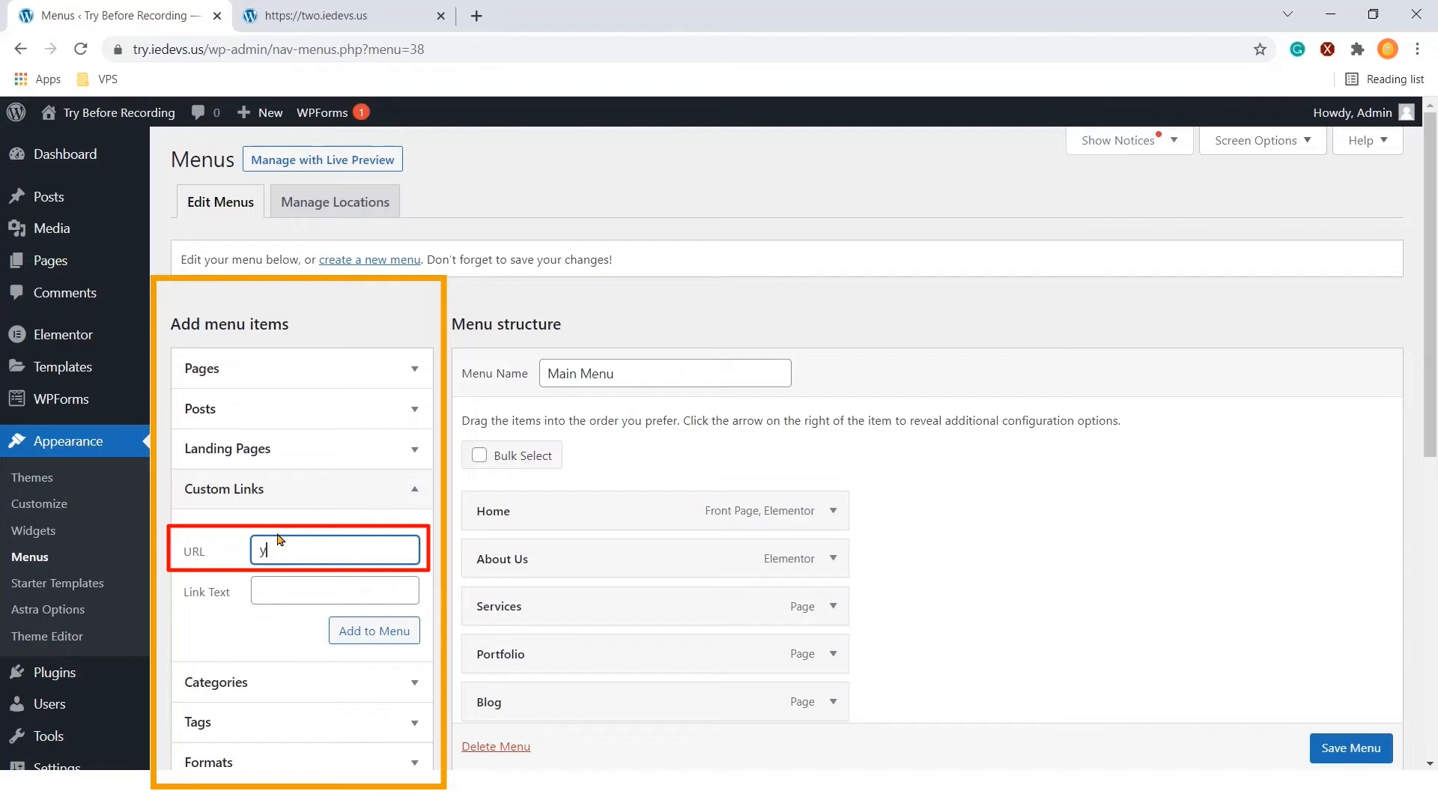
{"action": "type", "text": "outube.com/c/themes"}
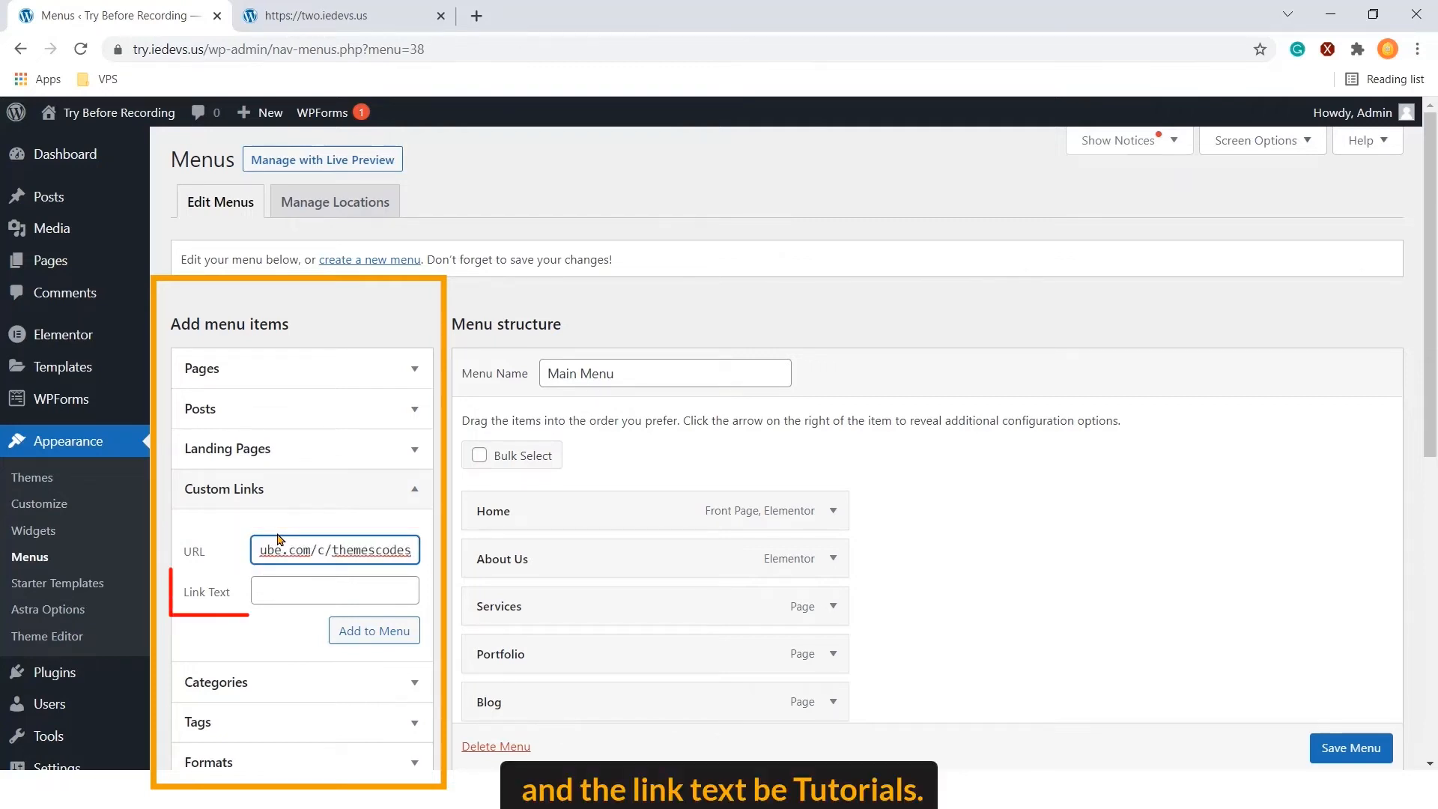
{"action": "left_click", "coordinate": [335, 591]}
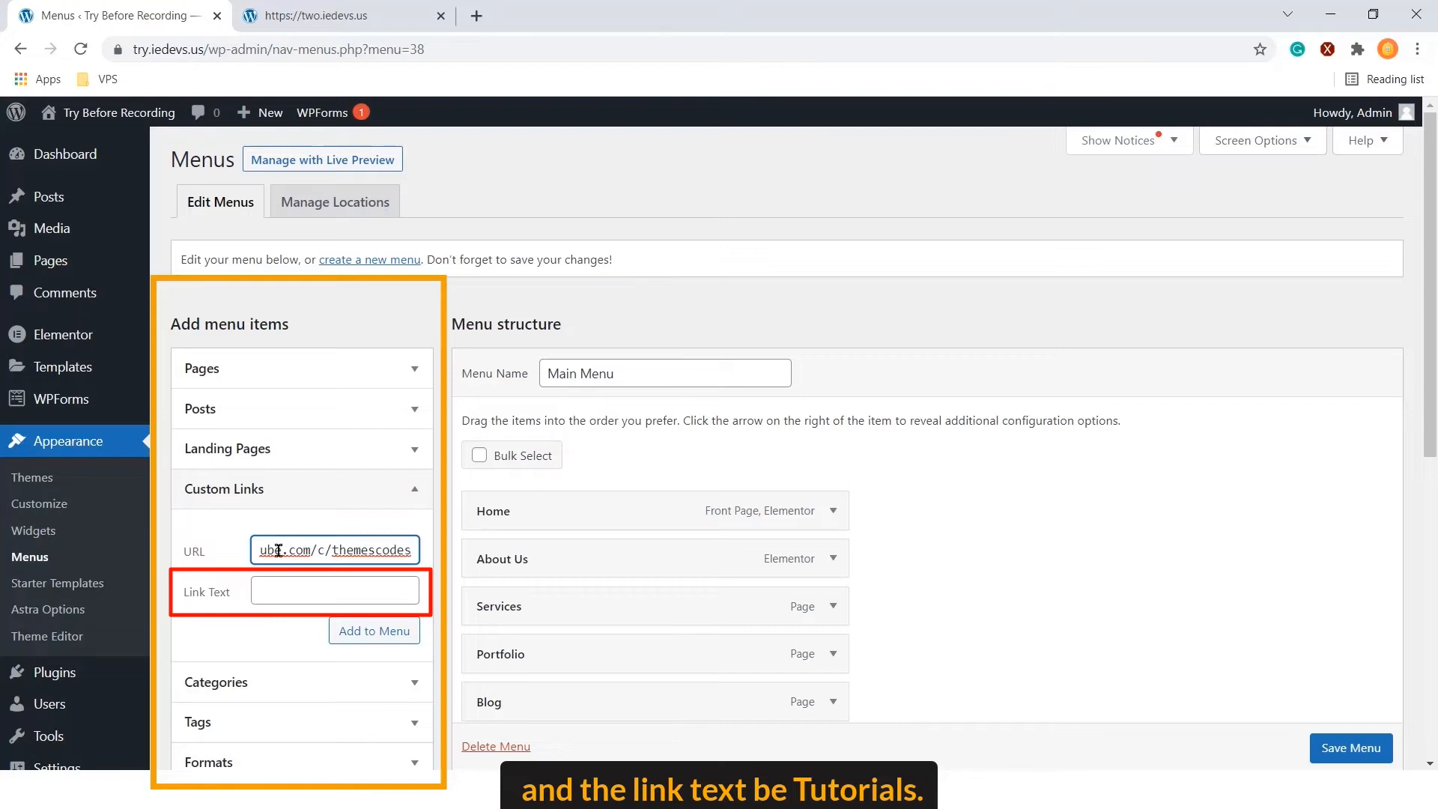
{"action": "type", "text": "Tutorials"}
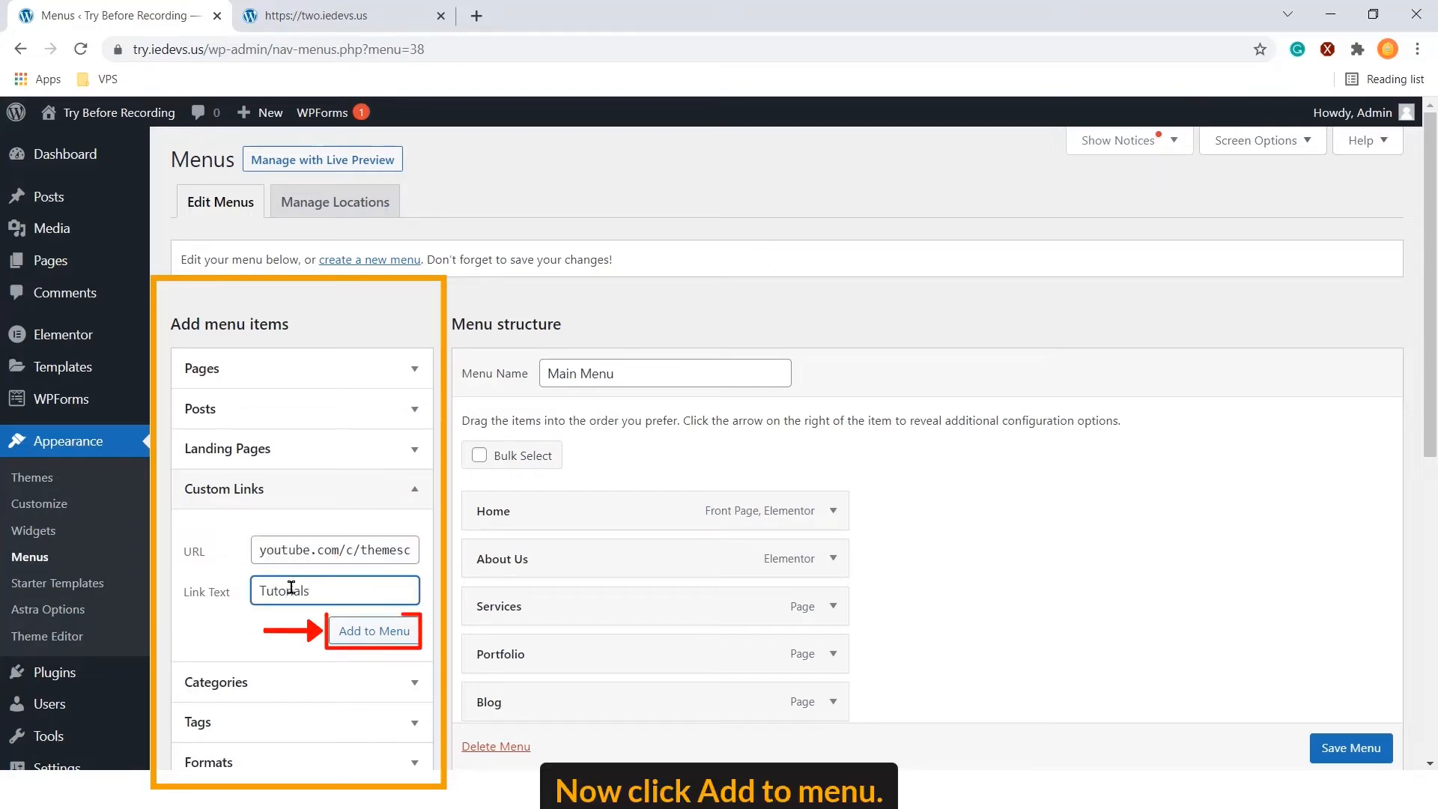
{"action": "left_click", "coordinate": [374, 631]}
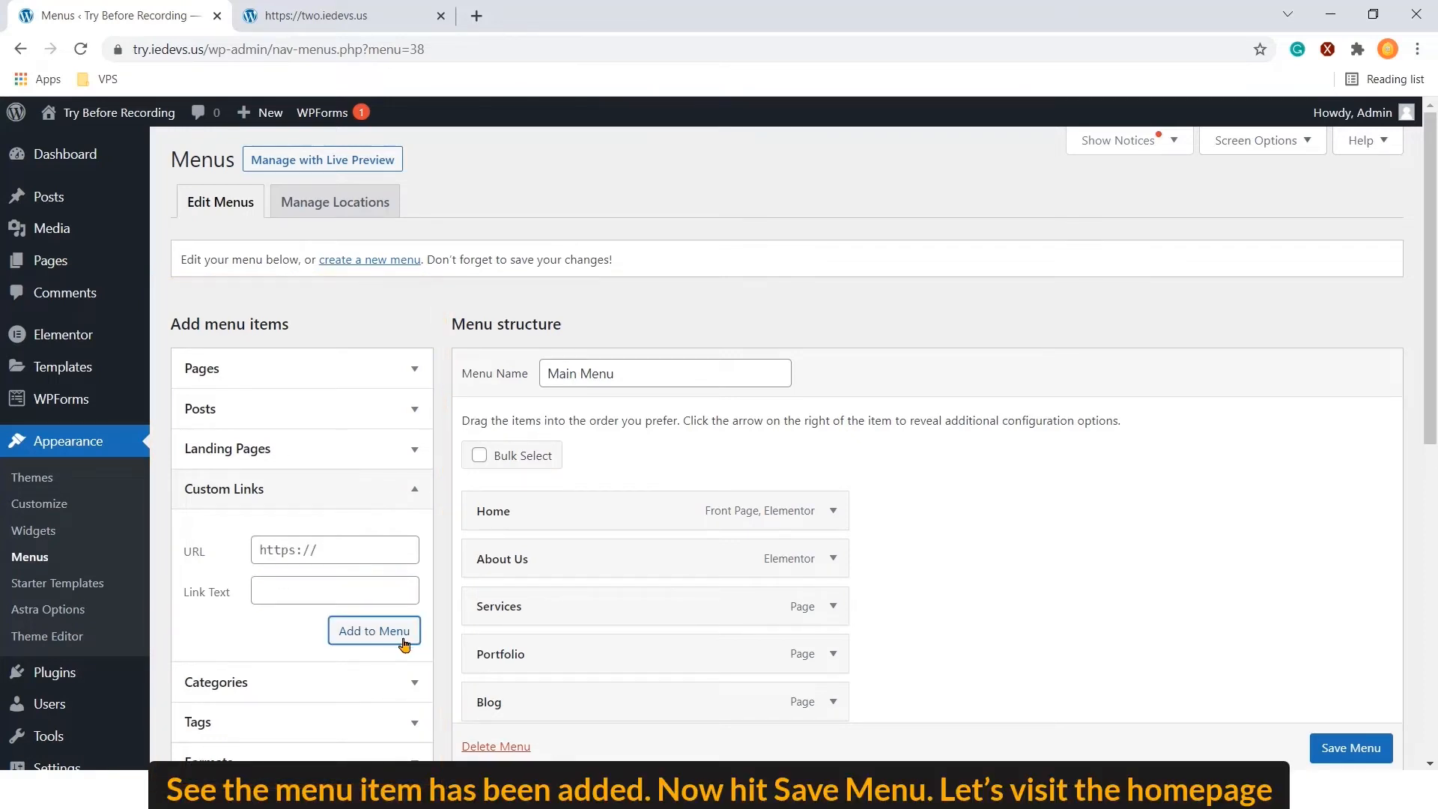
Save Main Menu with the Tutorials item and visit the live site homepage
{"action": "scroll", "scroll_direction": "down", "scroll_amount": 3}
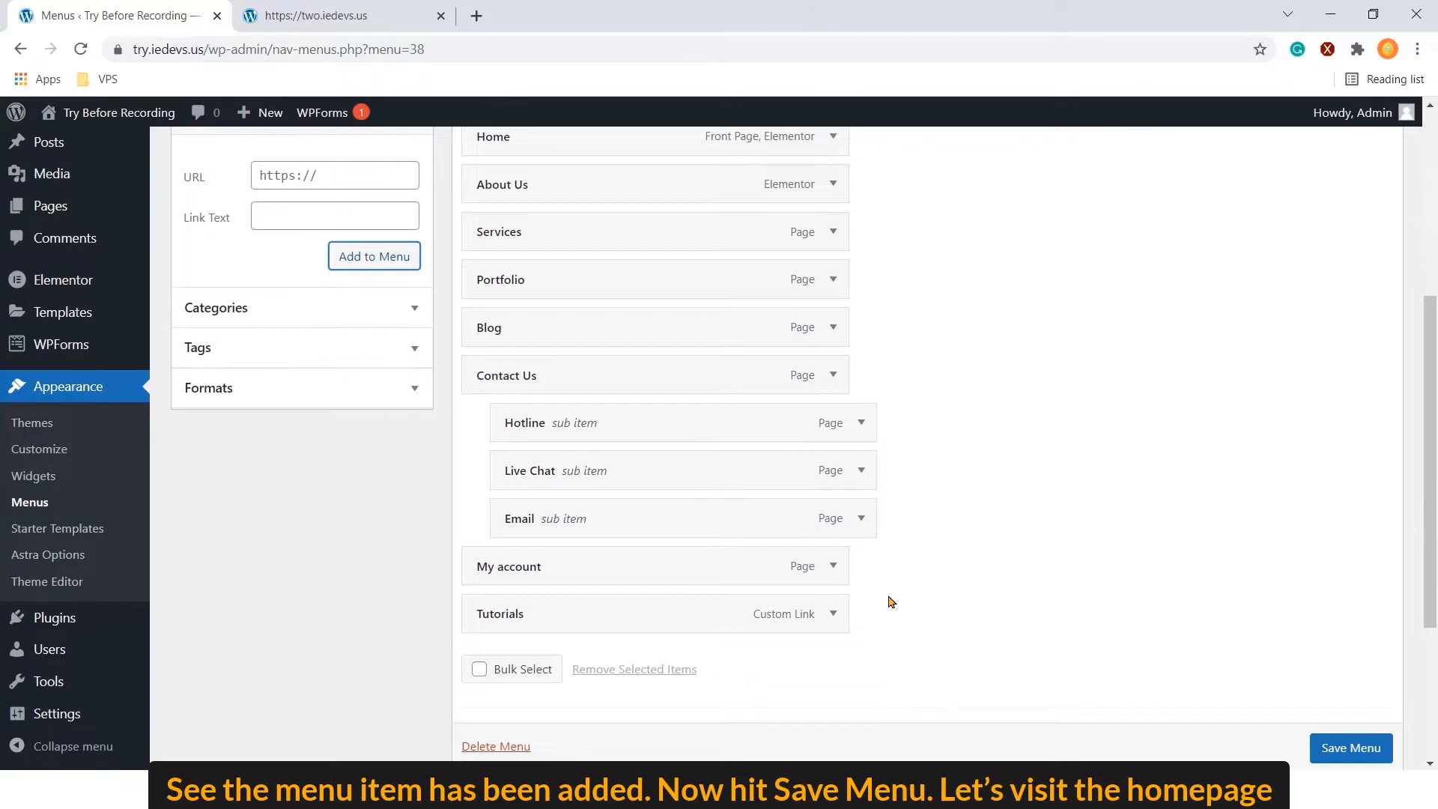
{"action": "scroll", "scroll_direction": "down", "scroll_amount": 3}
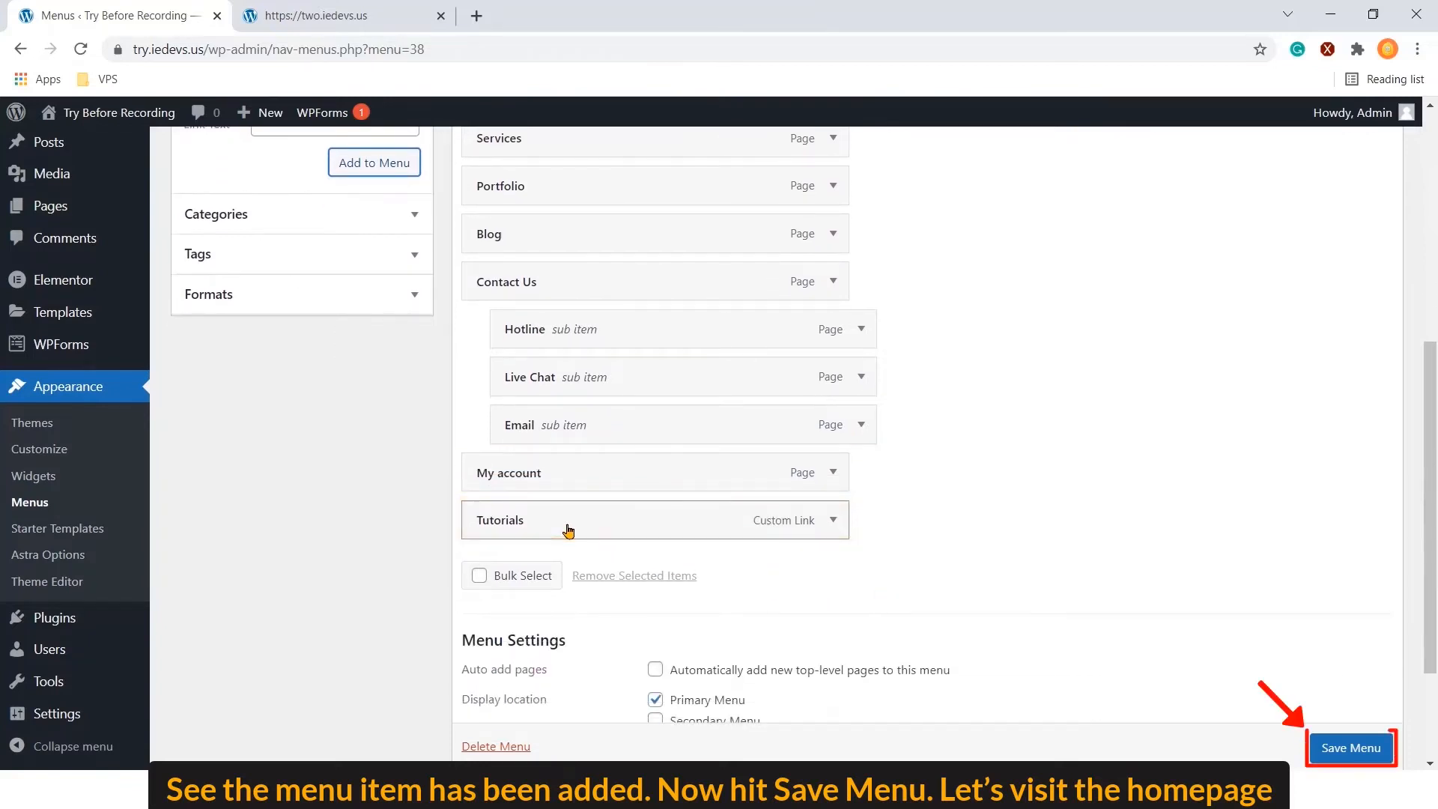
{"action": "left_click", "coordinate": [1351, 747]}
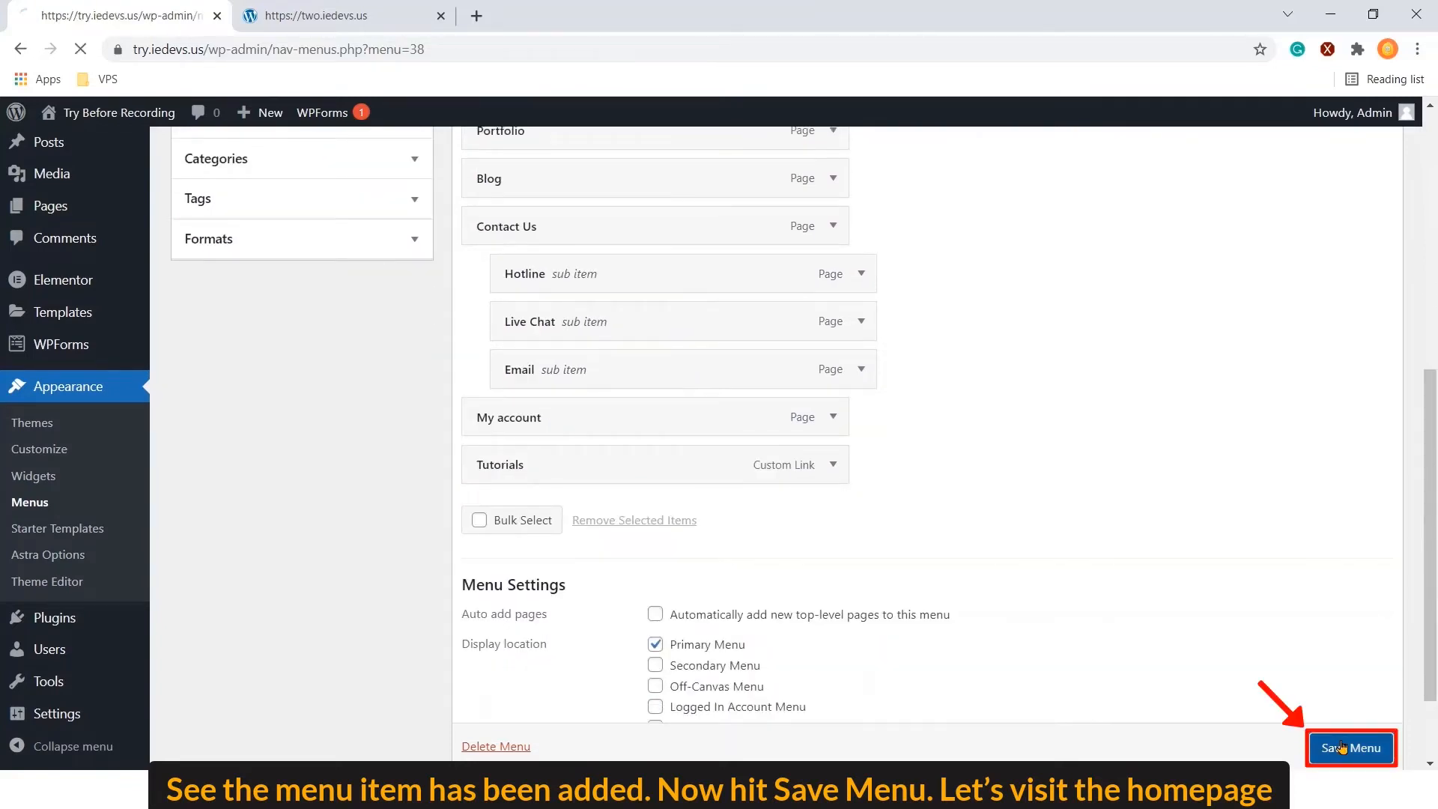
{"action": "left_click", "coordinate": [1351, 748]}
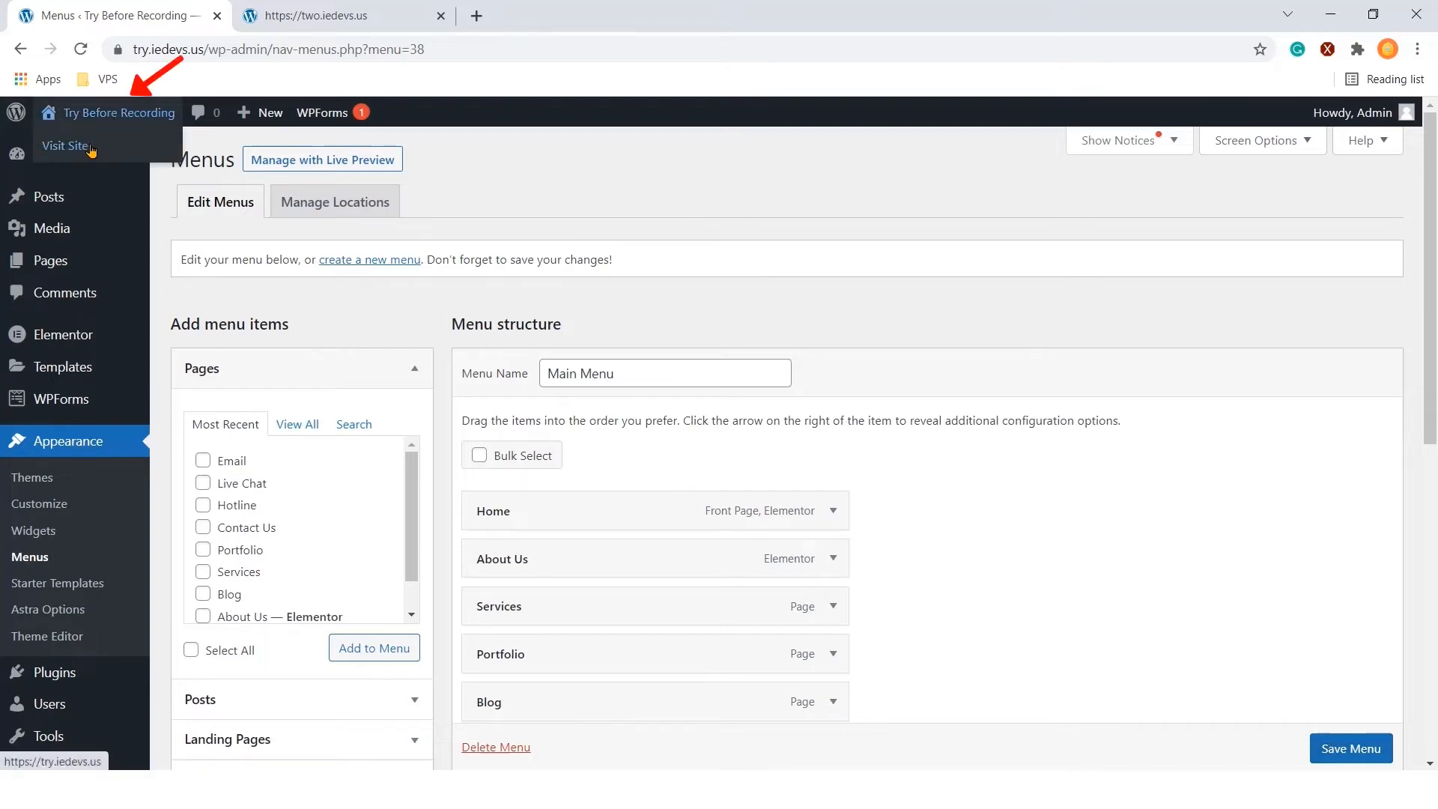
{"action": "left_click", "coordinate": [63, 145]}
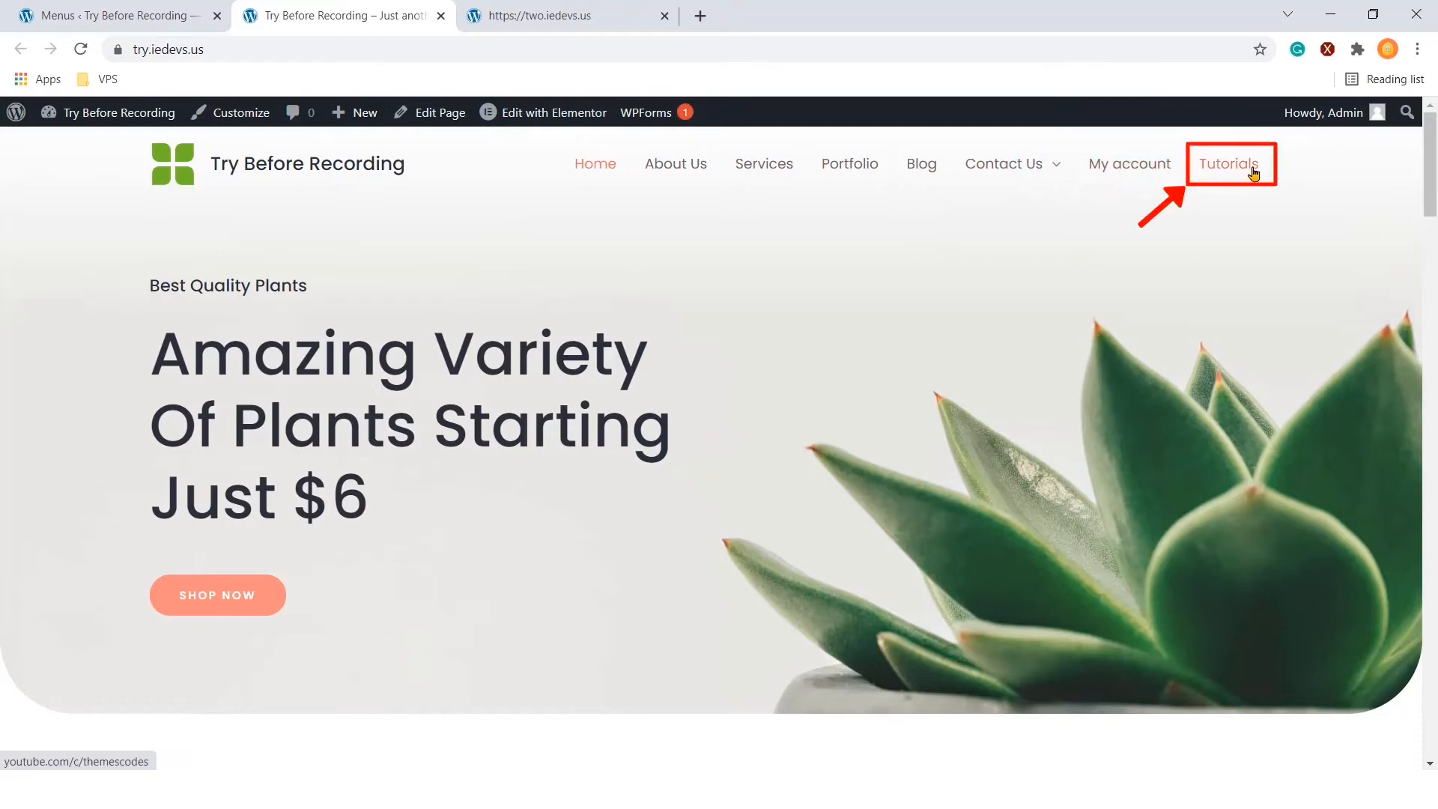
Follow the Tutorials header link to the themesCode YouTube channel, browse it, and close it
{"action": "left_click", "coordinate": [1230, 163]}
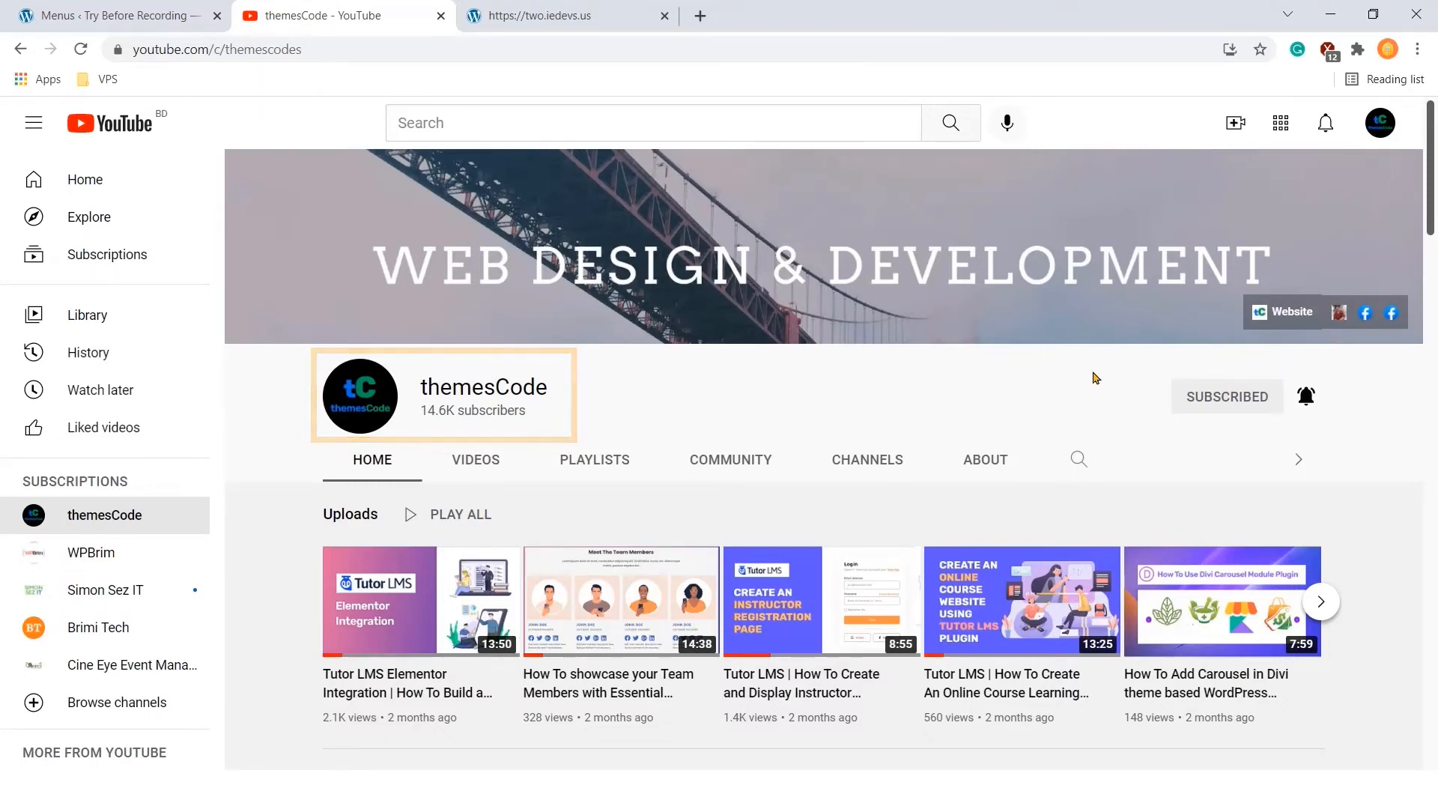
{"action": "scroll", "scroll_direction": "down", "scroll_amount": 3}
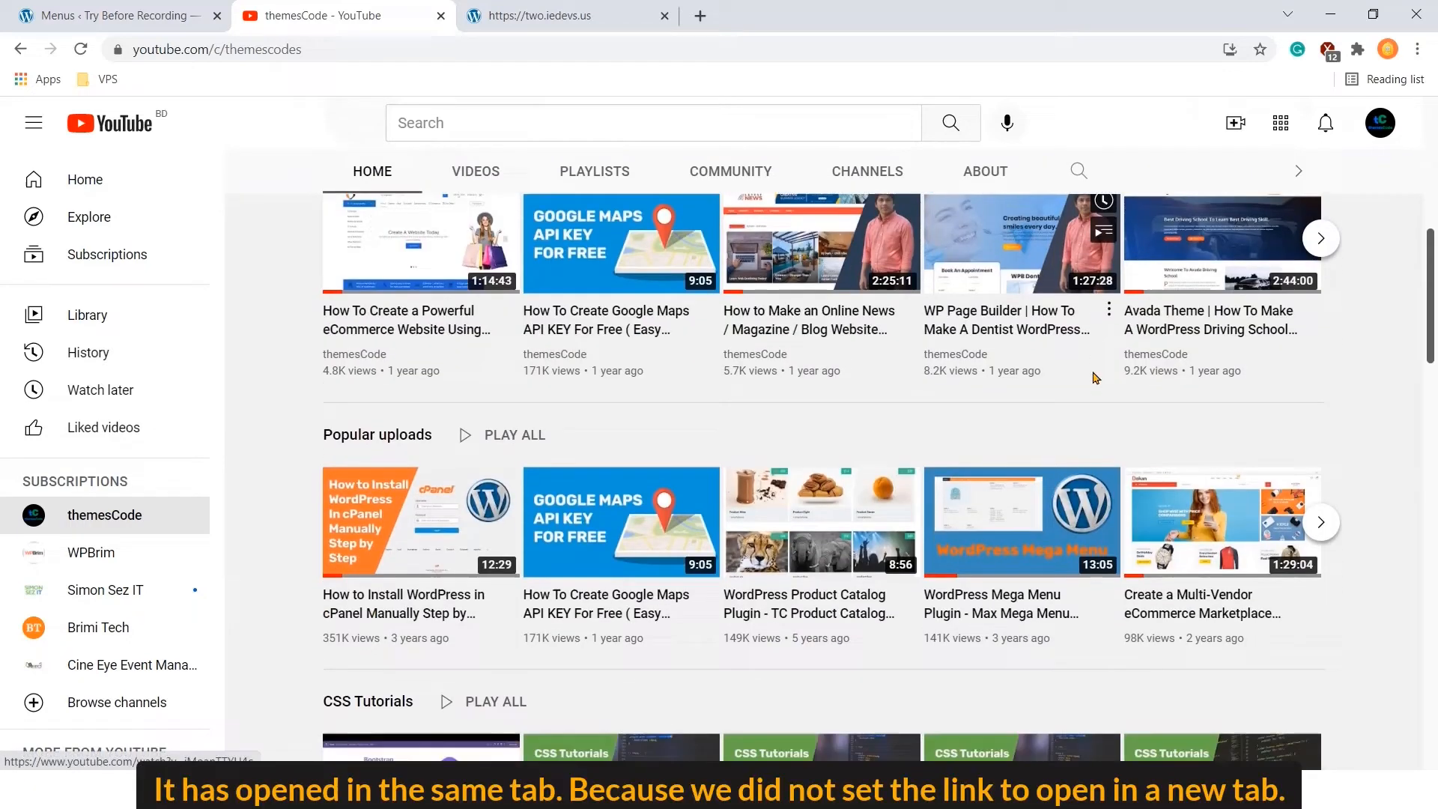
{"action": "scroll", "scroll_direction": "down", "scroll_amount": 3}
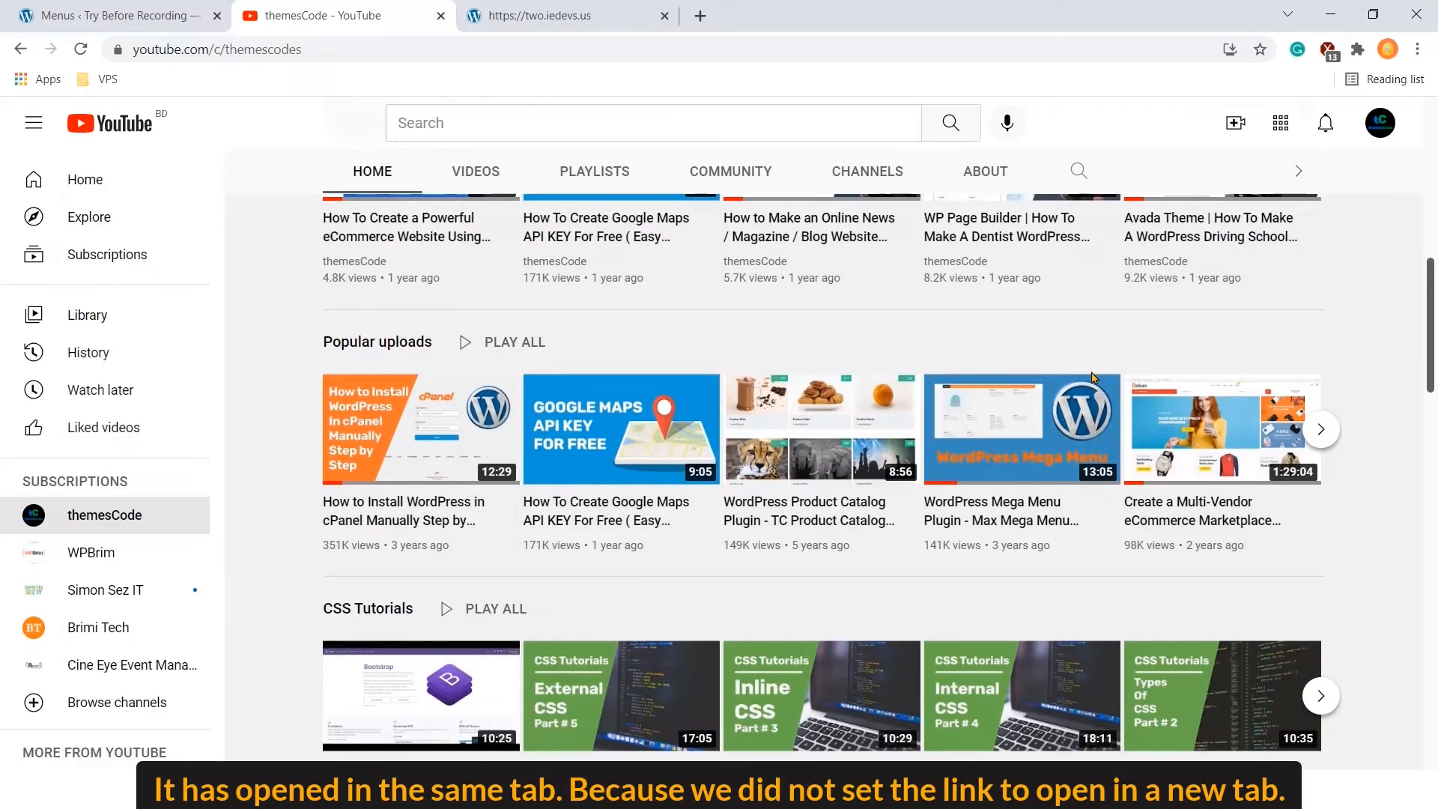
{"action": "mouse_move", "coordinate": [1065, 362]}
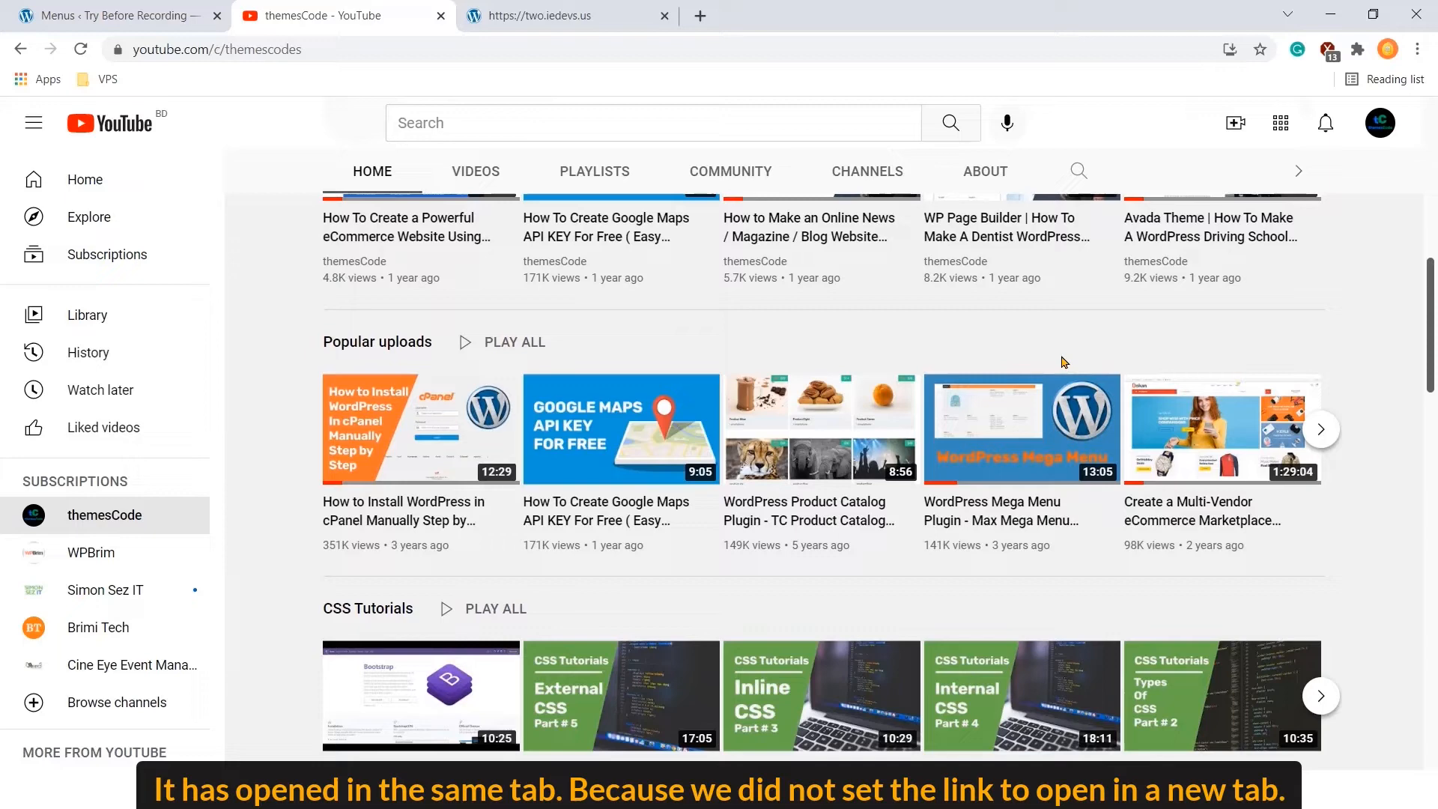
{"action": "mouse_move", "coordinate": [1048, 343]}
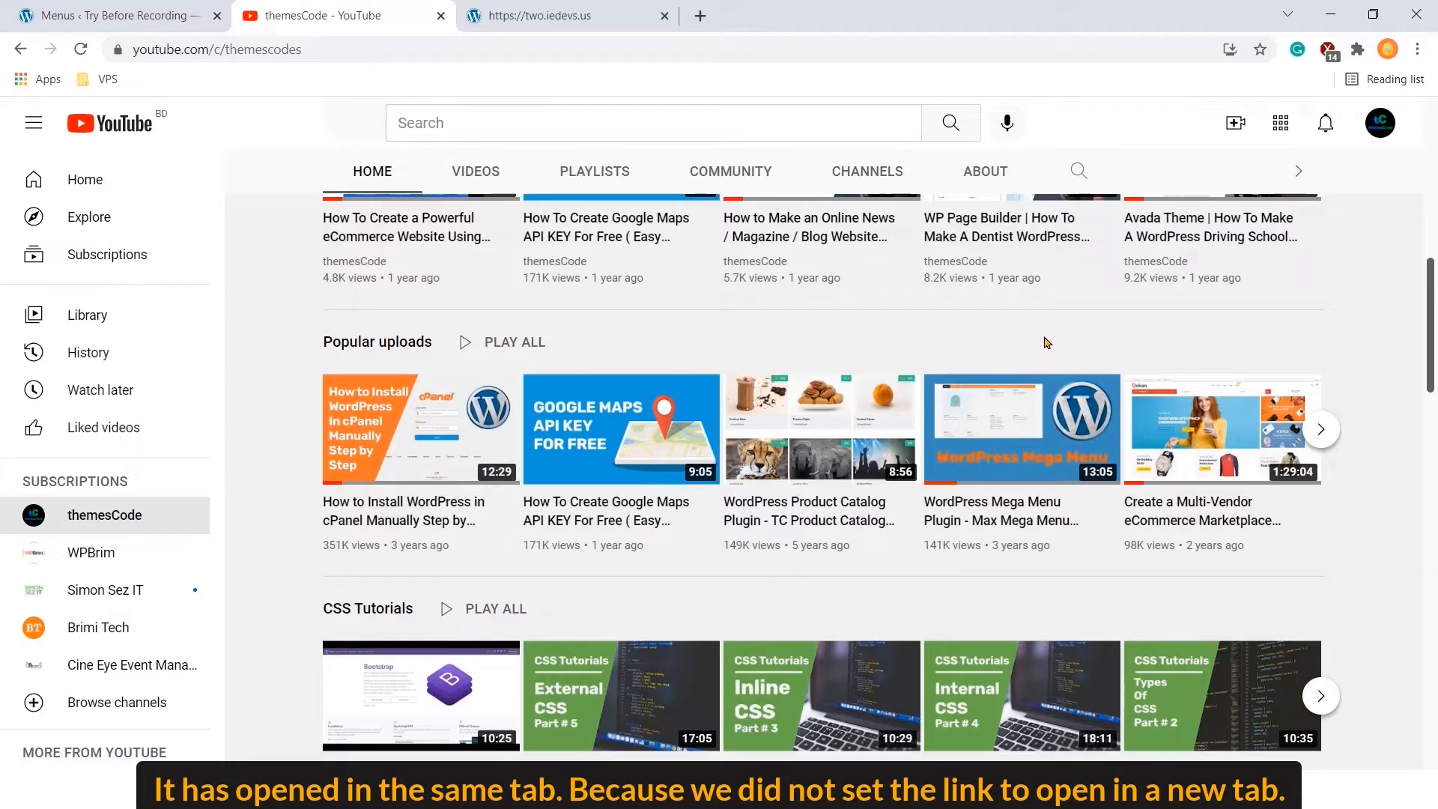
{"action": "left_click", "coordinate": [112, 15]}
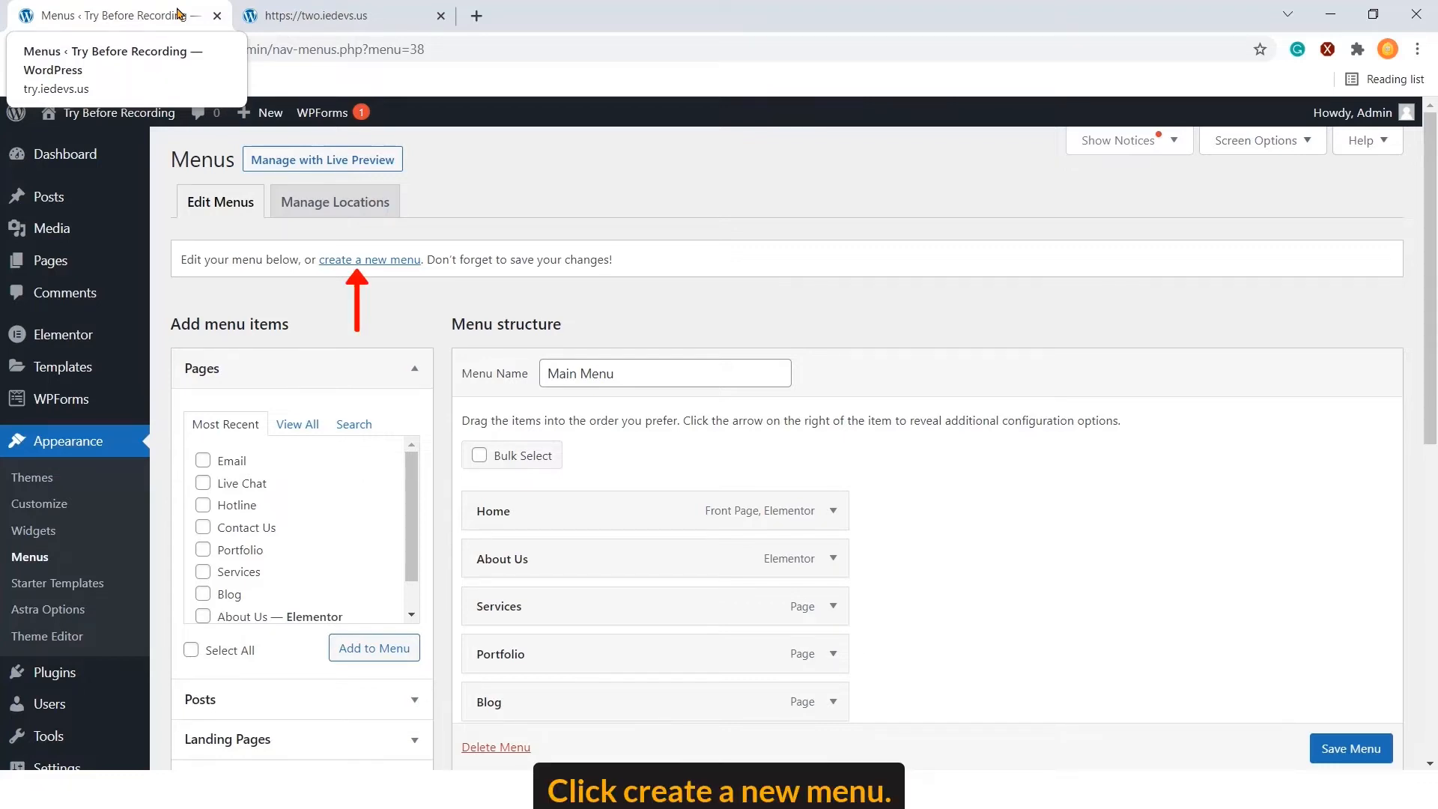
Create a new menu named Categories assigned to the Footer Menu location
{"action": "left_click", "coordinate": [368, 260]}
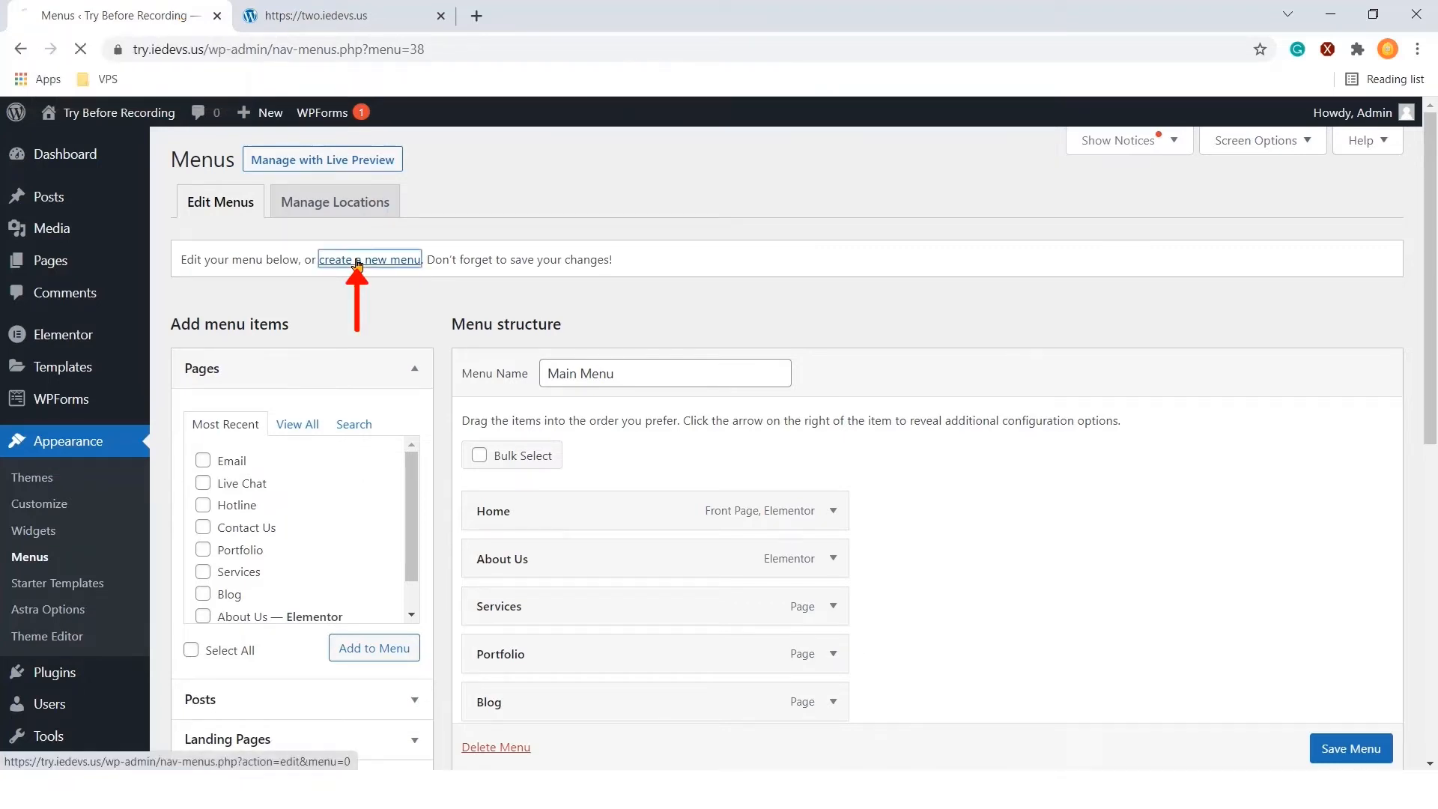
{"action": "left_click", "coordinate": [369, 260]}
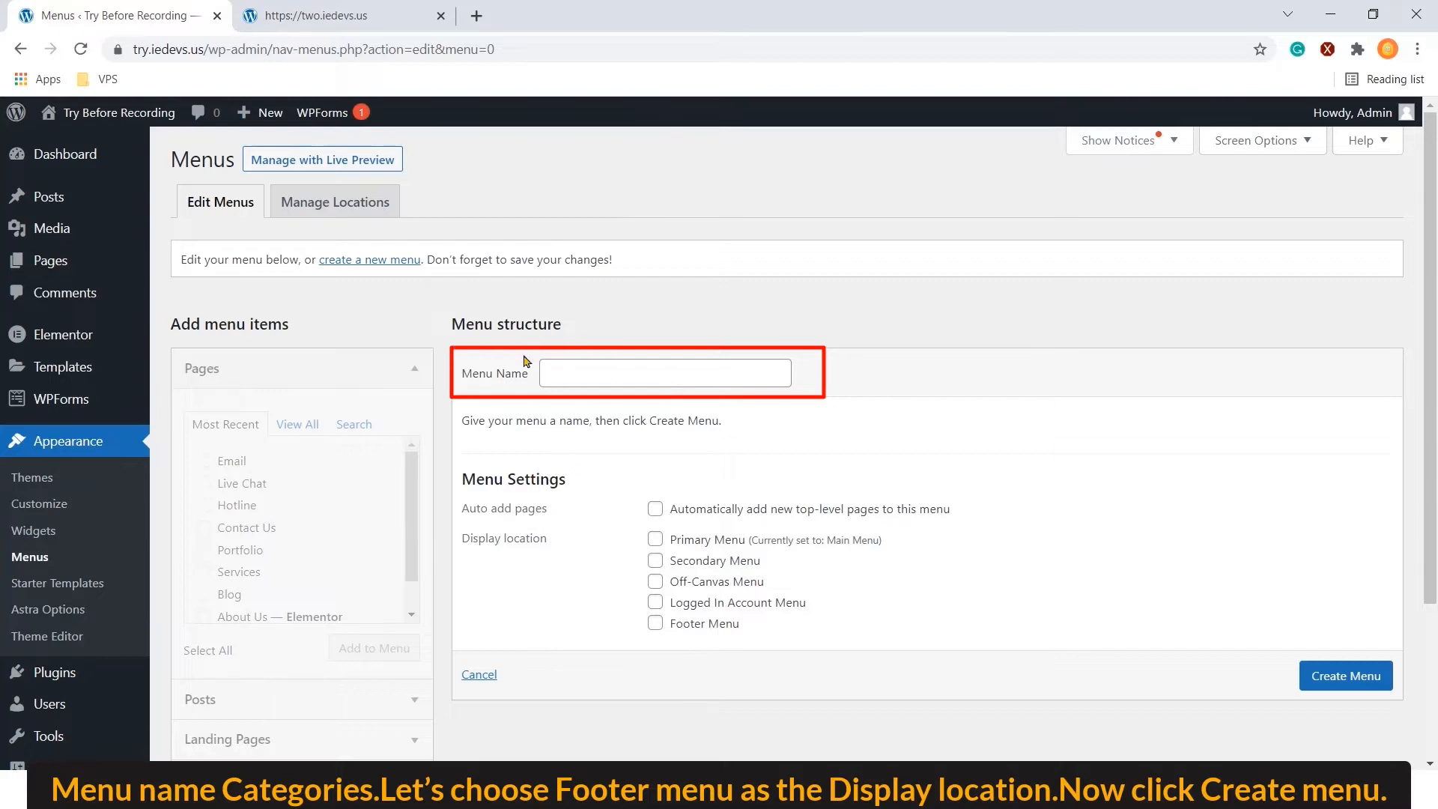
{"action": "type", "text": "Categories"}
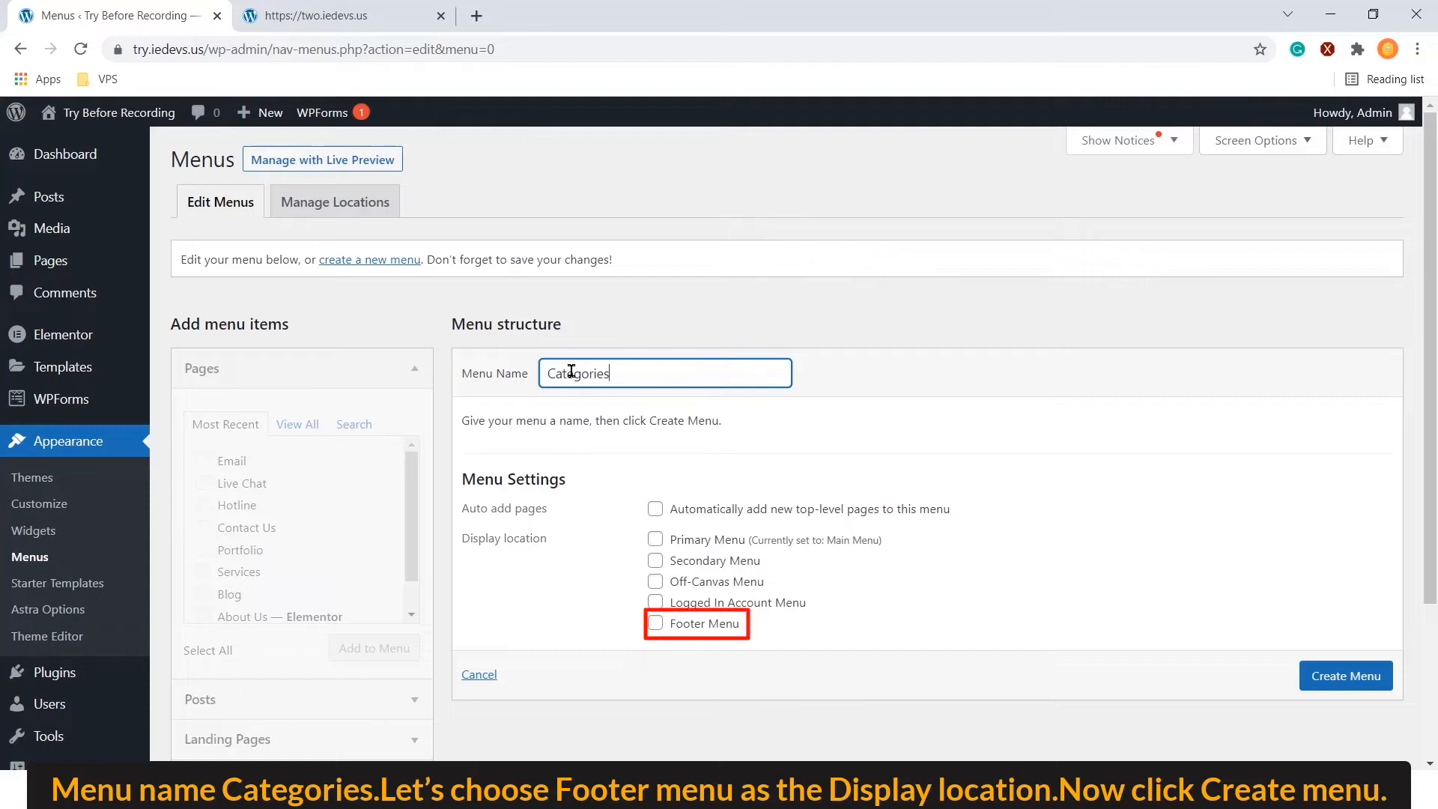
{"action": "left_click", "coordinate": [655, 624]}
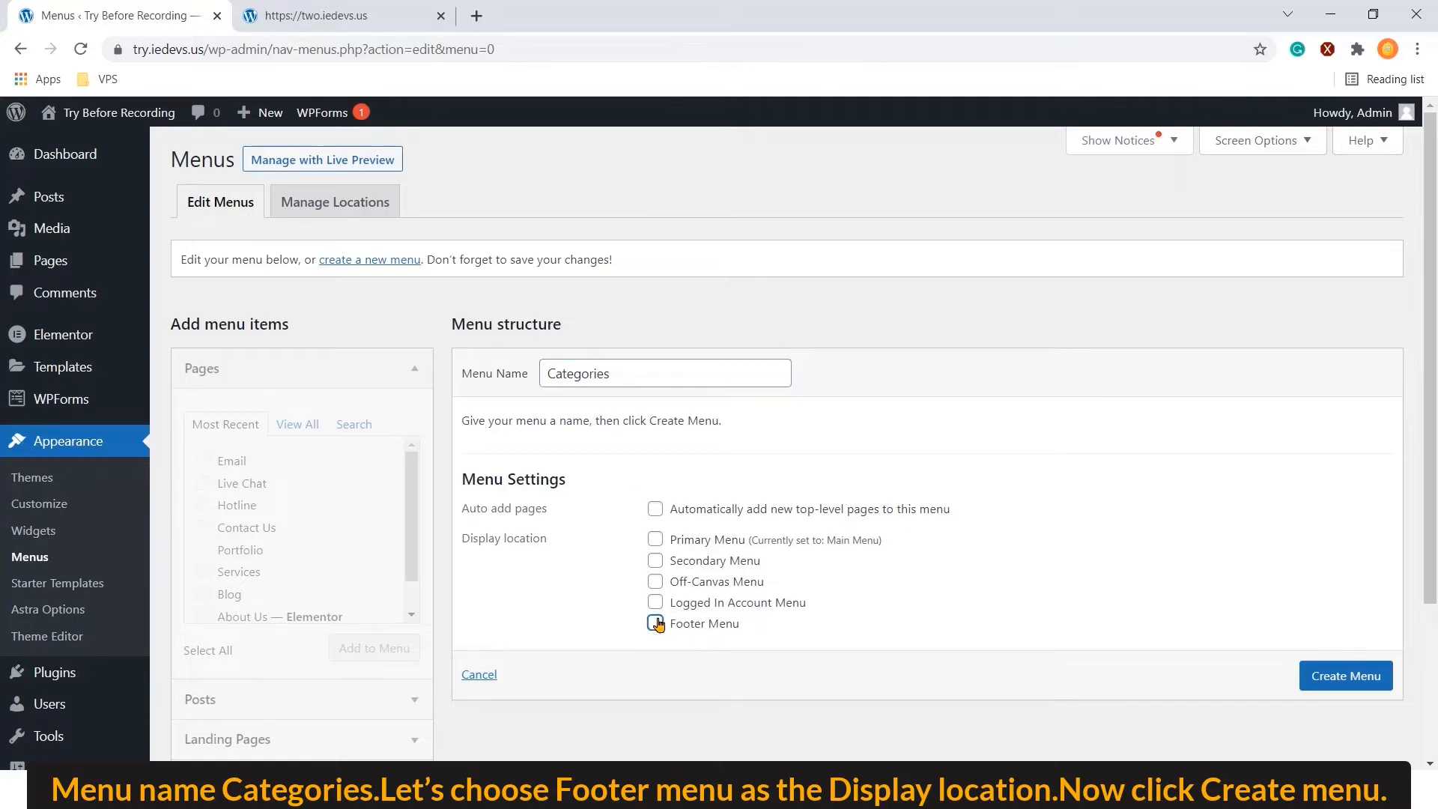
{"action": "left_click", "coordinate": [655, 623]}
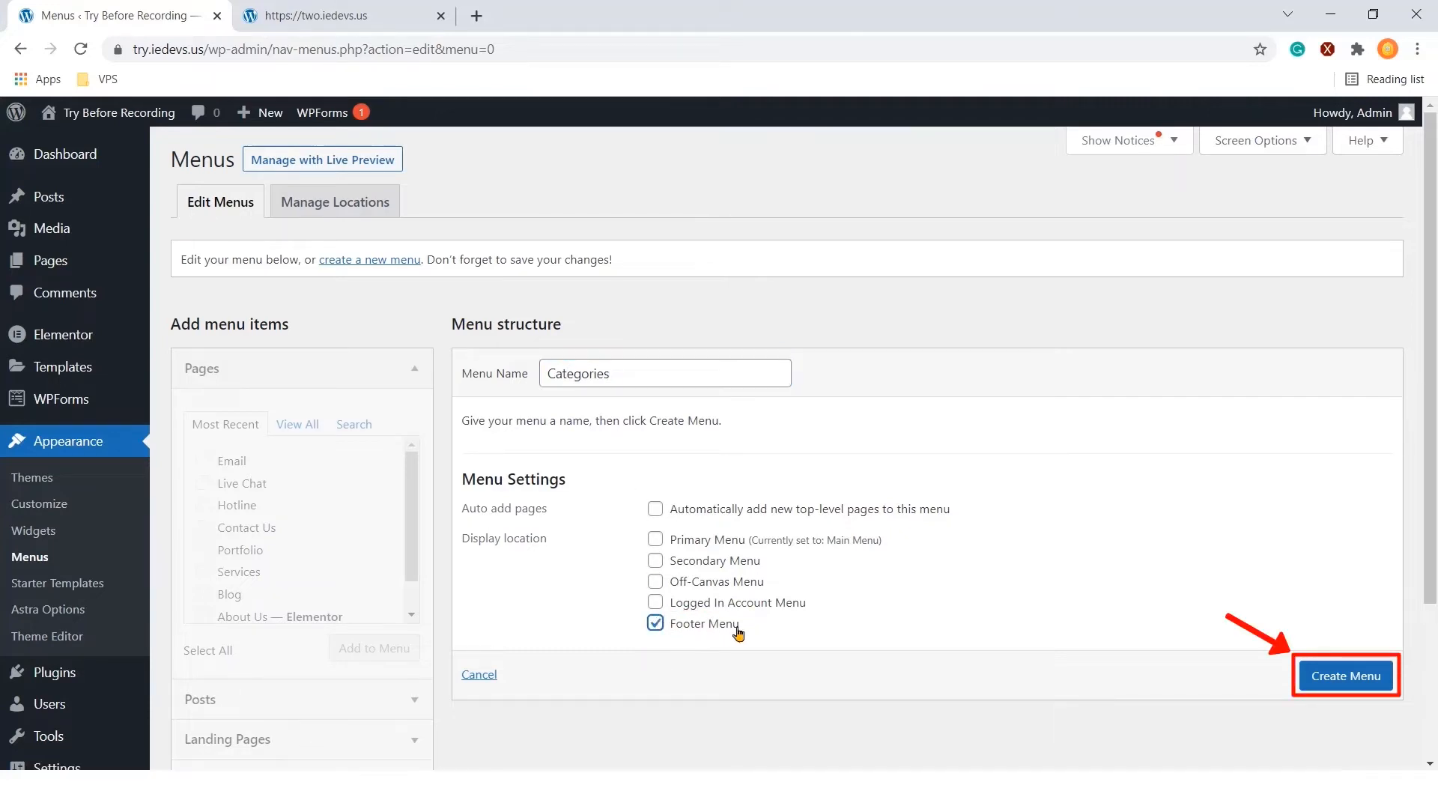
{"action": "left_click", "coordinate": [1346, 676]}
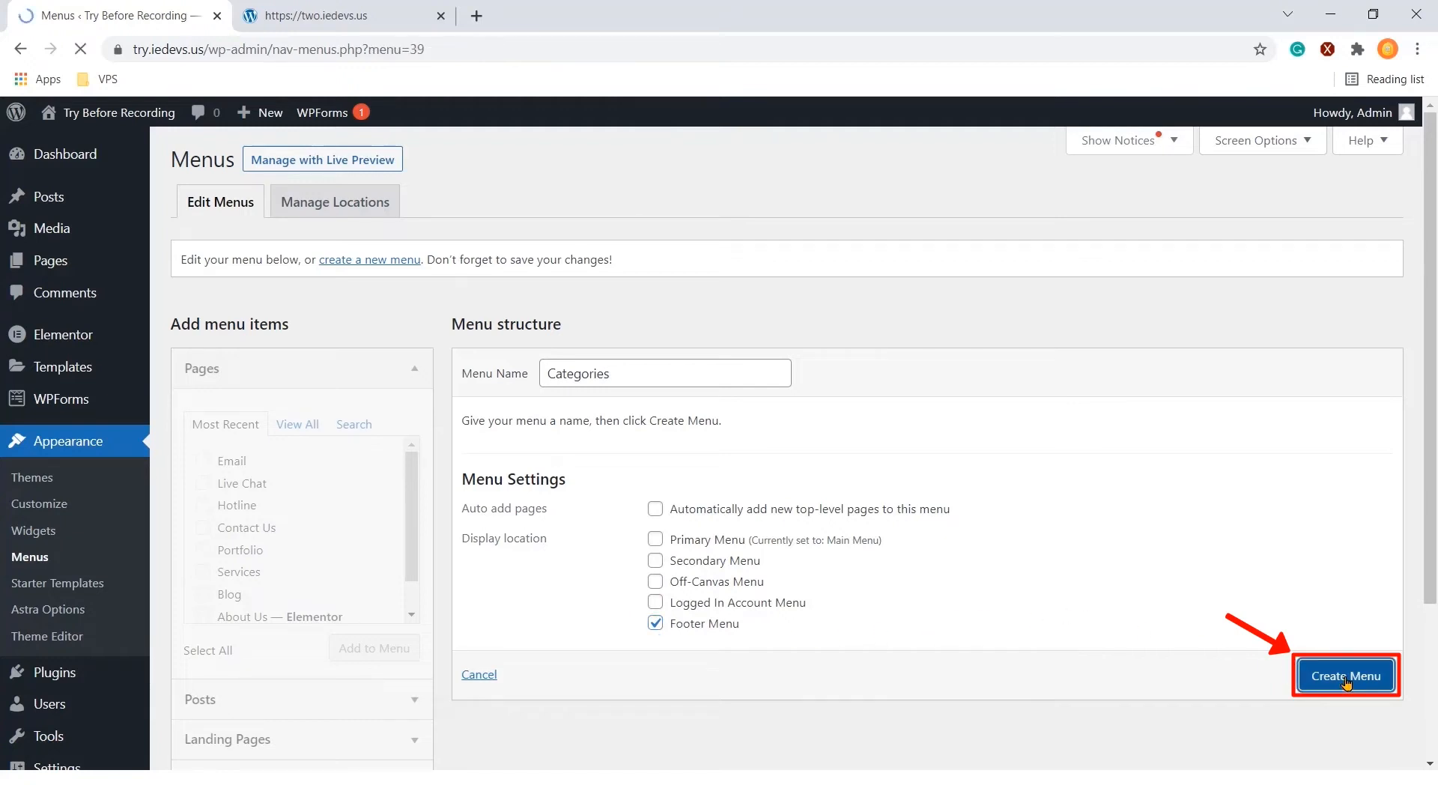
{"action": "left_click", "coordinate": [1345, 675]}
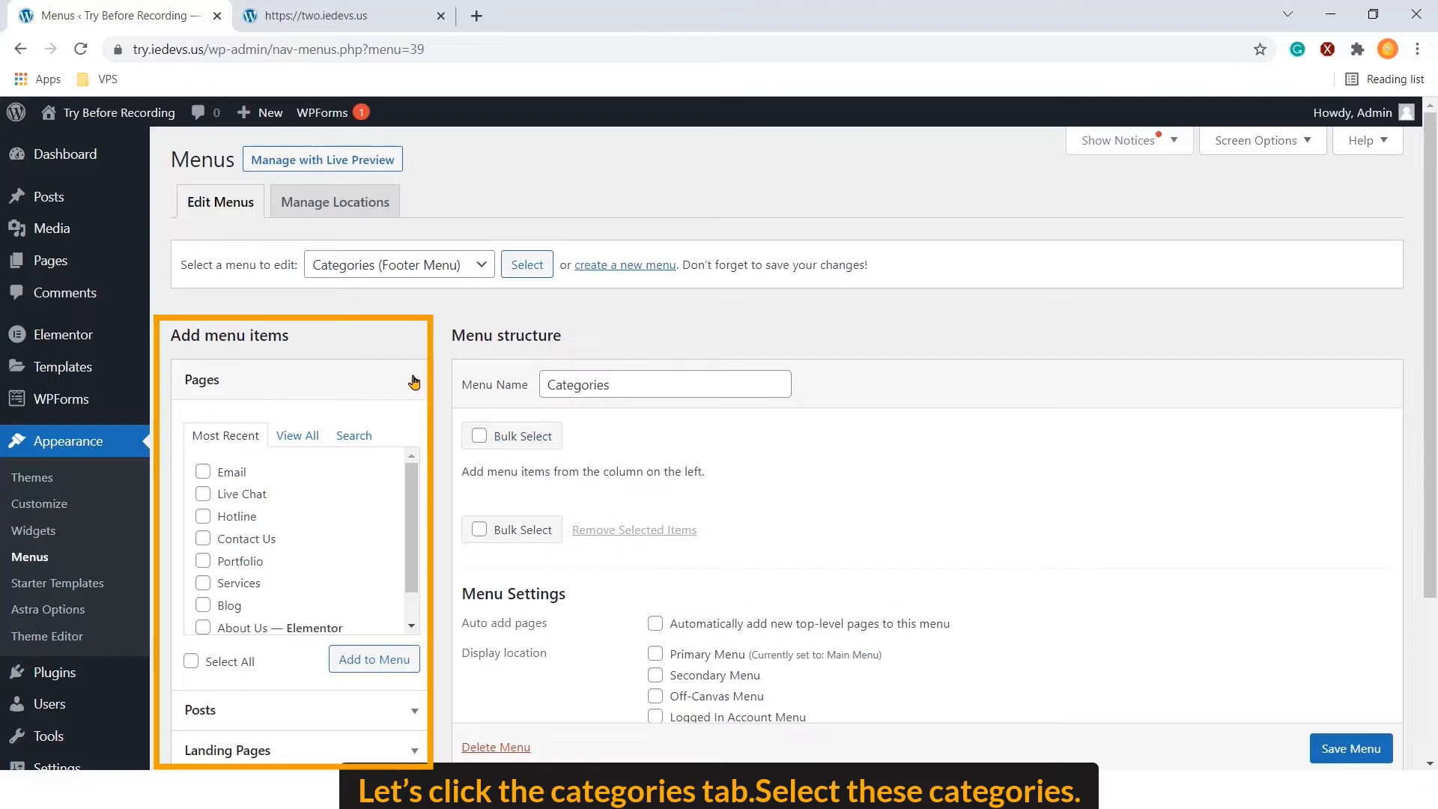
Add the six categories (Agency, Fashion, Fasion, Lifestyle, news, travel) to Categories and save it
{"action": "left_click", "coordinate": [215, 541]}
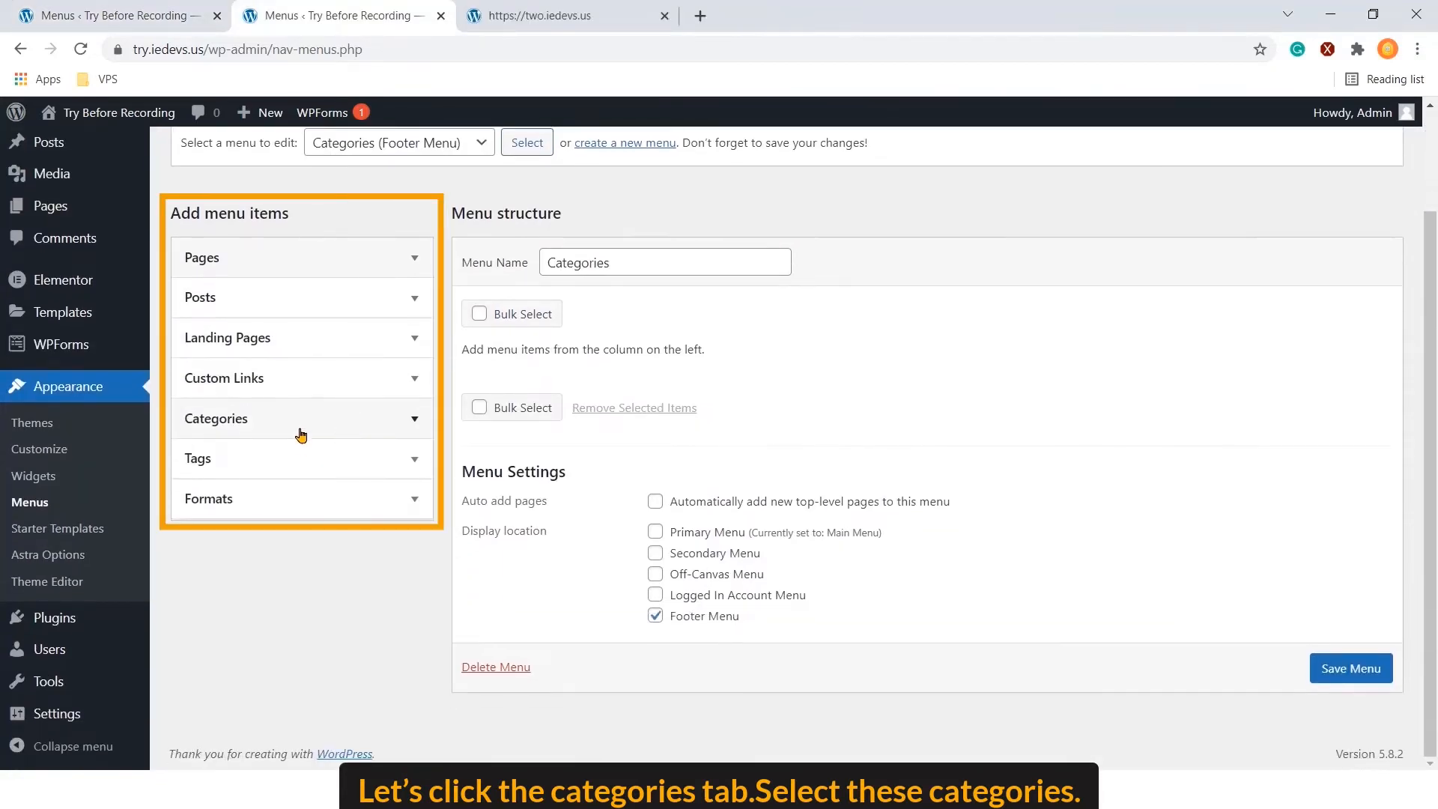
{"action": "left_click", "coordinate": [216, 419]}
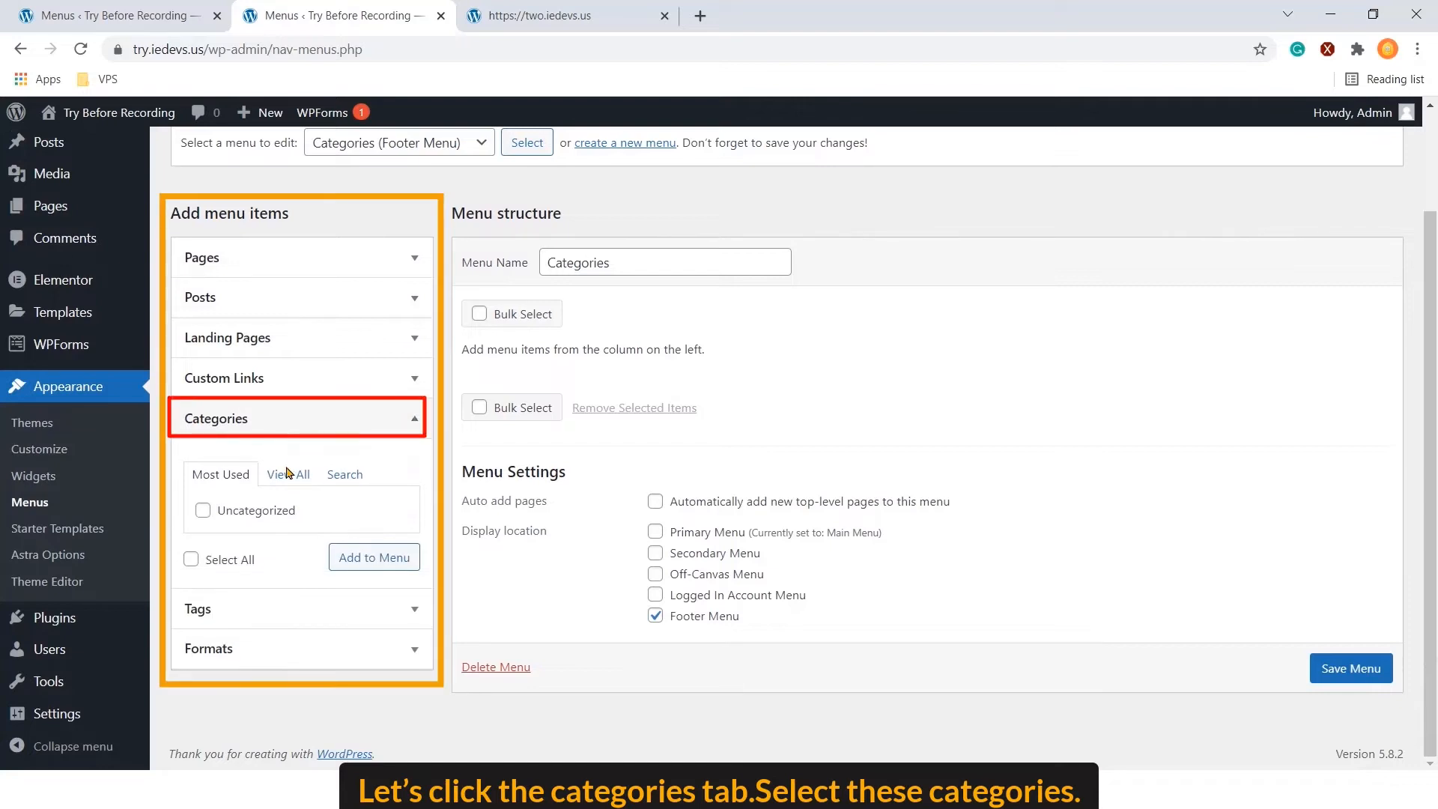
{"action": "left_click", "coordinate": [288, 474]}
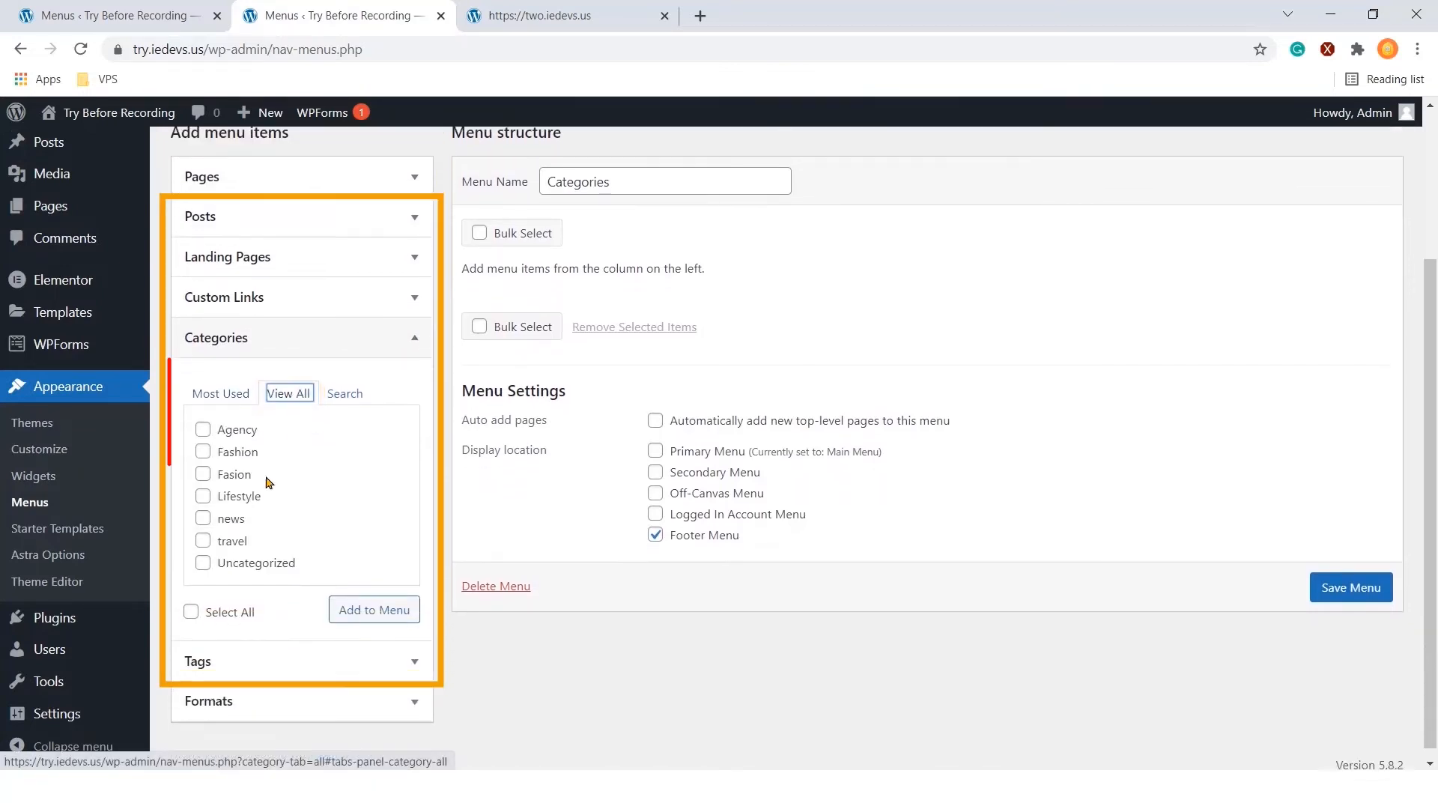
{"action": "left_click", "coordinate": [202, 440]}
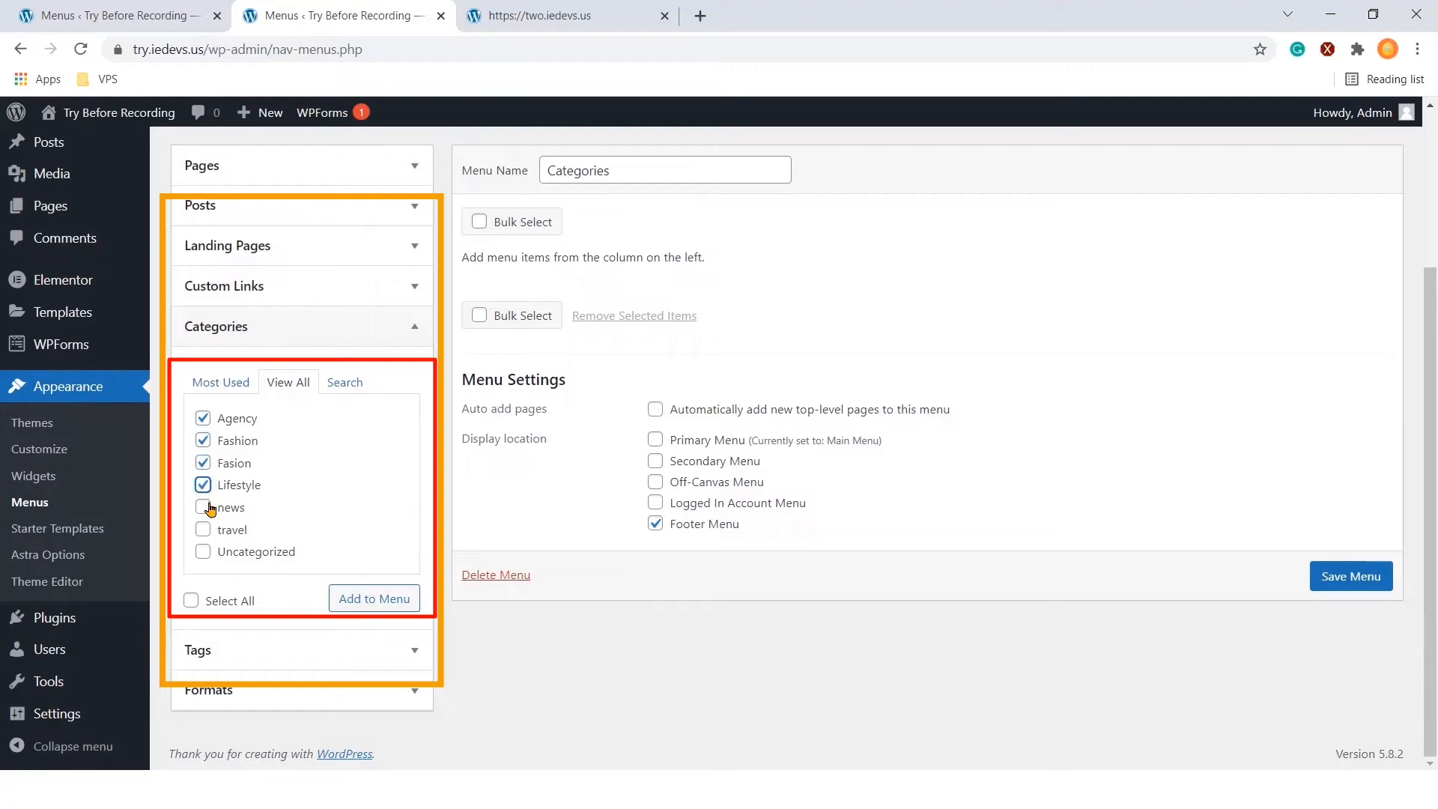
{"action": "left_click", "coordinate": [202, 529]}
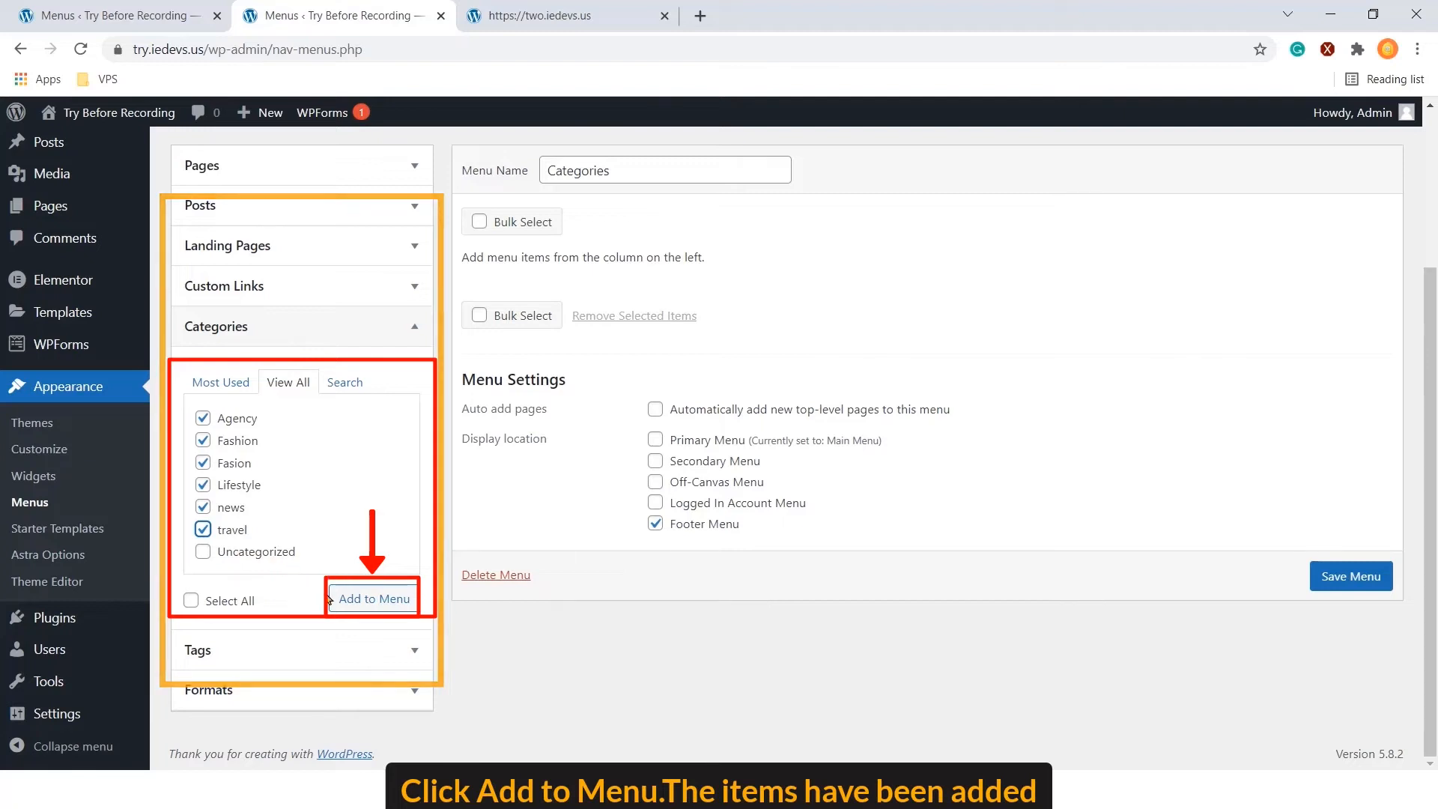
{"action": "left_click", "coordinate": [374, 599]}
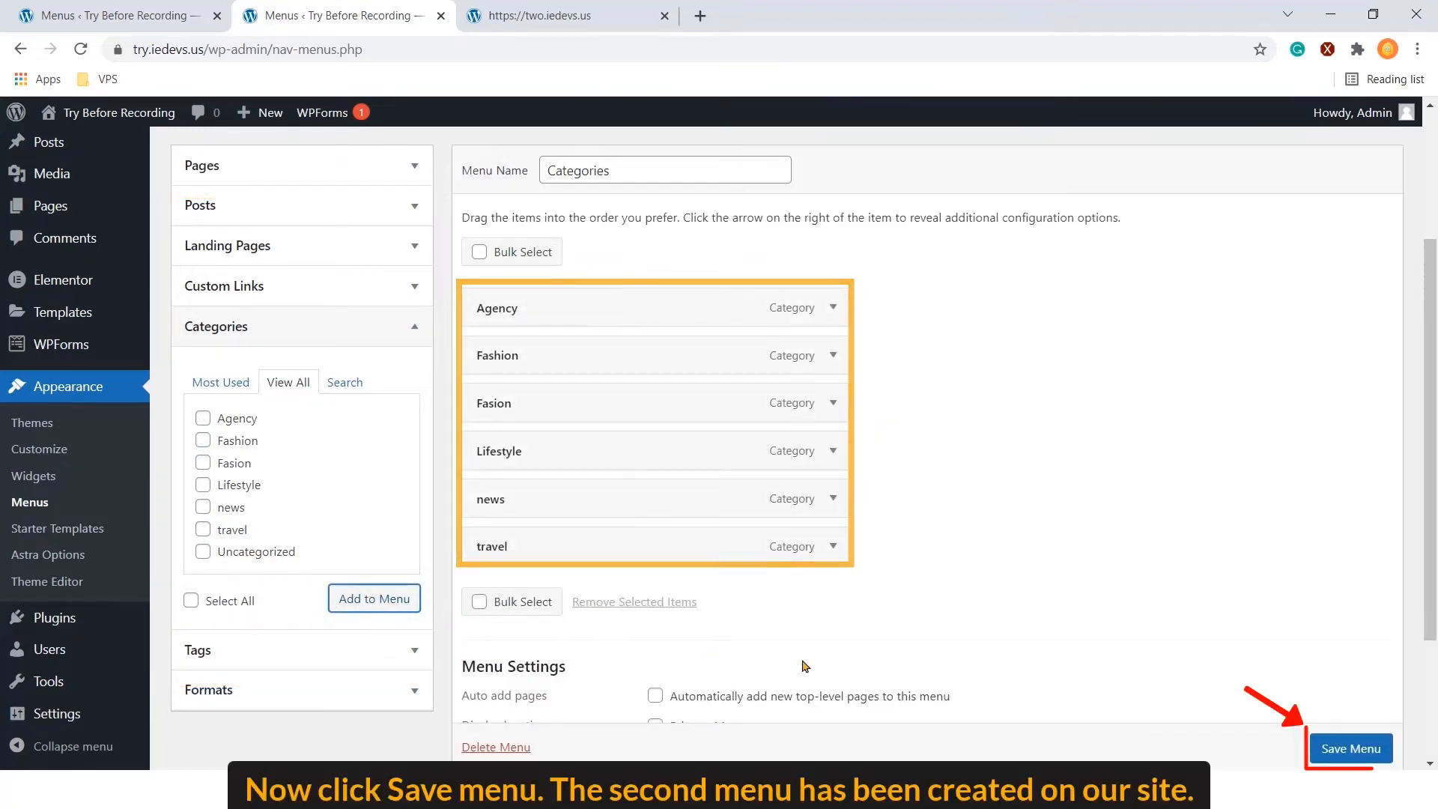
{"action": "left_click", "coordinate": [1350, 748]}
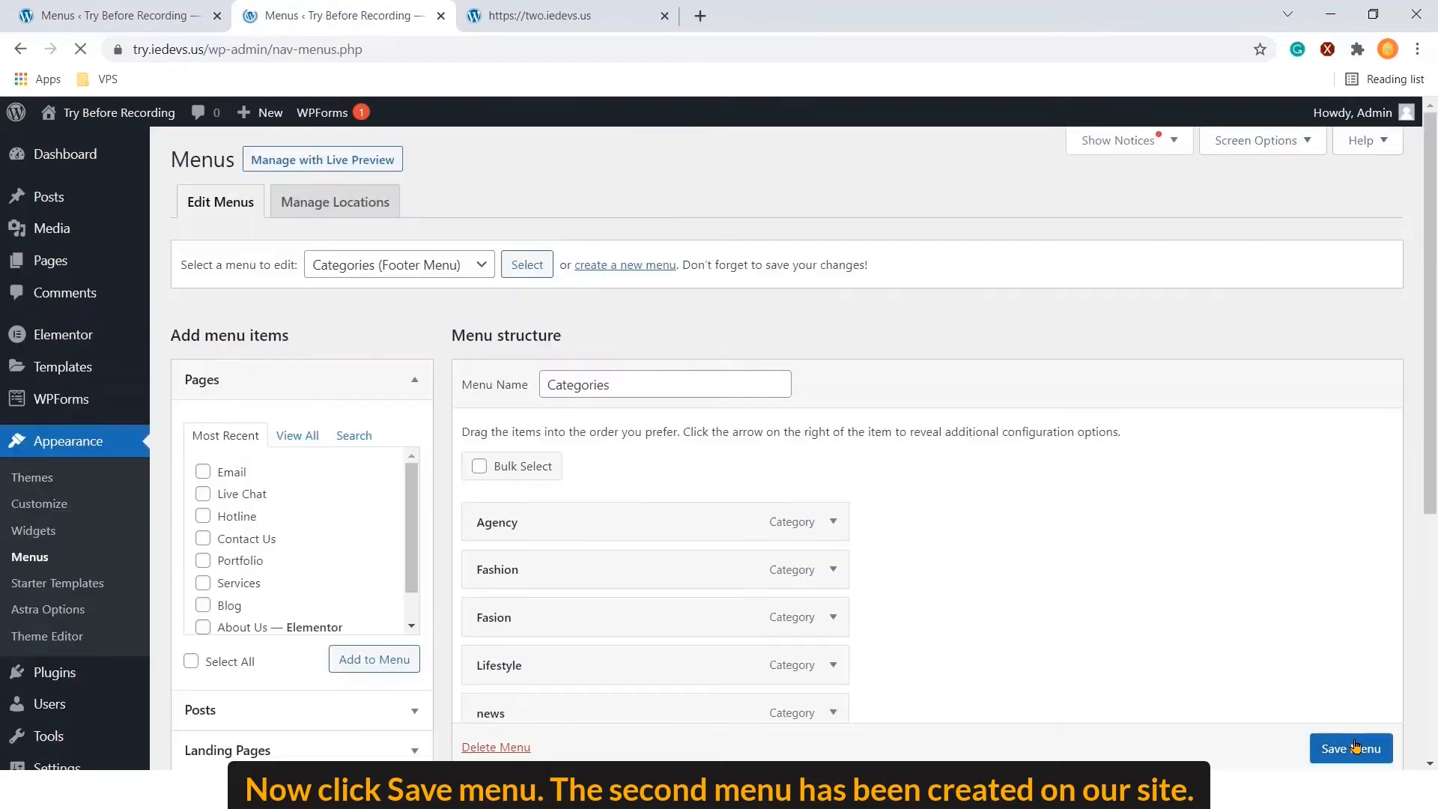
{"action": "left_click", "coordinate": [1352, 749]}
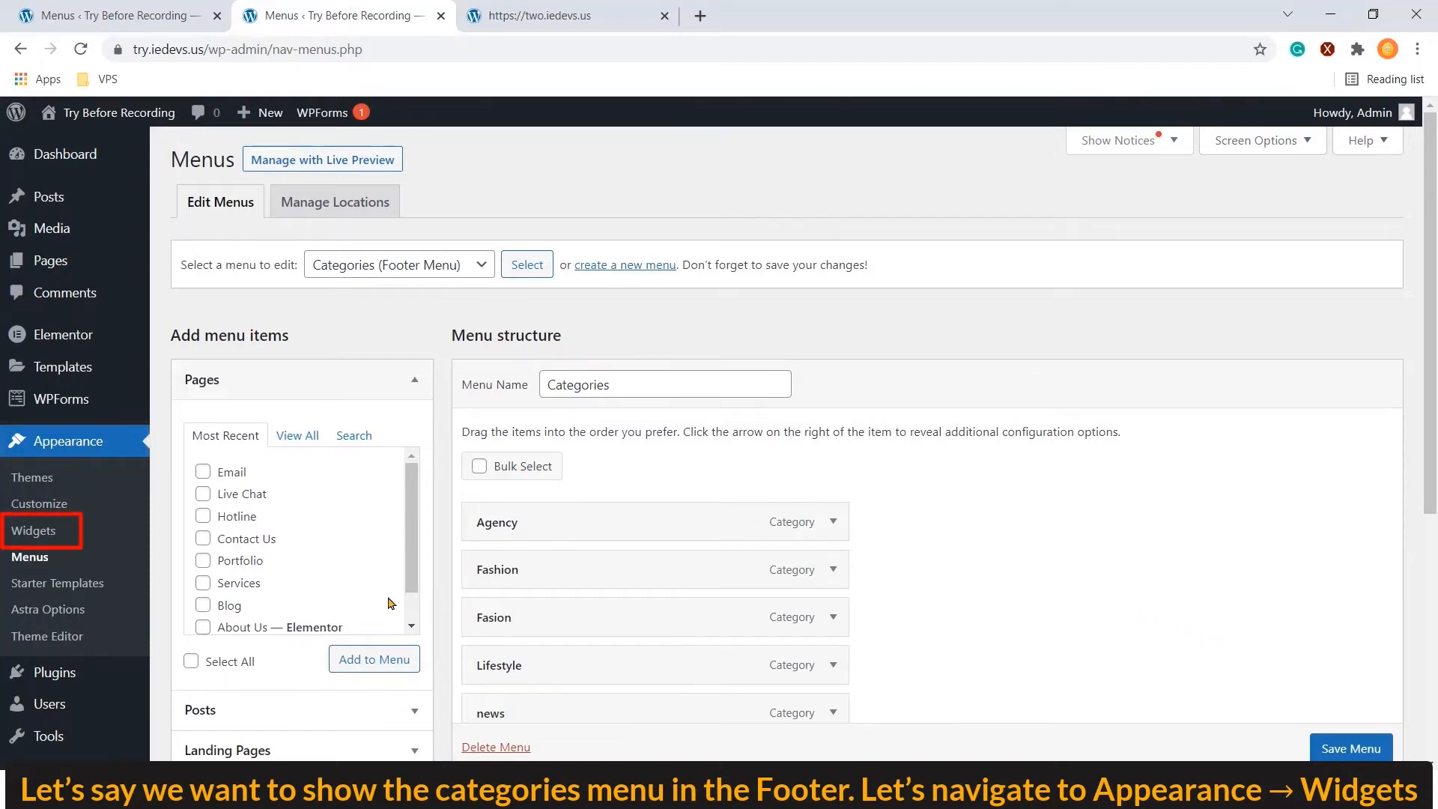
Add a Navigation Menu block to the Footer Builder Widget 3 area on the Widgets page
{"action": "left_click", "coordinate": [34, 531]}
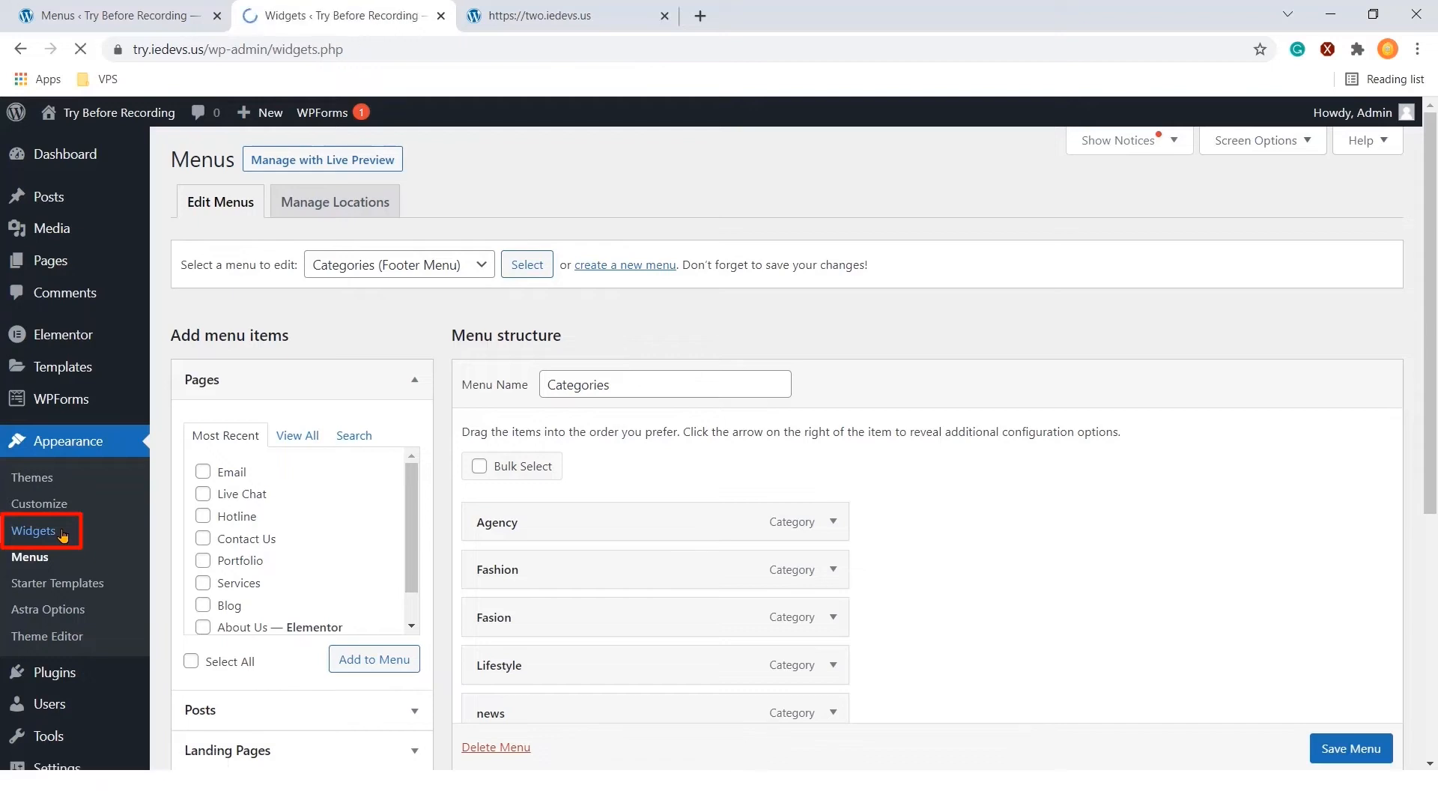
{"action": "left_click", "coordinate": [33, 531]}
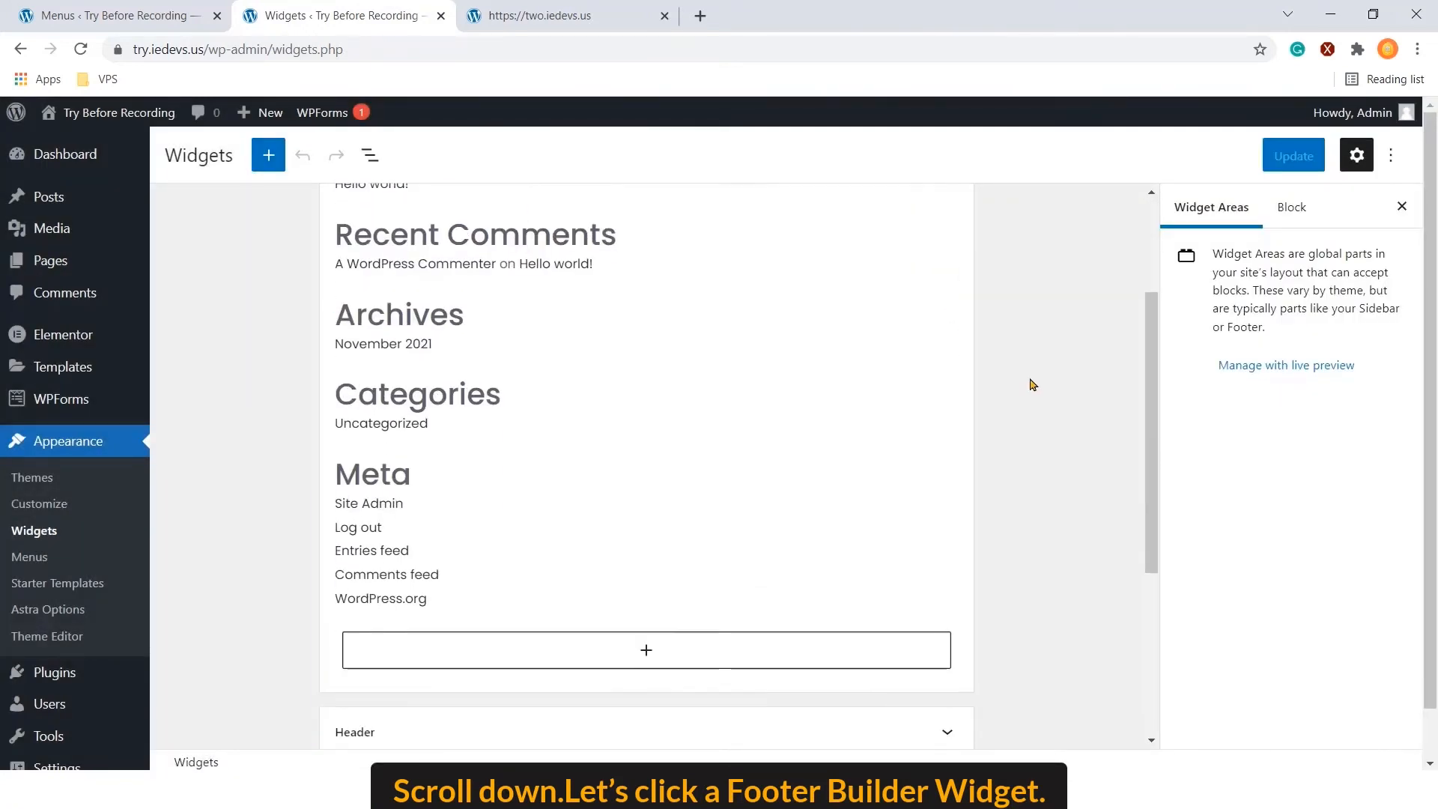
{"action": "scroll", "scroll_direction": "down", "scroll_amount": 3}
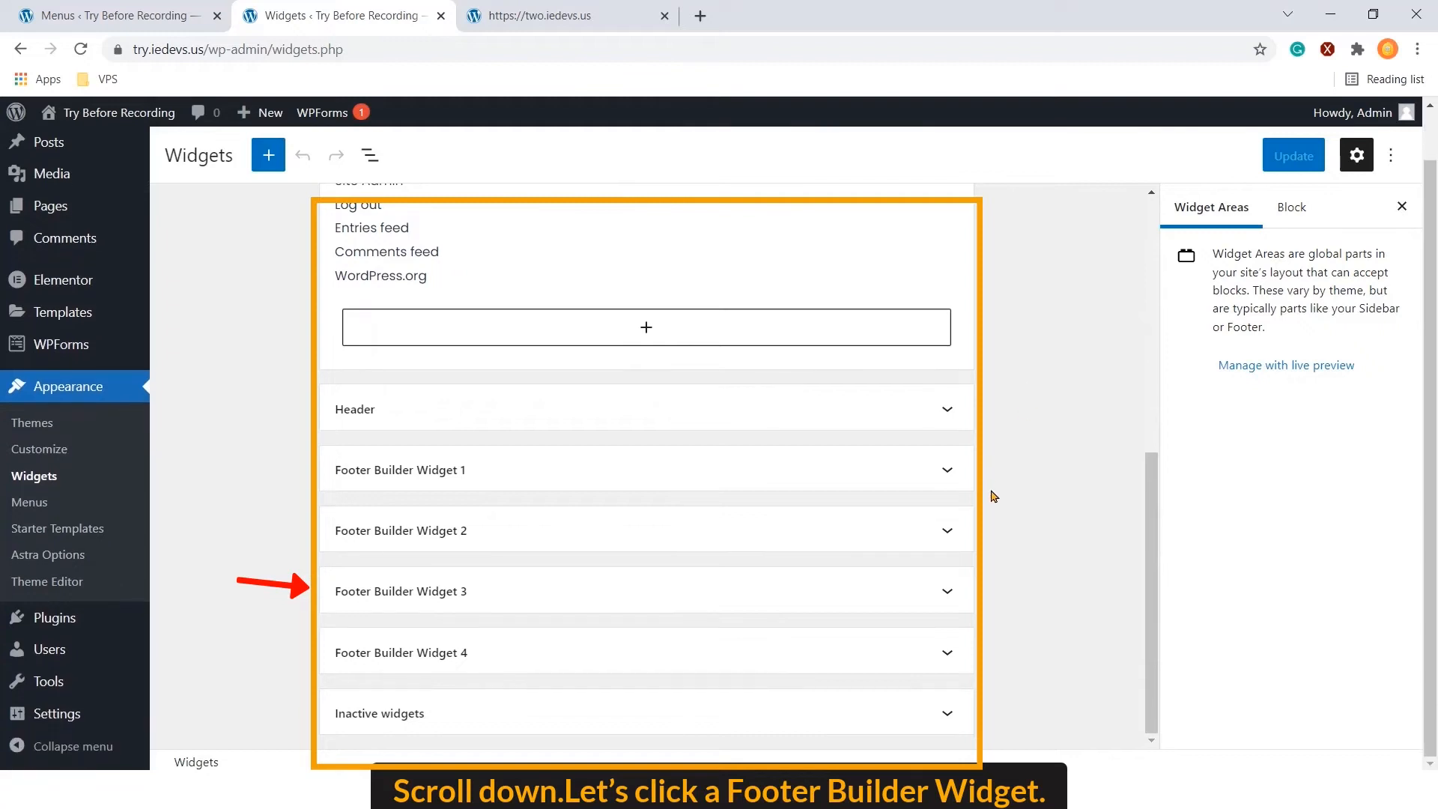
{"action": "left_click", "coordinate": [400, 592]}
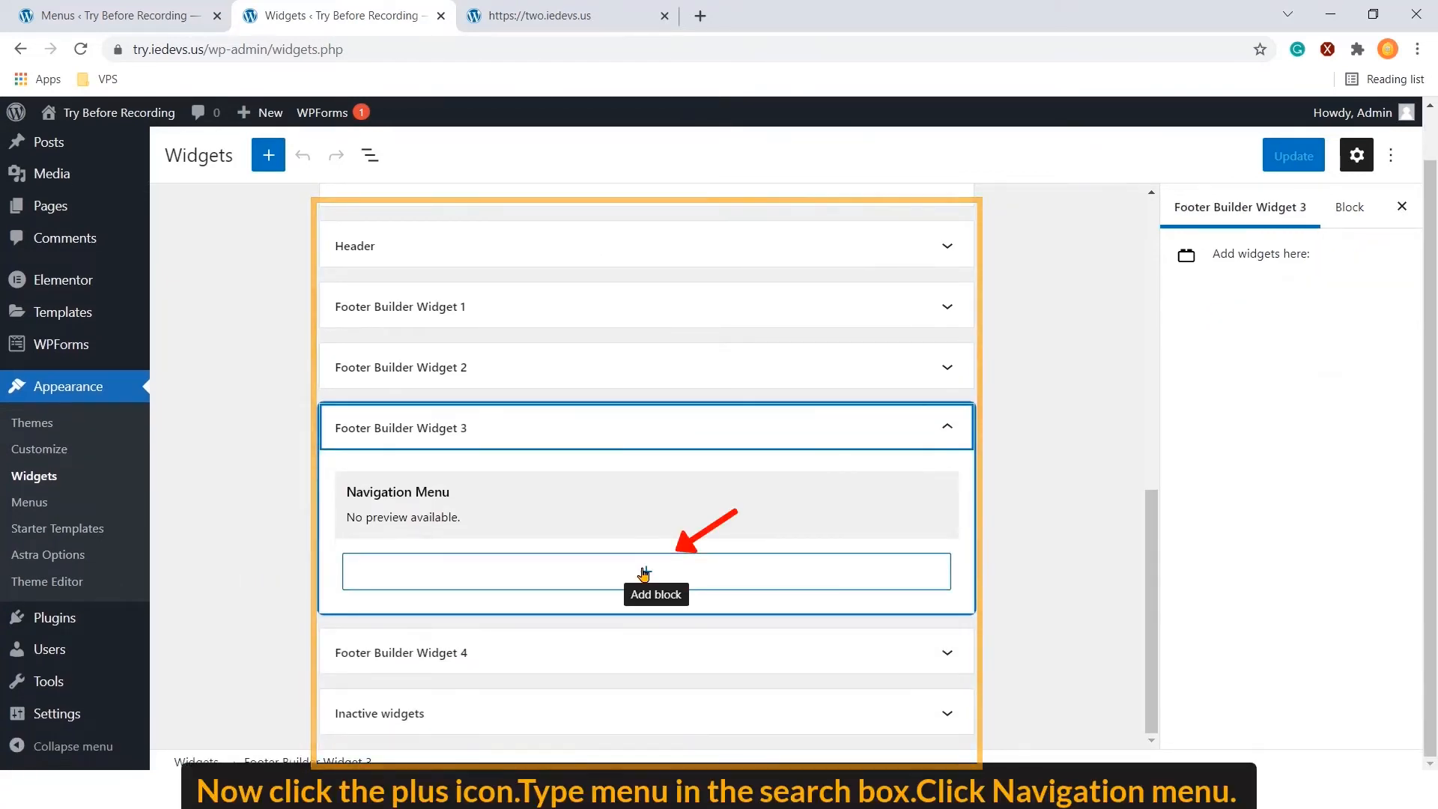
{"action": "left_click", "coordinate": [645, 571]}
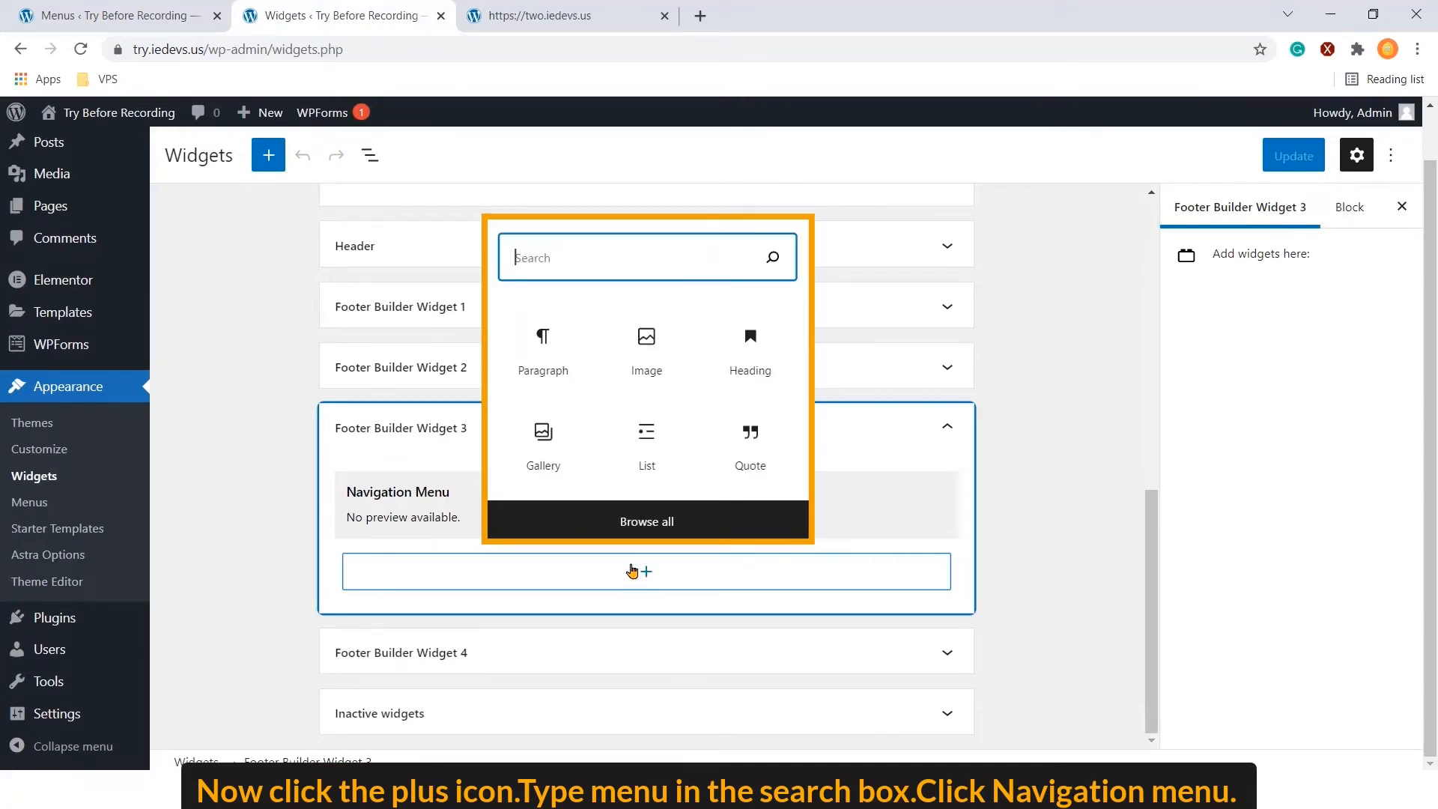
{"action": "type", "text": "menu"}
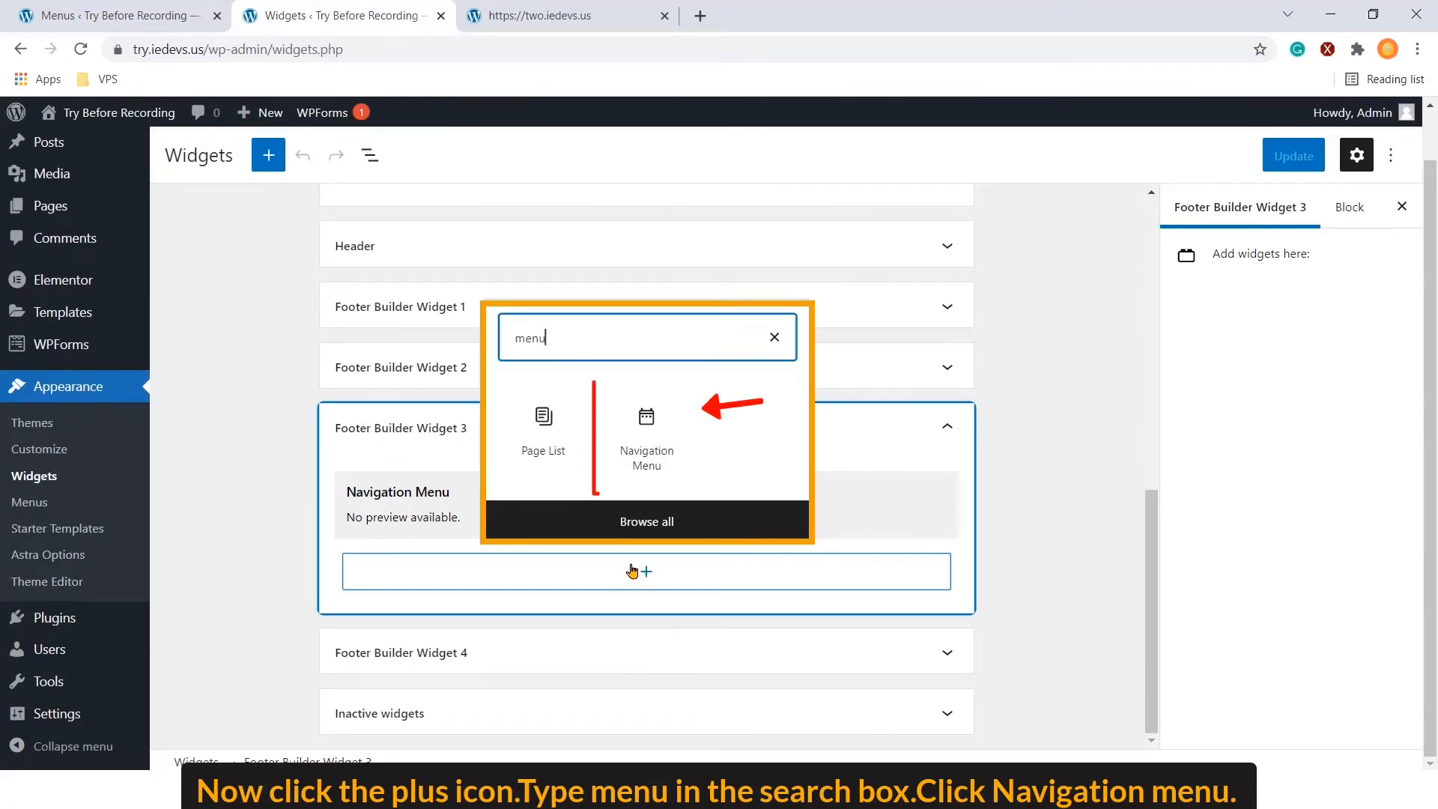
{"action": "left_click", "coordinate": [645, 427]}
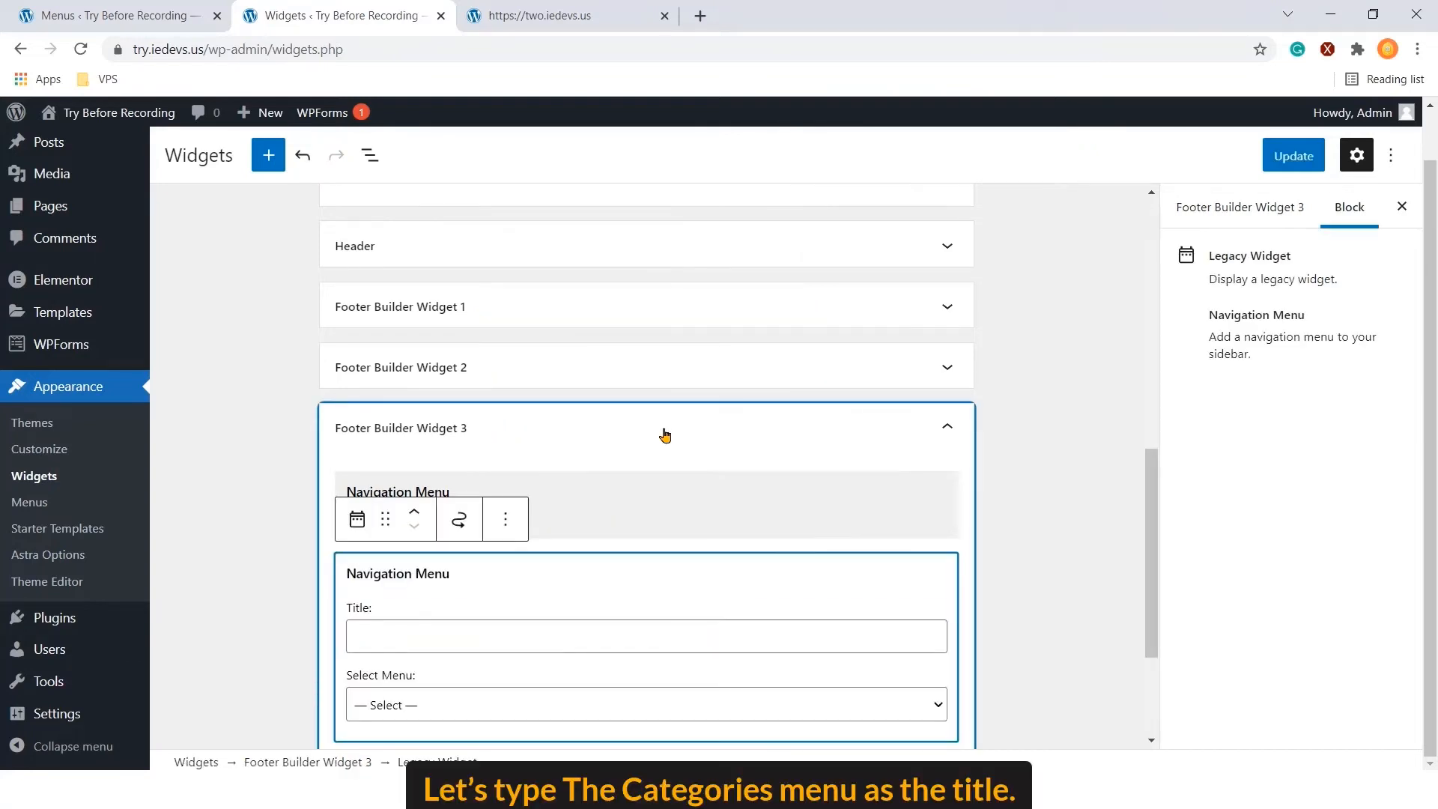
{"action": "mouse_move", "coordinate": [671, 427]}
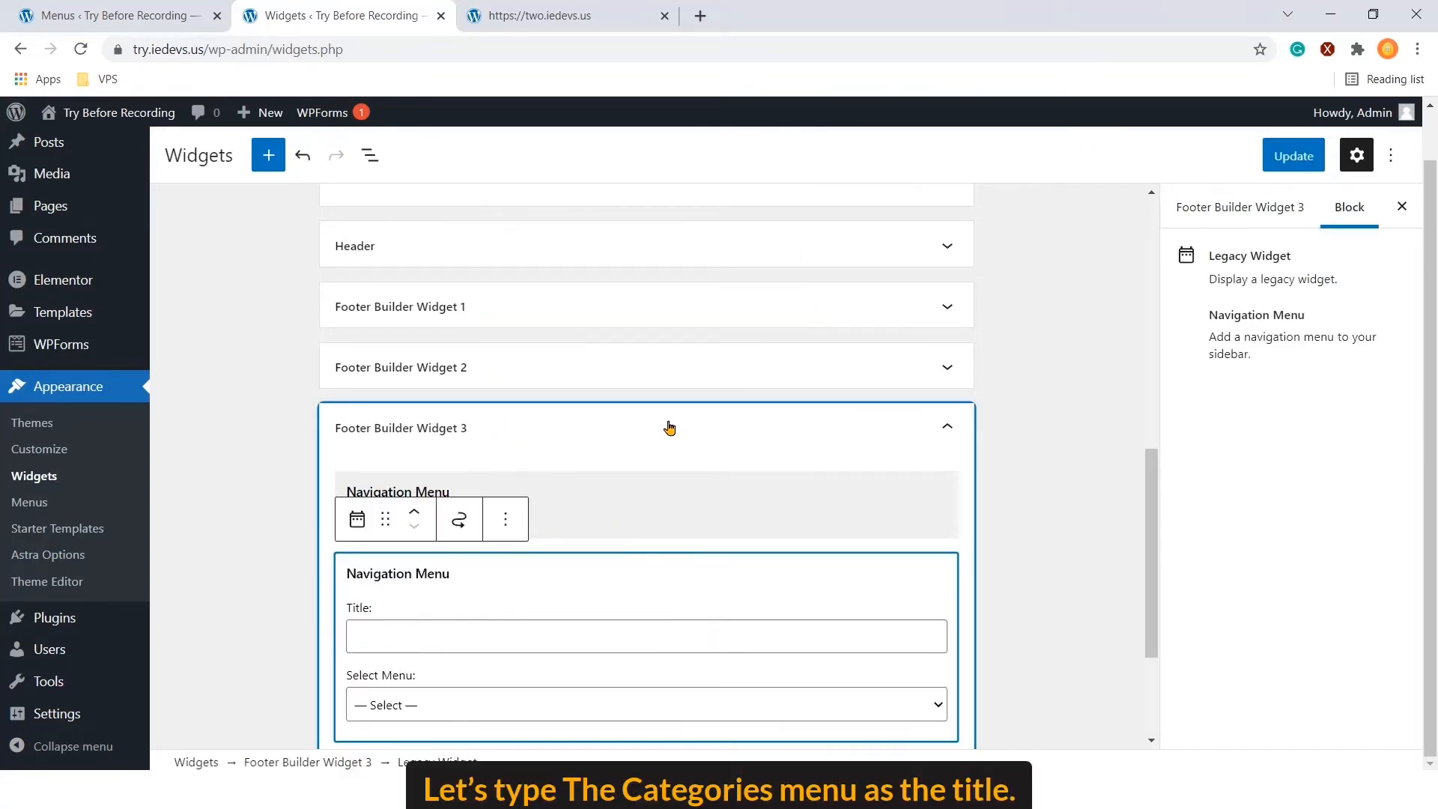
Title the widget 'The categories Menu' showing the Categories menu
{"action": "type", "text": "T"}
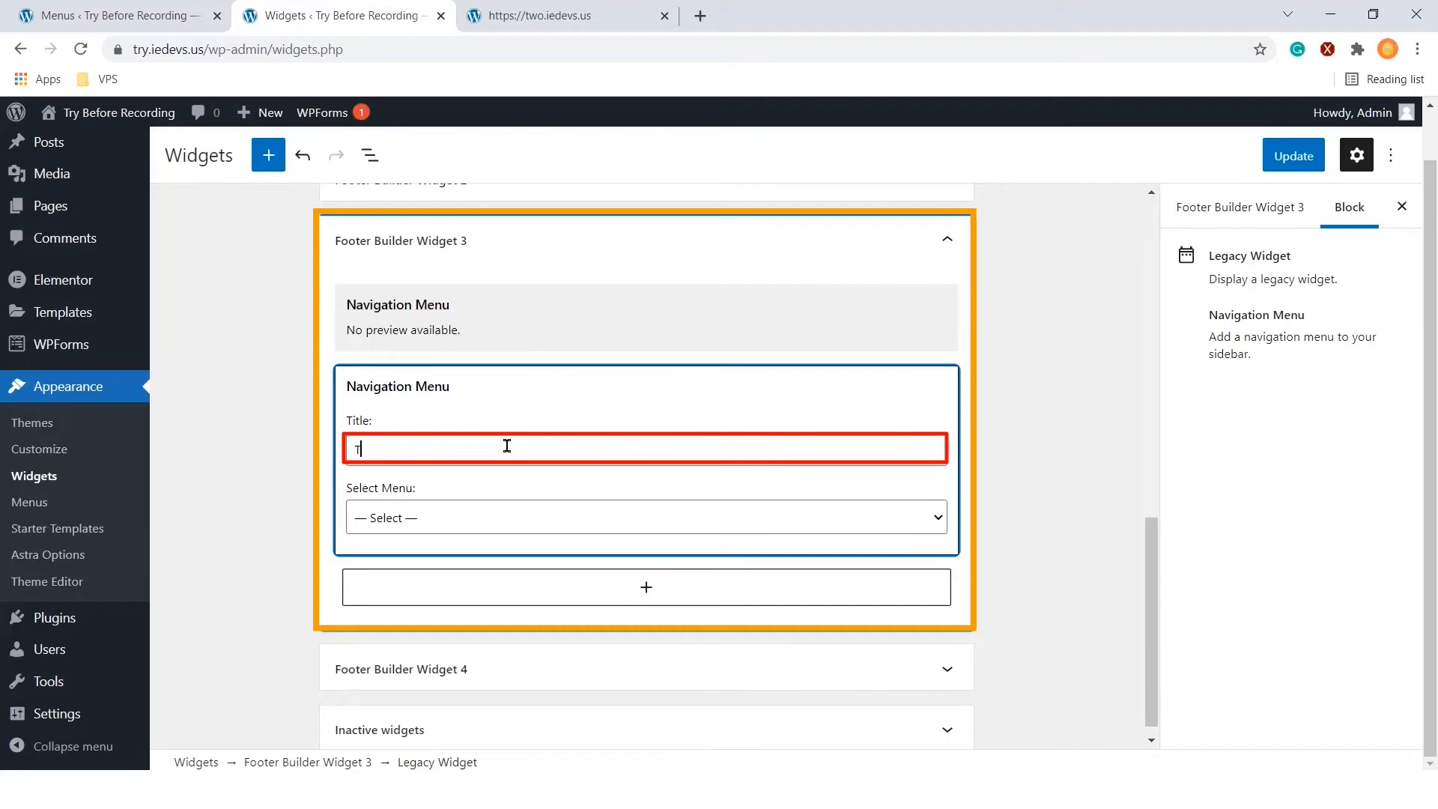
{"action": "type", "text": "he categories Menu"}
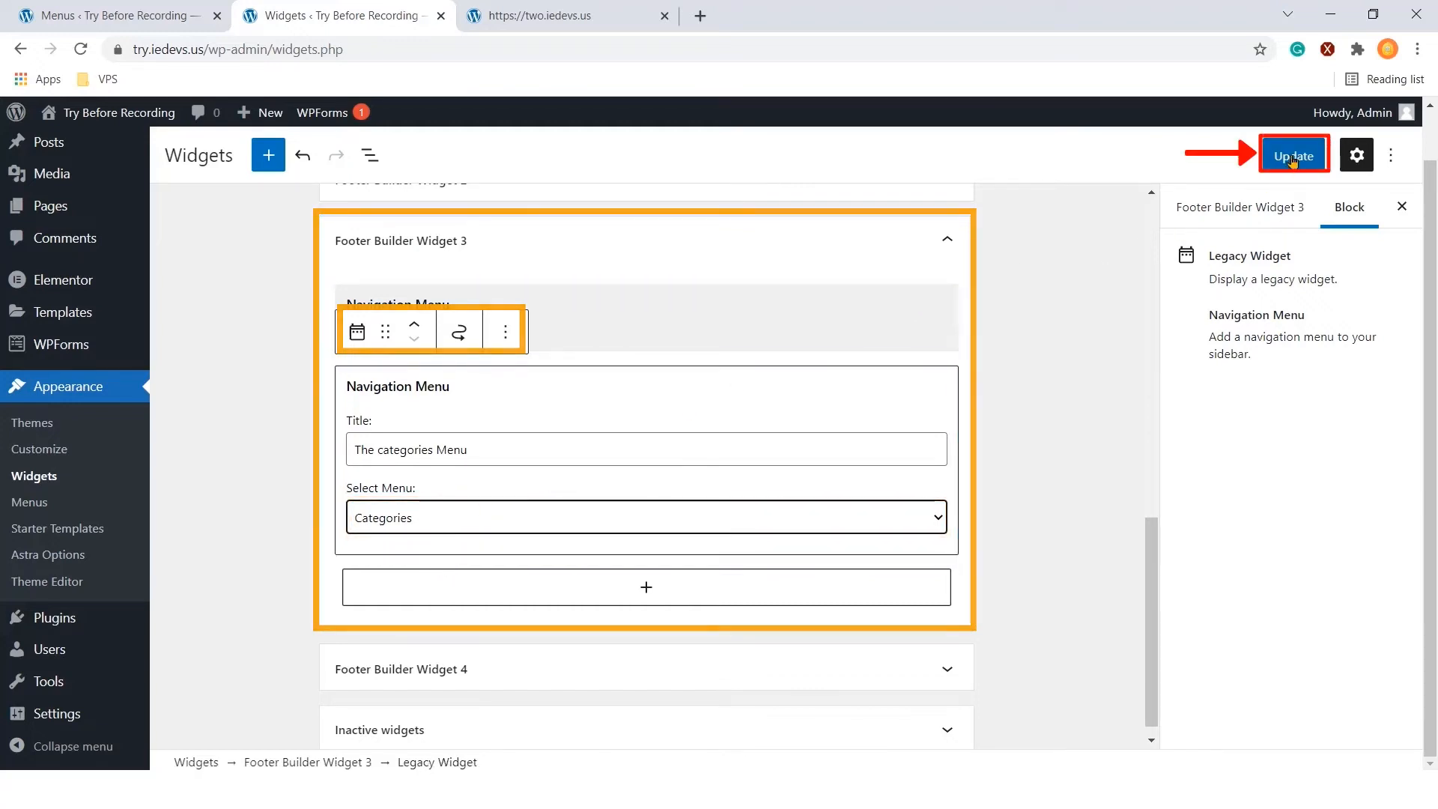
Save the widgets, check the live footer shows The categories Menu, and return to the Menus editor
{"action": "left_click", "coordinate": [1294, 155]}
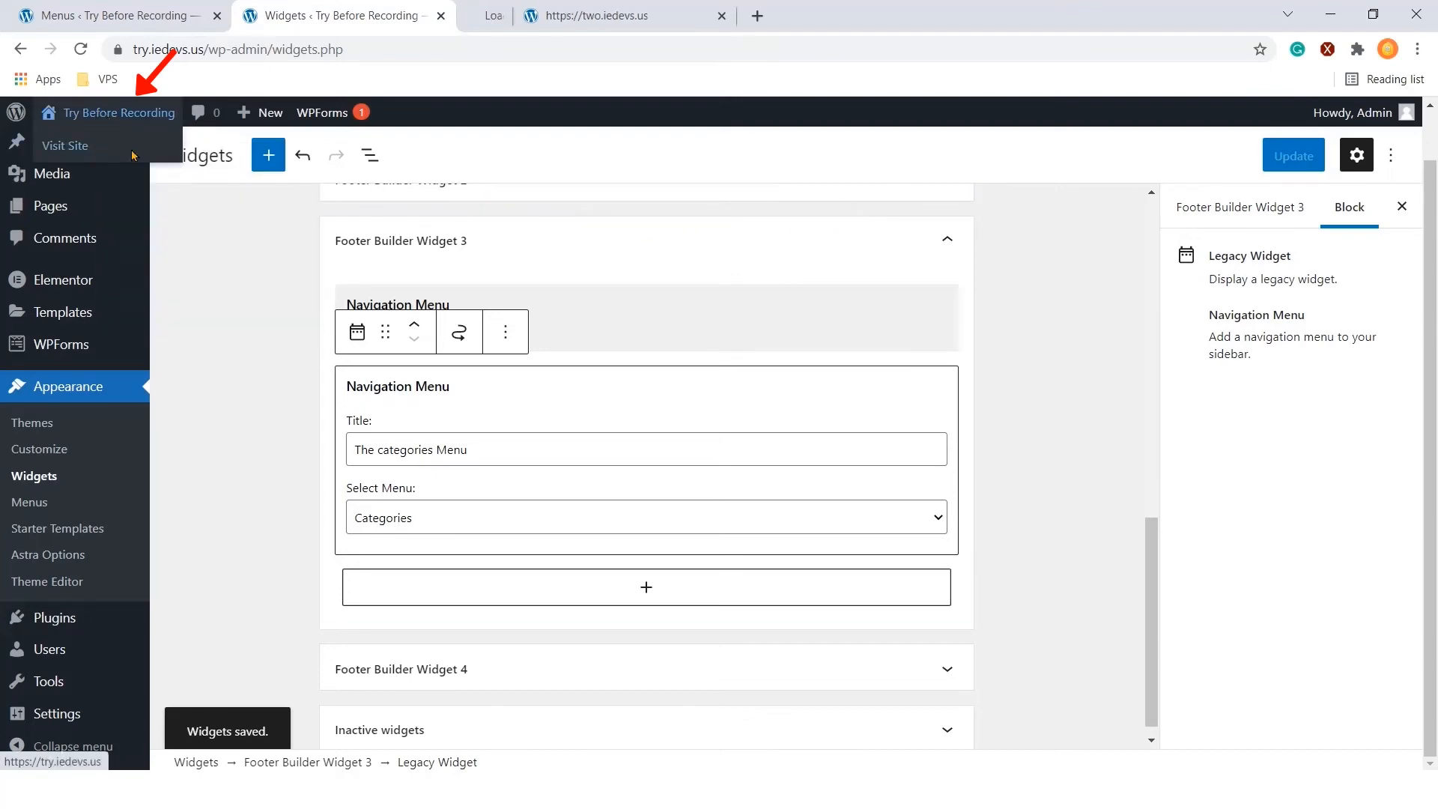
{"action": "left_click", "coordinate": [65, 146]}
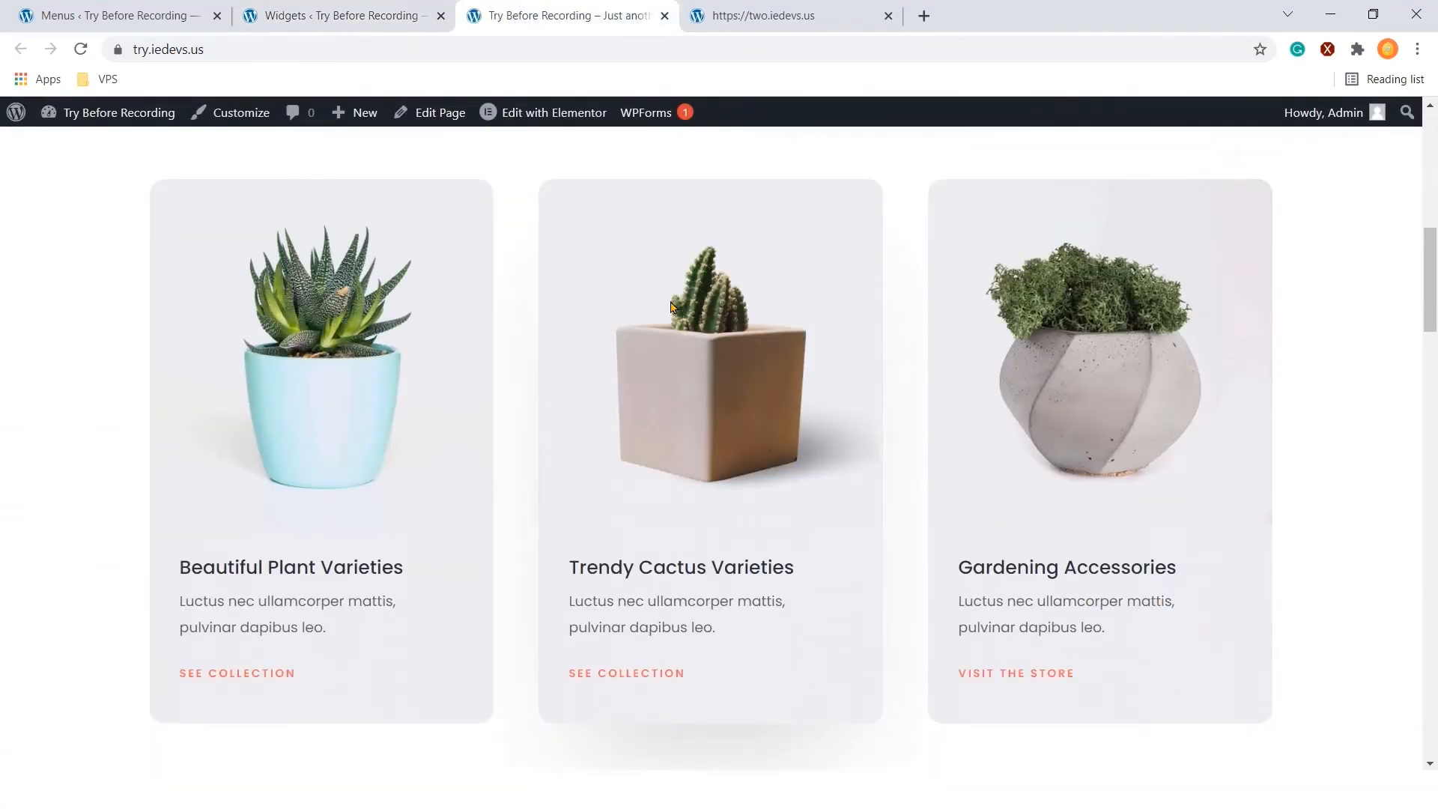
{"action": "scroll", "scroll_direction": "down", "scroll_amount": 3}
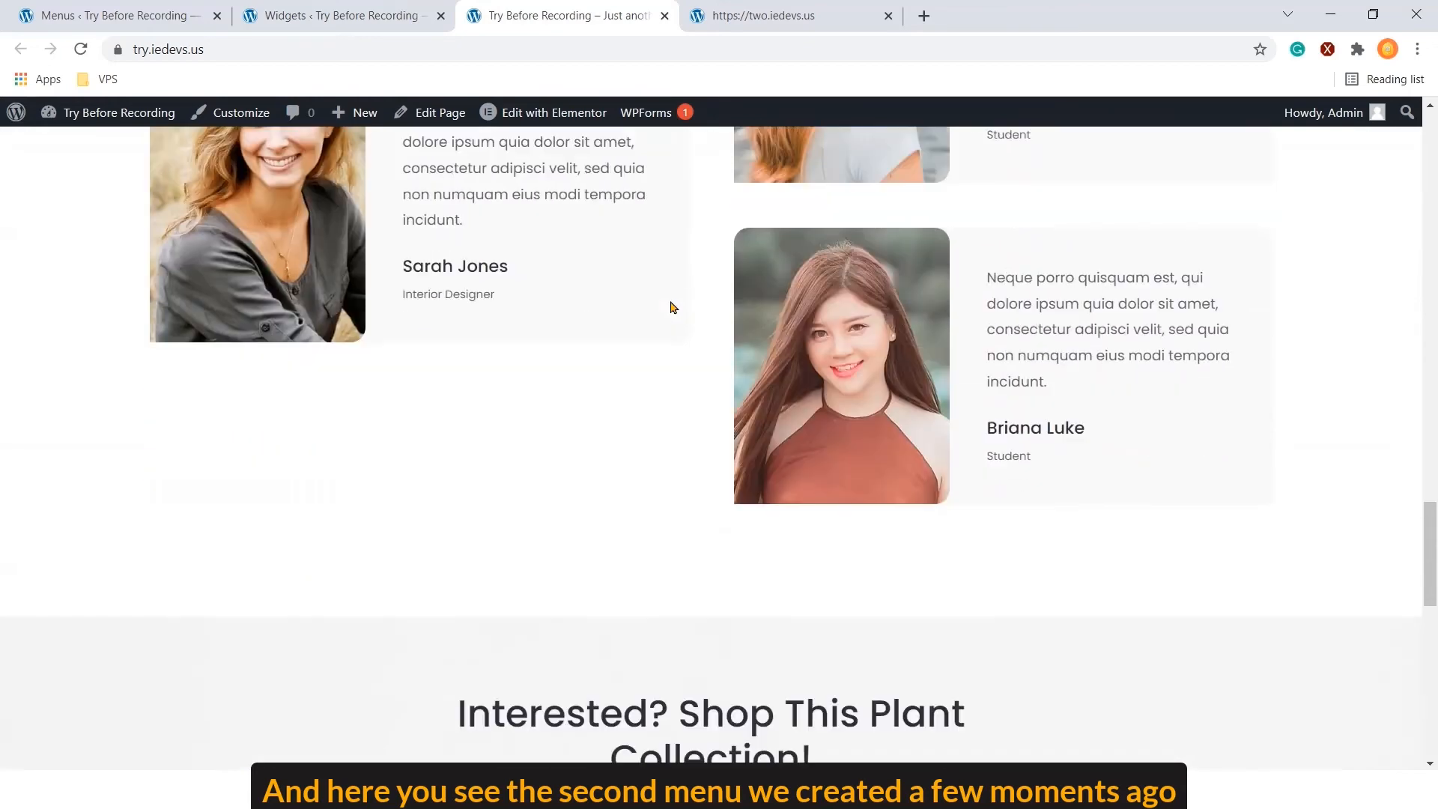
{"action": "scroll", "scroll_direction": "down", "scroll_amount": 3}
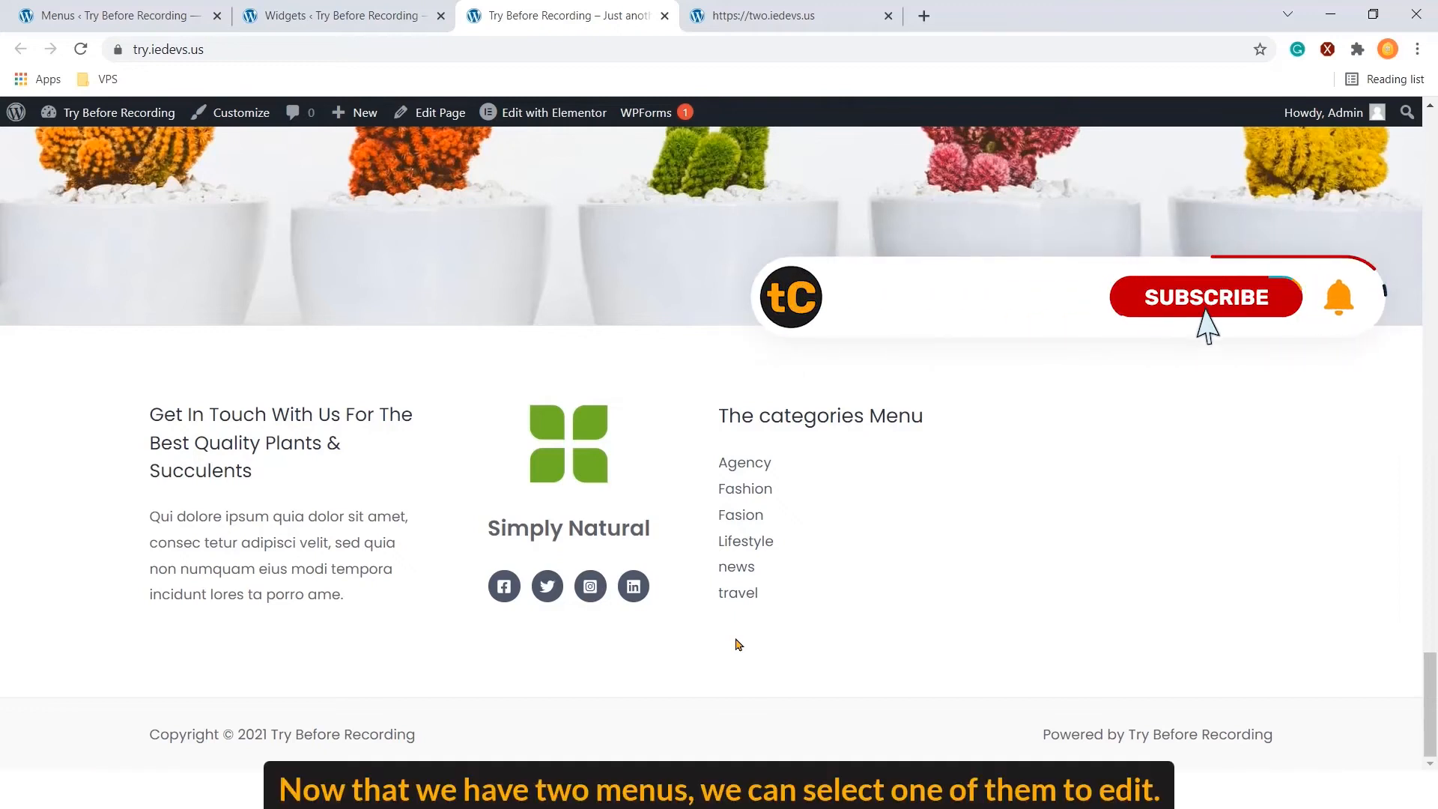
{"action": "left_click", "coordinate": [1206, 297]}
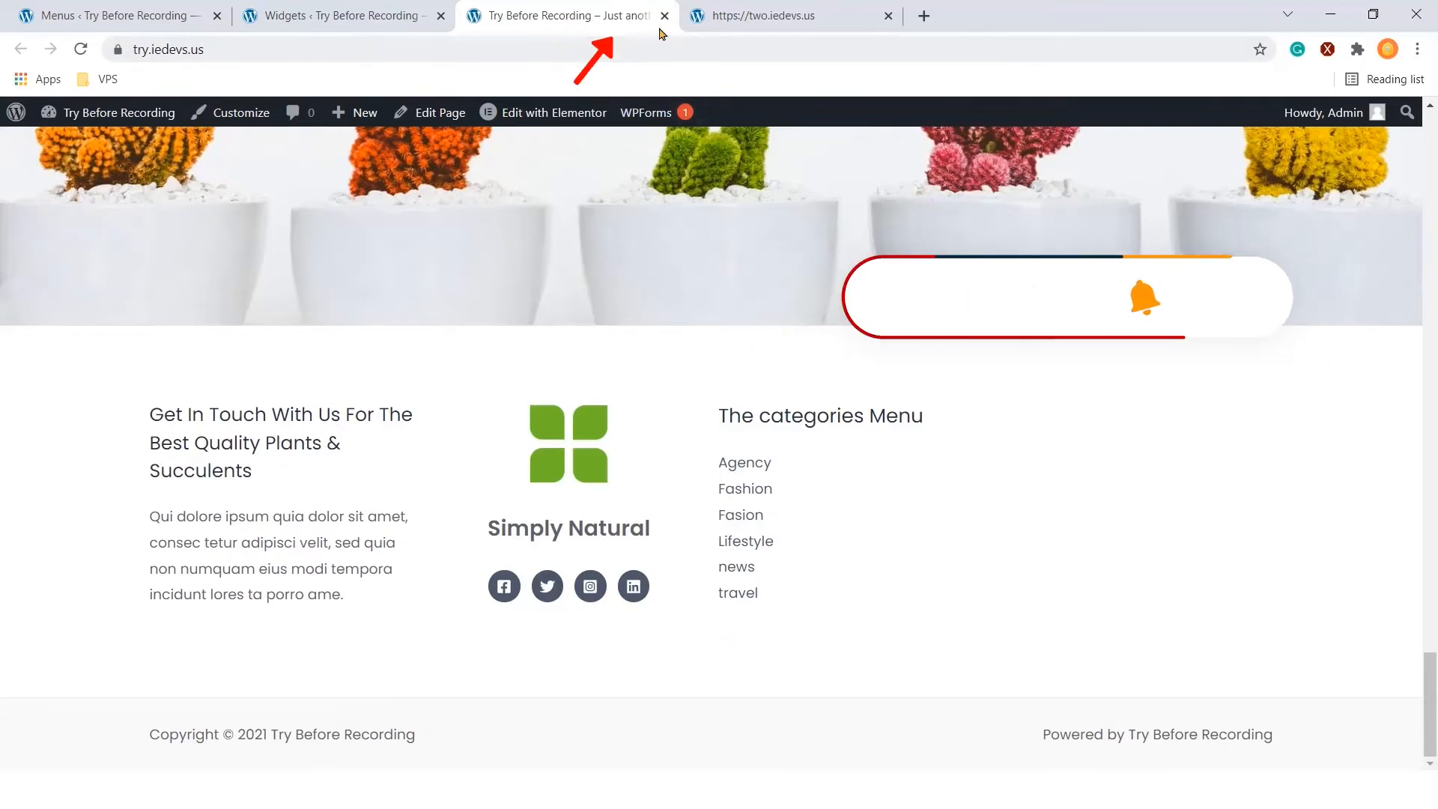
{"action": "left_click", "coordinate": [119, 15]}
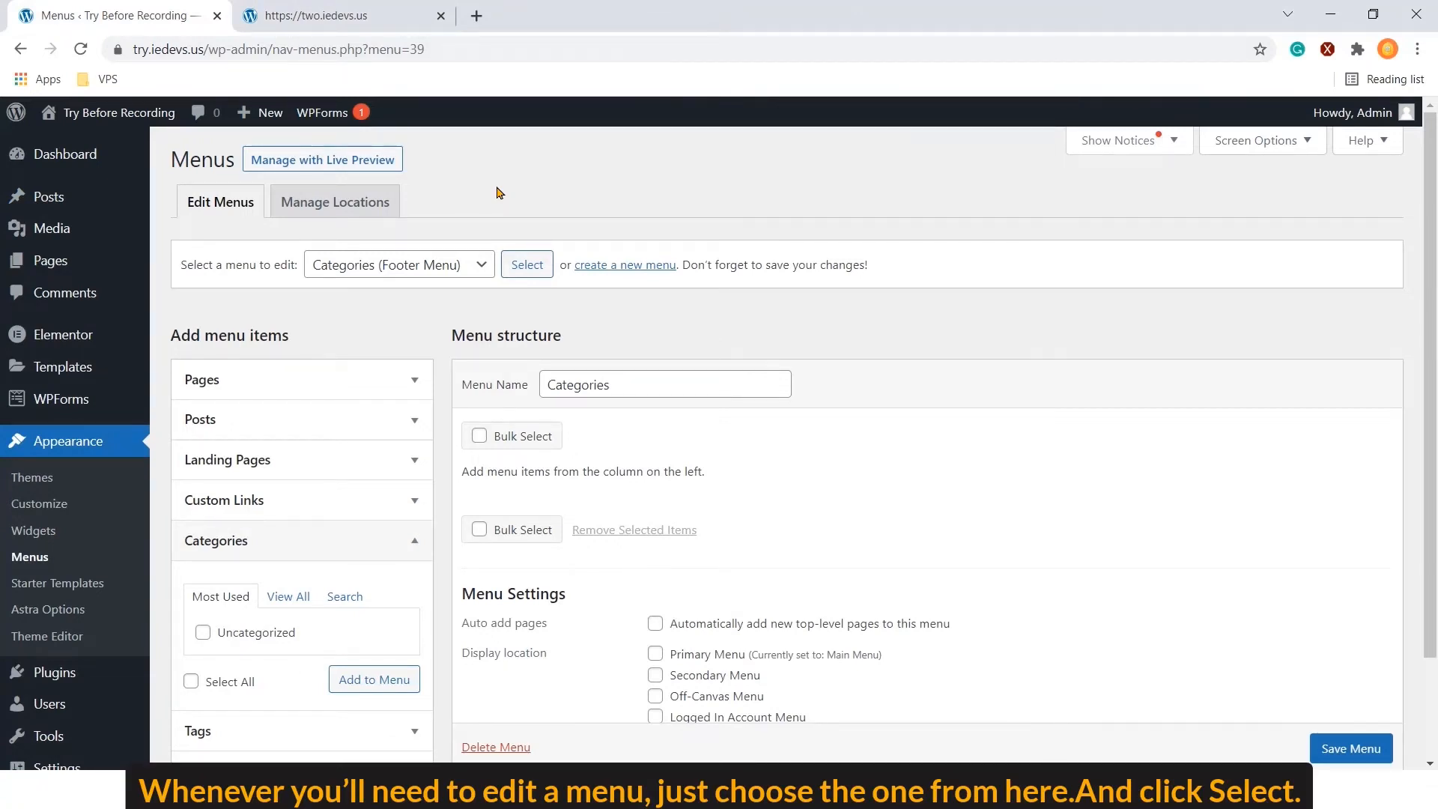
{"action": "mouse_move", "coordinate": [432, 269]}
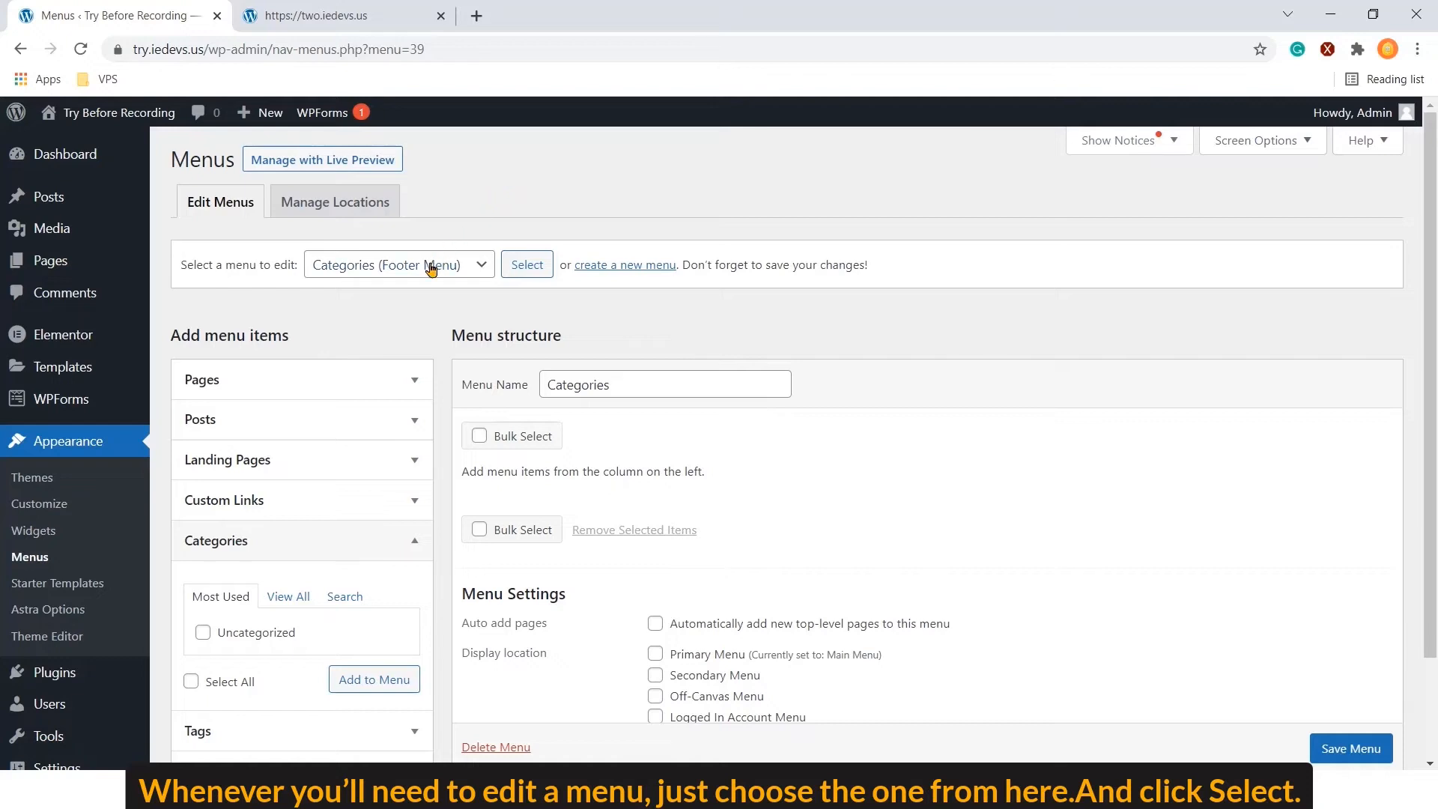
Load Main Menu (Primary Menu) in the menu editor
{"action": "left_click", "coordinate": [398, 264]}
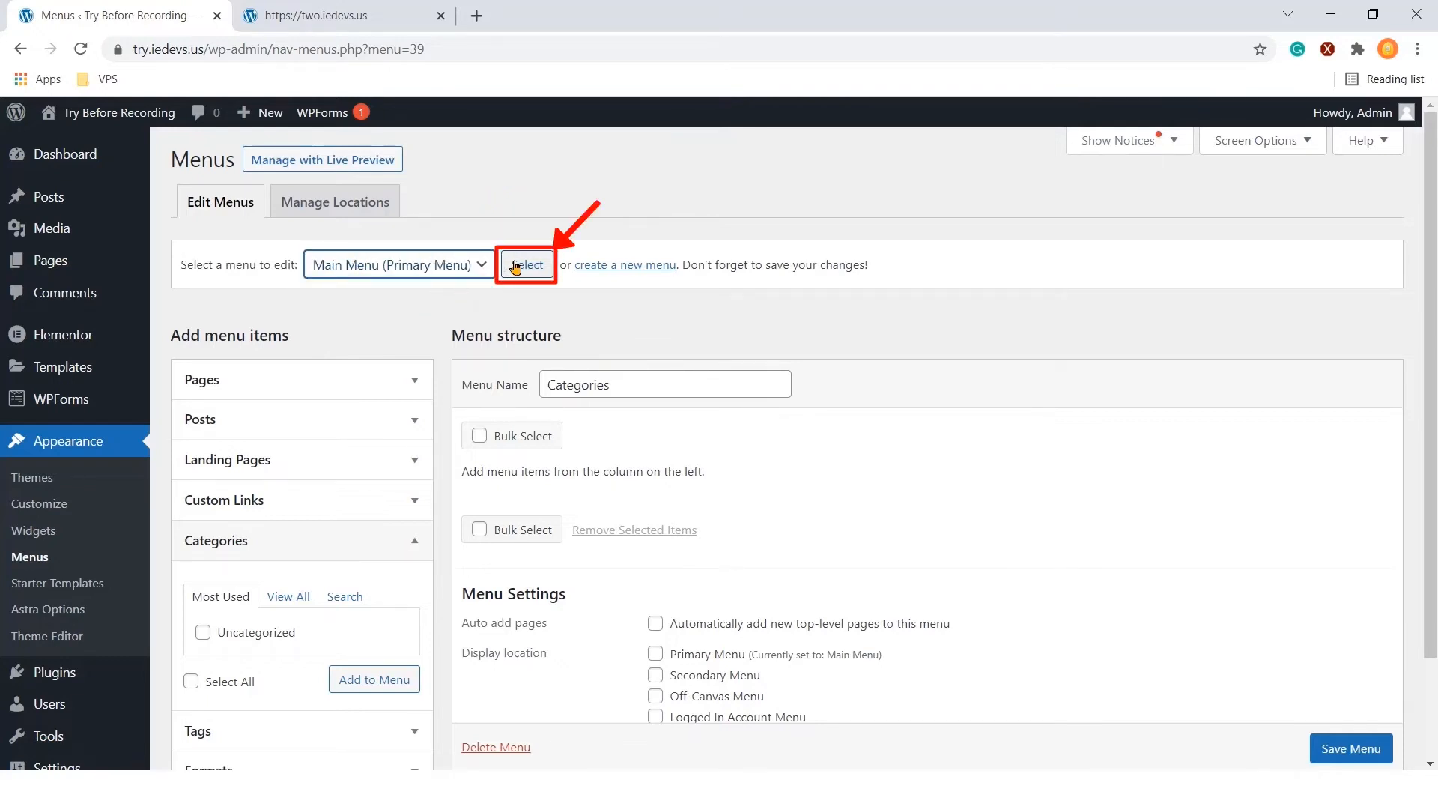
{"action": "left_click", "coordinate": [526, 264]}
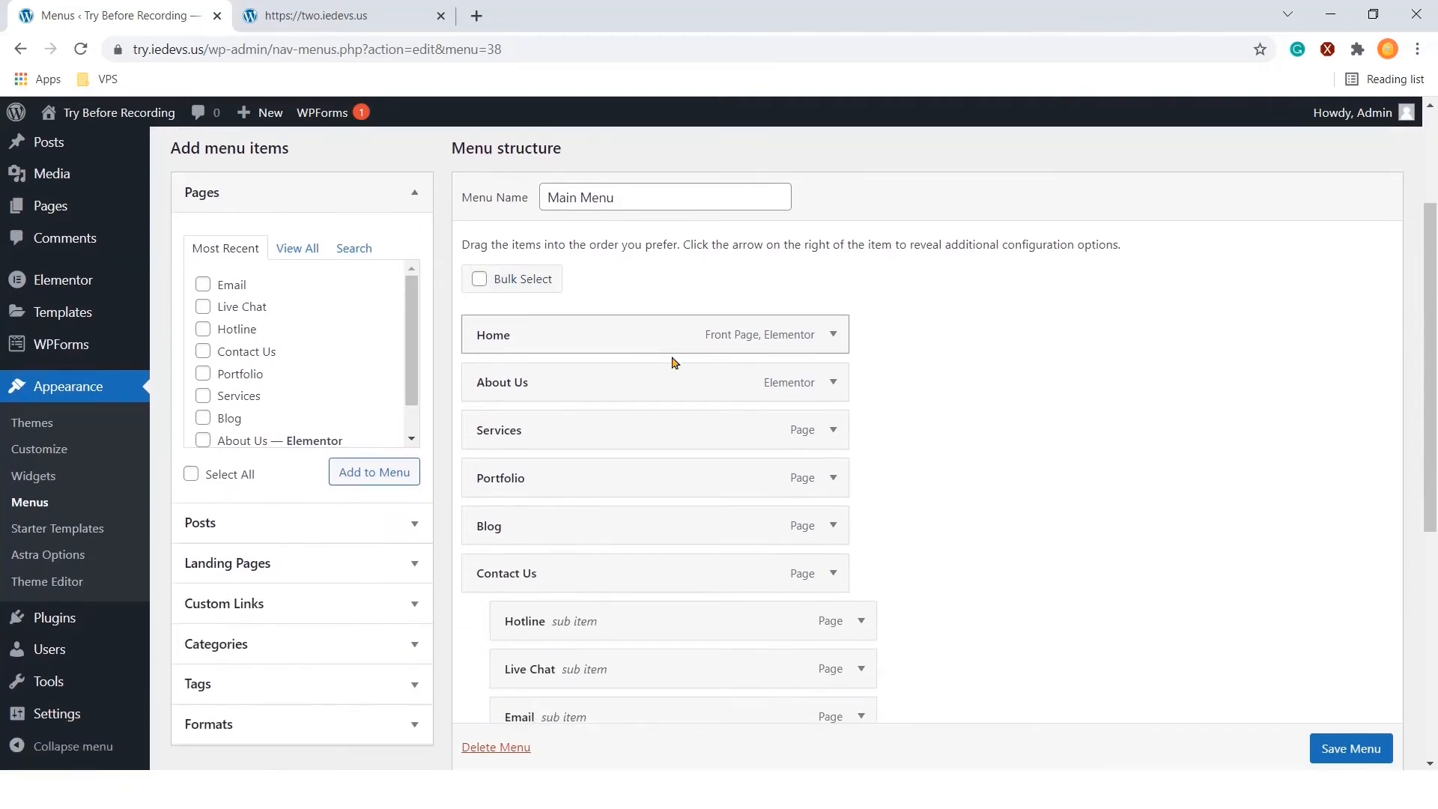
Give About Us the title attribute 'Here we describe our activities and vision'
{"action": "left_click", "coordinate": [833, 382]}
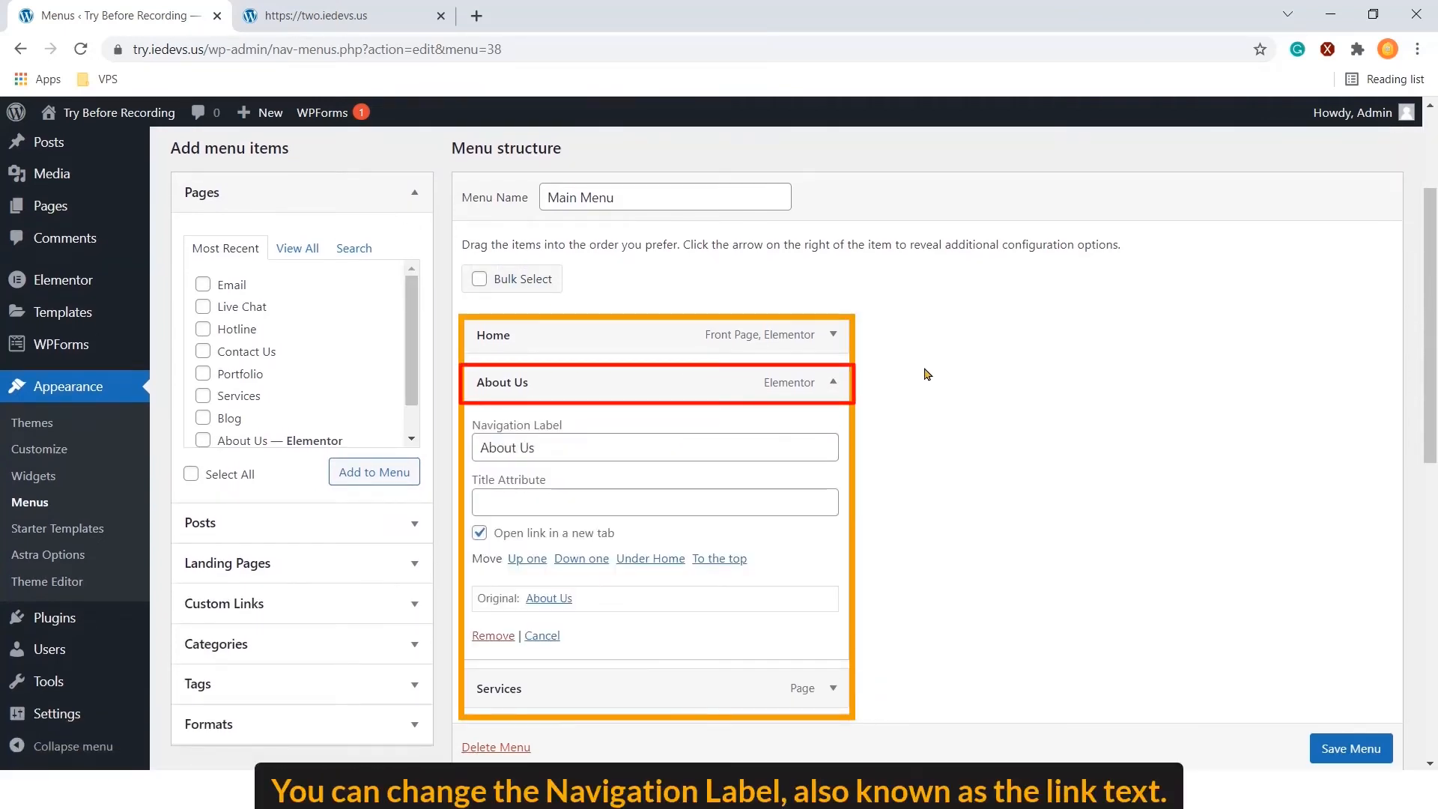
{"action": "left_click", "coordinate": [655, 447]}
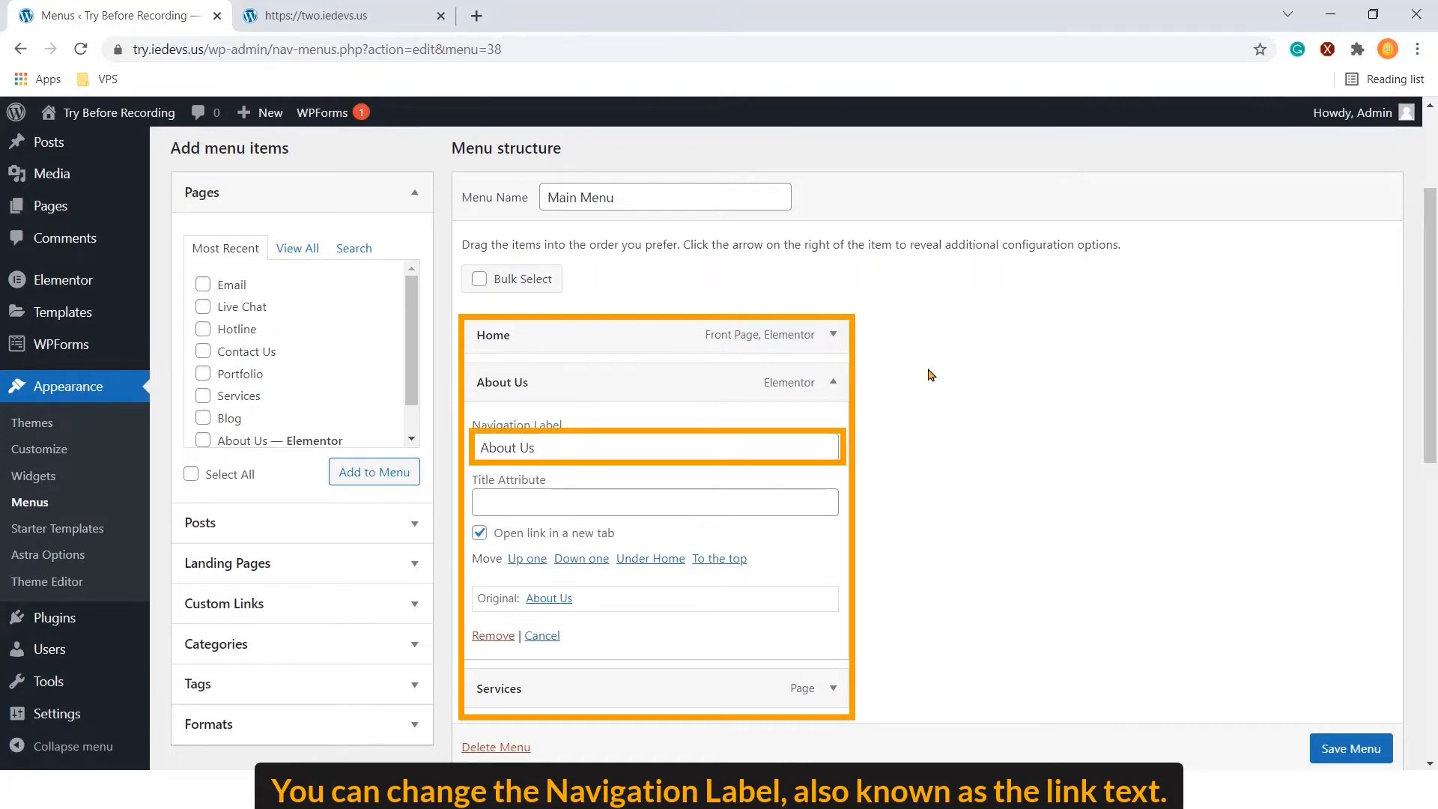
{"action": "double_click", "coordinate": [507, 447]}
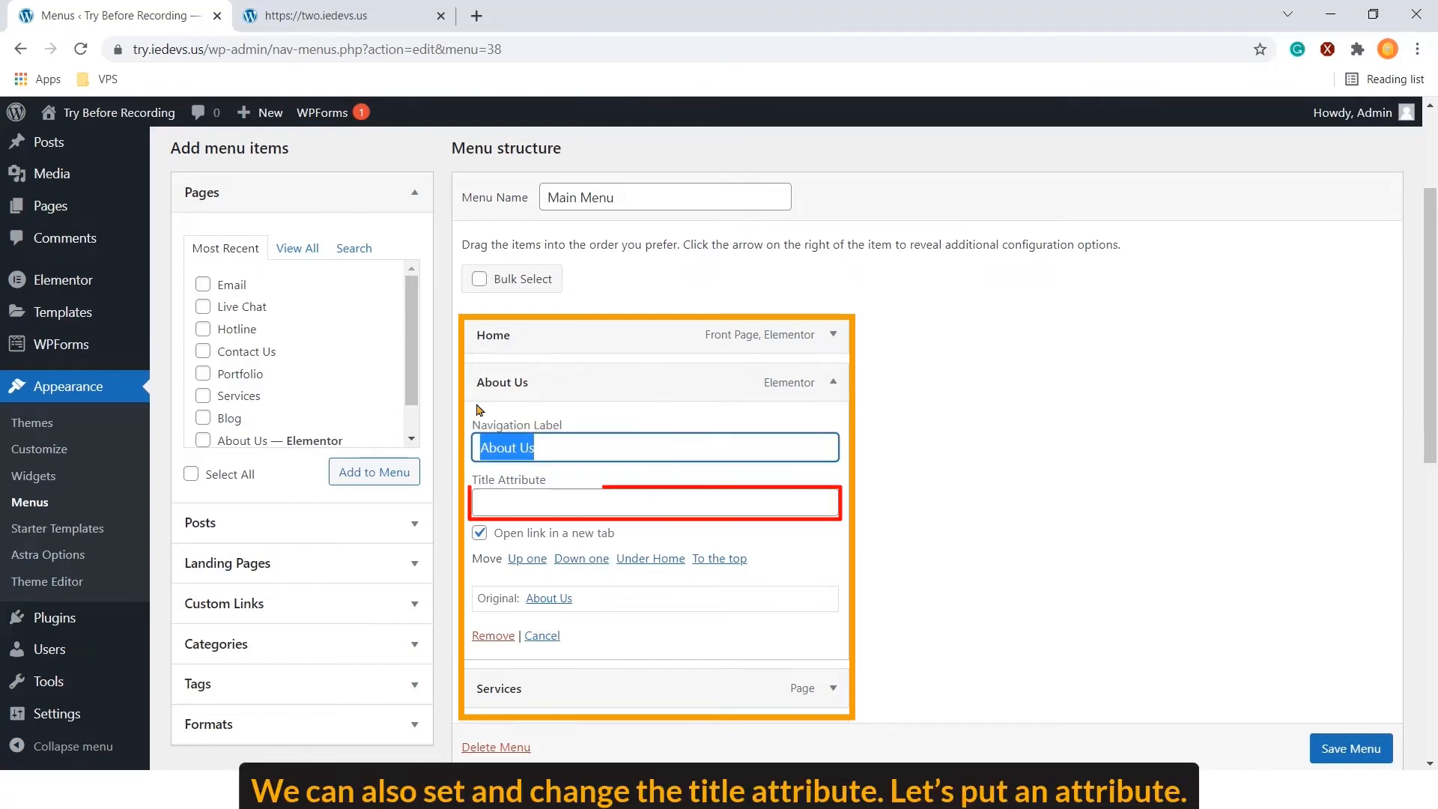
{"action": "left_click", "coordinate": [655, 503]}
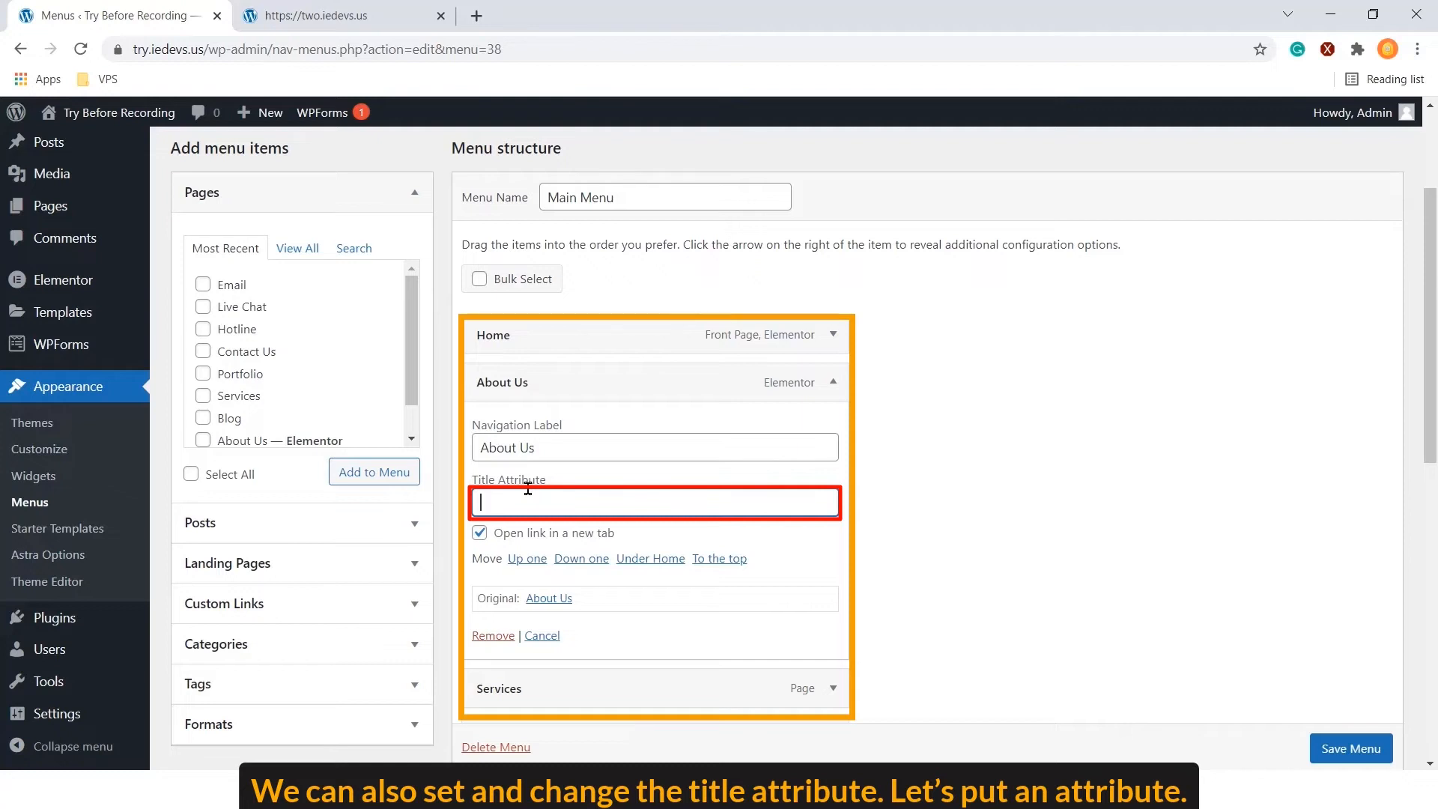
{"action": "type", "text": "Here we describe"}
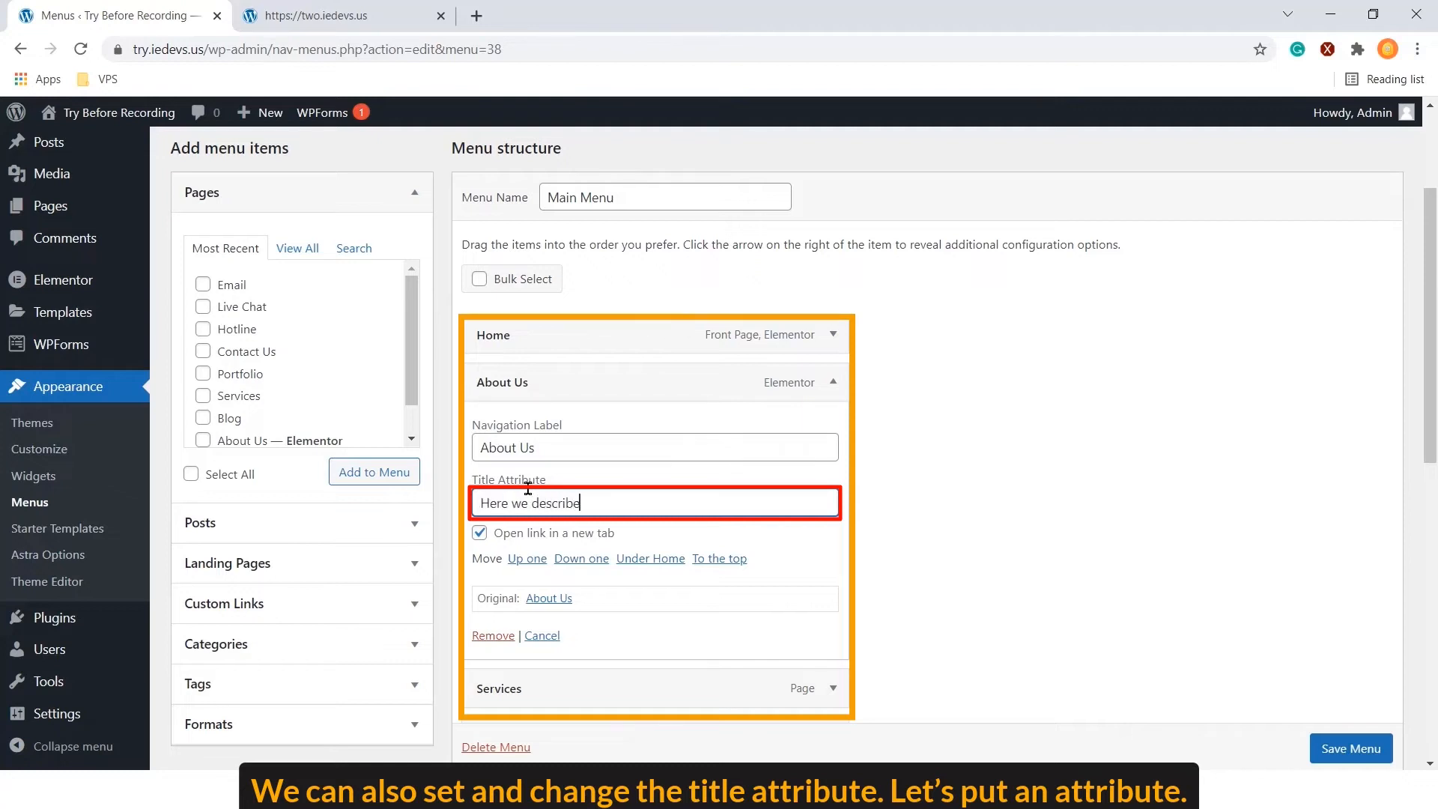
{"action": "type", "text": "our act"}
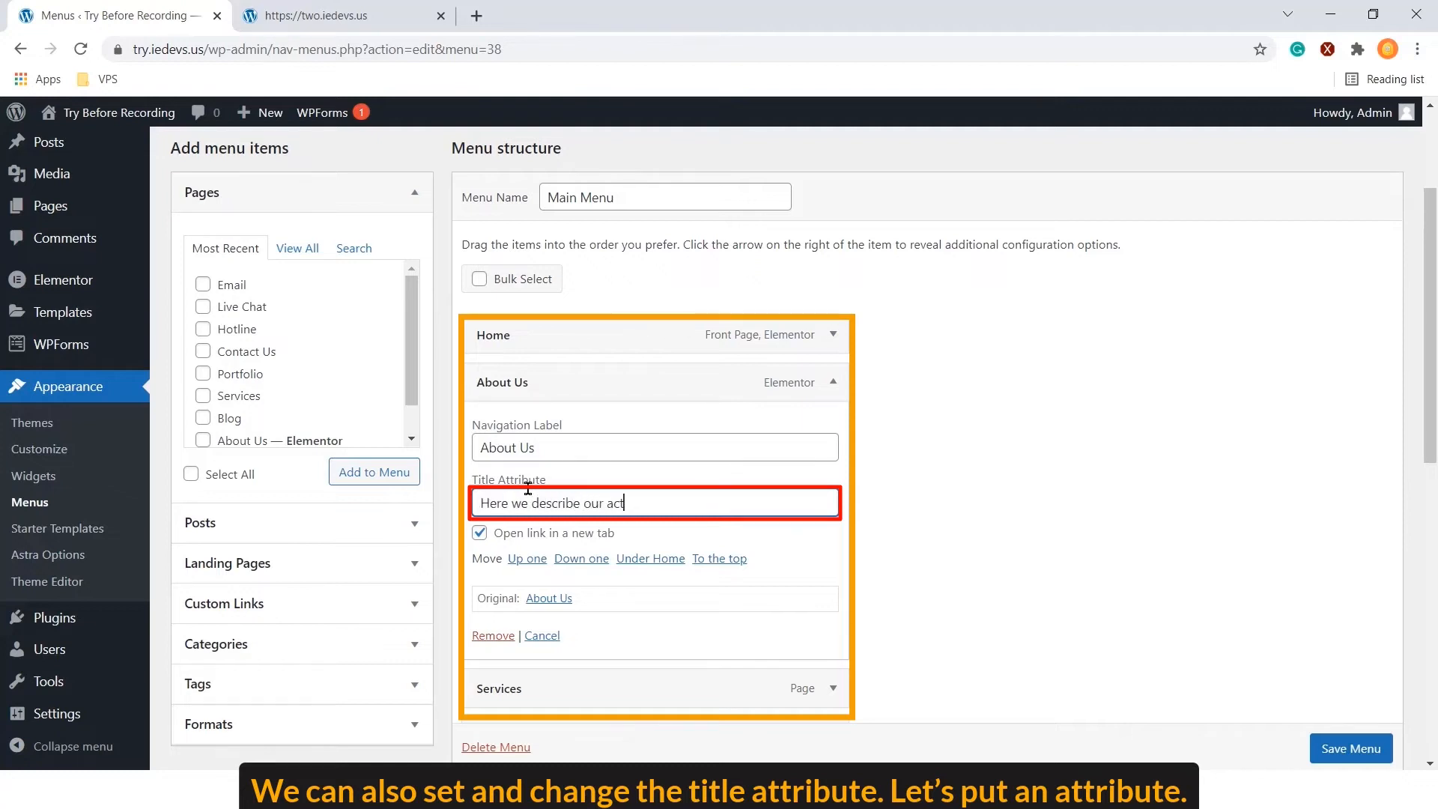
{"action": "type", "text": "ivities and vision"}
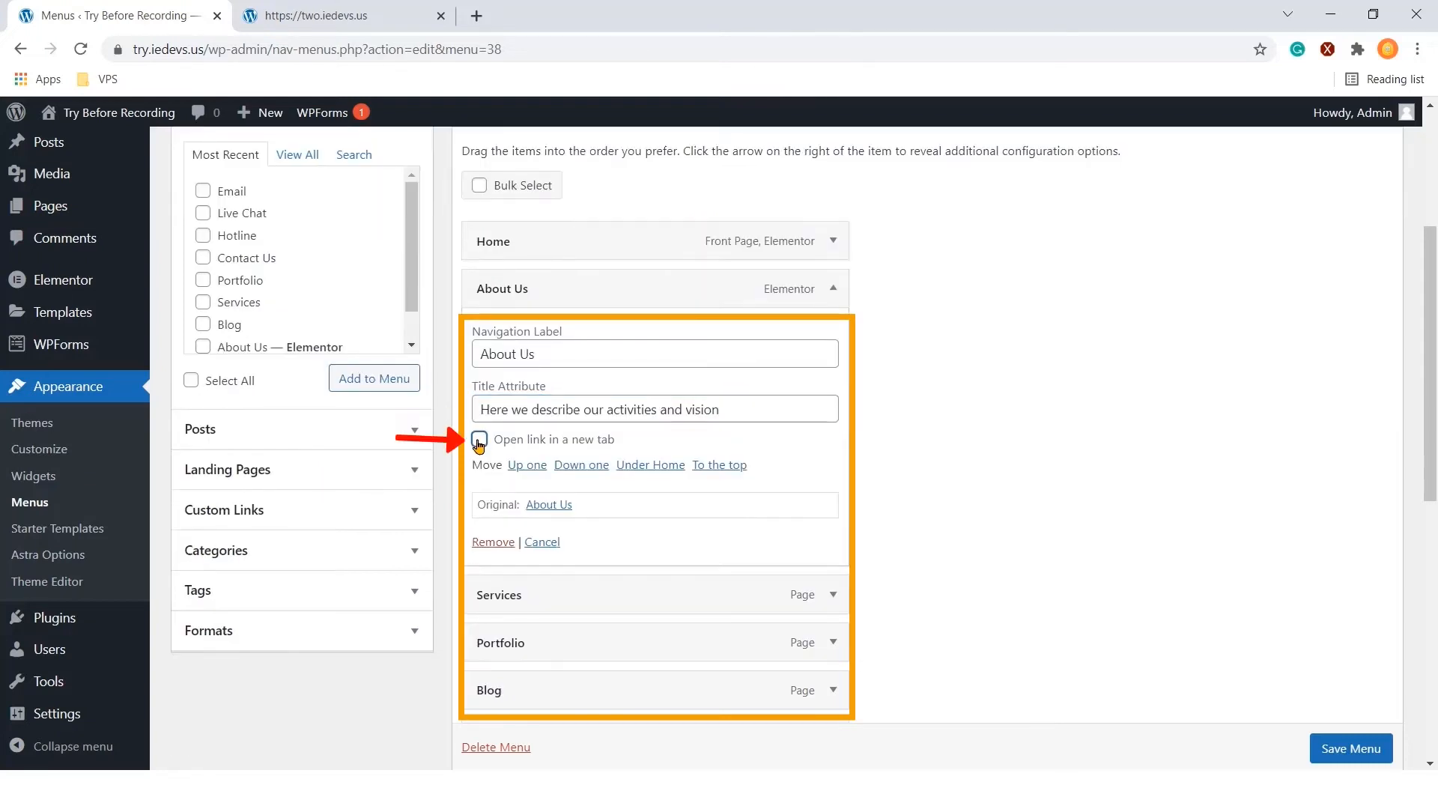
Make About Us open in a new tab and move it below Services
{"action": "left_click", "coordinate": [479, 440]}
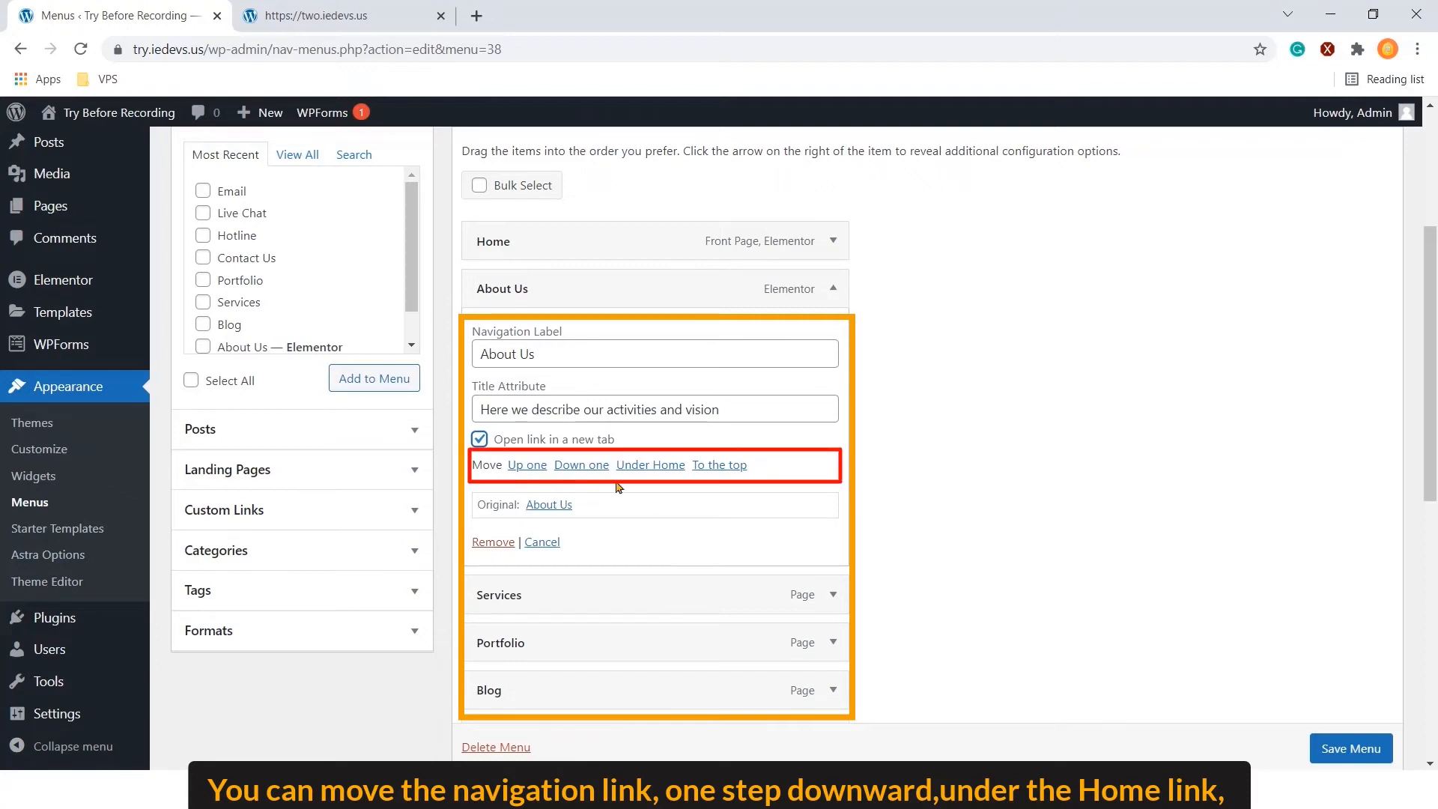
{"action": "mouse_move", "coordinate": [726, 487]}
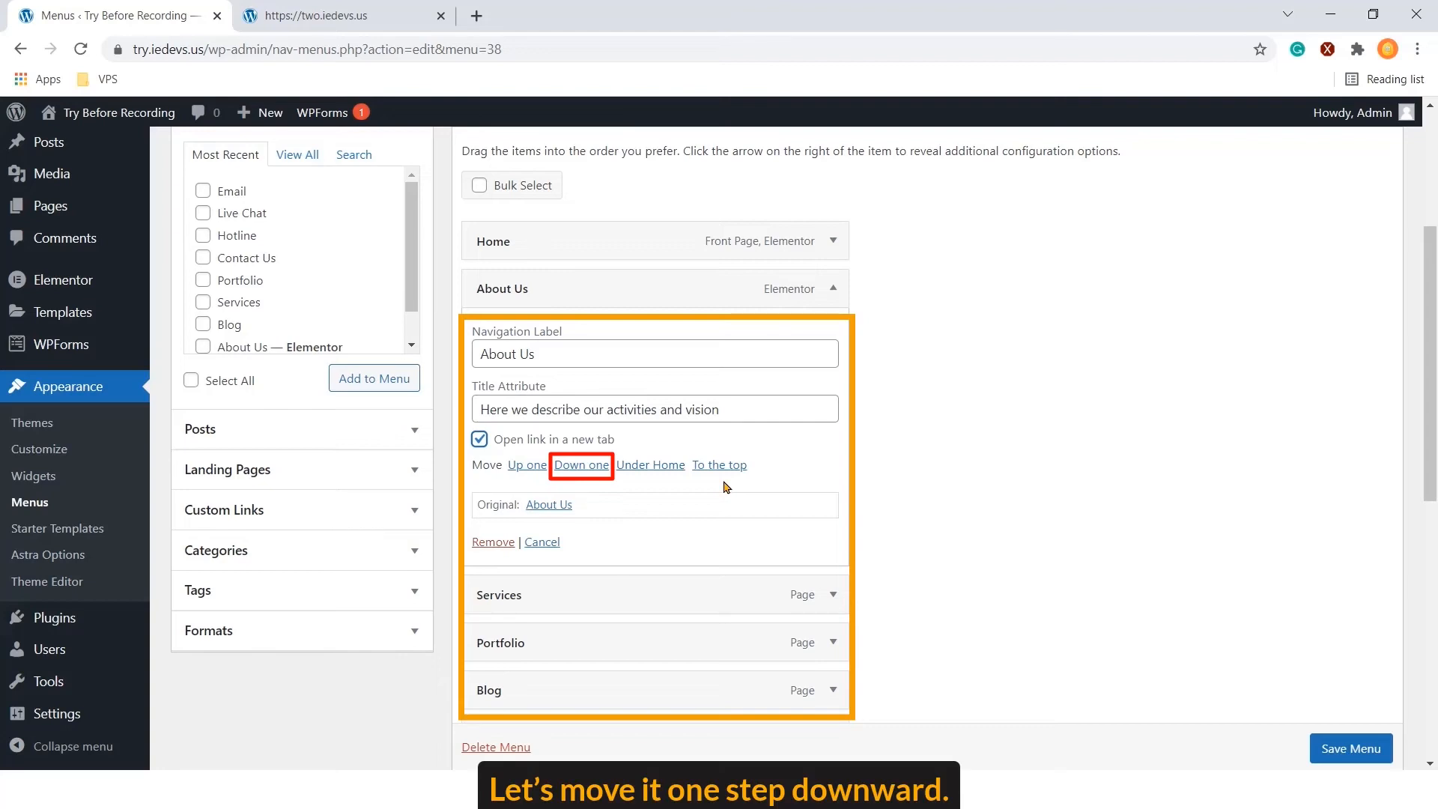
{"action": "left_click", "coordinate": [581, 465]}
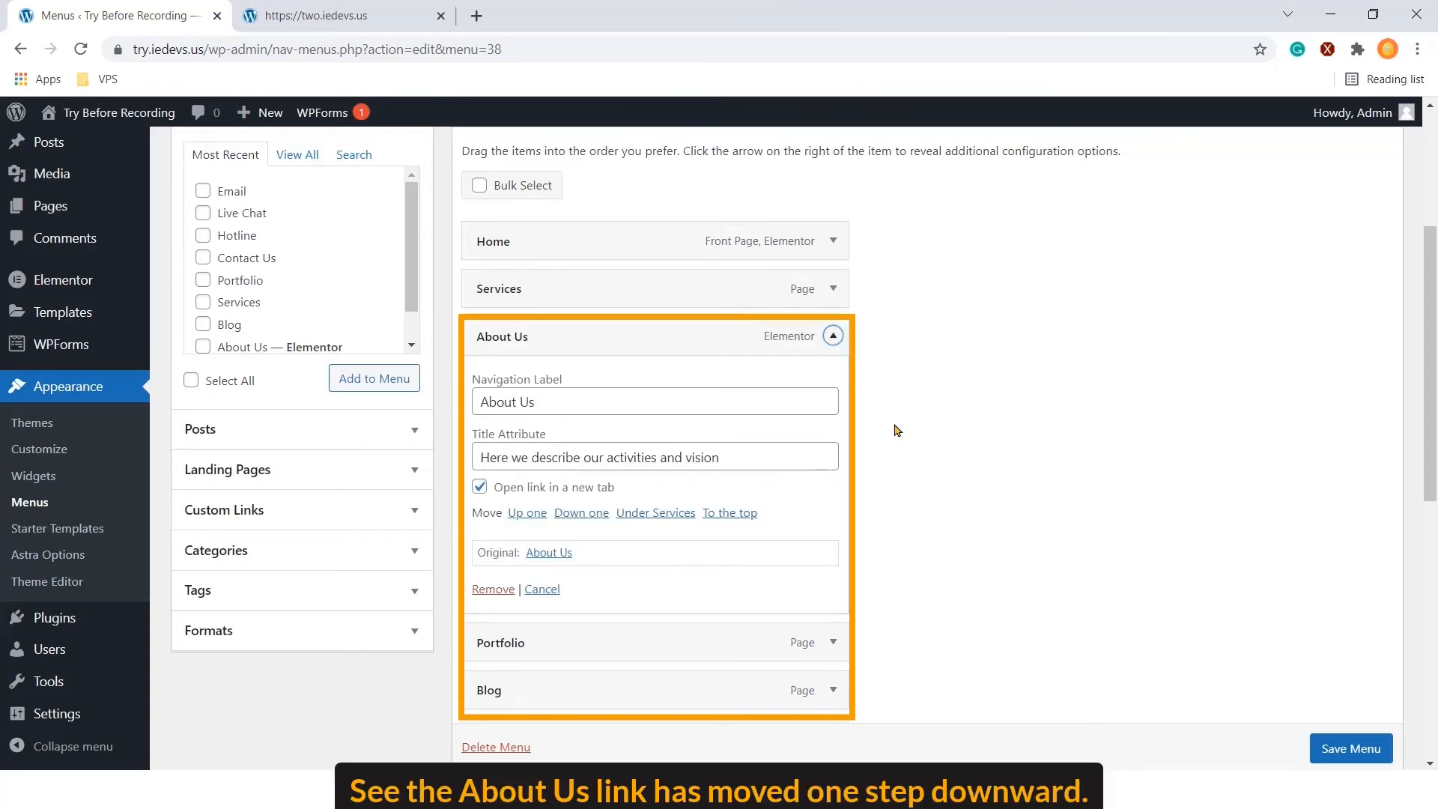
{"action": "mouse_move", "coordinate": [557, 338]}
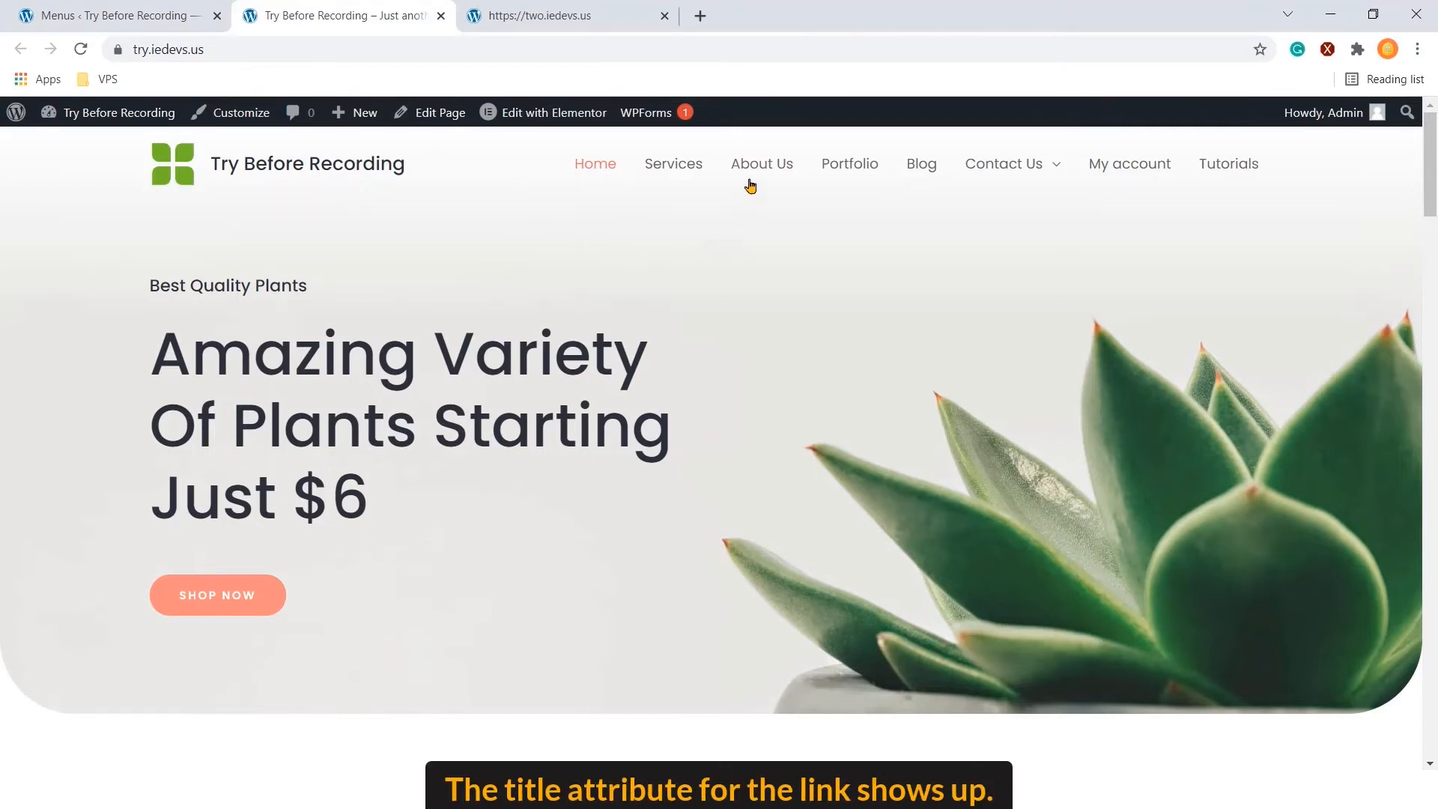
{"action": "mouse_move", "coordinate": [762, 164]}
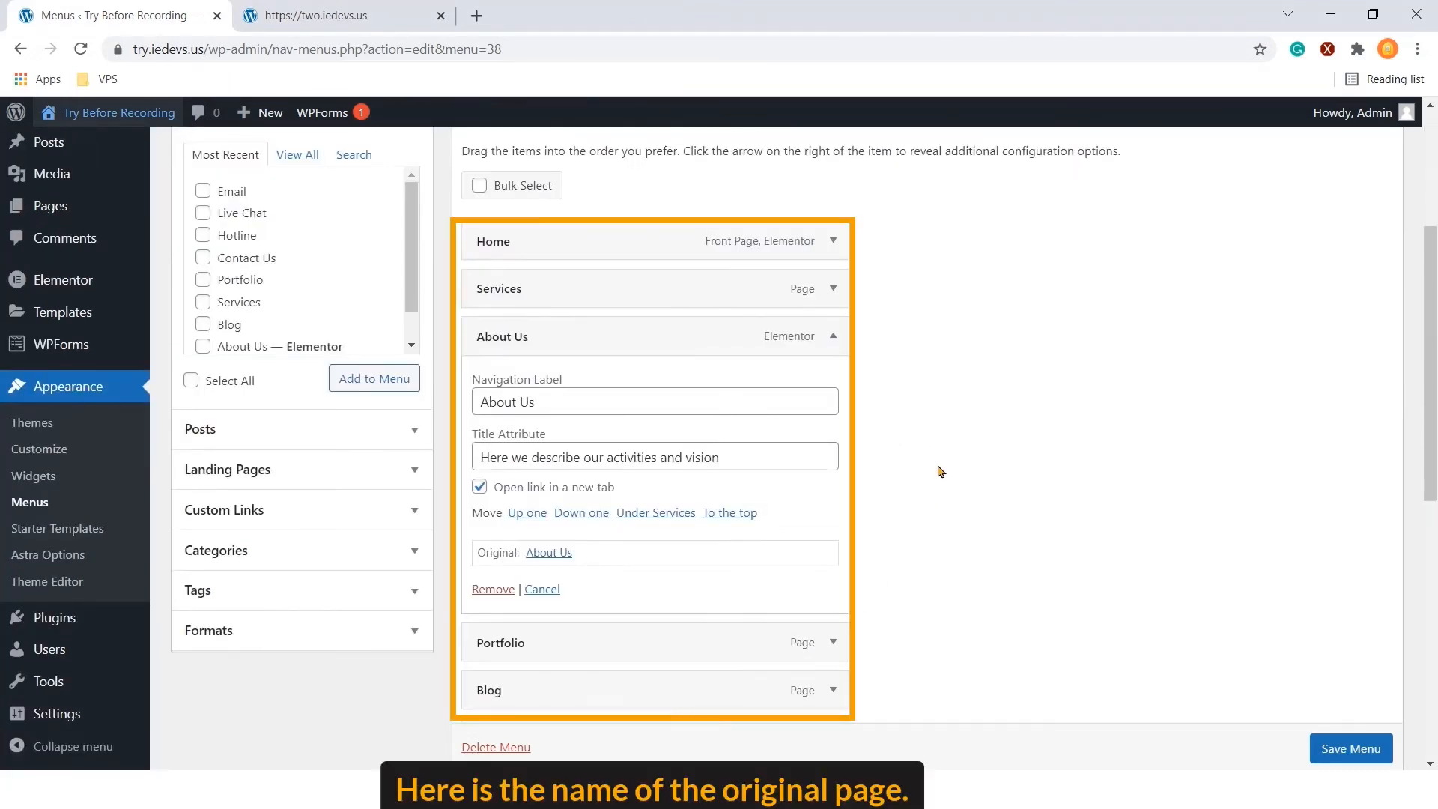
{"action": "mouse_move", "coordinate": [550, 560]}
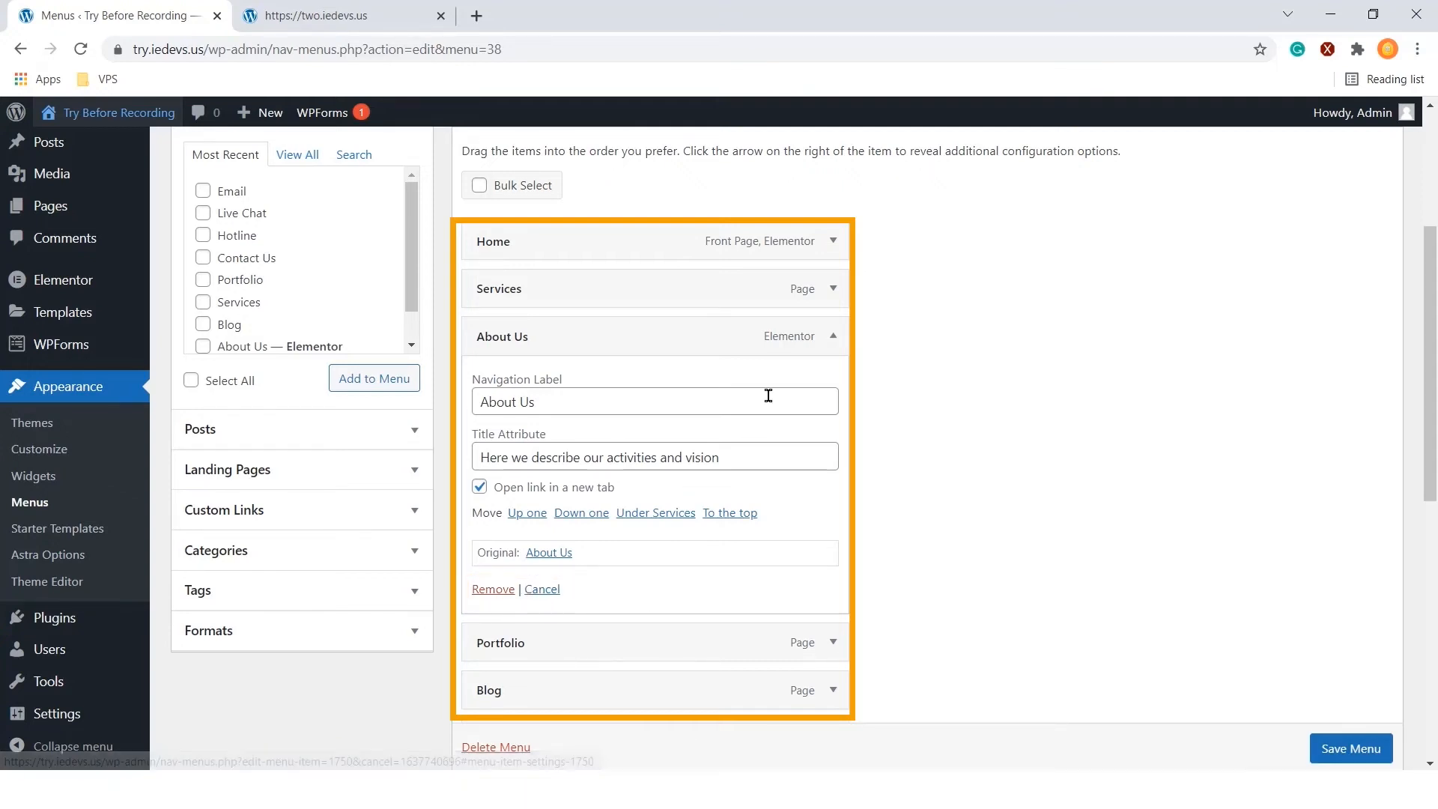
Remove the Portfolio item from Main Menu and save the menu
{"action": "left_click", "coordinate": [833, 337]}
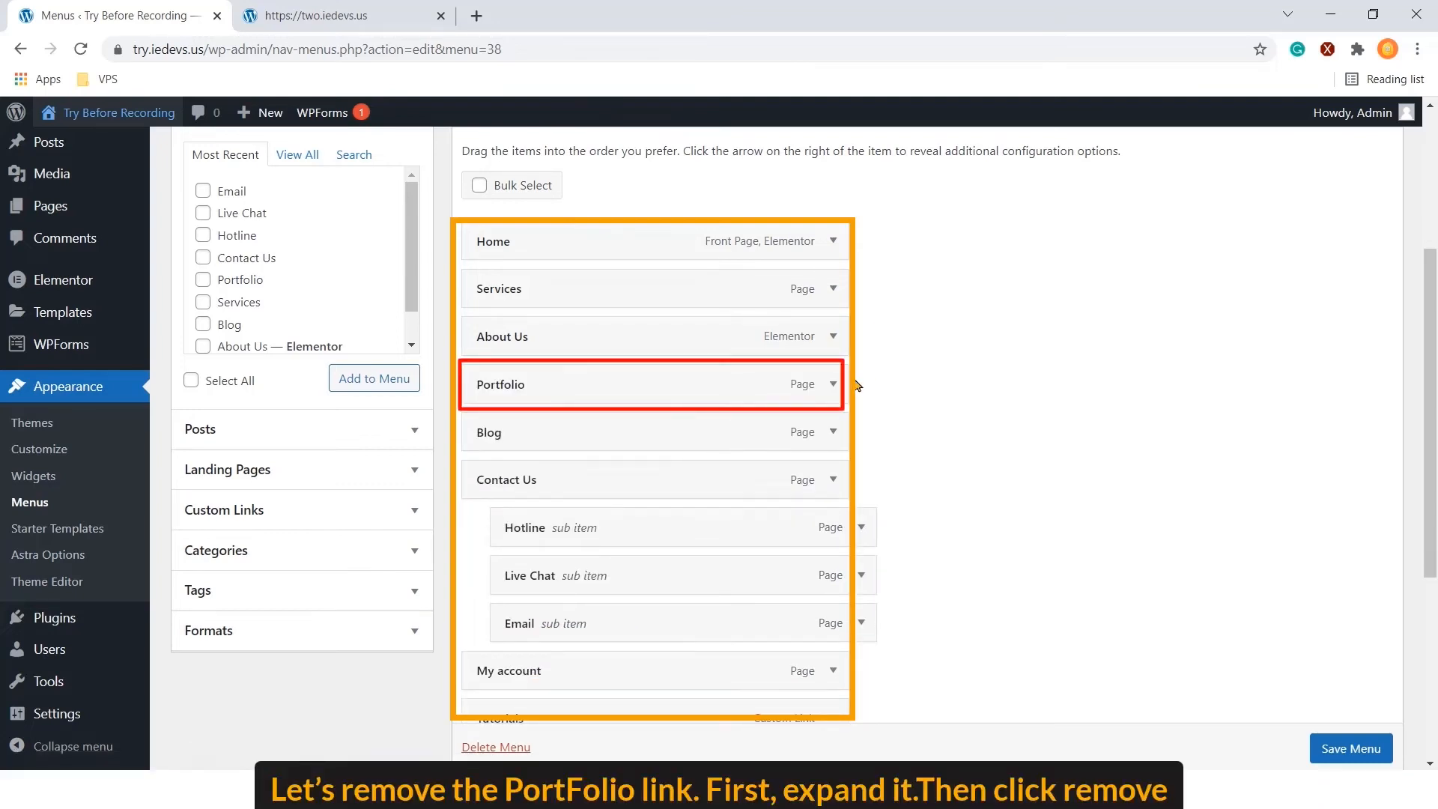
{"action": "left_click", "coordinate": [833, 383]}
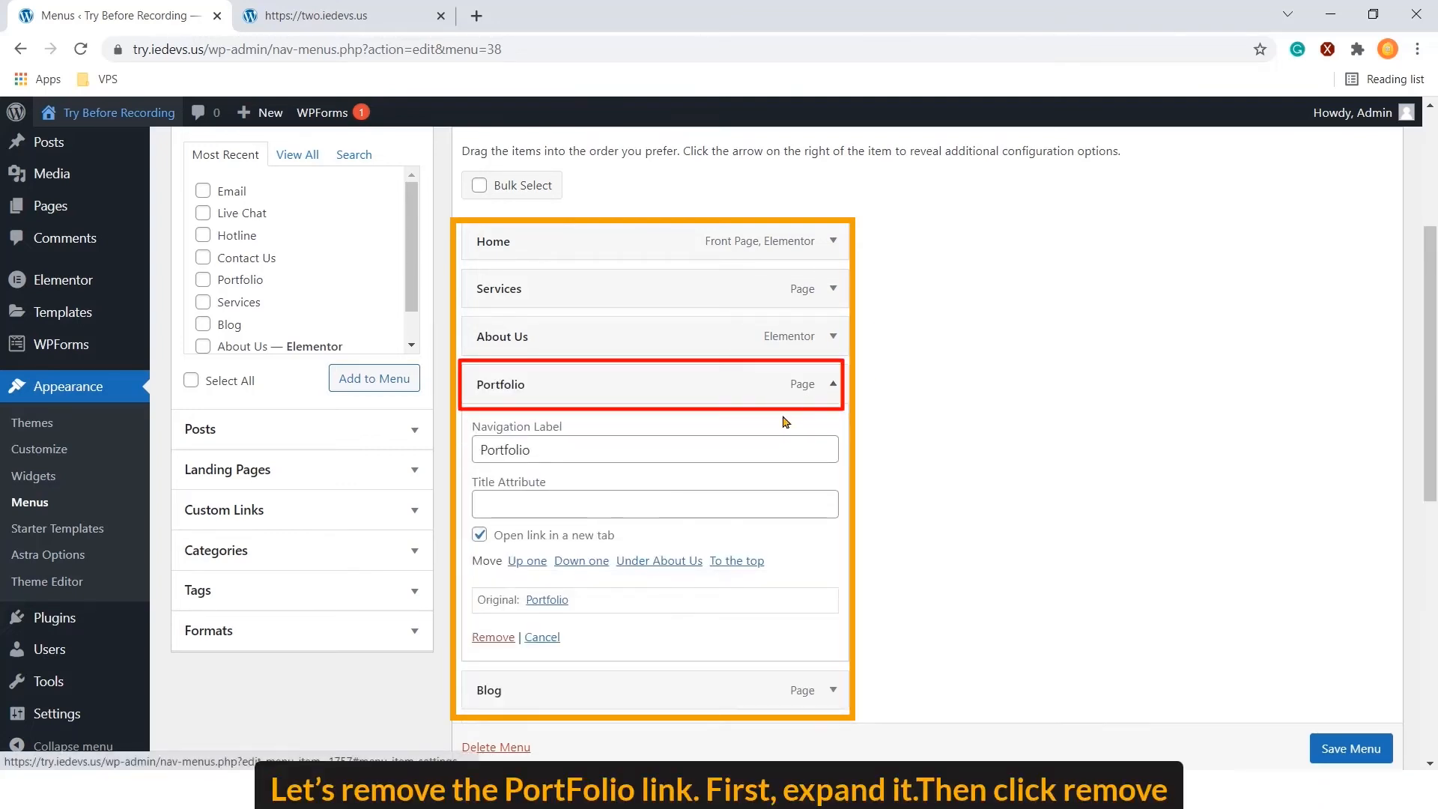
{"action": "scroll", "scroll_direction": "down", "scroll_amount": 3}
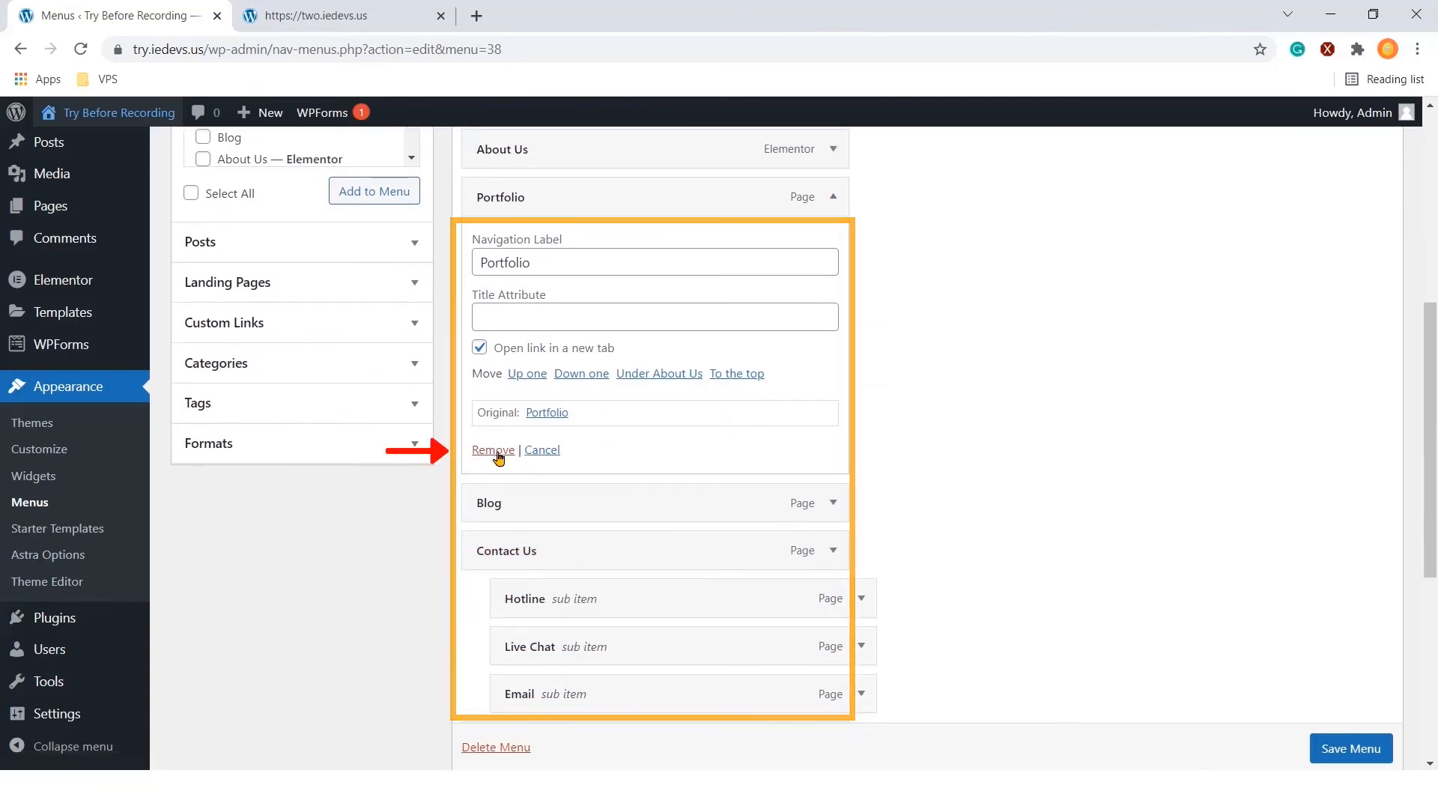
{"action": "left_click", "coordinate": [492, 450]}
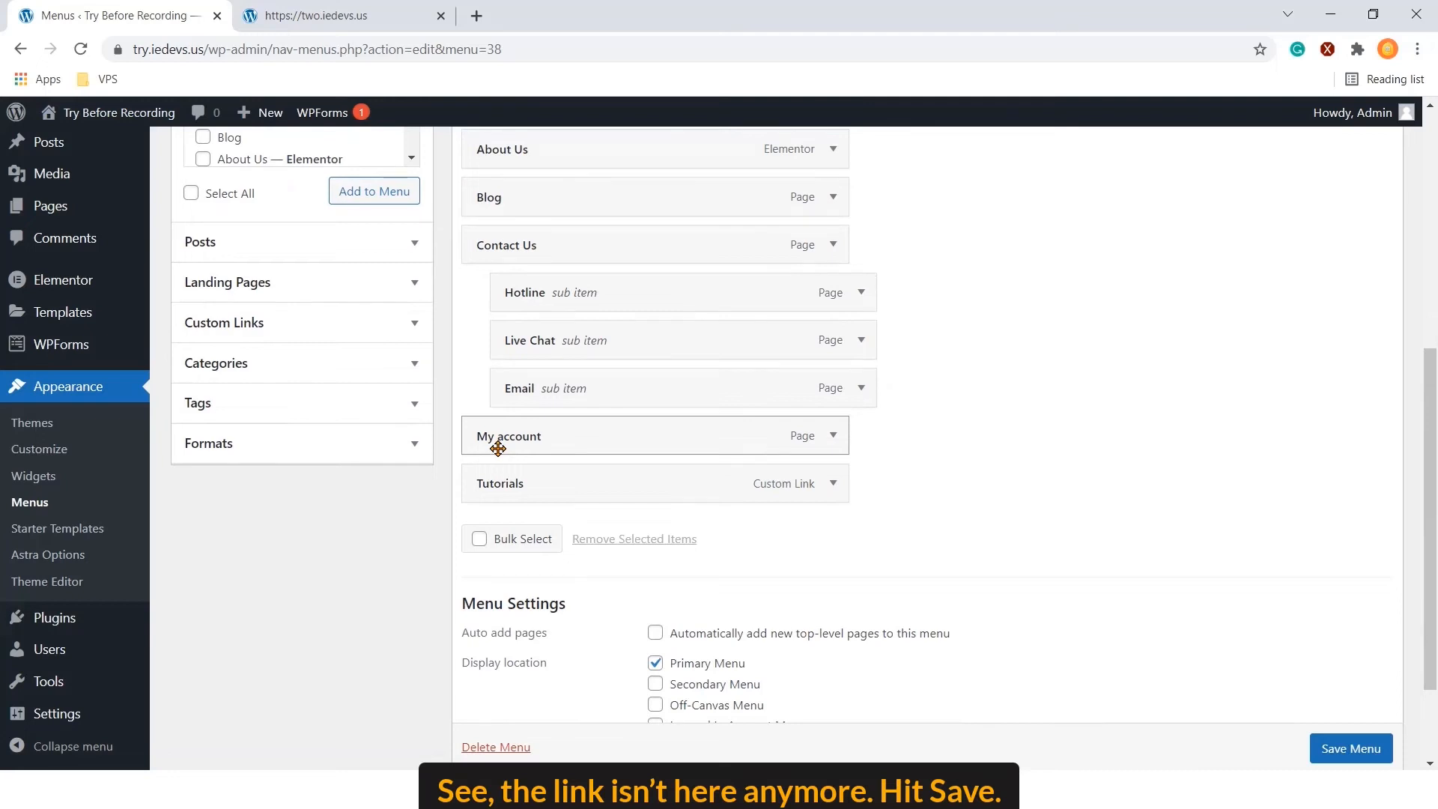
{"action": "mouse_move", "coordinate": [538, 467]}
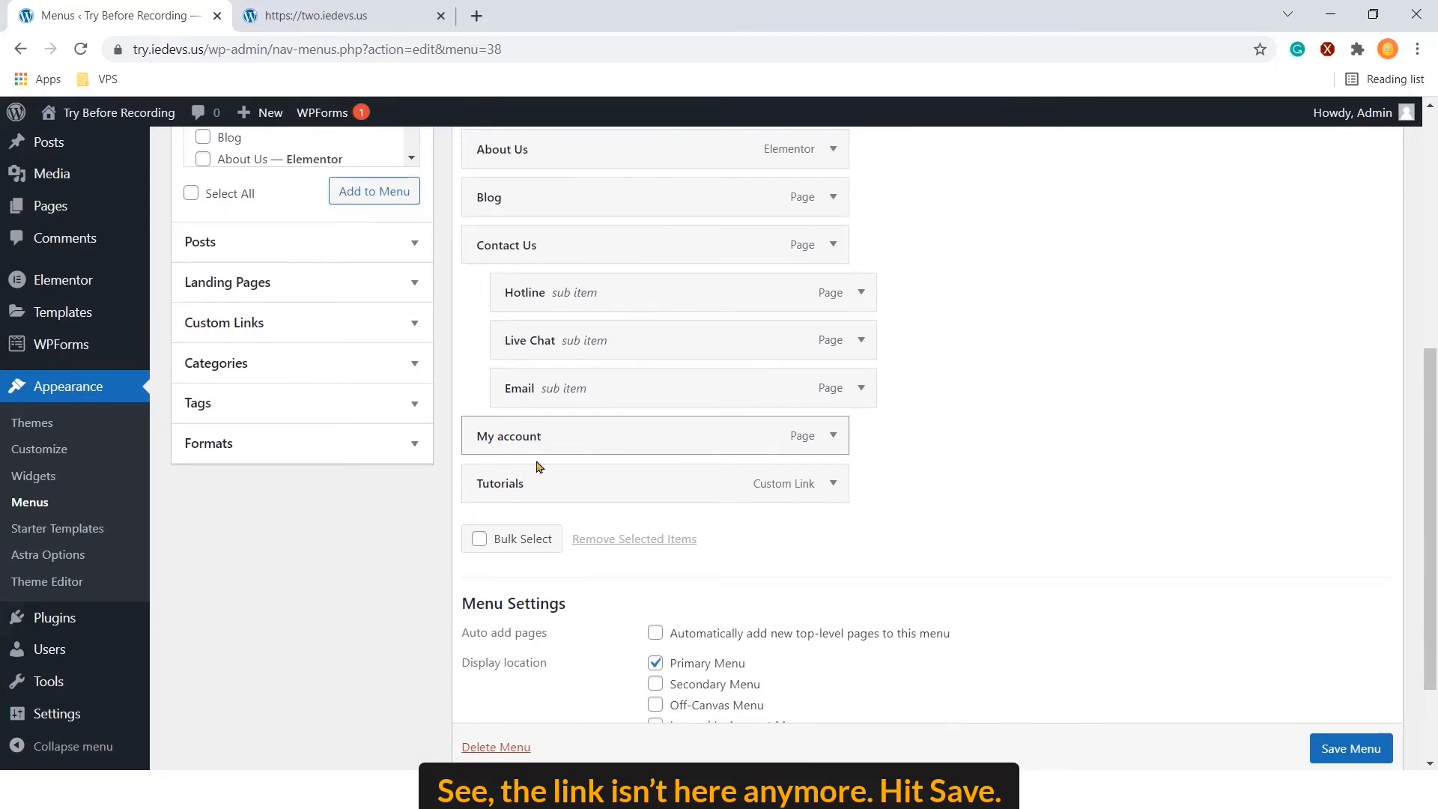
{"action": "left_click", "coordinate": [1351, 744]}
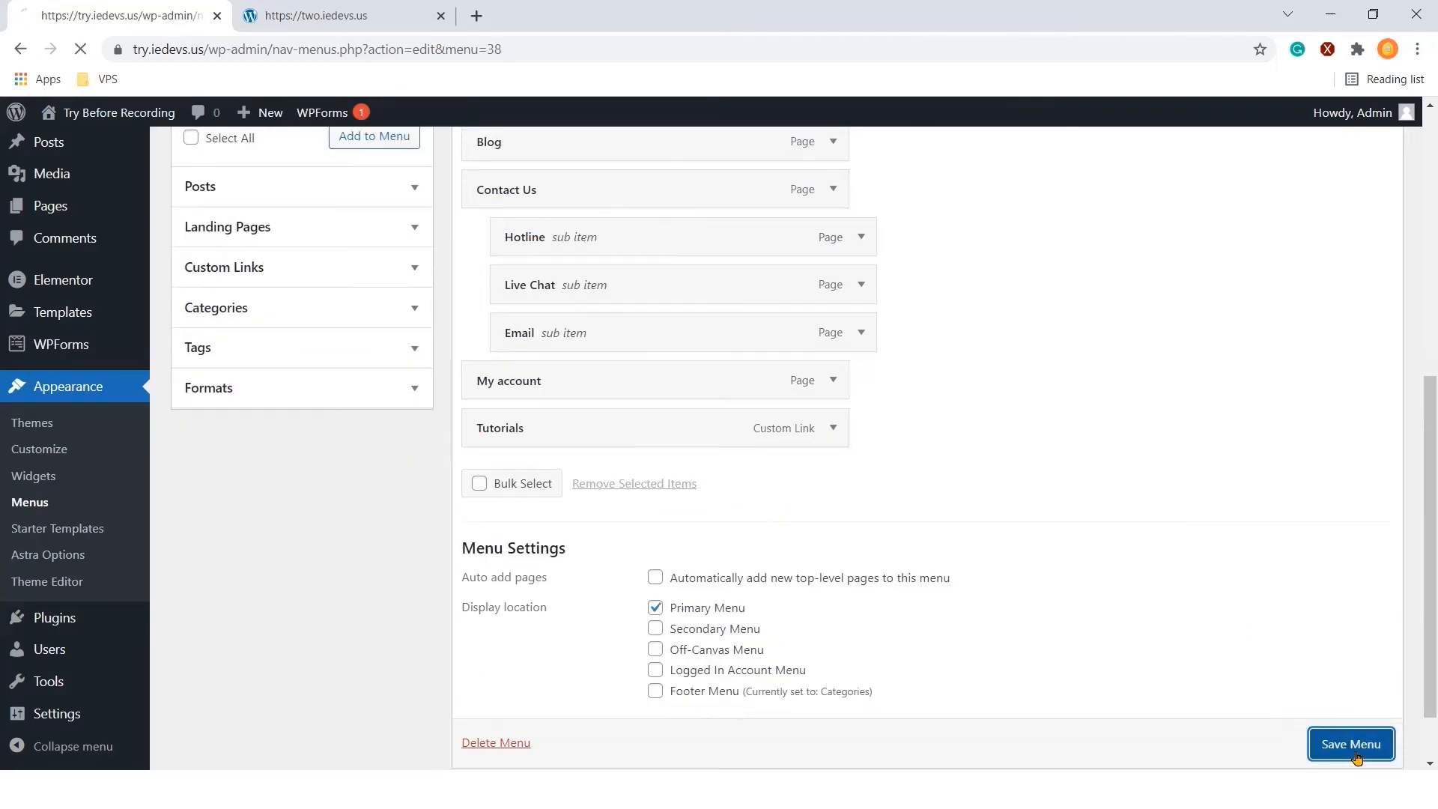
{"action": "left_click", "coordinate": [1351, 744]}
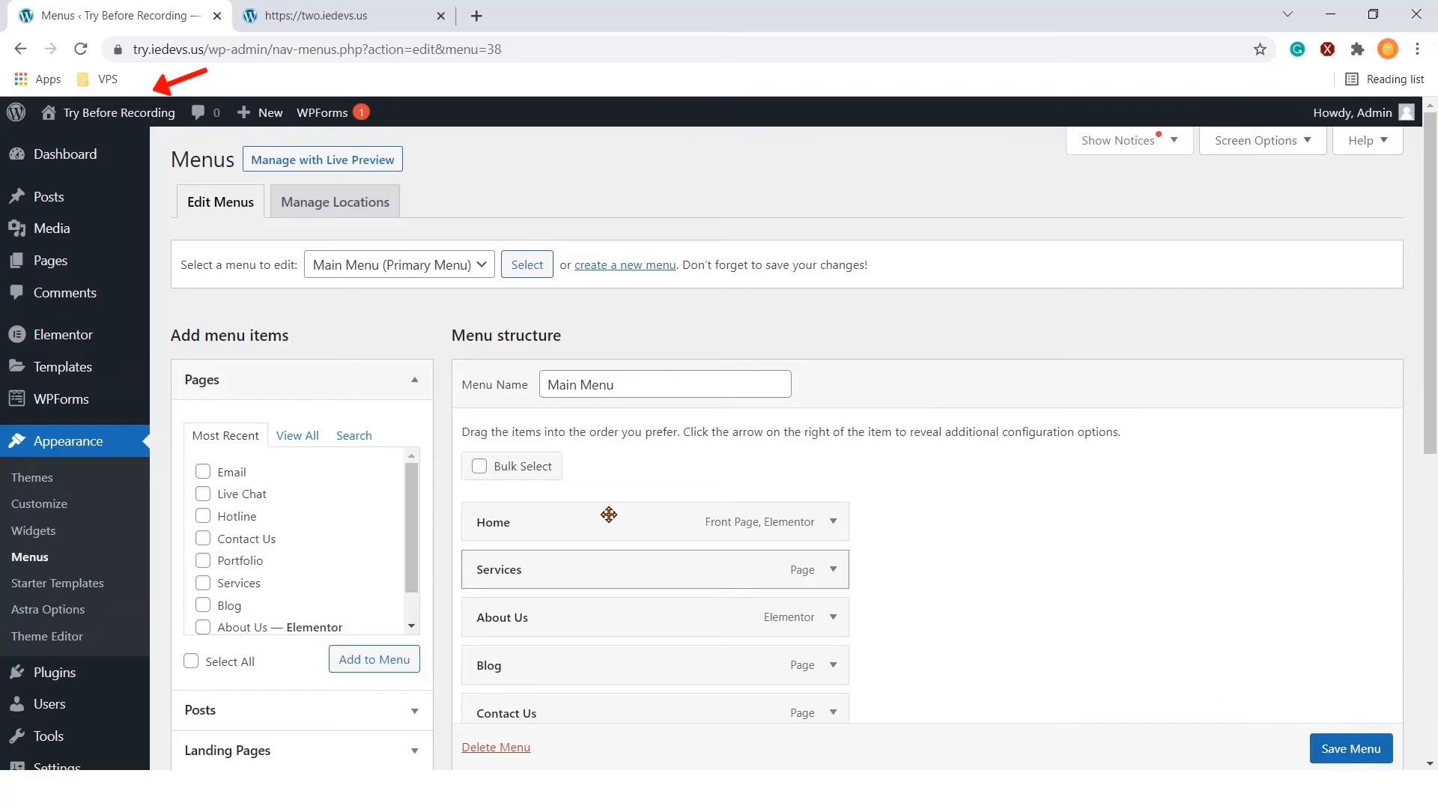
{"action": "right_click", "coordinate": [119, 114]}
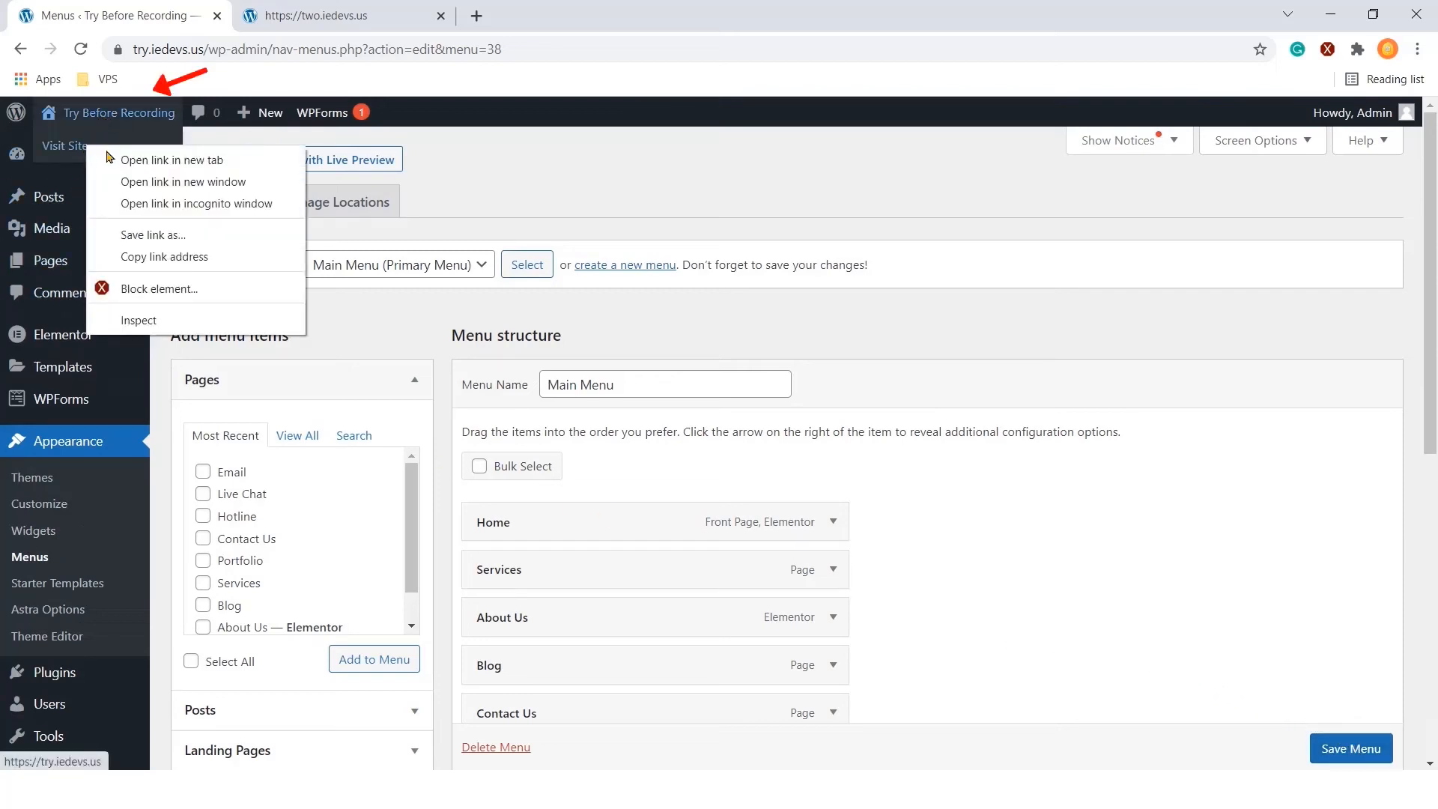
{"action": "left_click", "coordinate": [172, 160]}
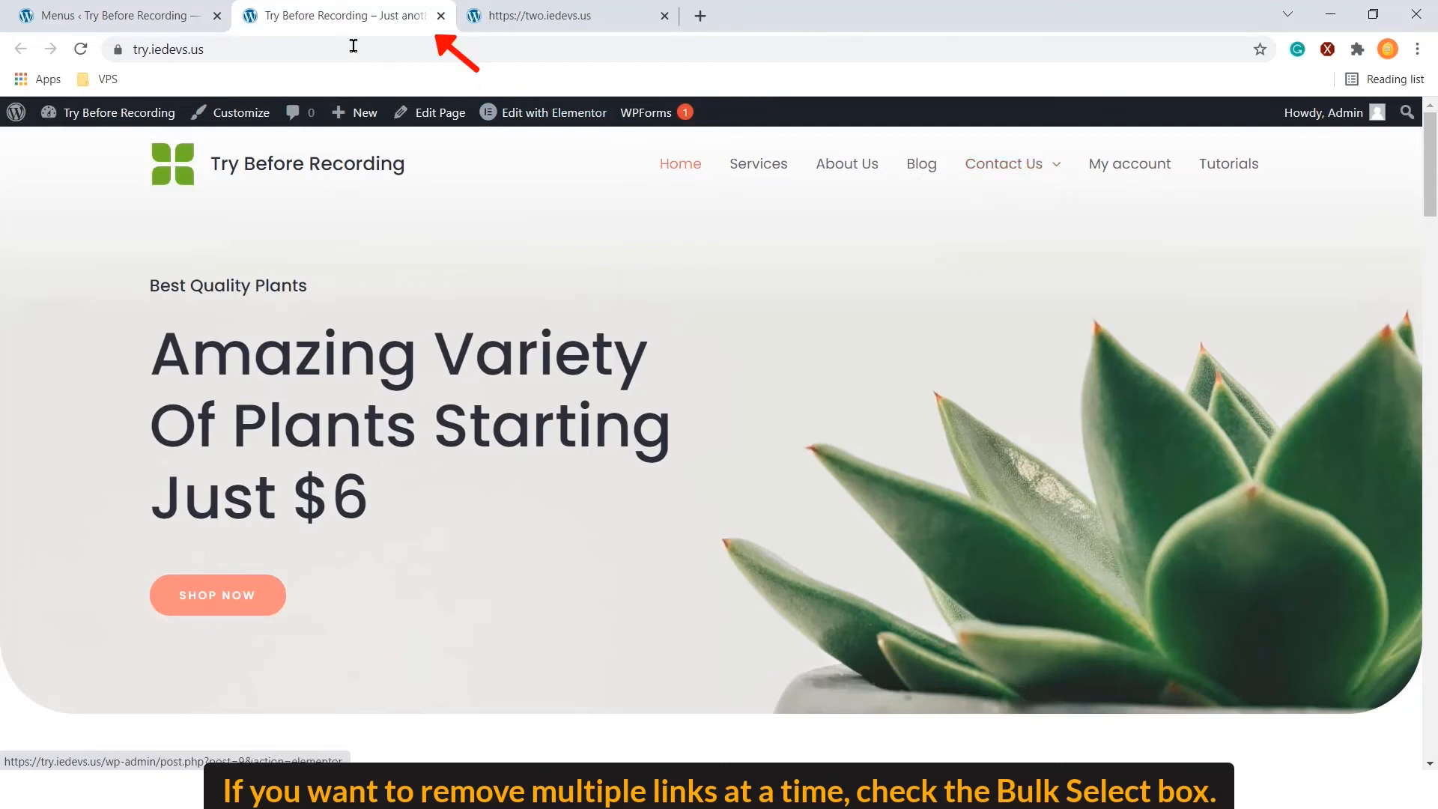
{"action": "left_click", "coordinate": [113, 16]}
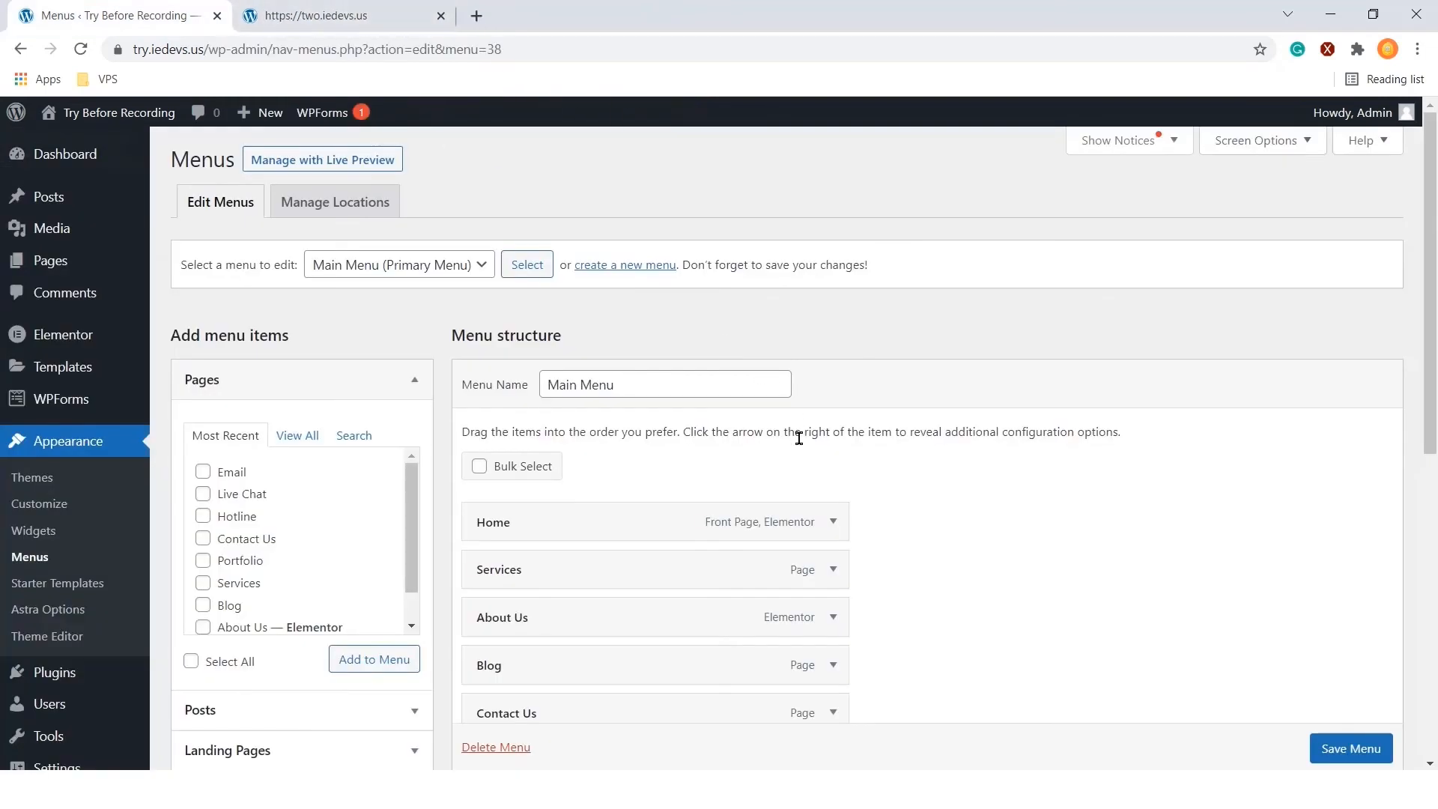
Bulk-remove Blog and Tutorials from Main Menu and save it
{"action": "left_click", "coordinate": [483, 538]}
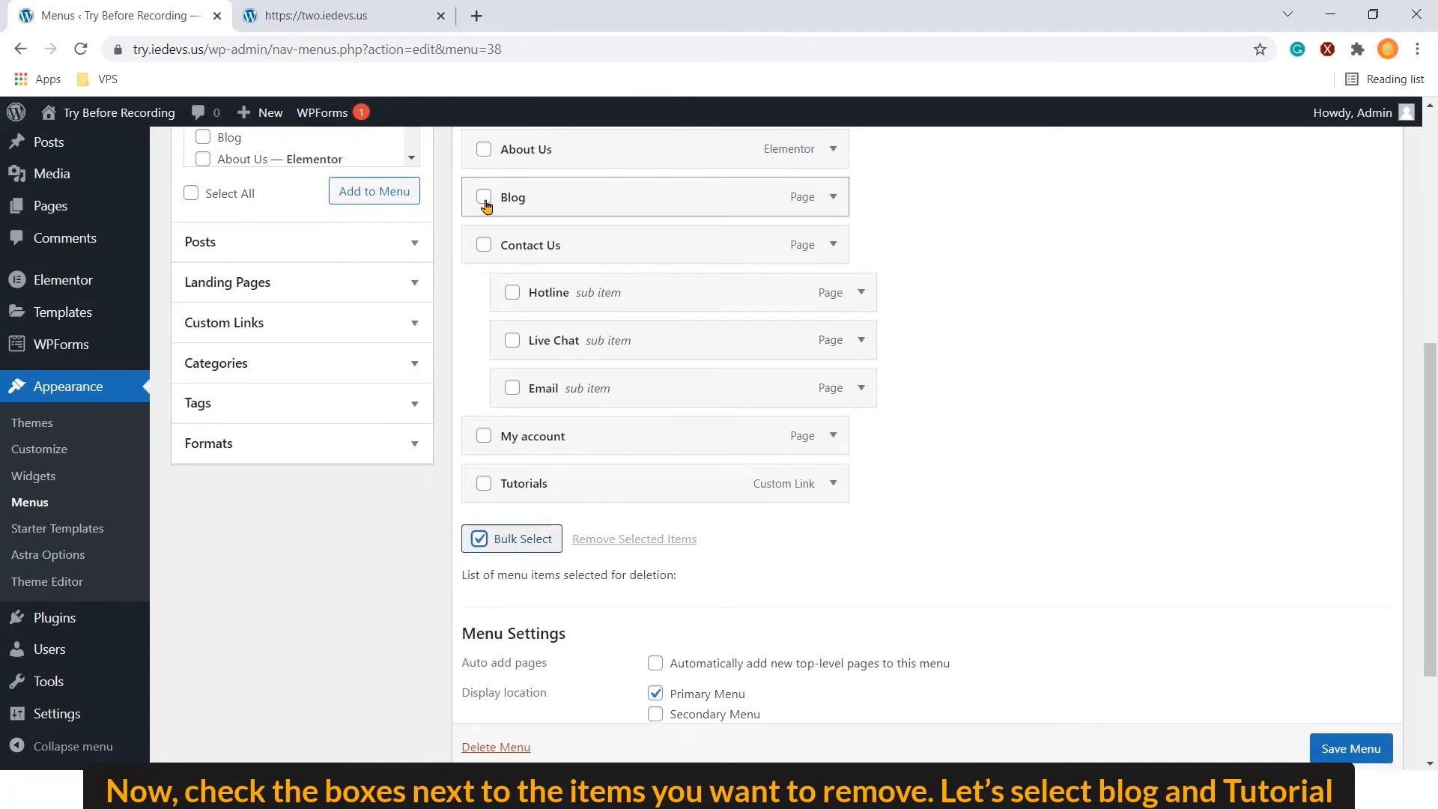
{"action": "left_click", "coordinate": [484, 197]}
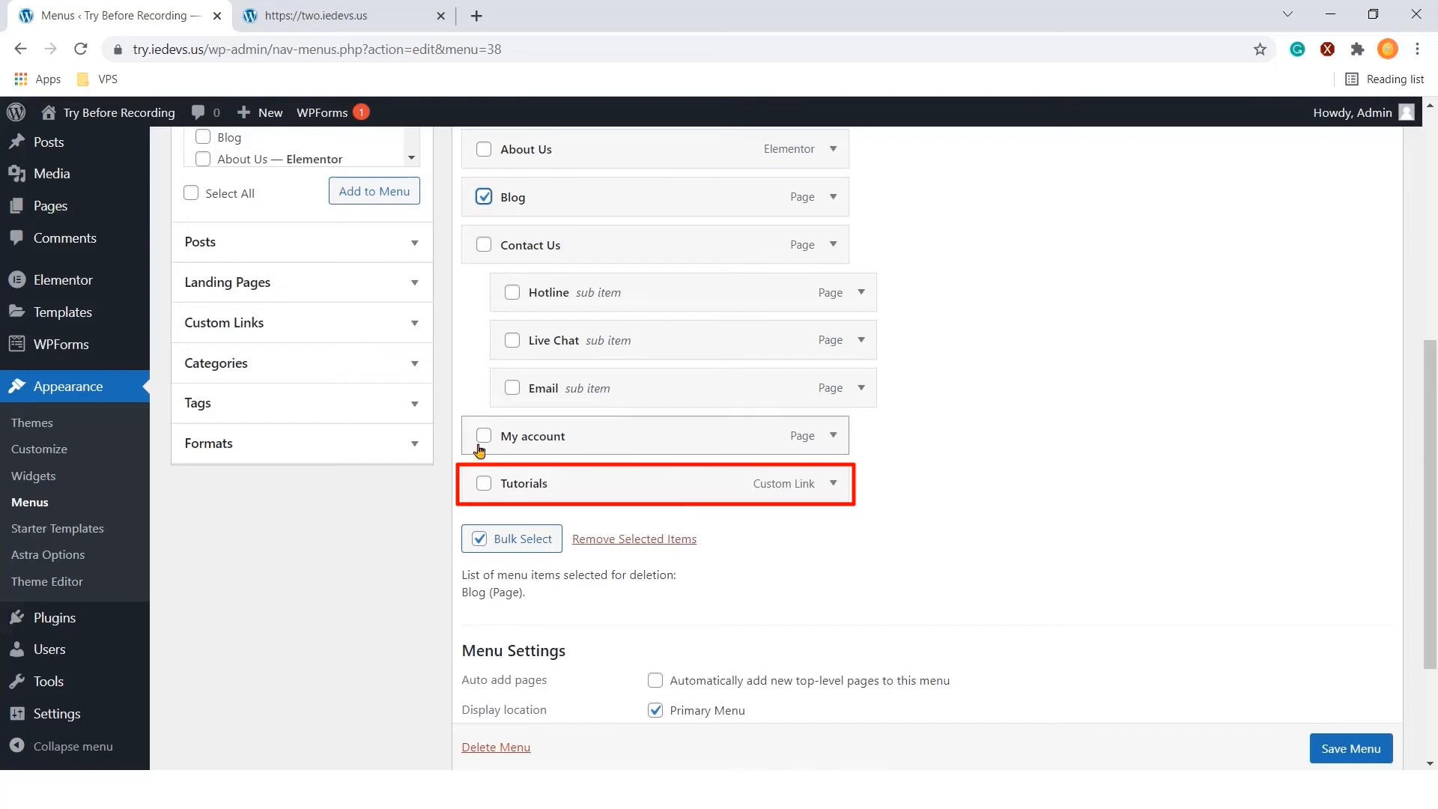
{"action": "left_click", "coordinate": [483, 483]}
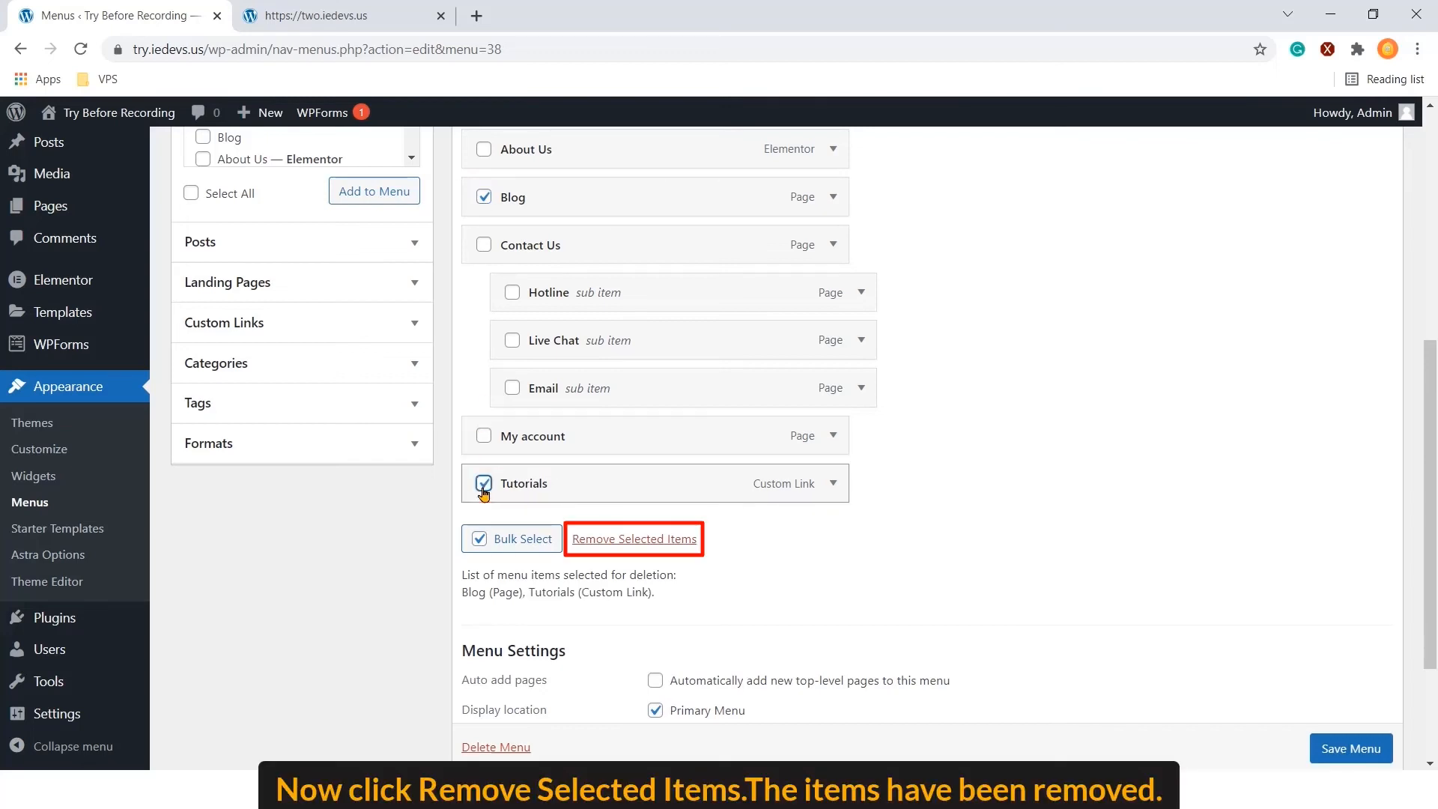
{"action": "left_click", "coordinate": [635, 539]}
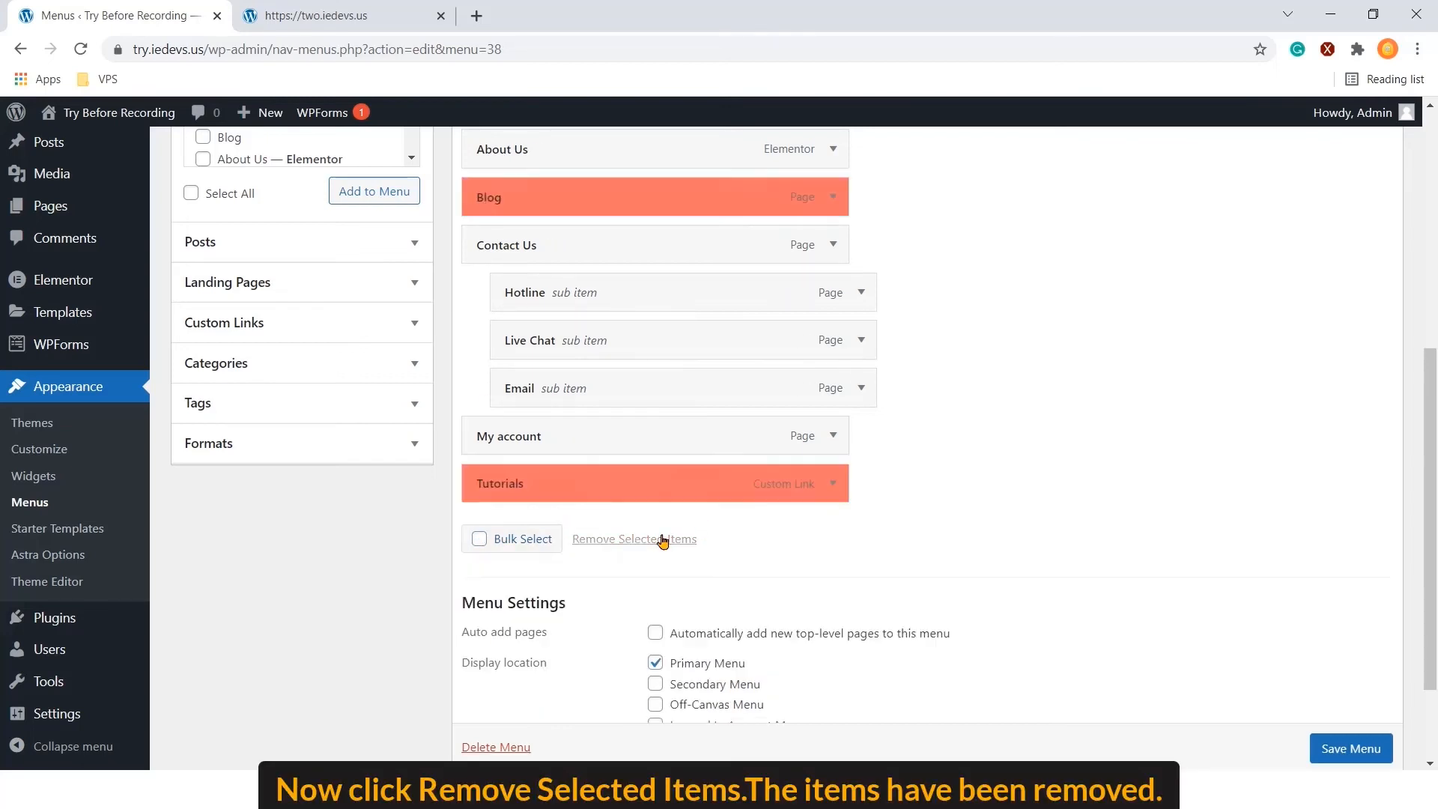
{"action": "left_click", "coordinate": [634, 539]}
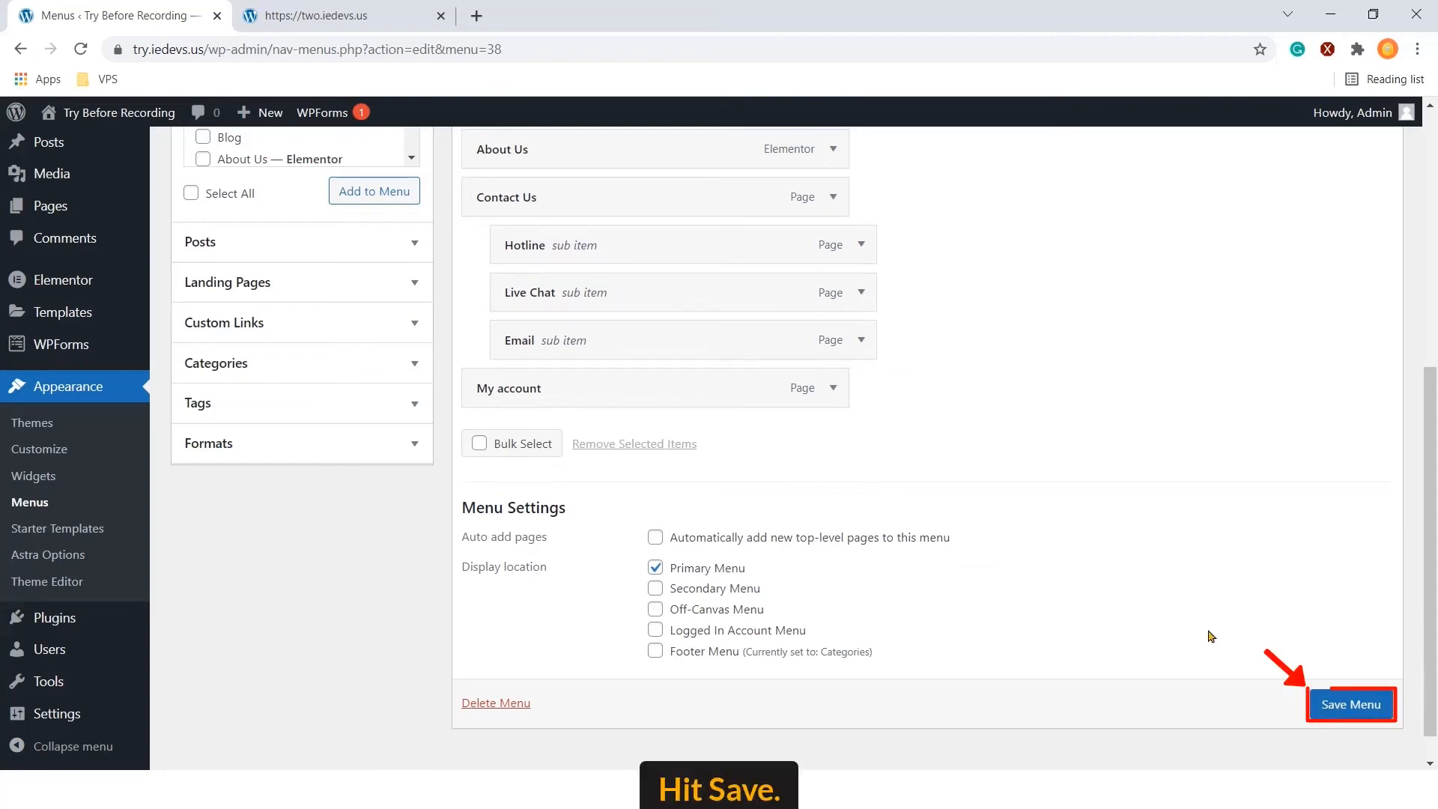
{"action": "left_click", "coordinate": [1351, 705]}
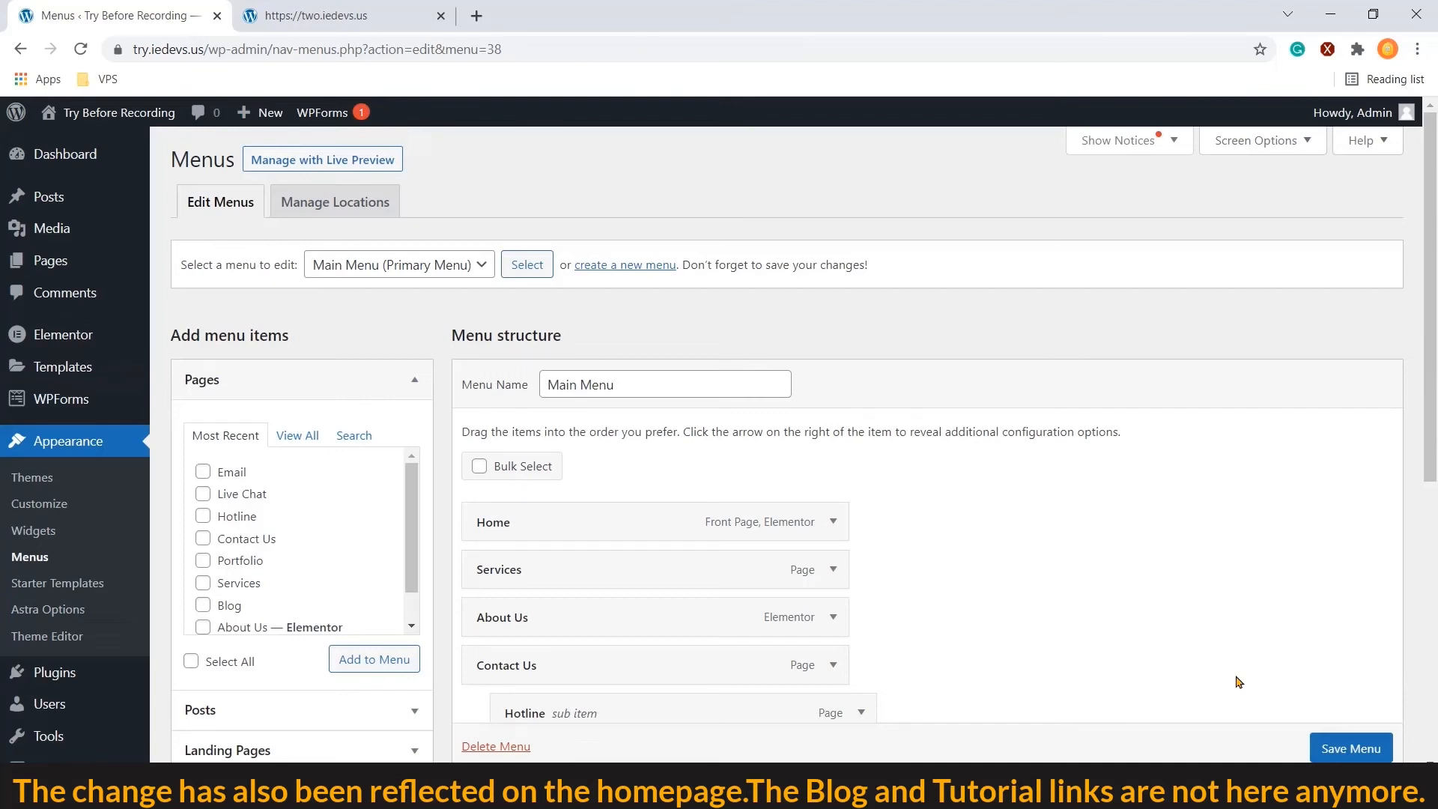
{"action": "right_click", "coordinate": [118, 113]}
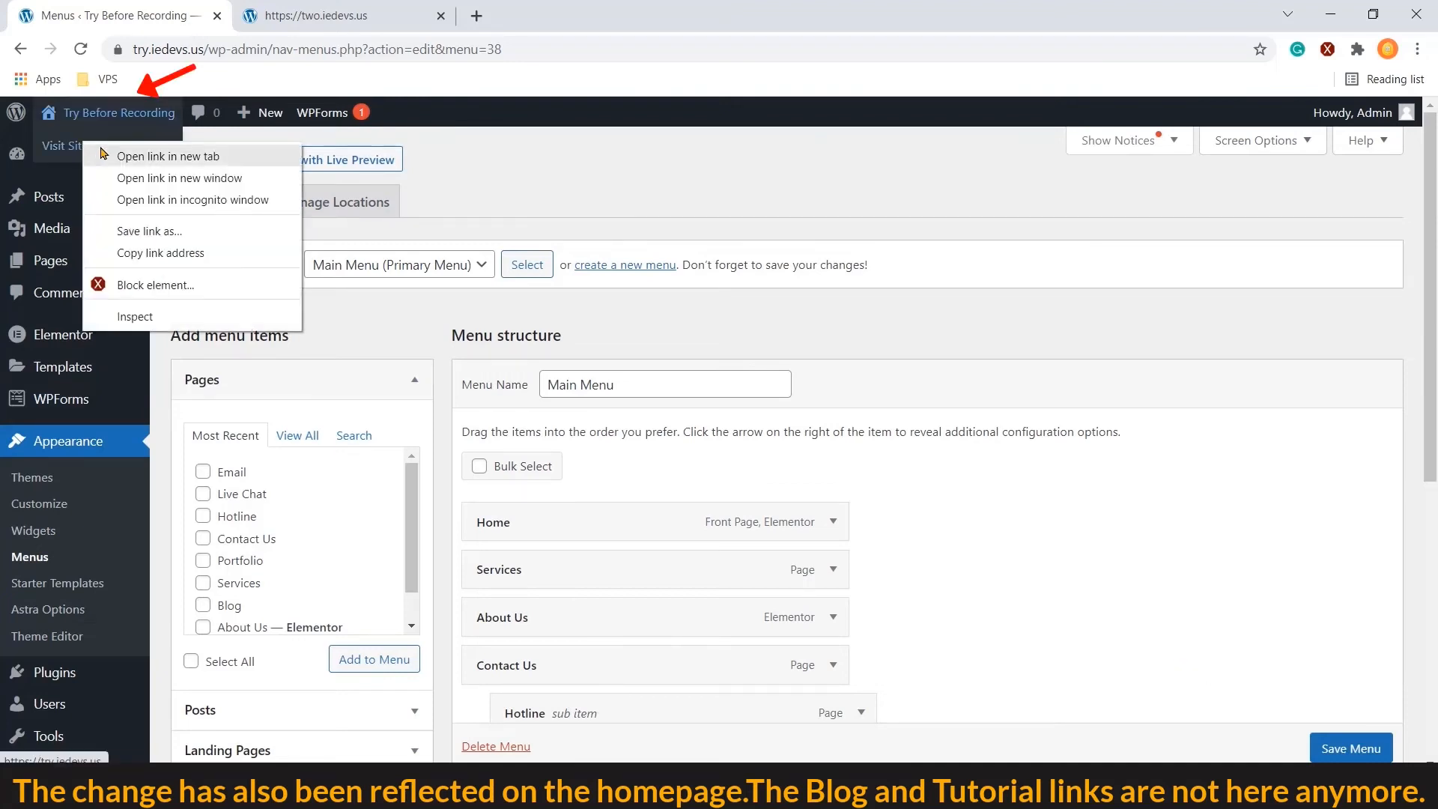
{"action": "left_click", "coordinate": [168, 156]}
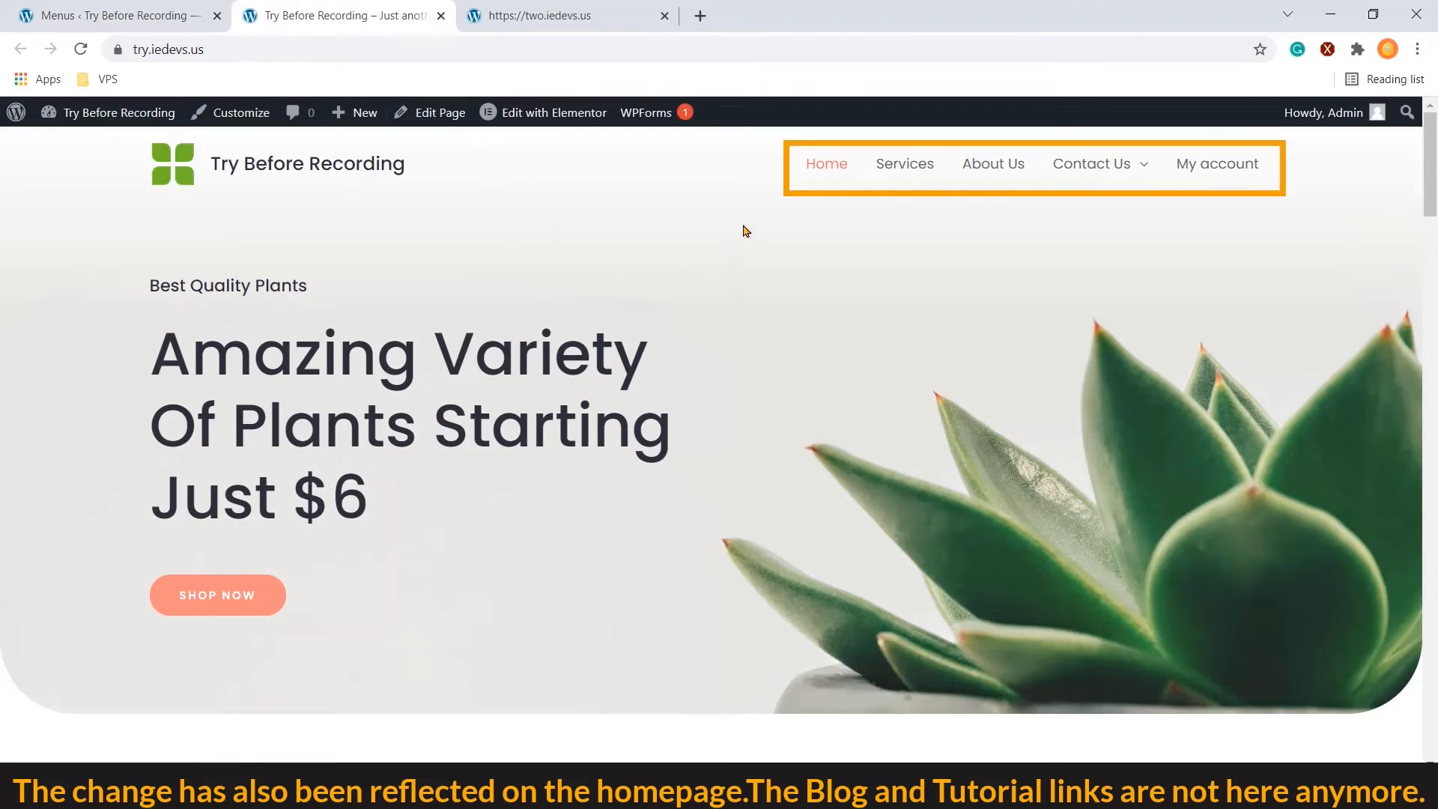
{"action": "mouse_move", "coordinate": [1181, 168]}
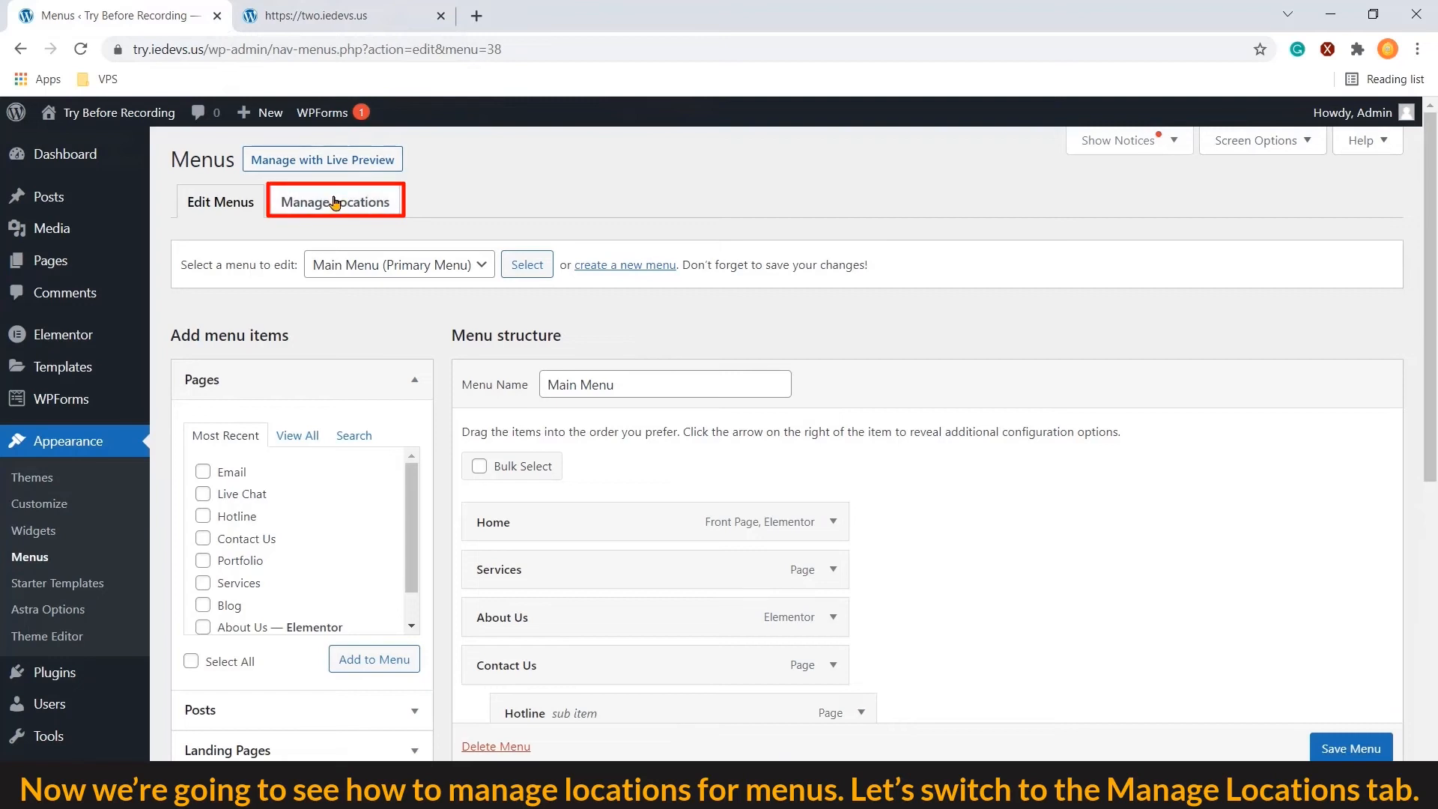
Review Manage Locations (Main Menu in Primary, Categories in Footer) and return to Edit Menus
{"action": "left_click", "coordinate": [335, 200]}
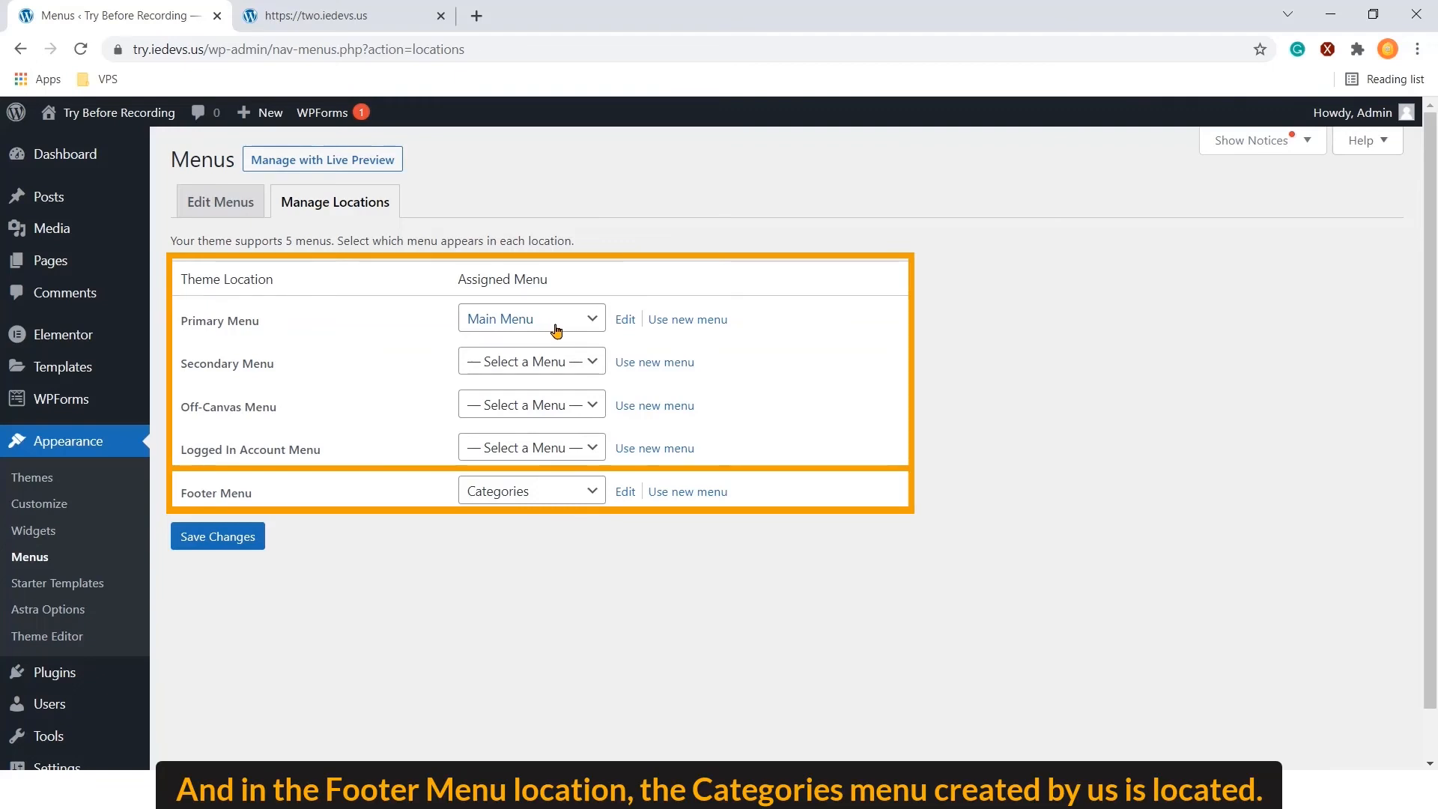
{"action": "mouse_move", "coordinate": [513, 517]}
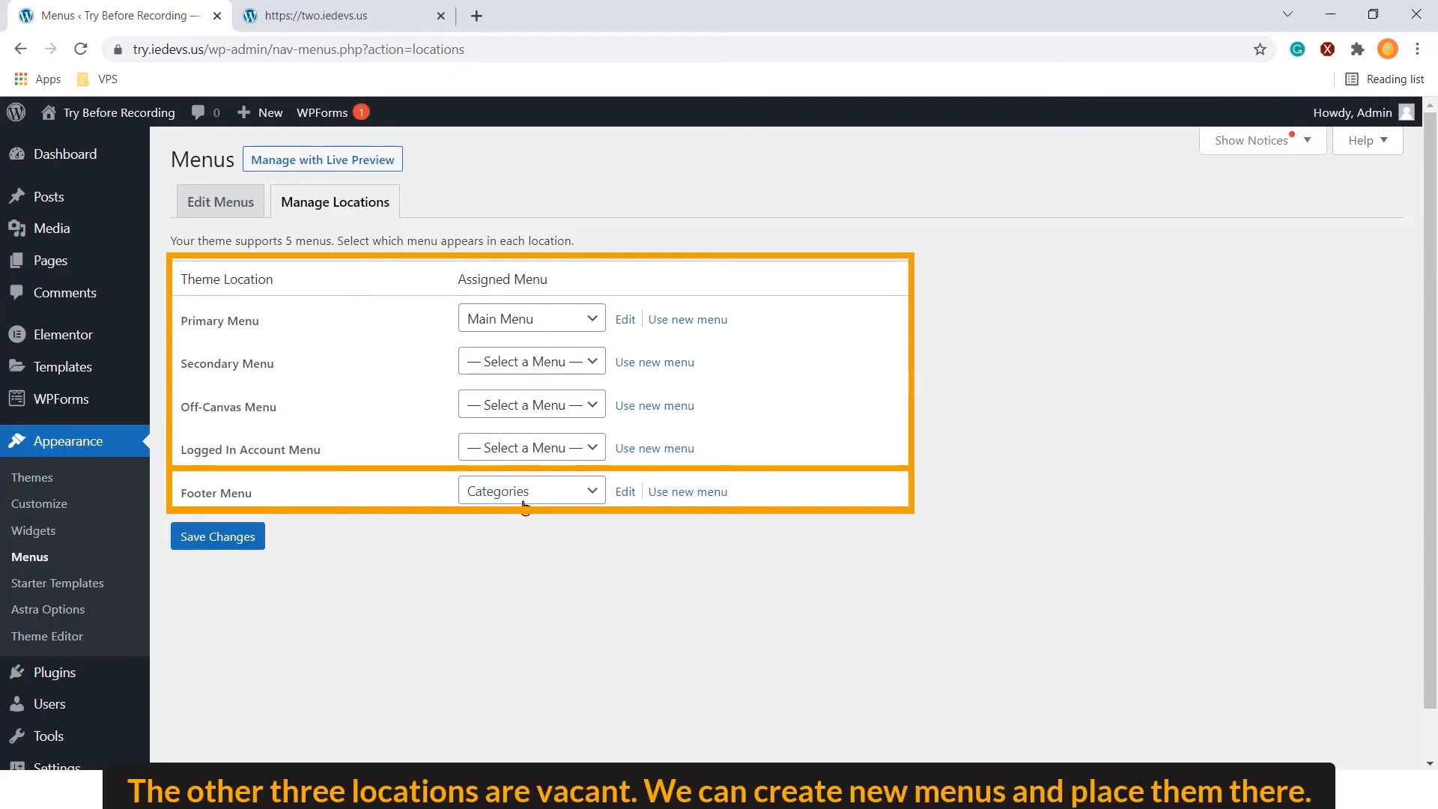
{"action": "mouse_move", "coordinate": [546, 365]}
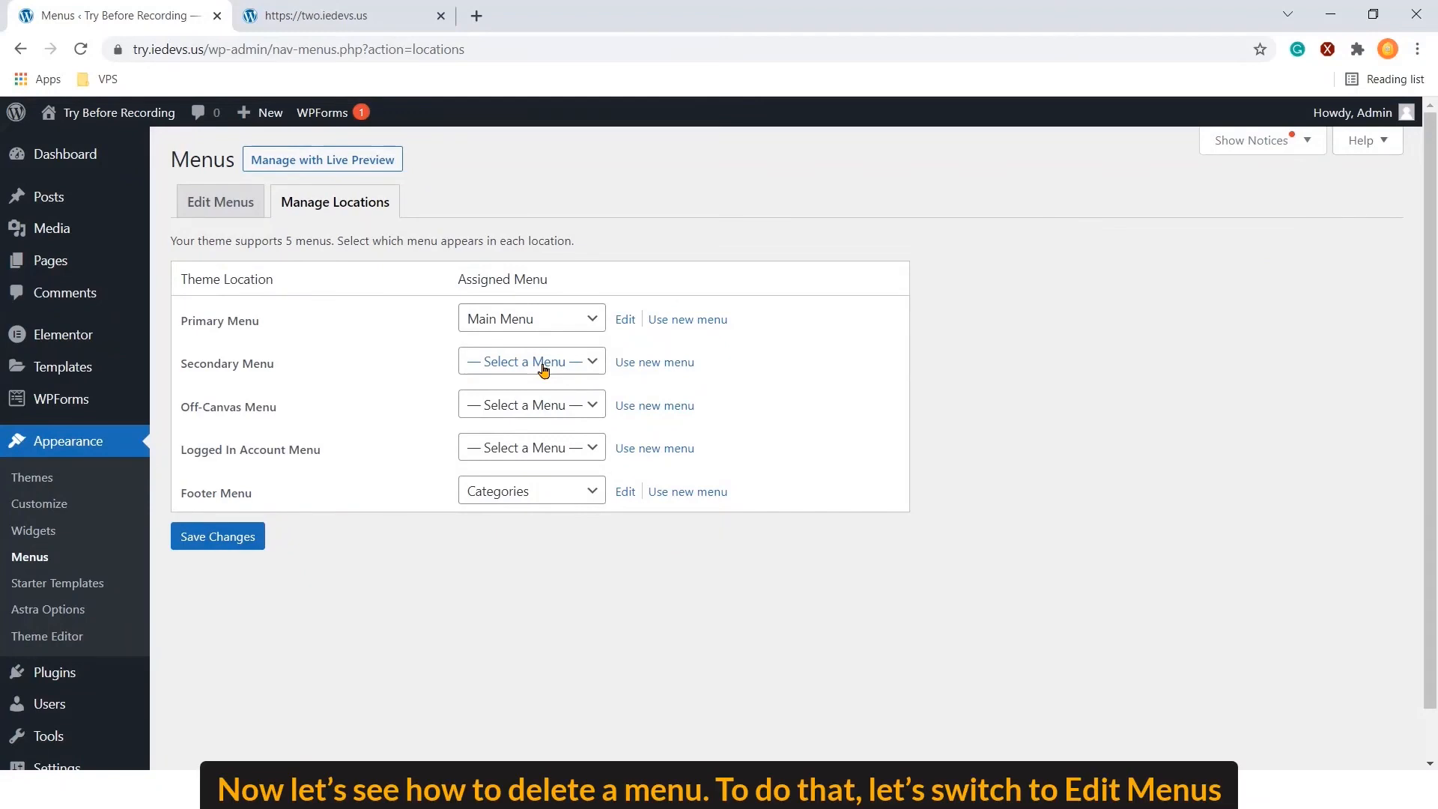
{"action": "mouse_move", "coordinate": [540, 374]}
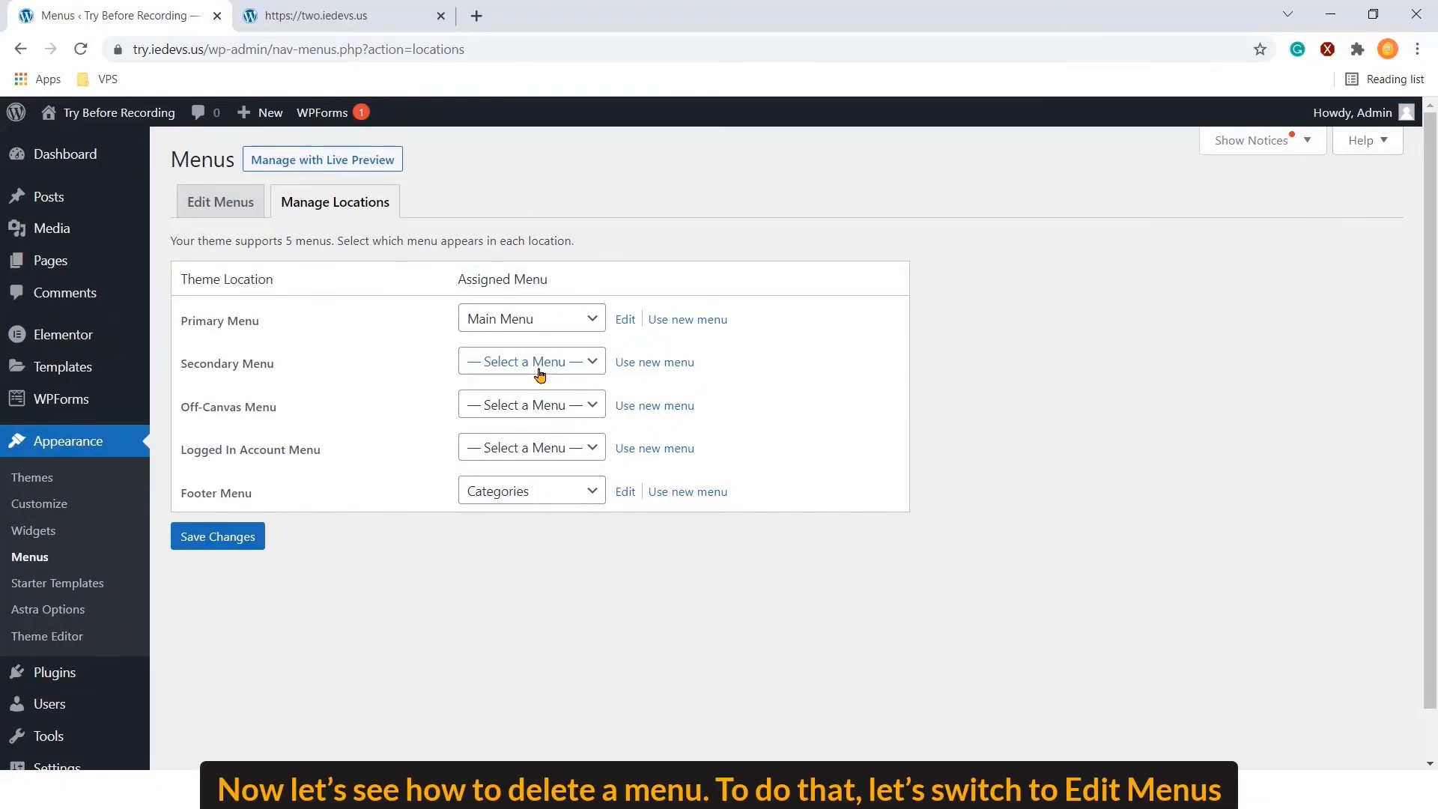
{"action": "left_click", "coordinate": [220, 202]}
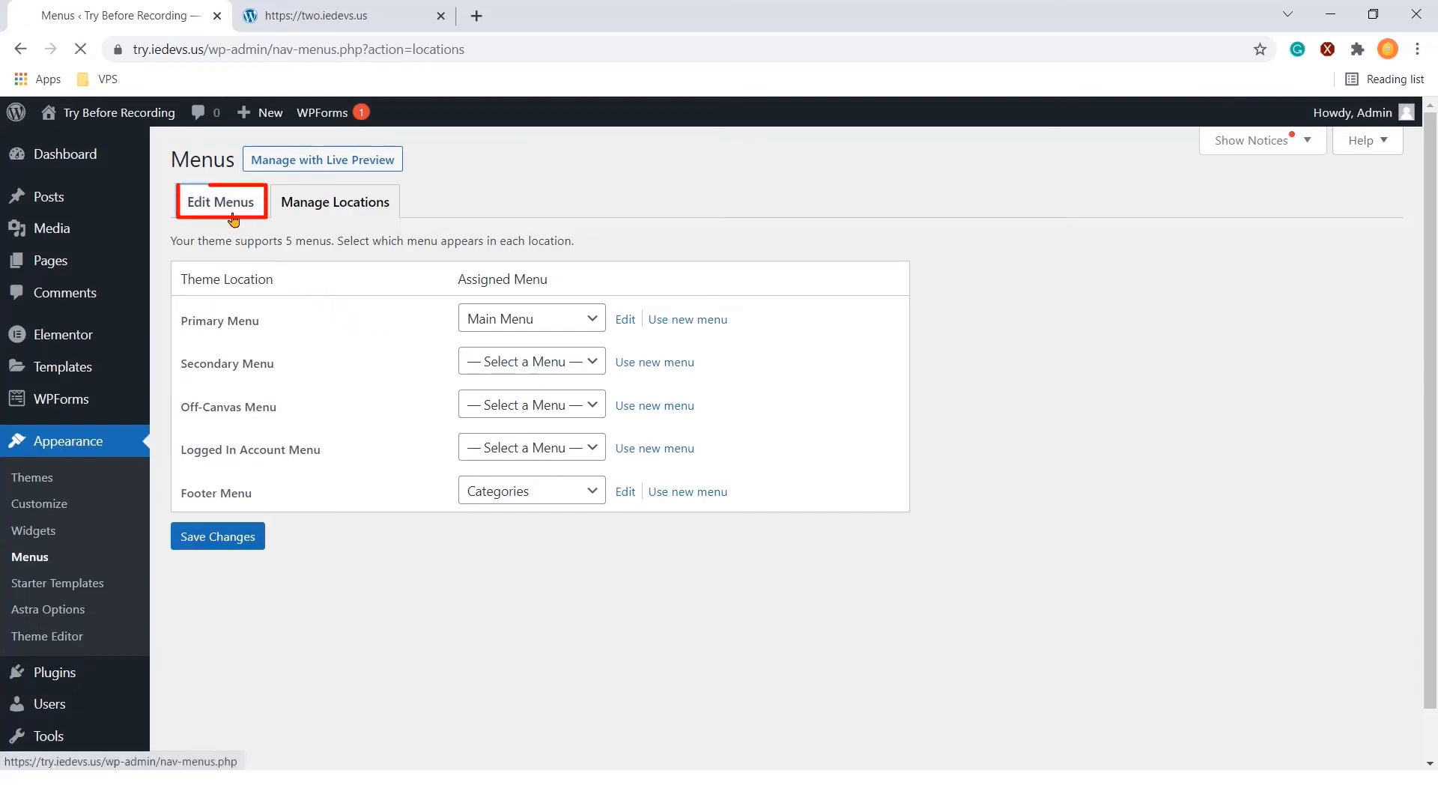
Load the Categories (Footer Menu) menu and permanently delete it, leaving Main Menu open
{"action": "left_click", "coordinate": [221, 202]}
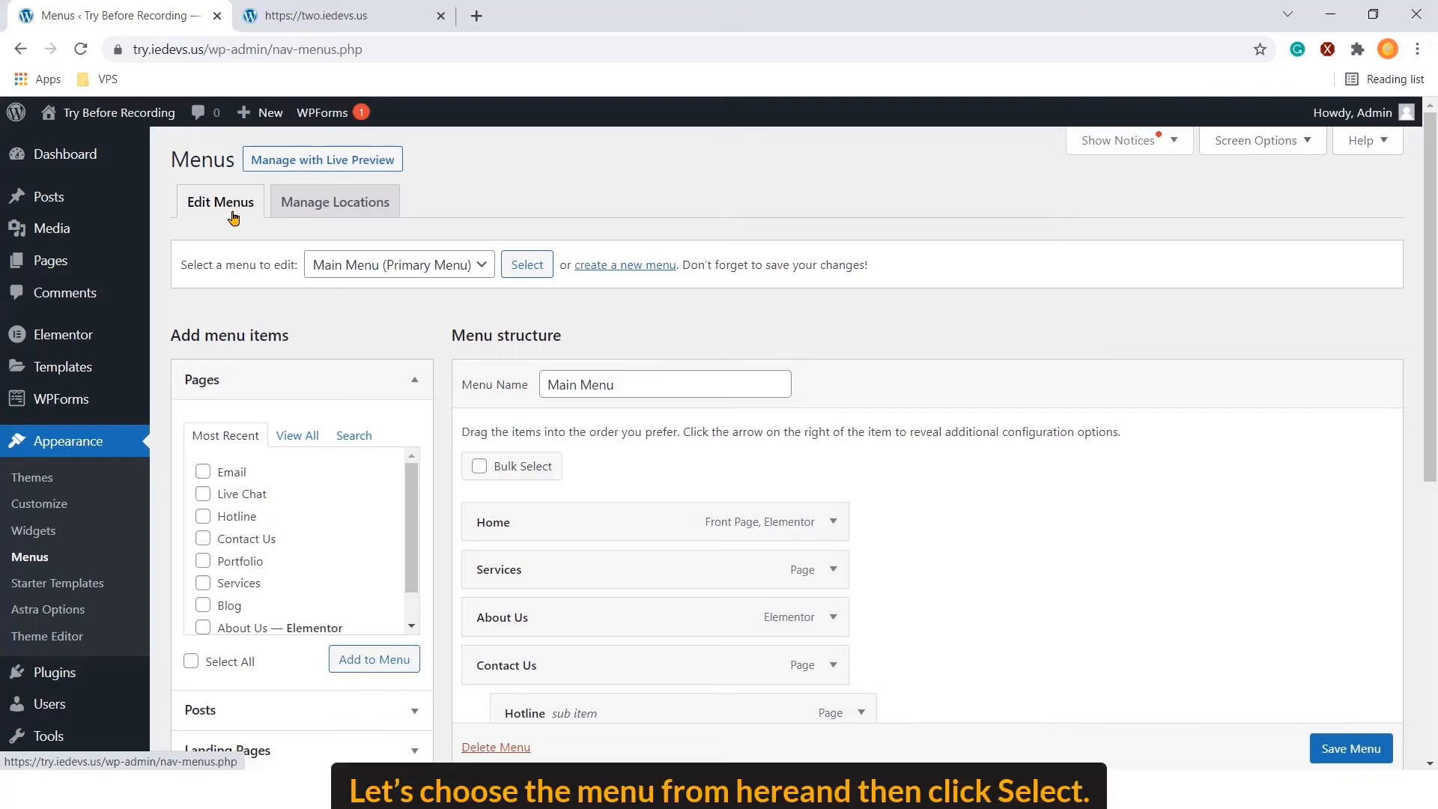
{"action": "left_click", "coordinate": [397, 264]}
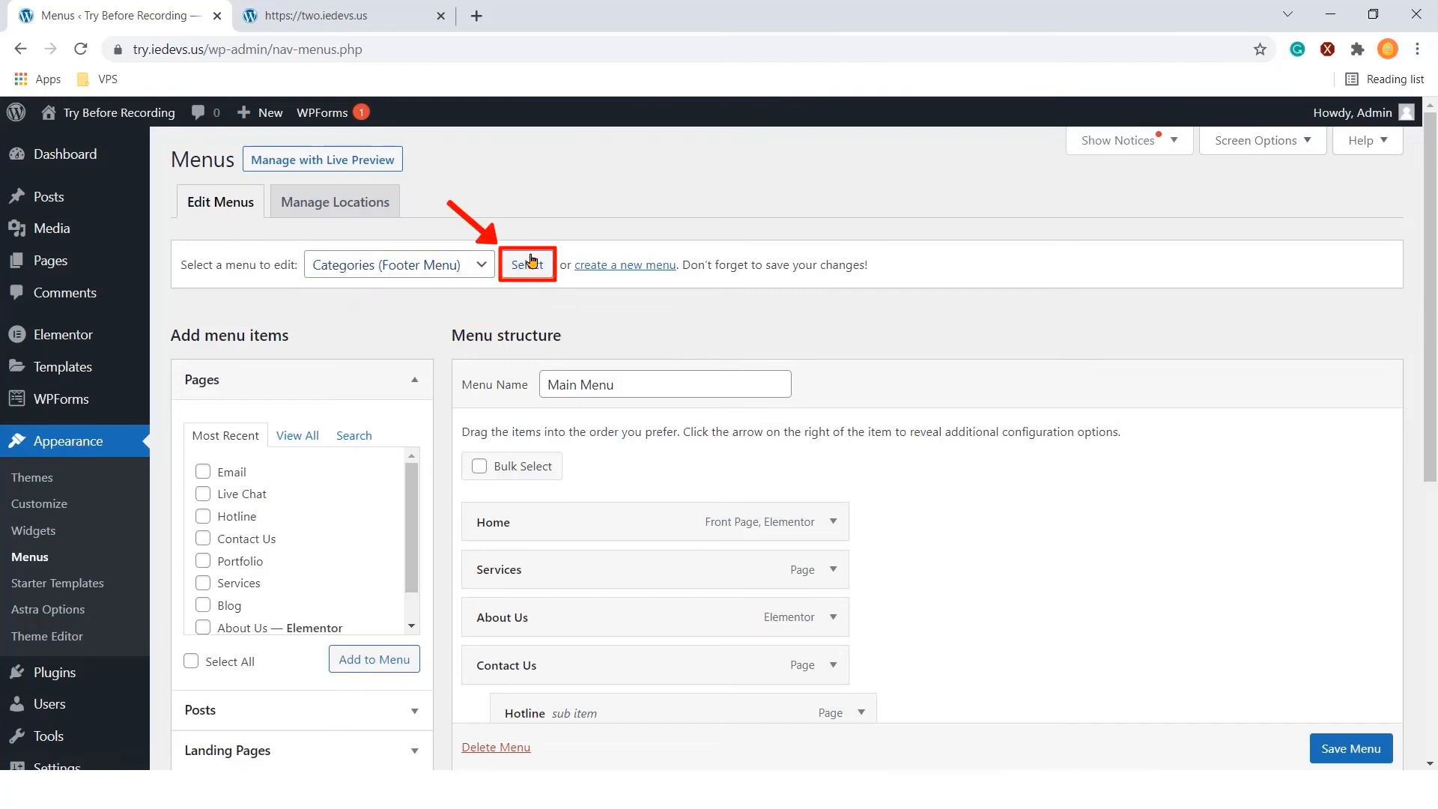
{"action": "left_click", "coordinate": [528, 264]}
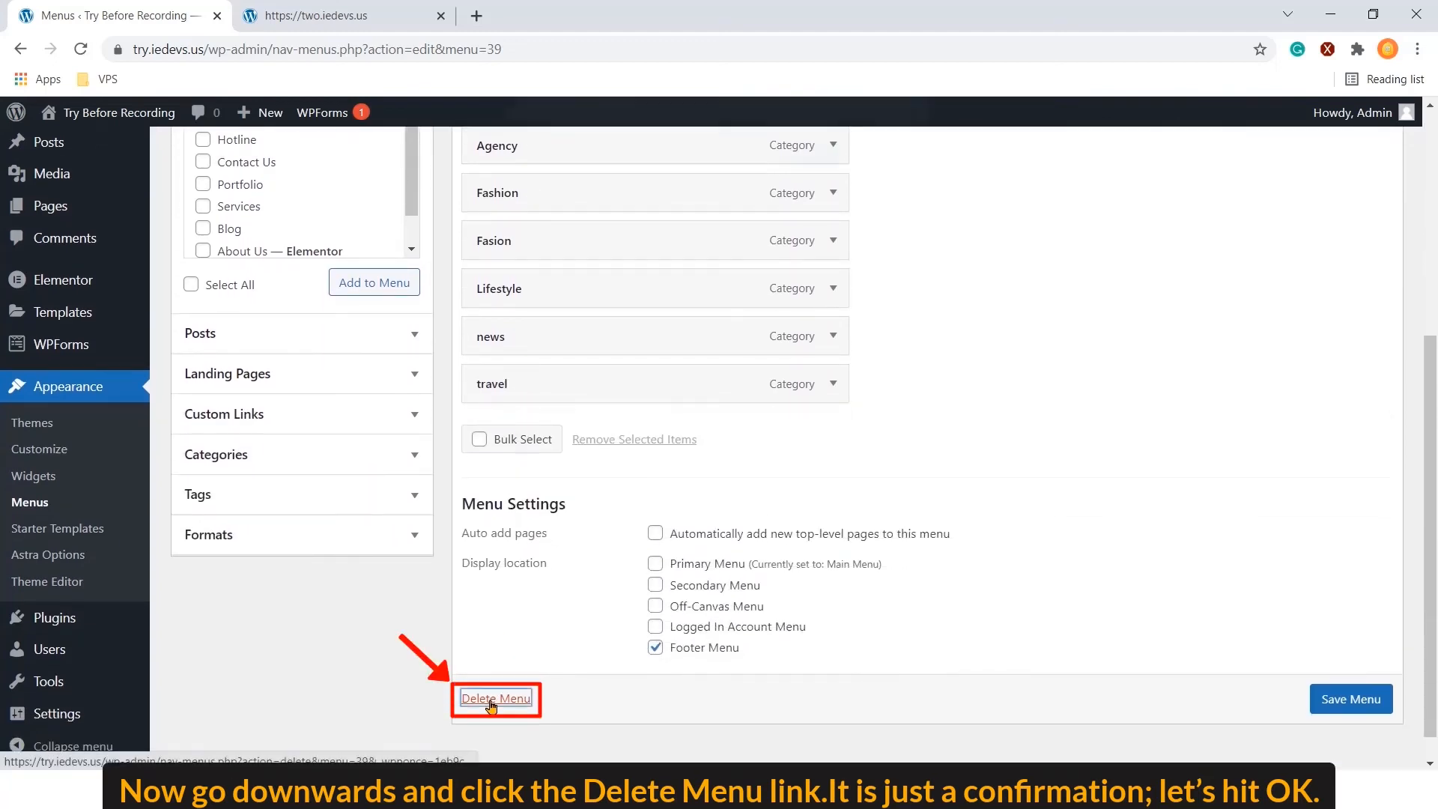
{"action": "left_click", "coordinate": [495, 698]}
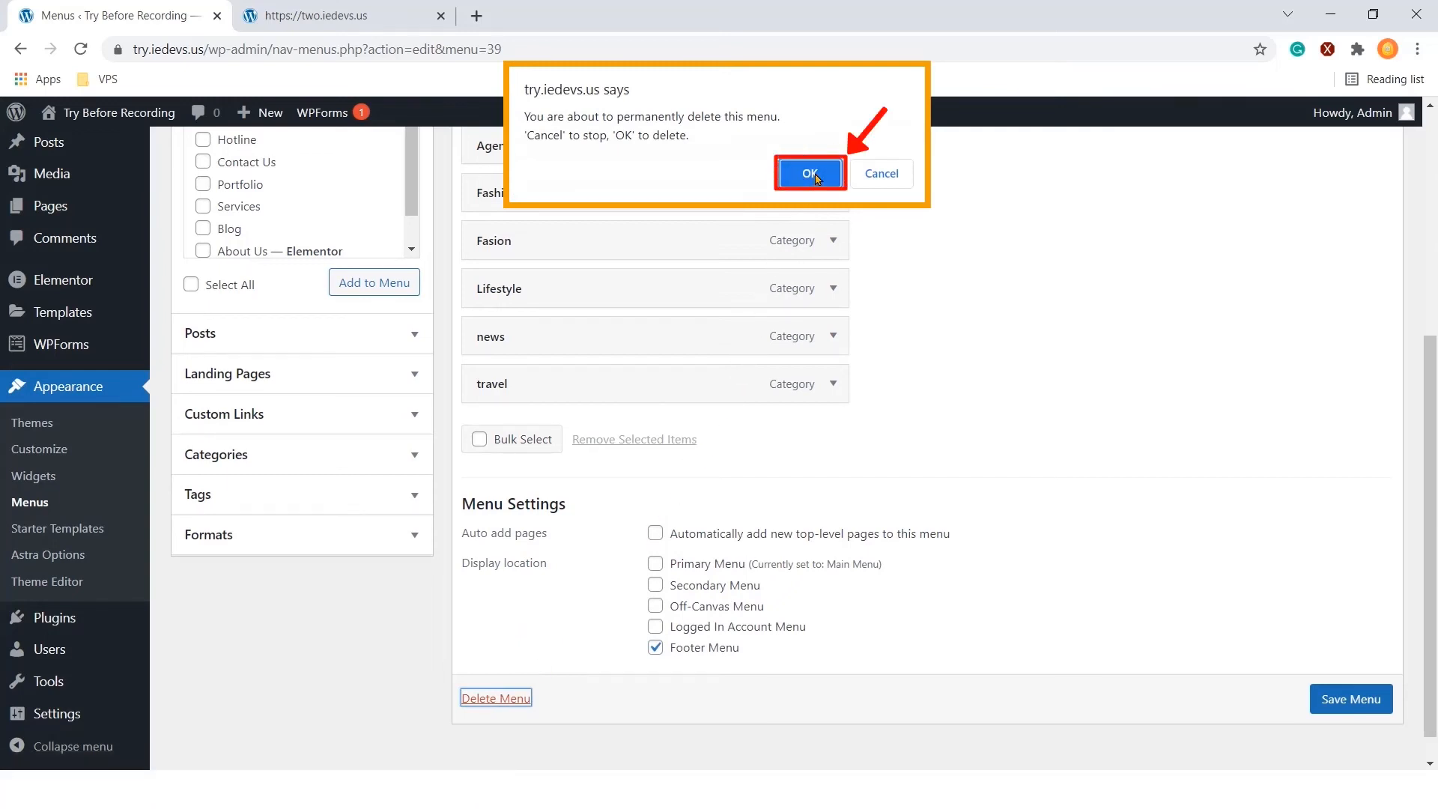
{"action": "left_click", "coordinate": [811, 173]}
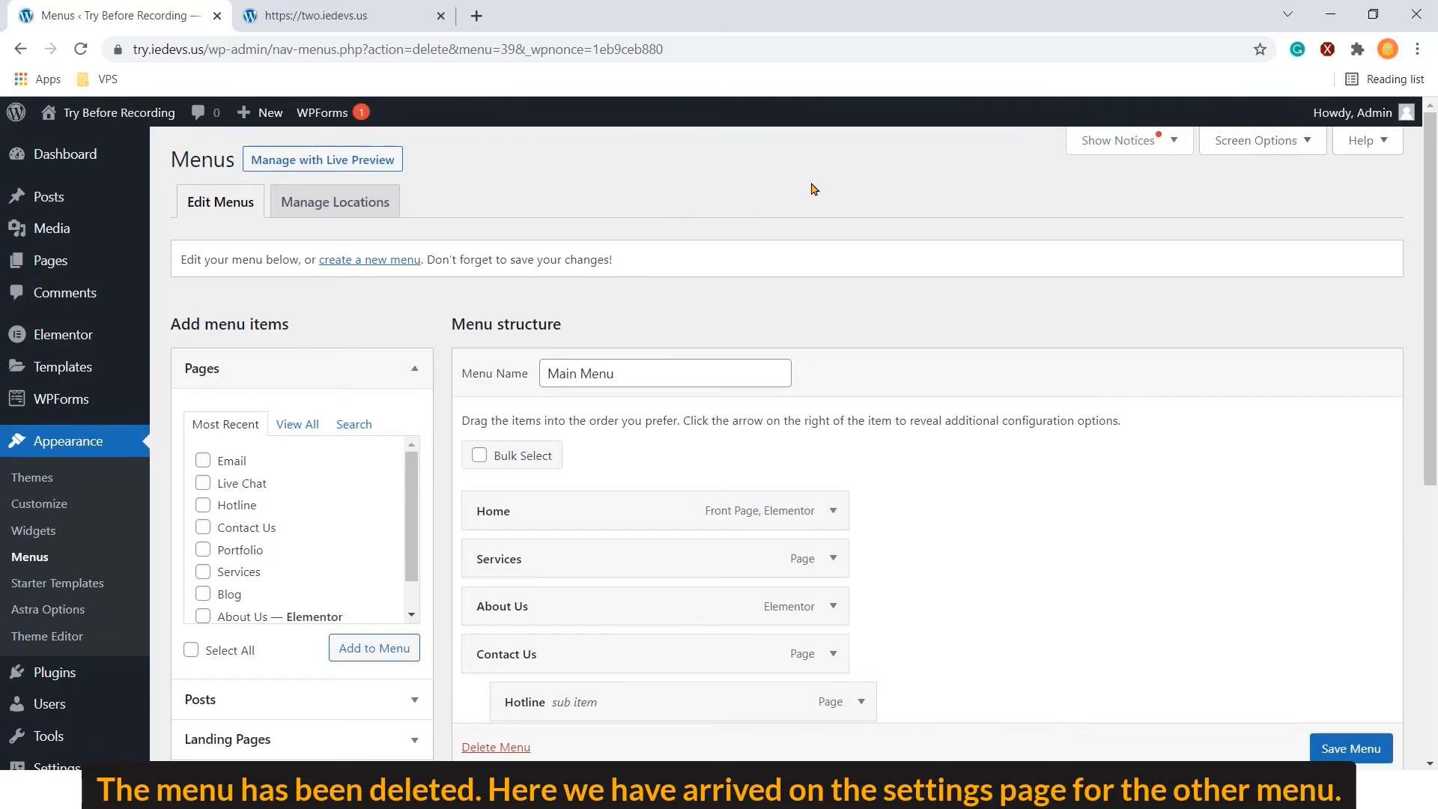
{"action": "scroll", "scroll_direction": "down", "scroll_amount": 3}
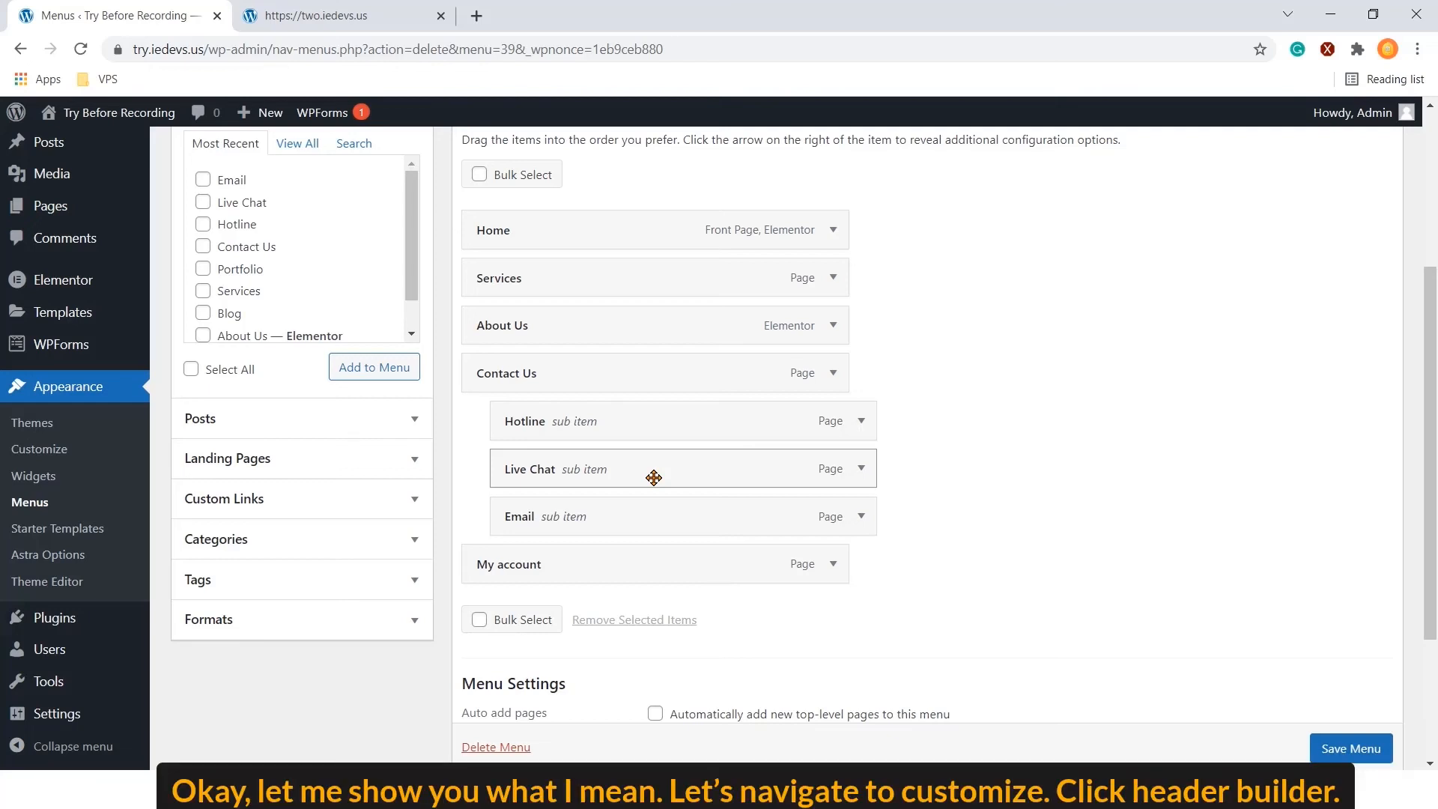
Remove the Primary Menu element from the header in the Customizer's Header Builder and publish
{"action": "left_click", "coordinate": [39, 449]}
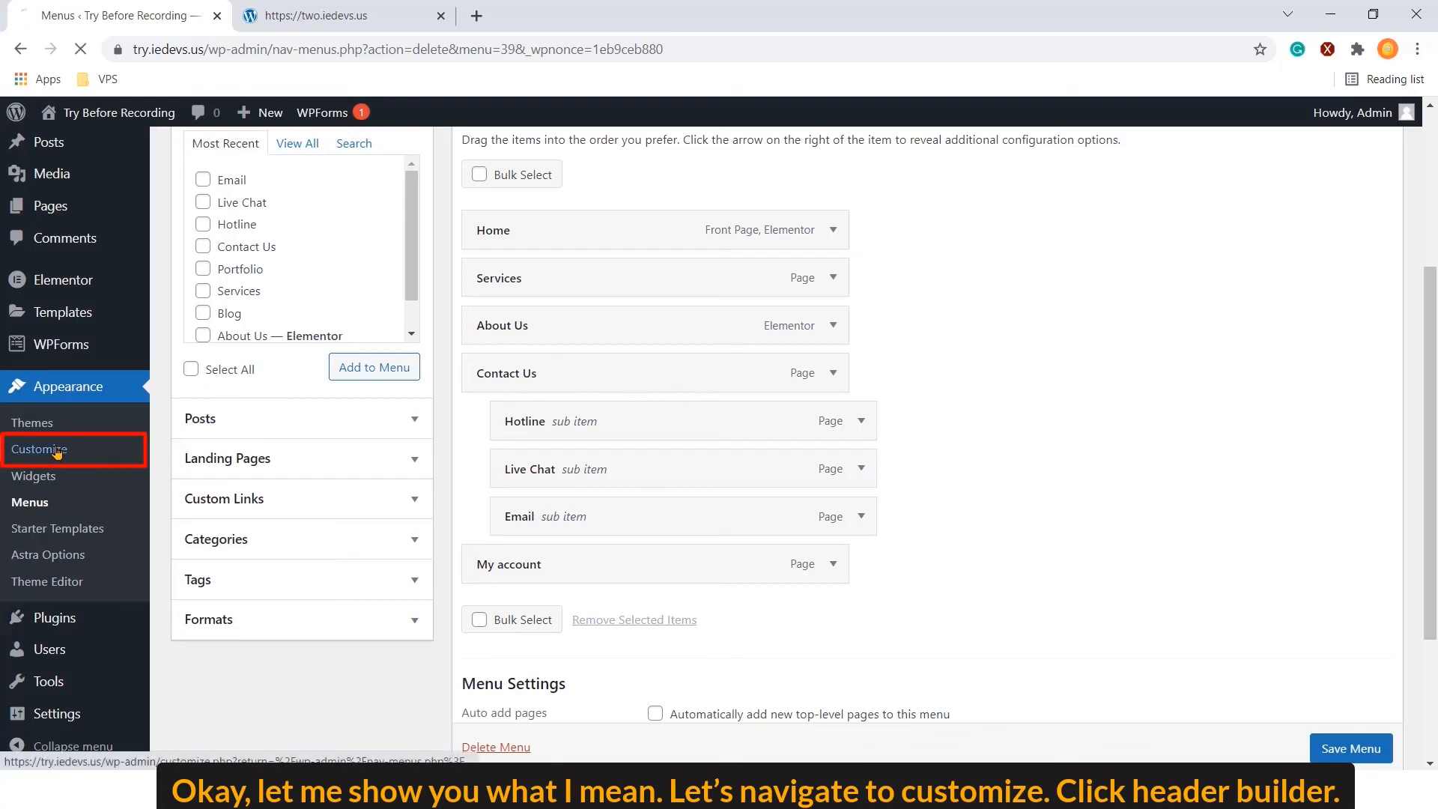
{"action": "left_click", "coordinate": [39, 449]}
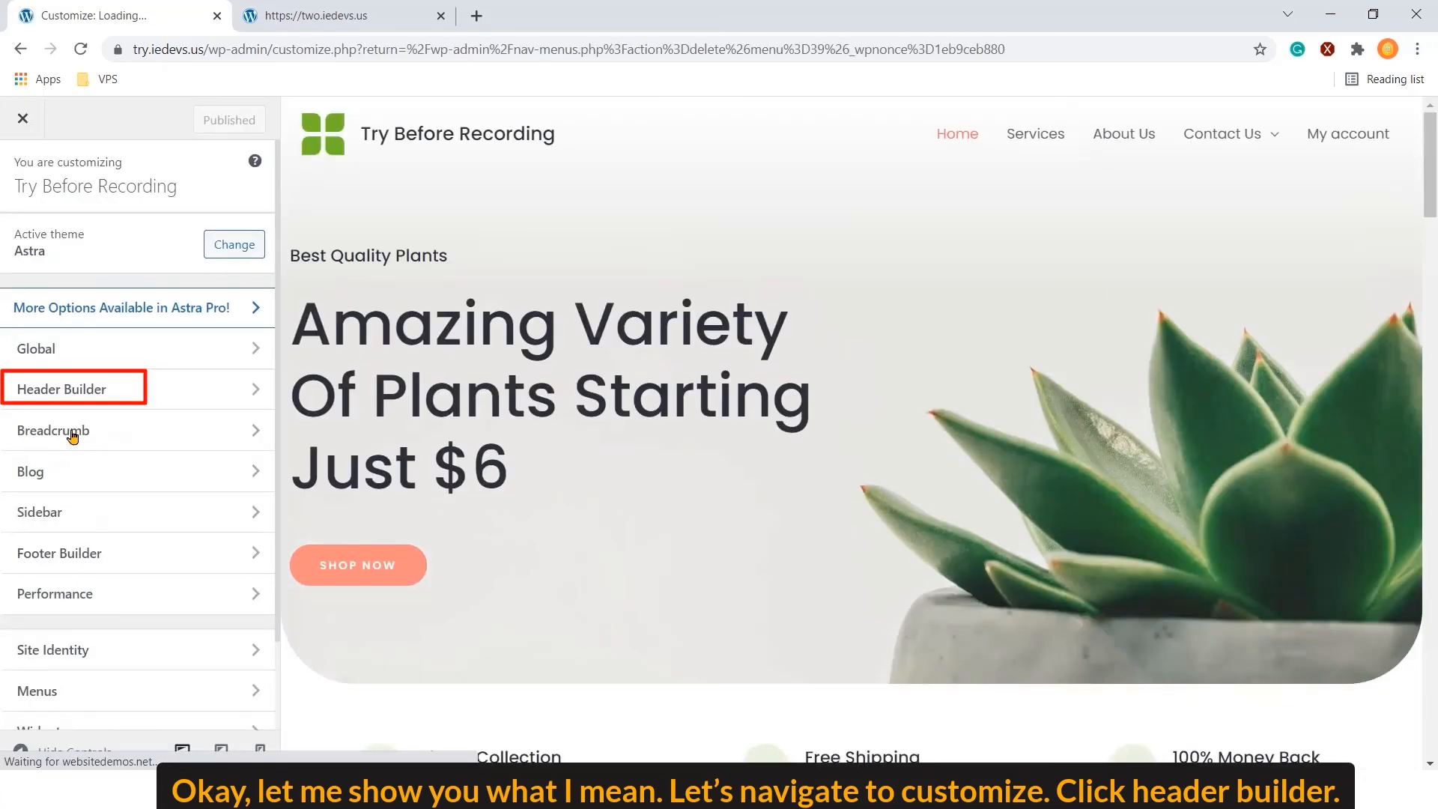
{"action": "left_click", "coordinate": [72, 389]}
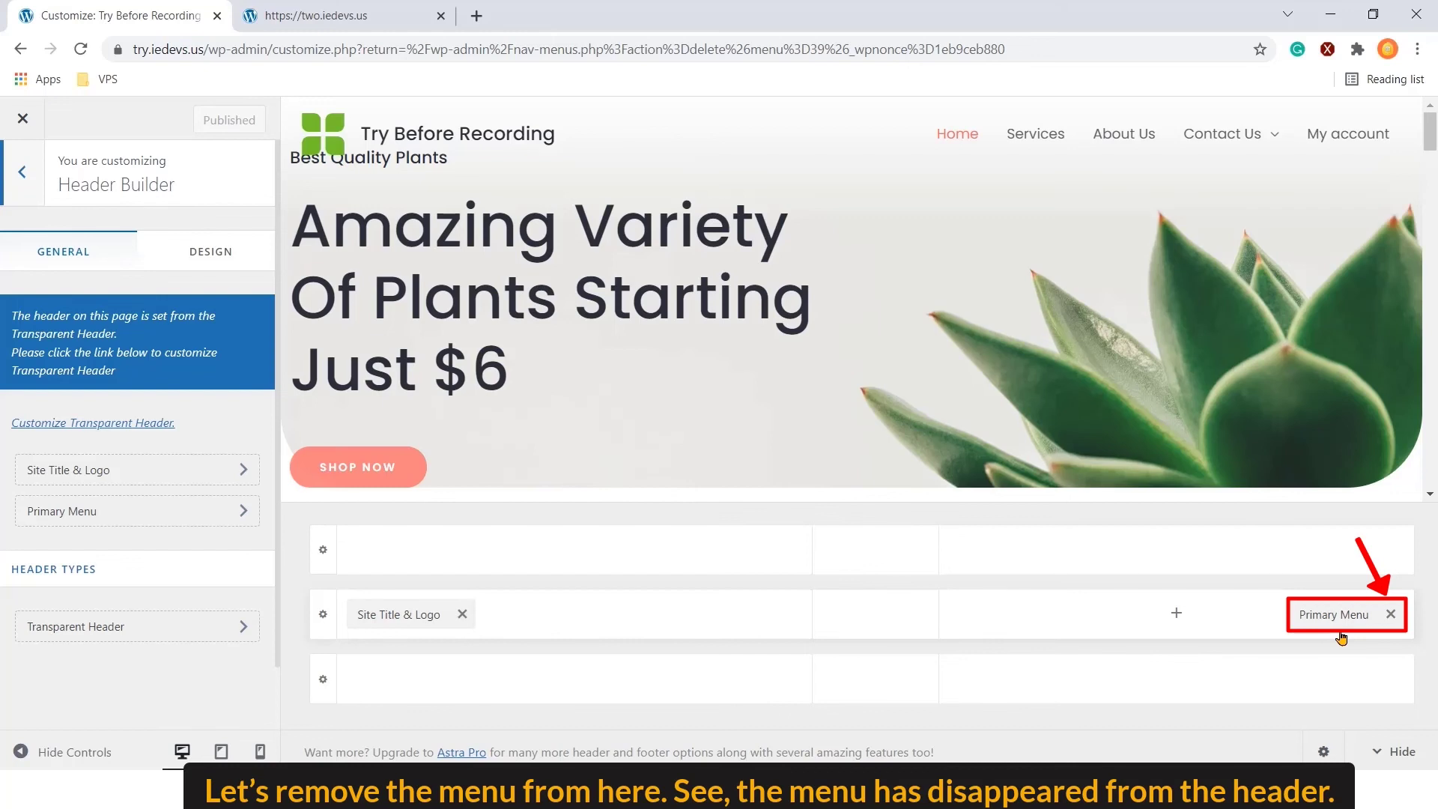
{"action": "left_click", "coordinate": [1391, 614]}
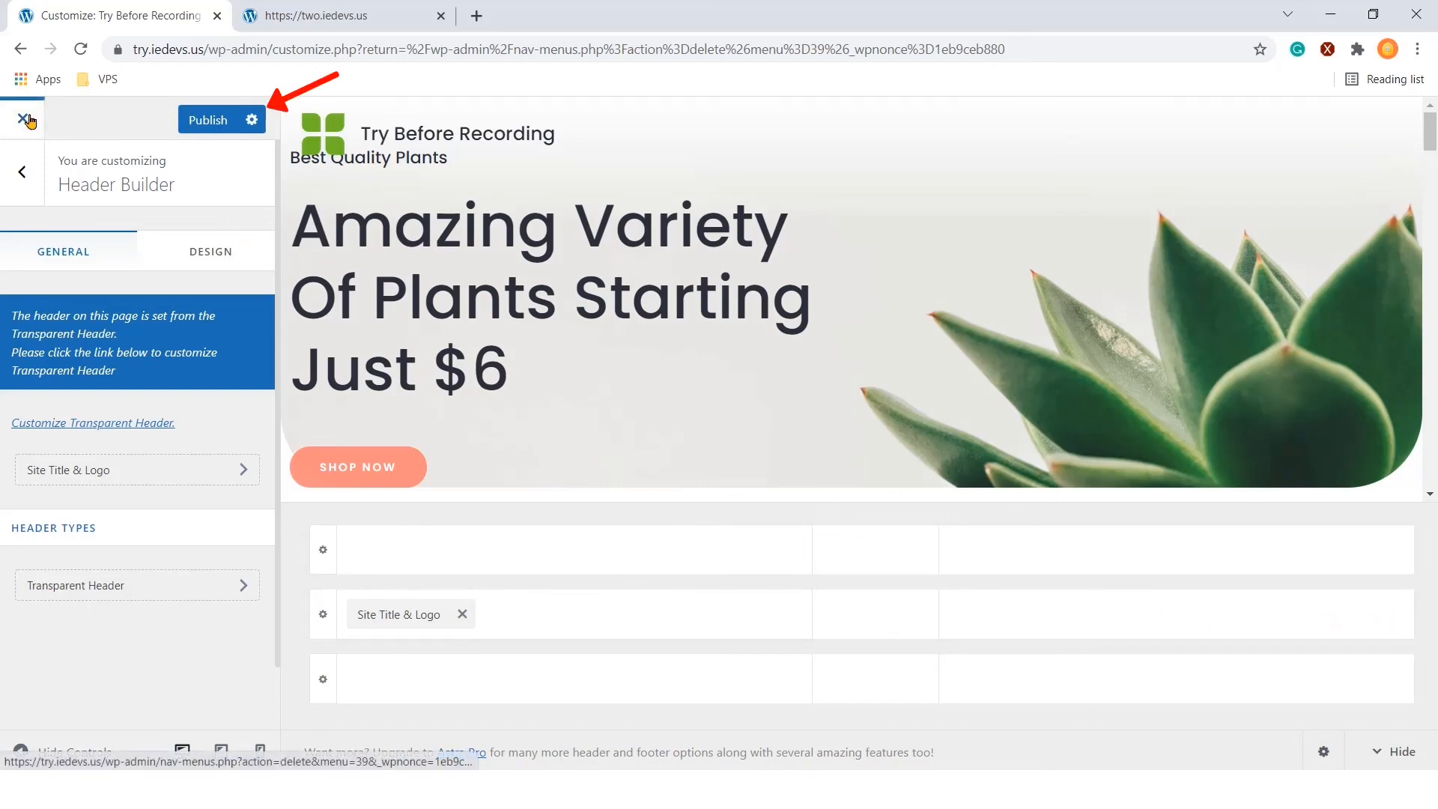
{"action": "left_click", "coordinate": [208, 120]}
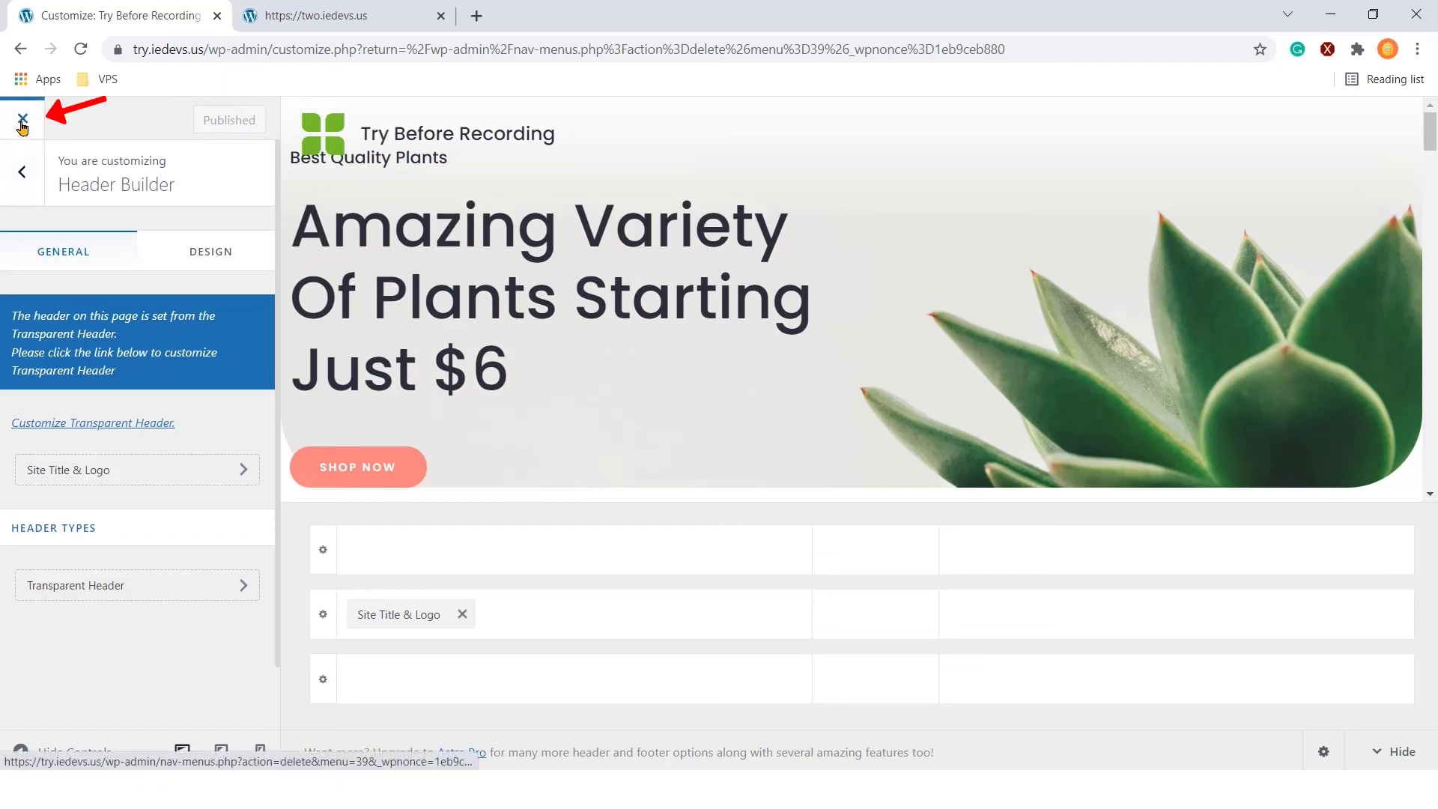
{"action": "left_click", "coordinate": [24, 120]}
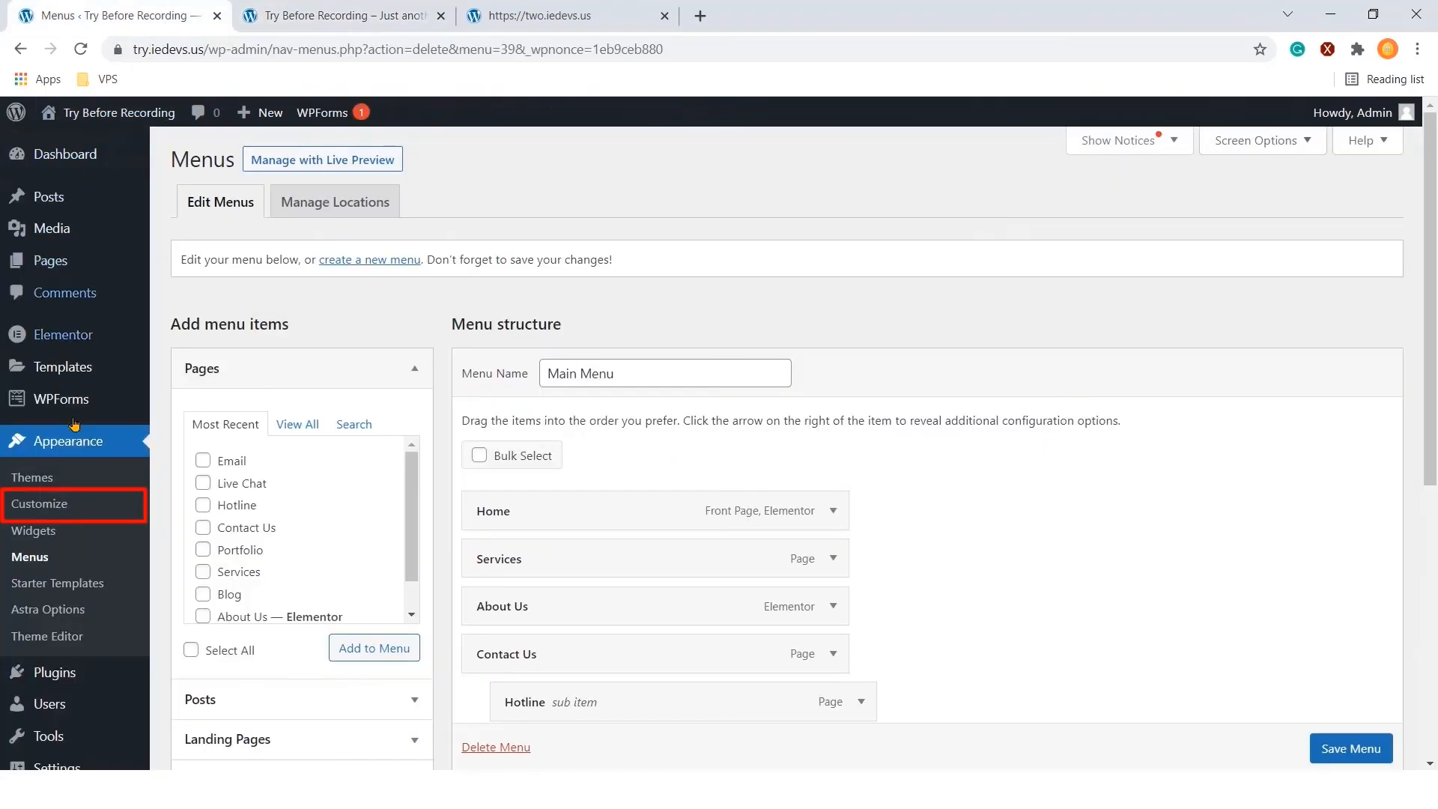
Restore the Primary Menu to the header in Header Builder, publish, and return to Menus
{"action": "left_click", "coordinate": [39, 504]}
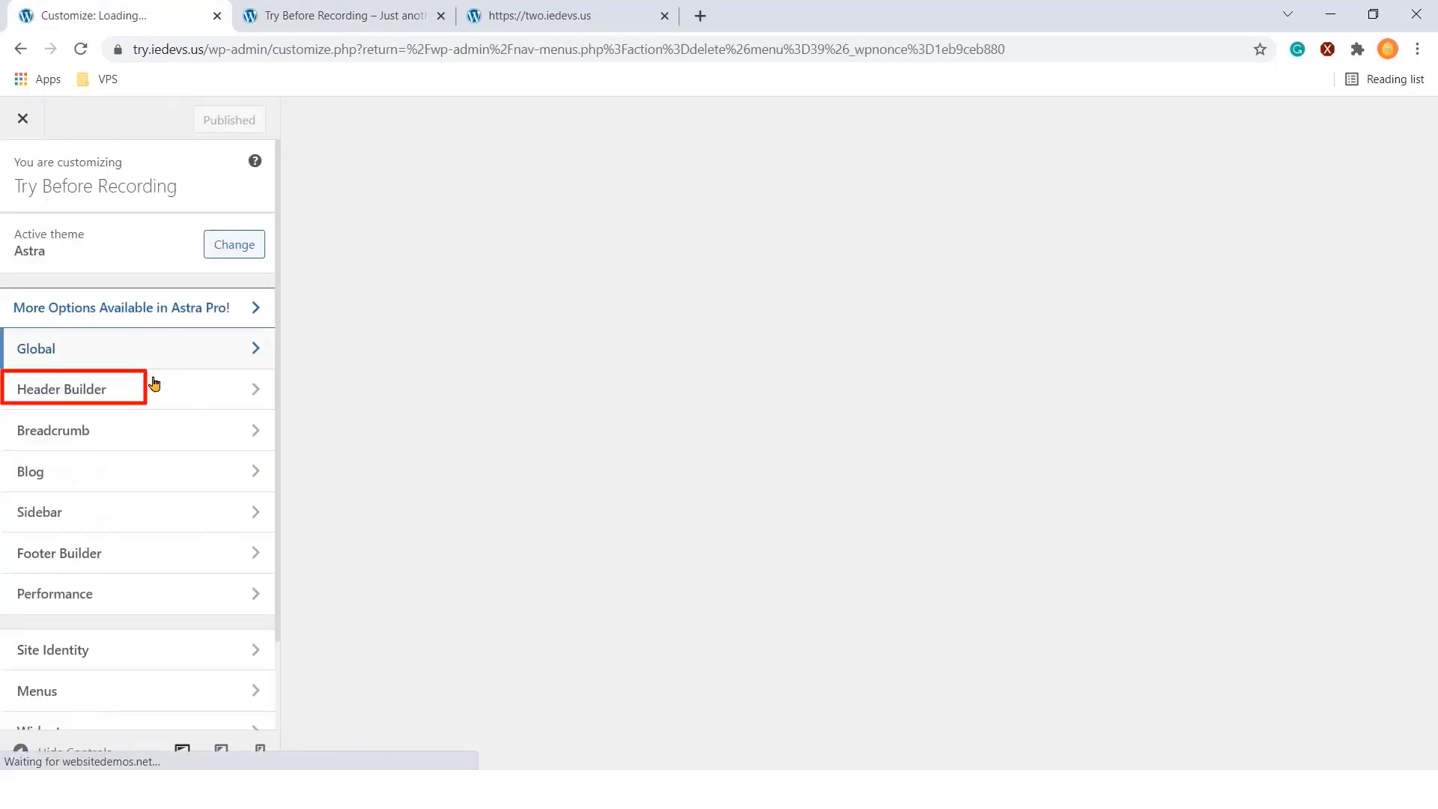
{"action": "left_click", "coordinate": [62, 389]}
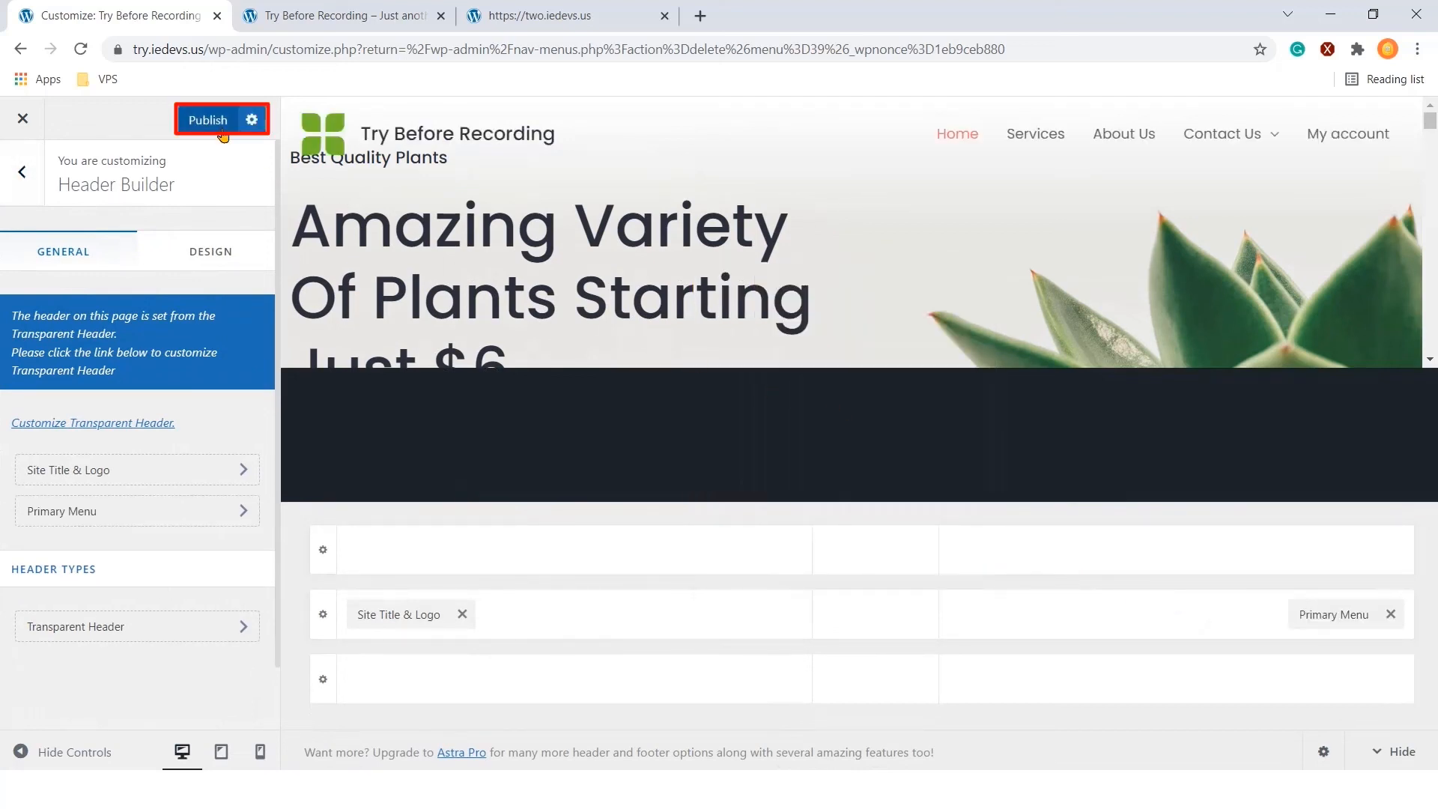
{"action": "left_click", "coordinate": [212, 120]}
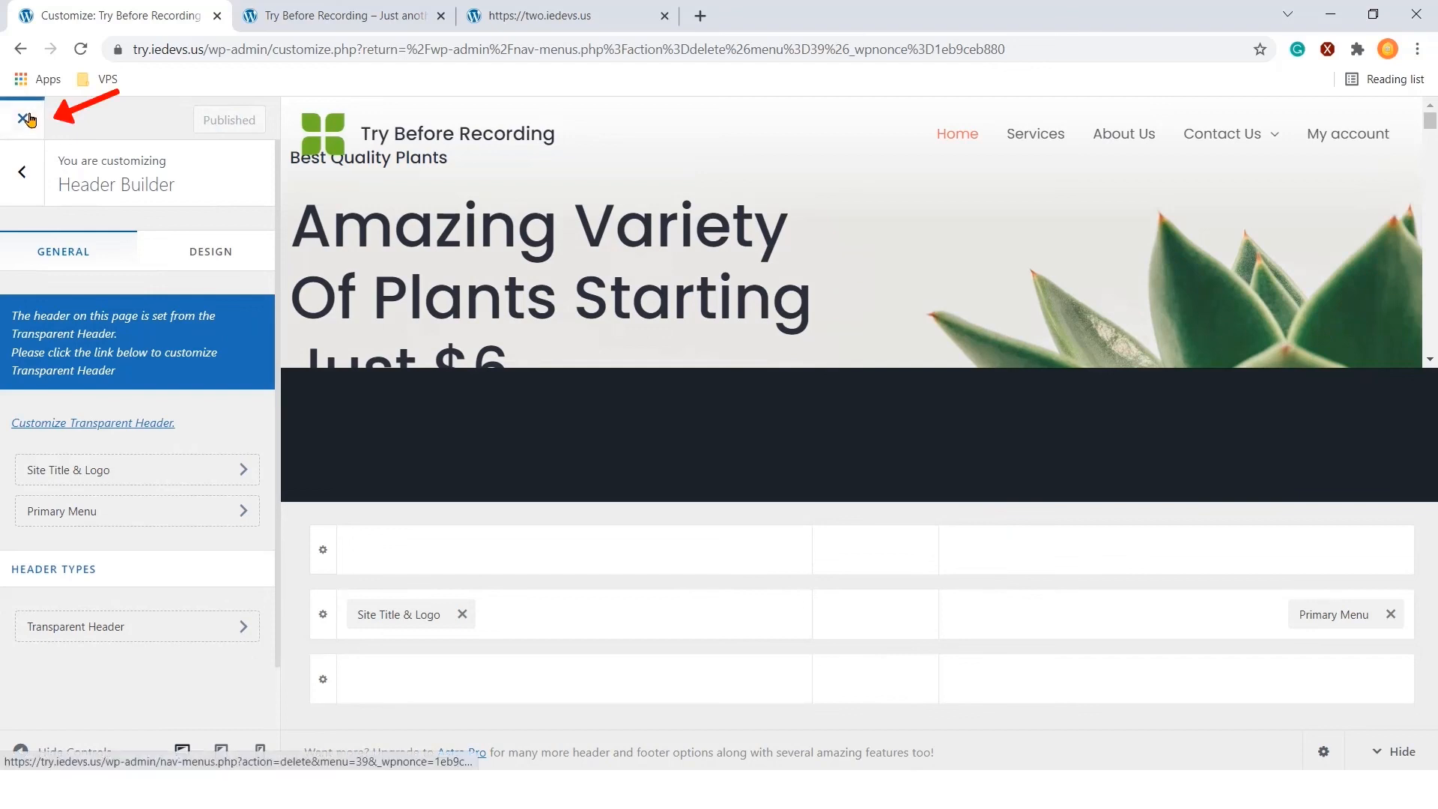
{"action": "left_click", "coordinate": [26, 119]}
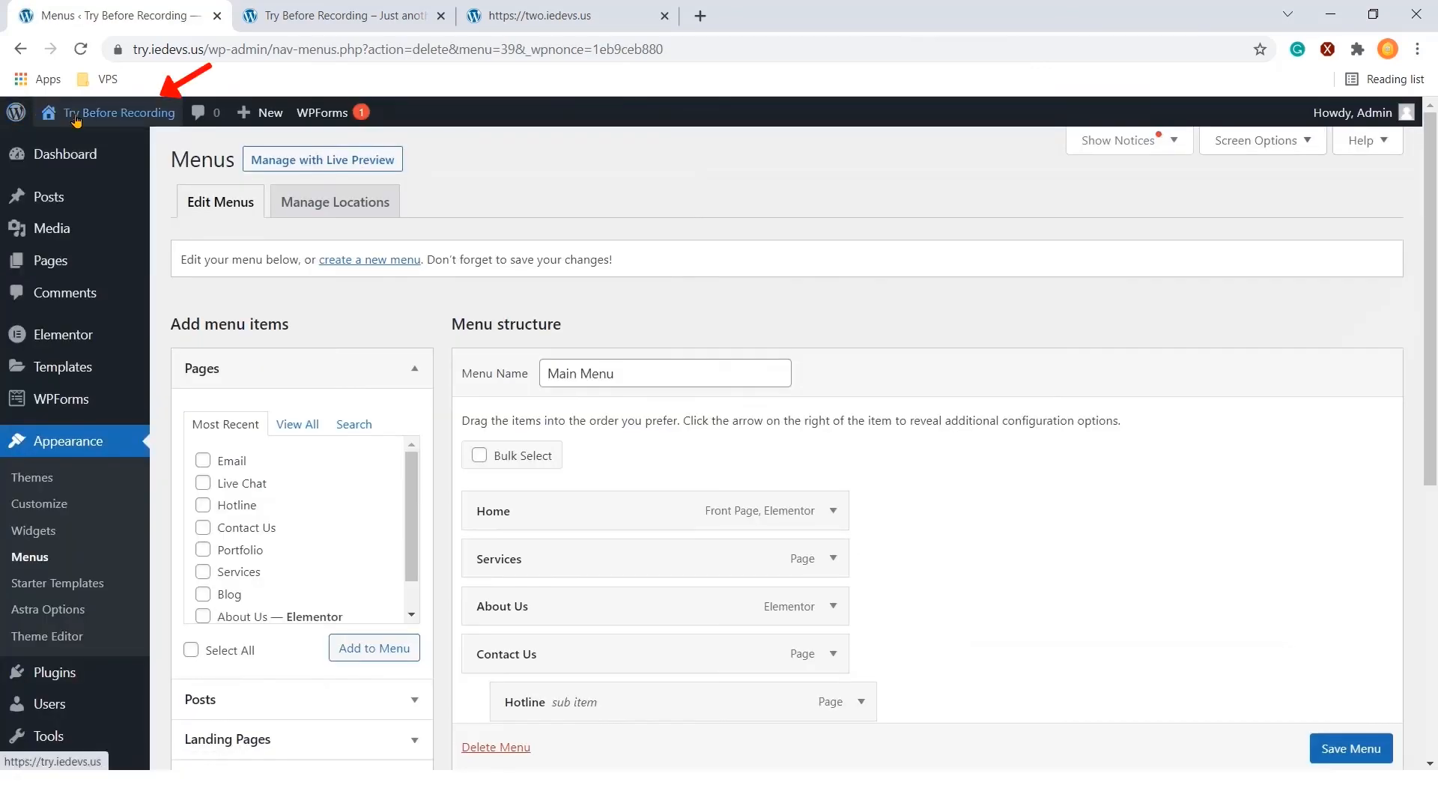
View the live site, confirming the header shows Home, Services, About Us, Contact Us and My account
{"action": "left_click", "coordinate": [118, 112]}
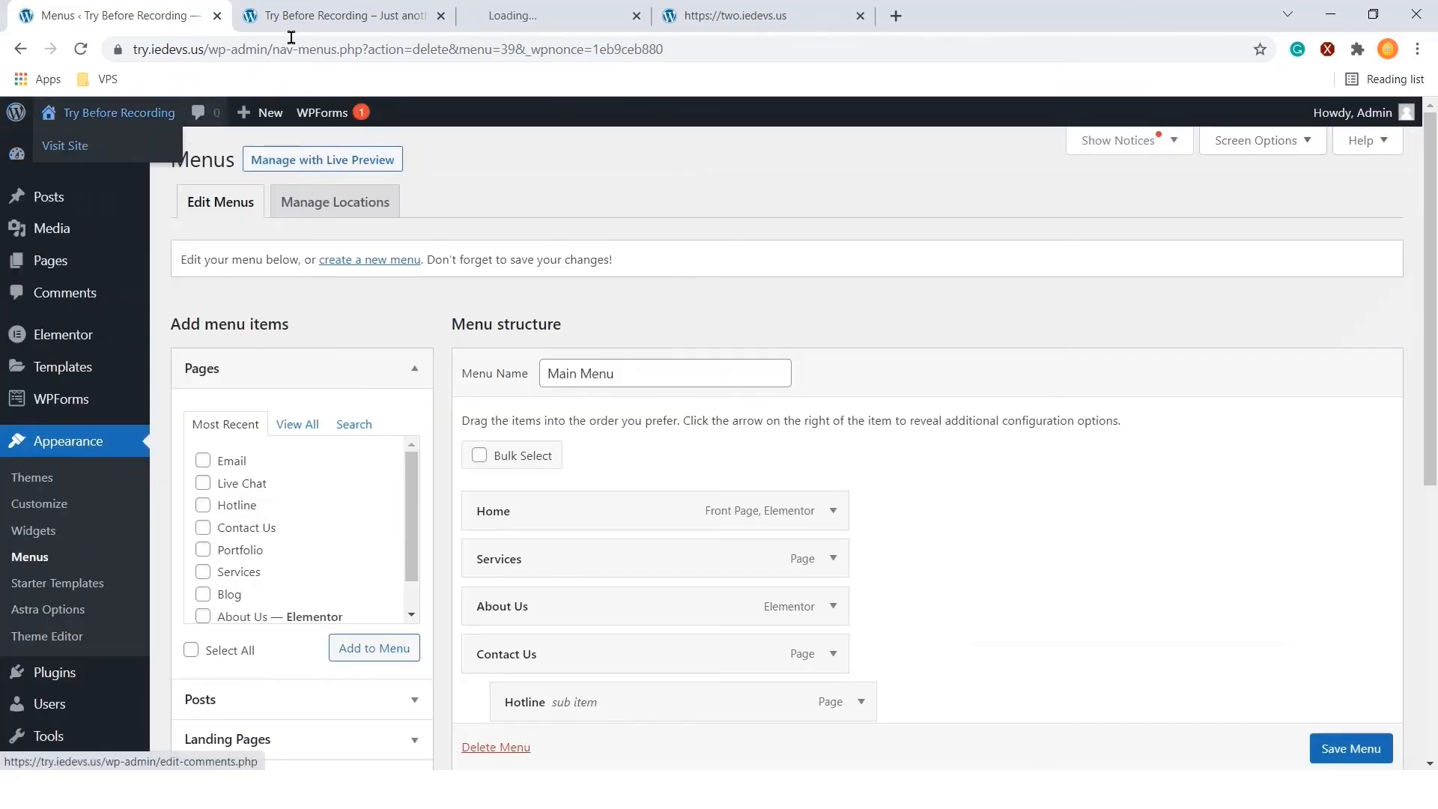
{"action": "left_click", "coordinate": [552, 15]}
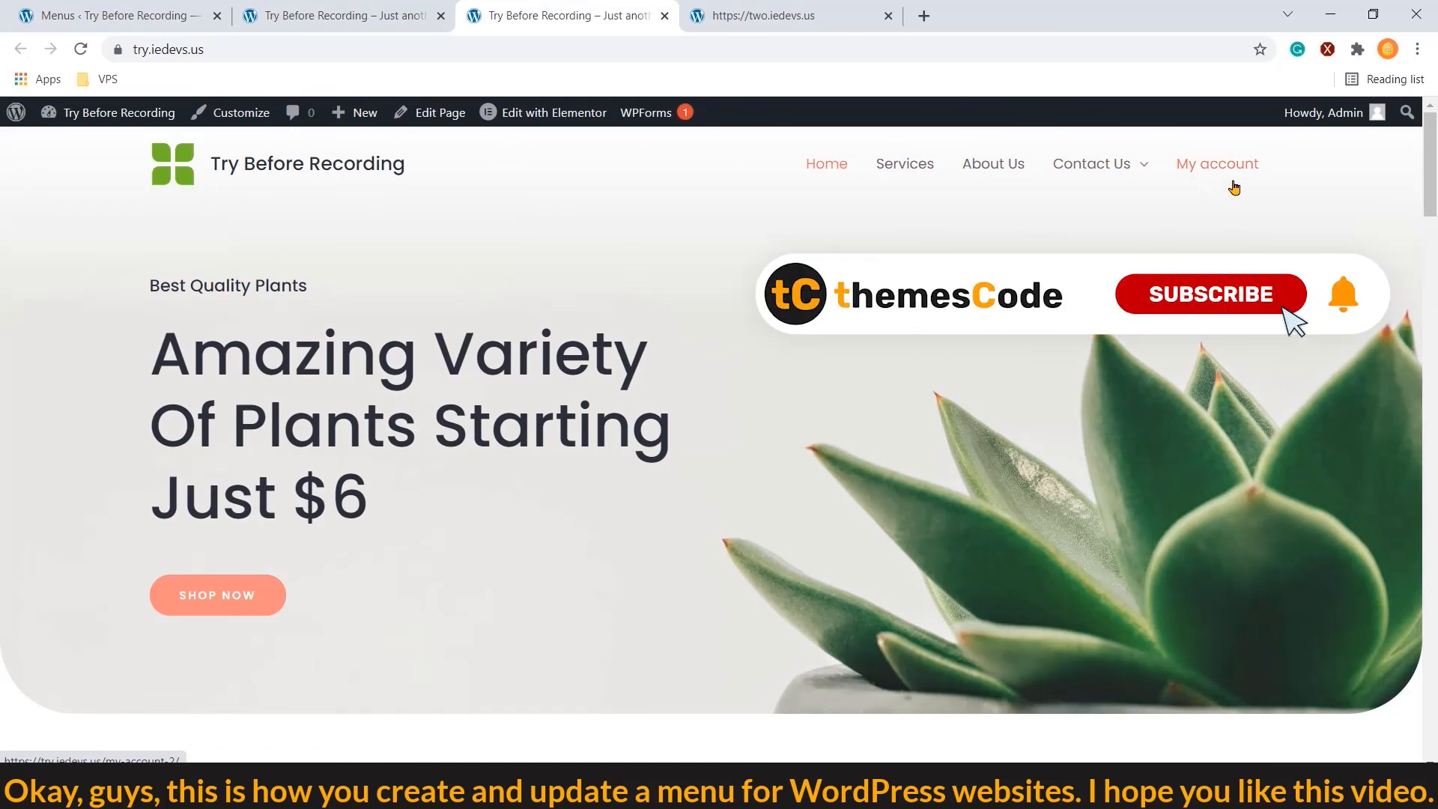
{"action": "left_click", "coordinate": [1210, 294]}
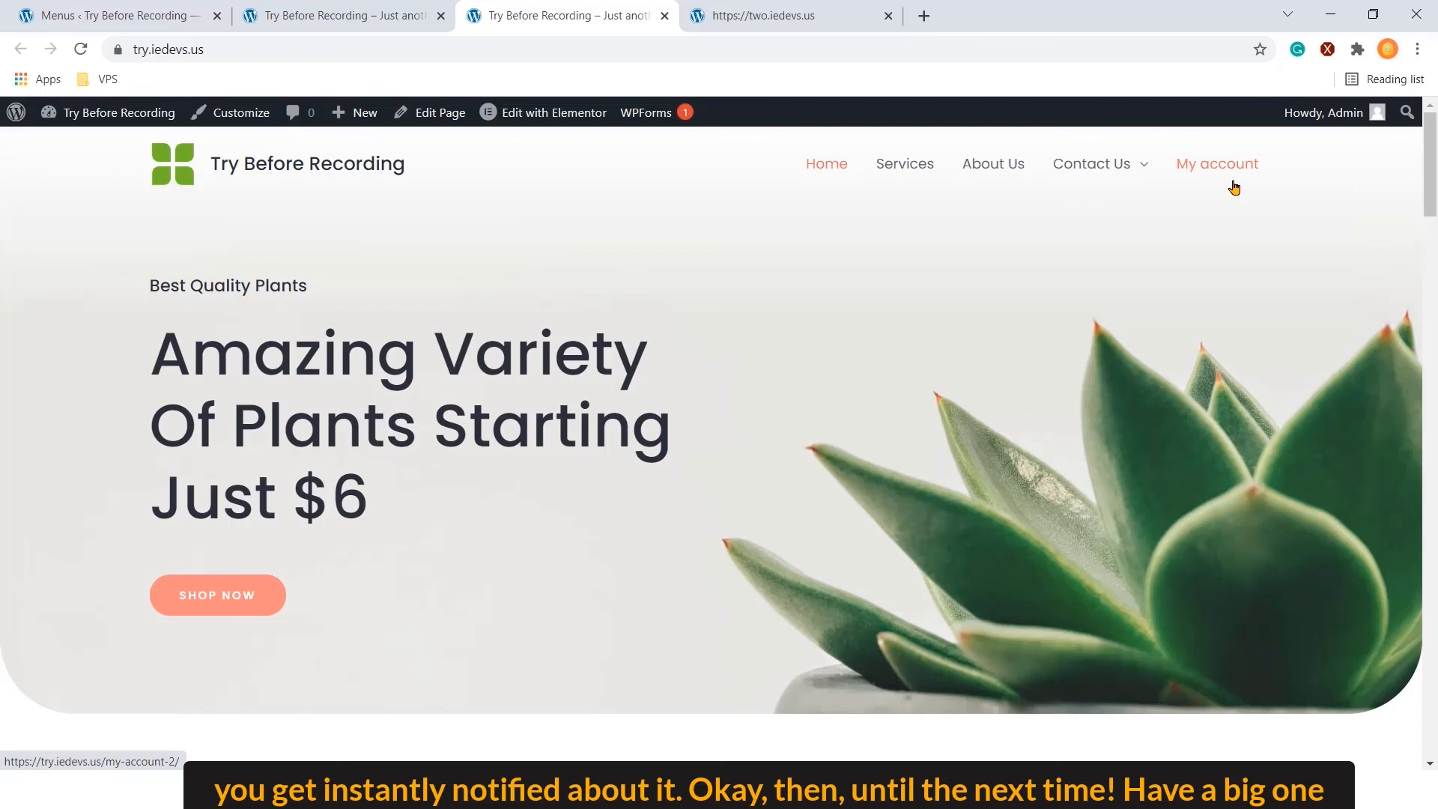
{"action": "mouse_move", "coordinate": [1071, 317]}
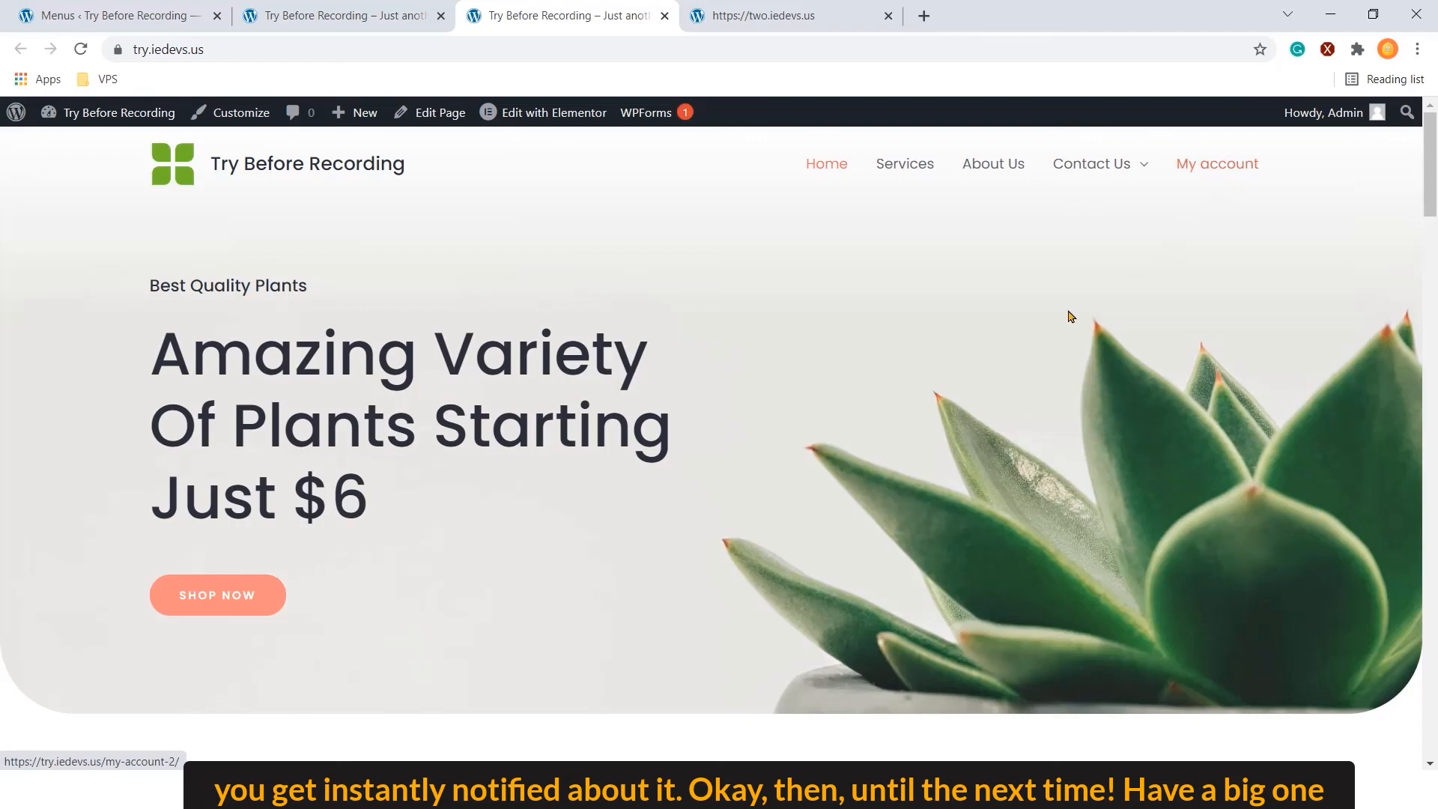